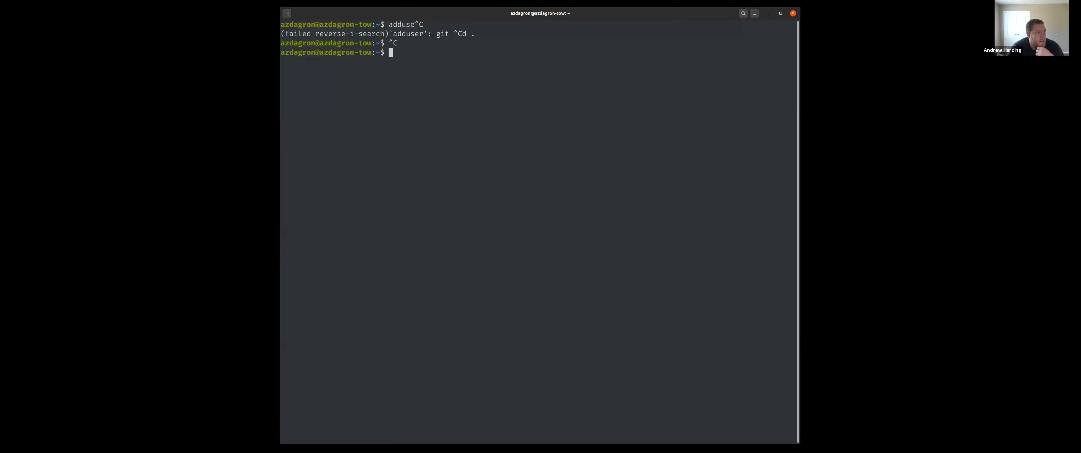
mouse_move(455, 134)
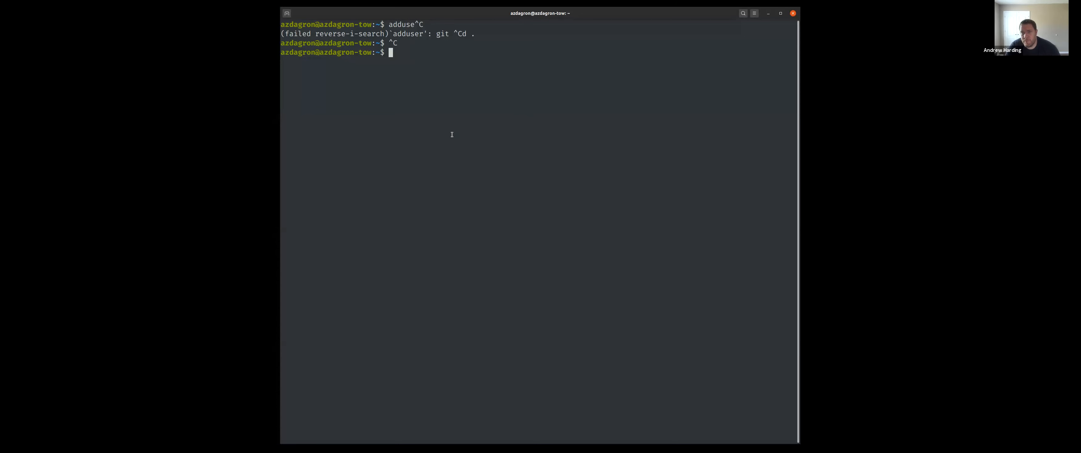
Run clear to wipe the earlier commands off the terminal screen
type("cle")
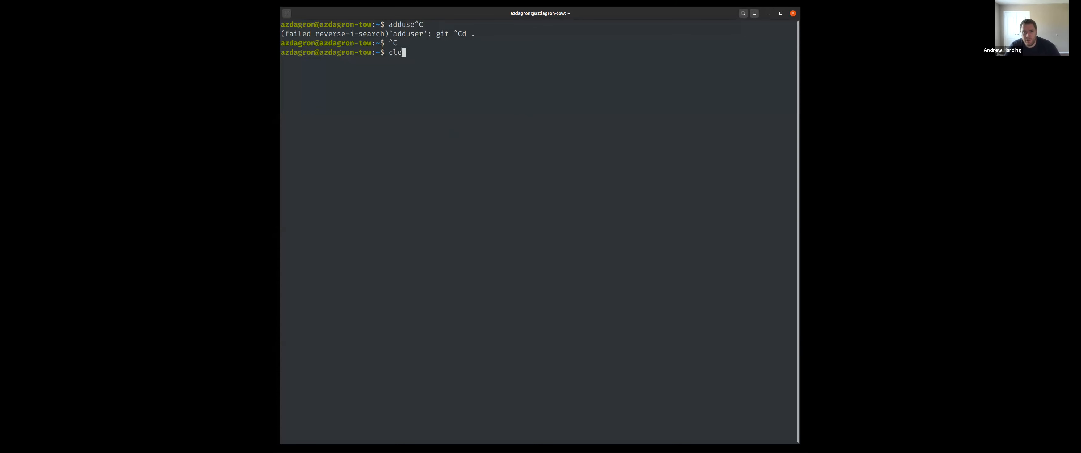
key("Return")
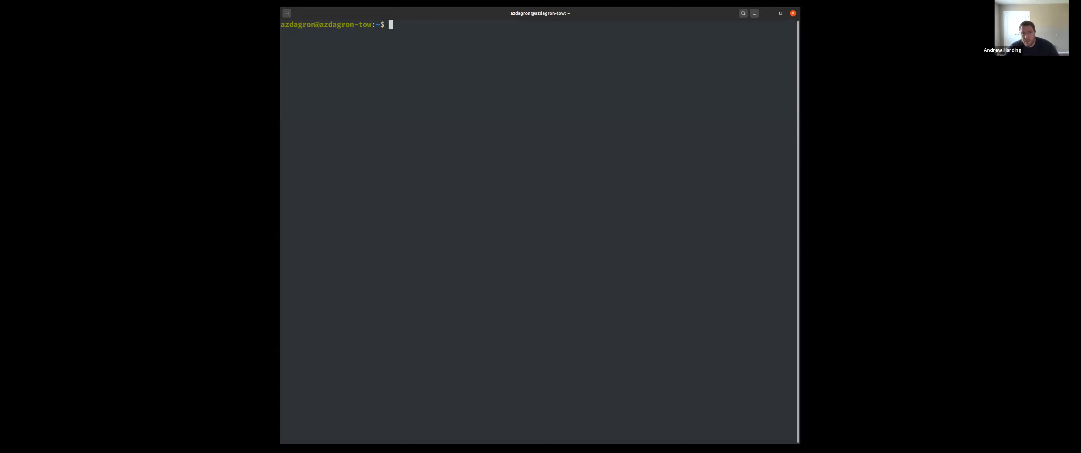
Create the service1 directory and initialise a Go module named service1 inside it
type("mk")
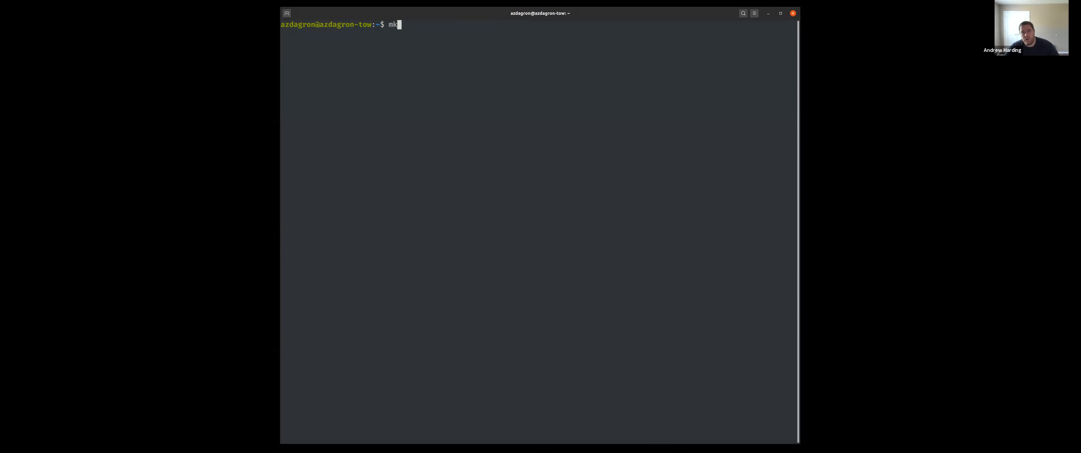
type("dir server")
type("cd service1/")
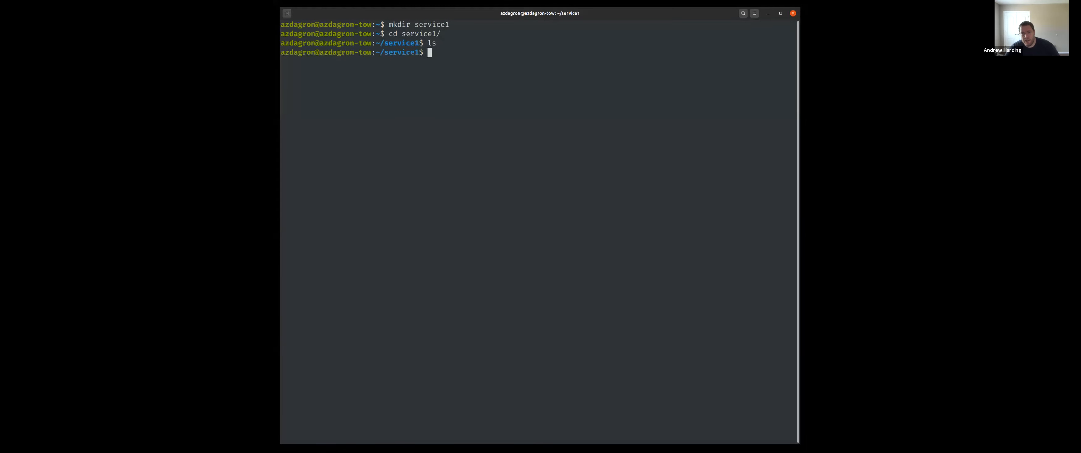
type("go mod init")
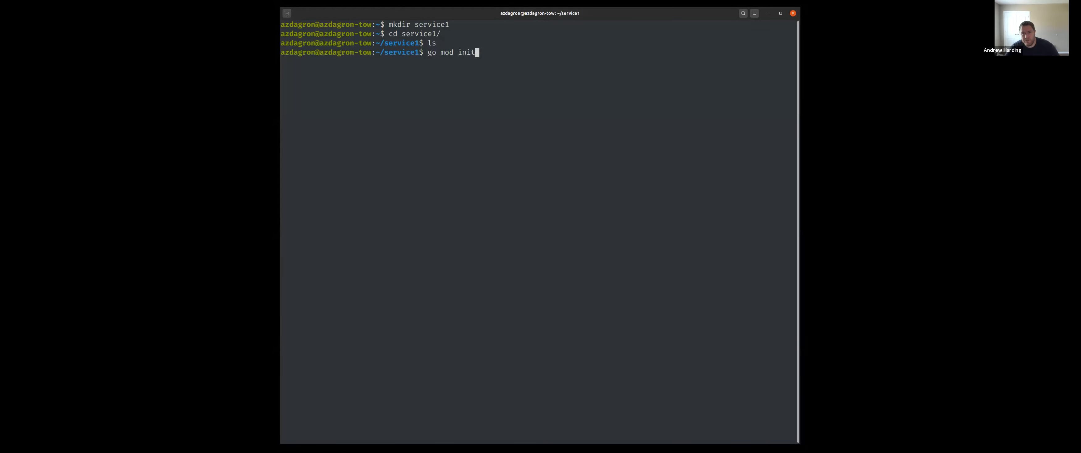
type("service1")
type("ls")
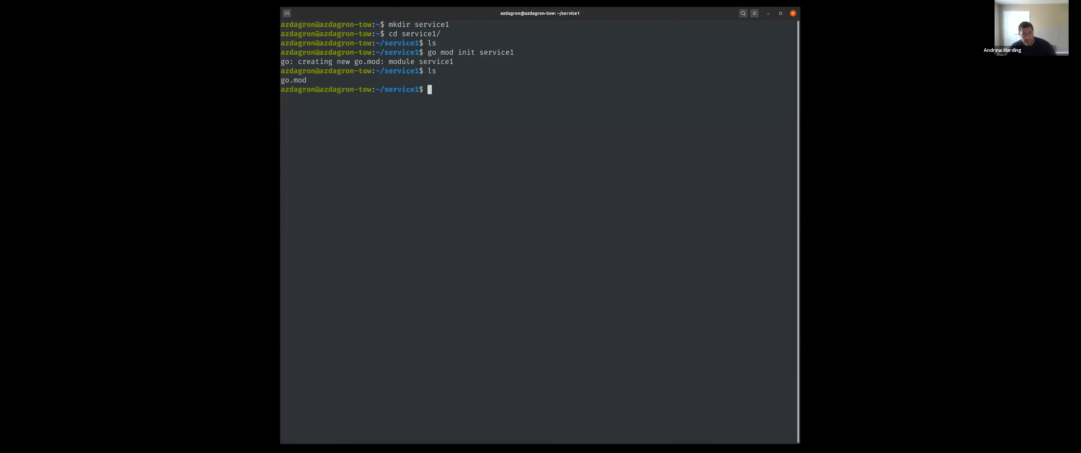
Fetch github.com/spiffe/go-spiffe/v2 into the module and begin launching vim main
type("go g")
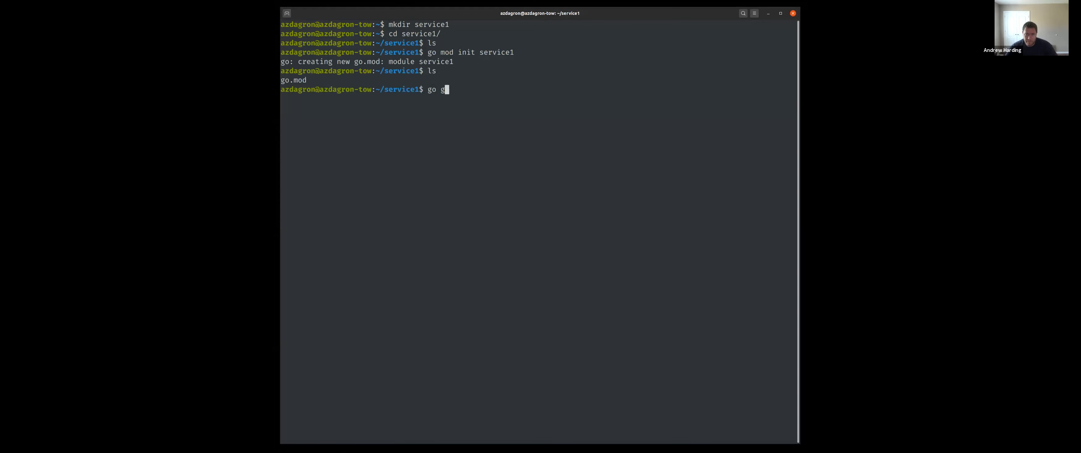
type("et")
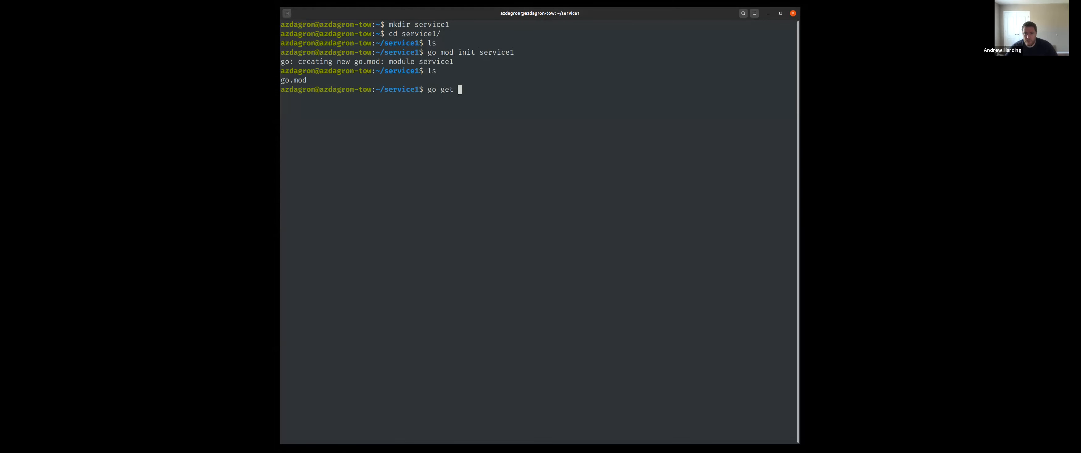
type("github.com/")
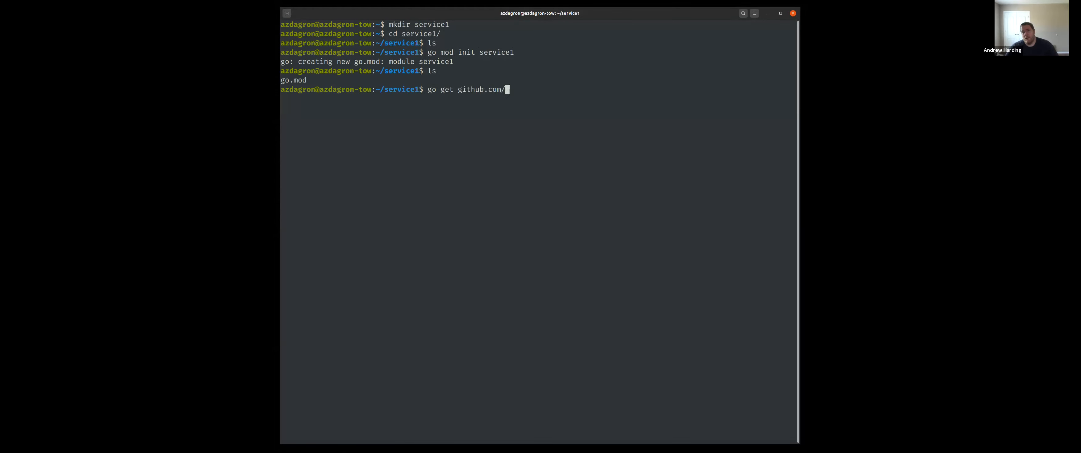
type("spiffe/go-spivve/v2")
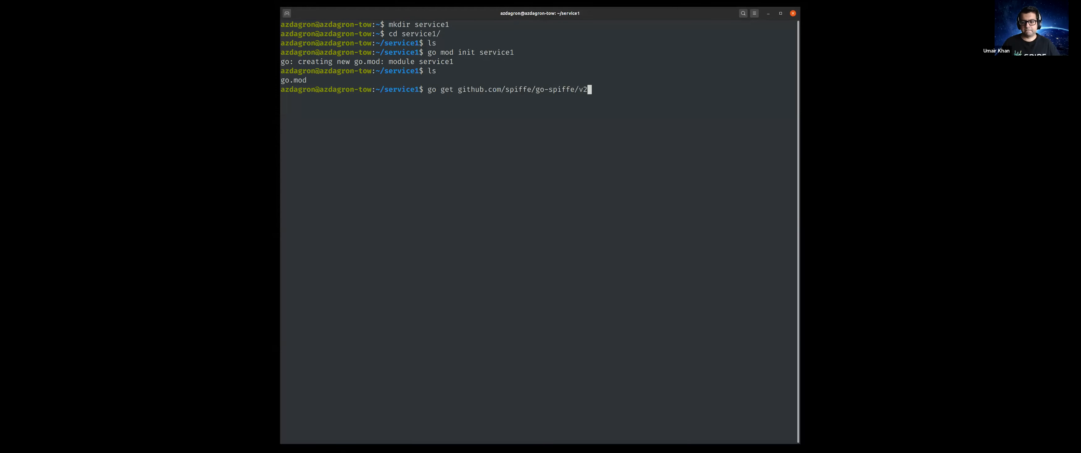
key("Return")
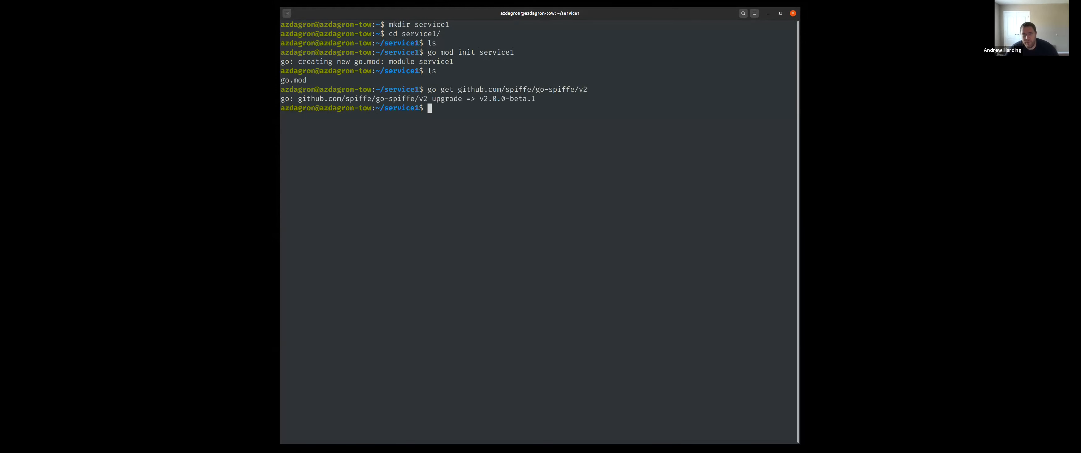
type("vim m")
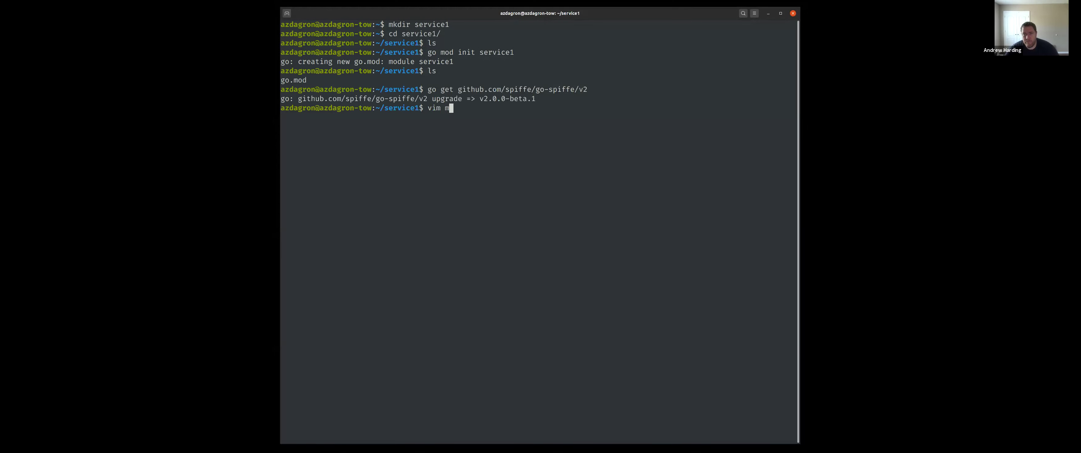
type("ain")
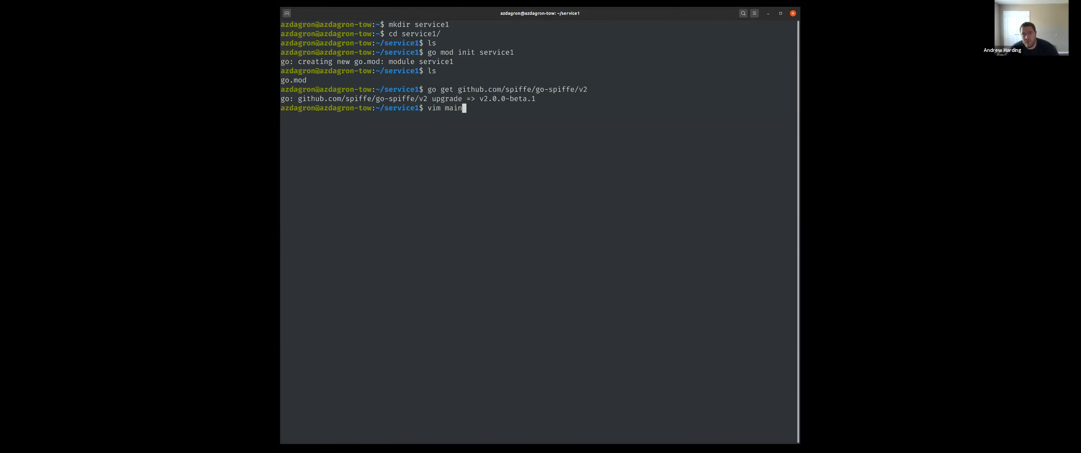
Start main.go with package main and a handler(w http.ResponseWriter, r *http.Request) signature
key("Return")
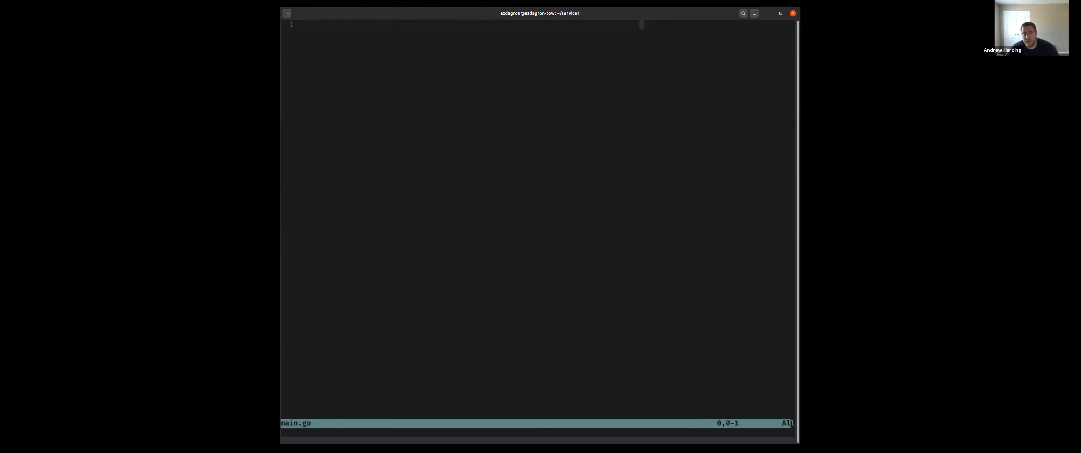
type("package main")
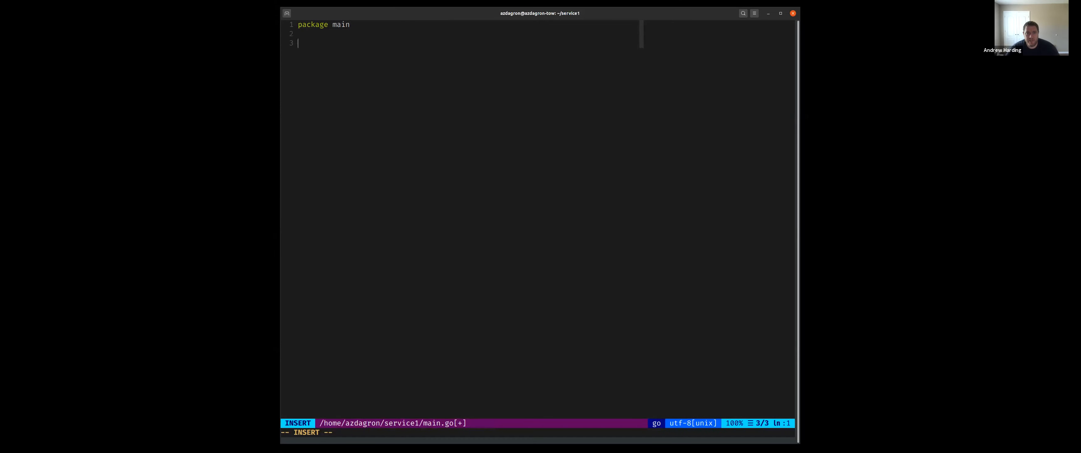
type("fu")
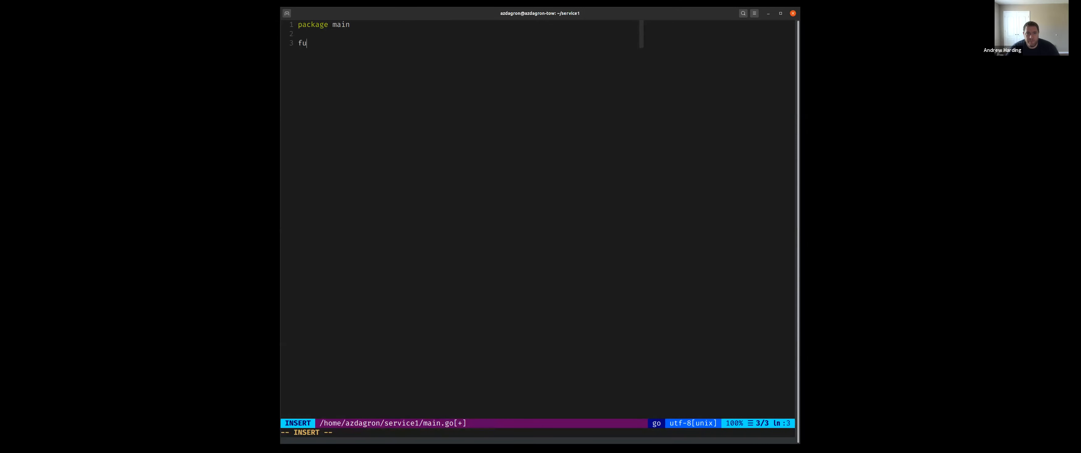
type("nc handler(w")
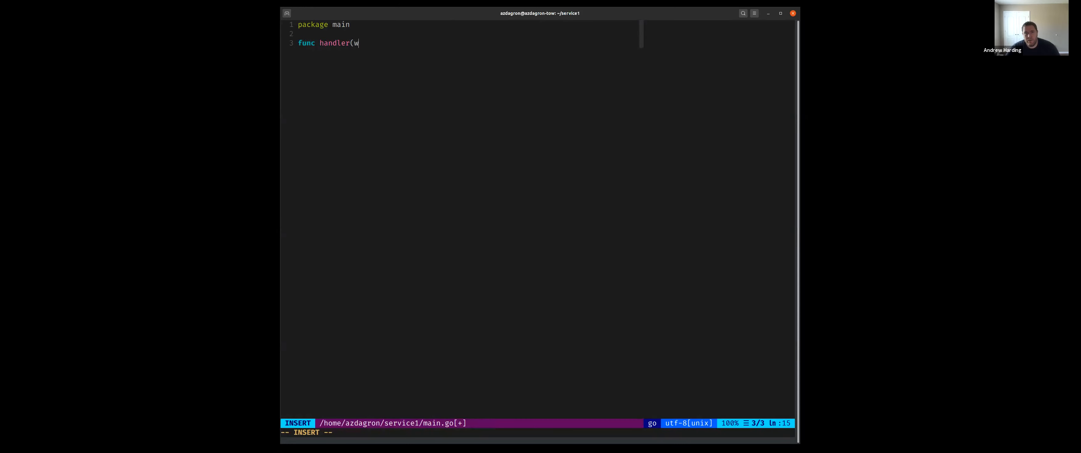
type("htt")
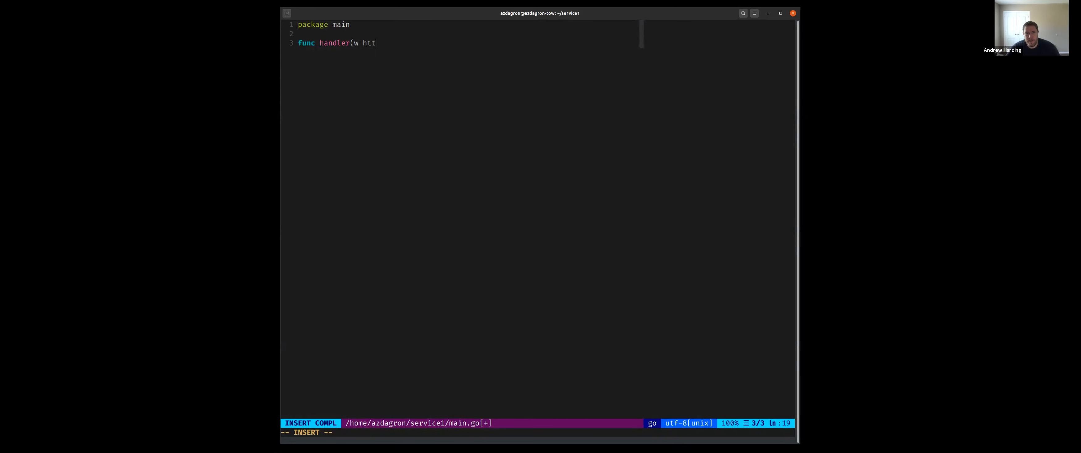
type("p.ResponseWriter,")
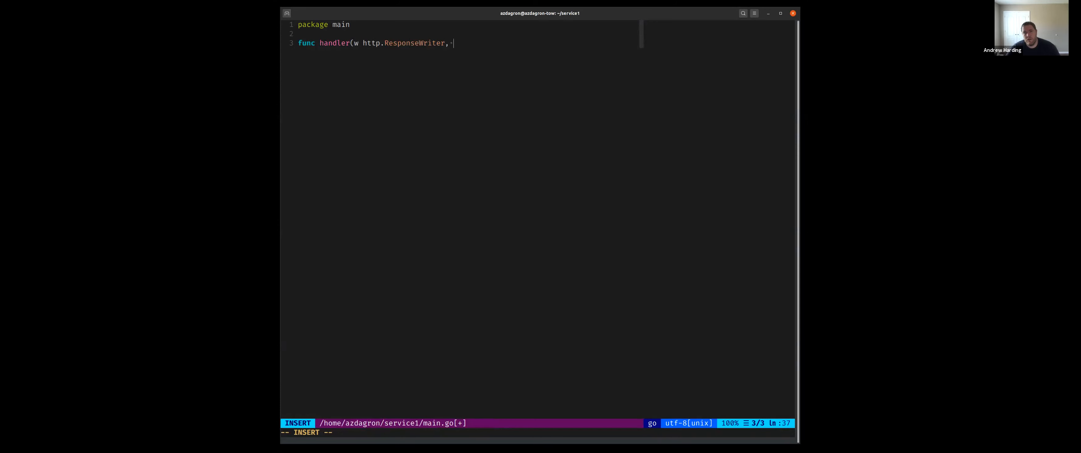
type("r *http.Req")
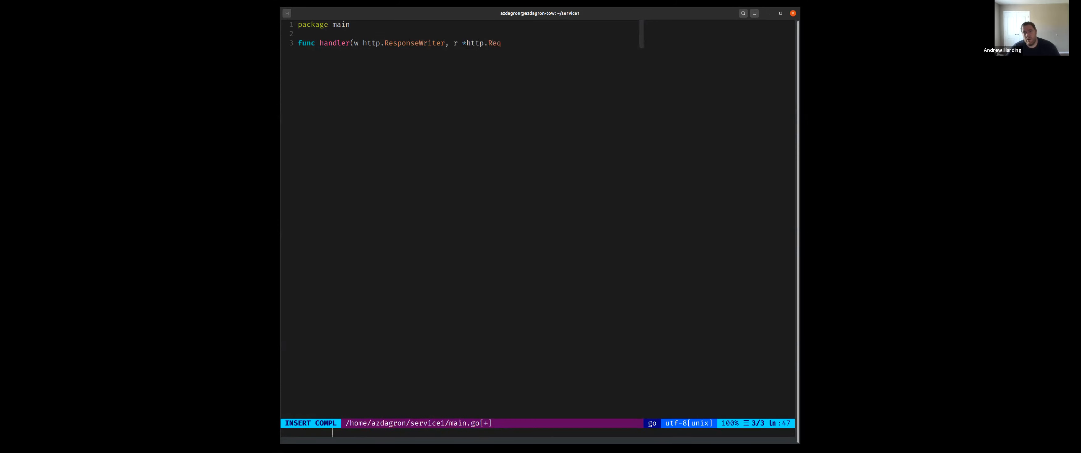
key("Escape")
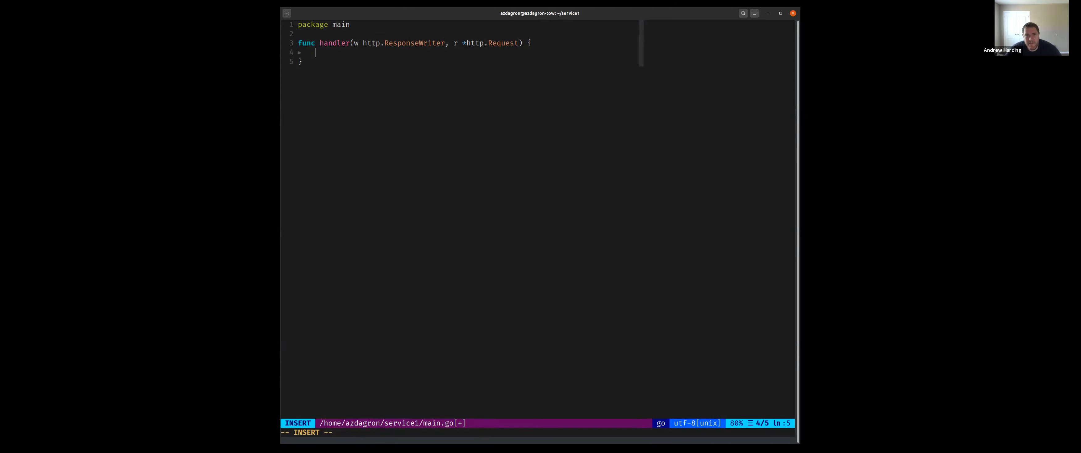
Have the handler fmt.Fprintln(w, atomic.AddInt64(&counter, 1)) with fmt, net/http and sync/atomic imported
type("fmt.")
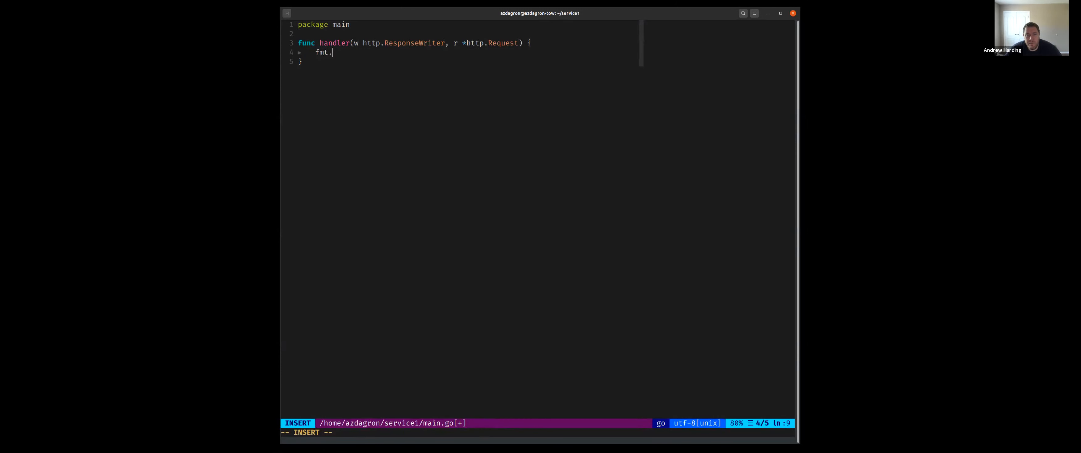
type("Printf")
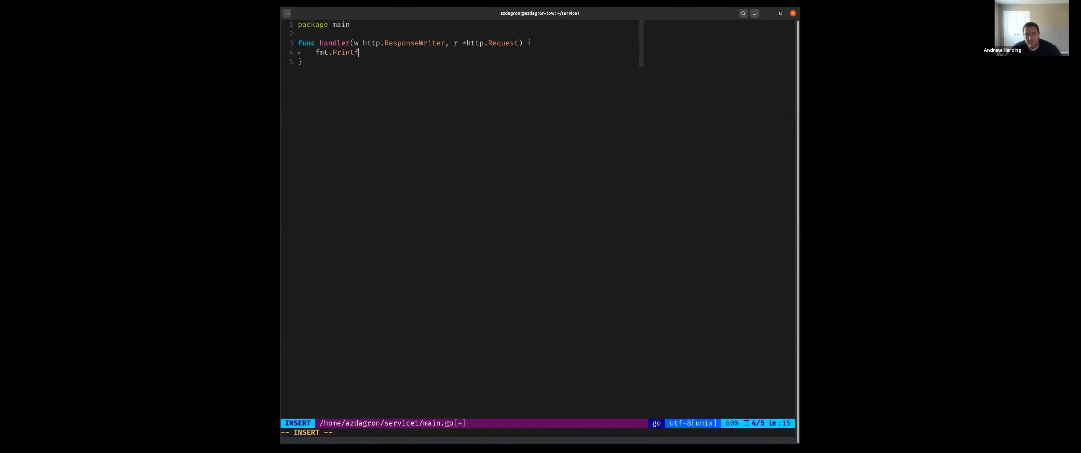
type("ln")
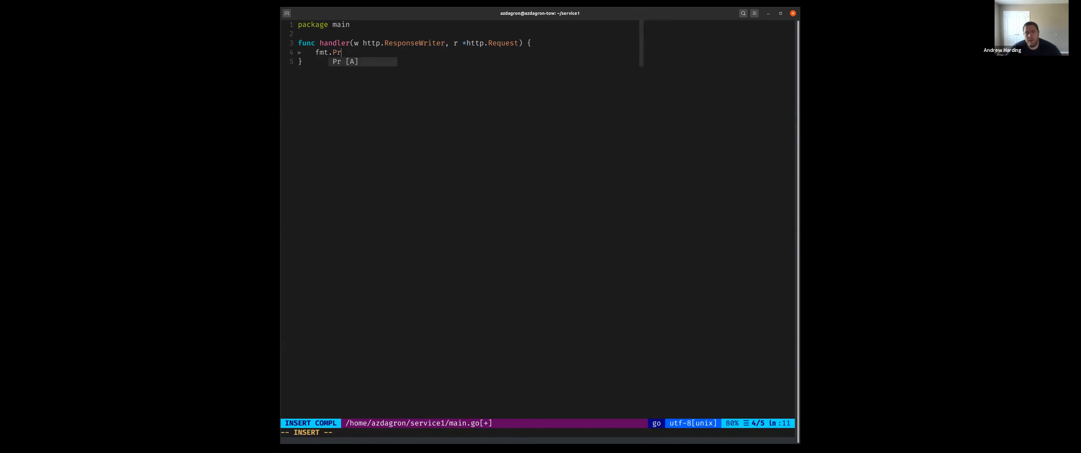
type("Fprintln(")
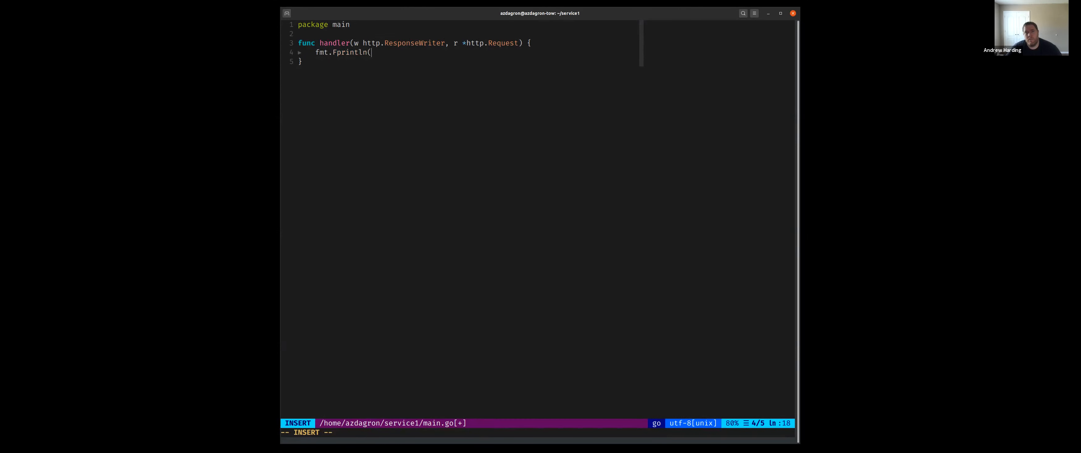
type("w,")
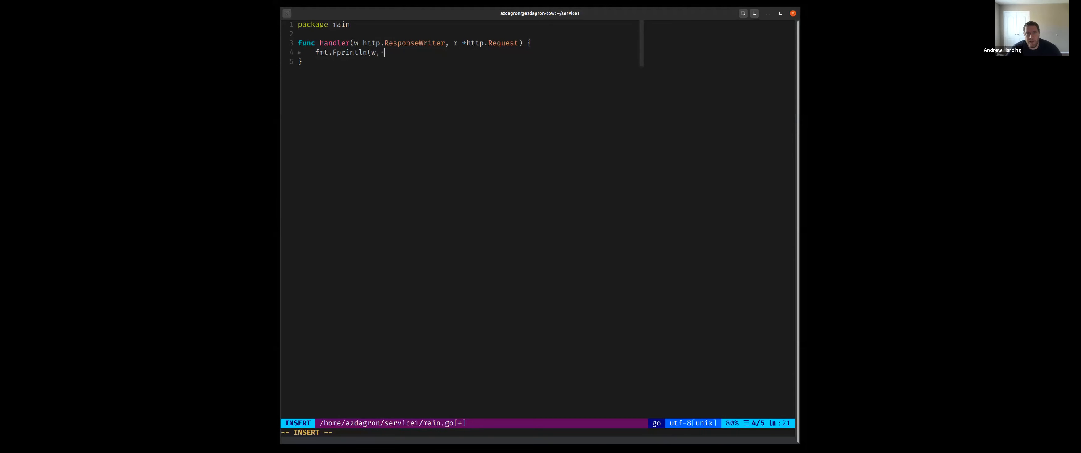
type("counter")
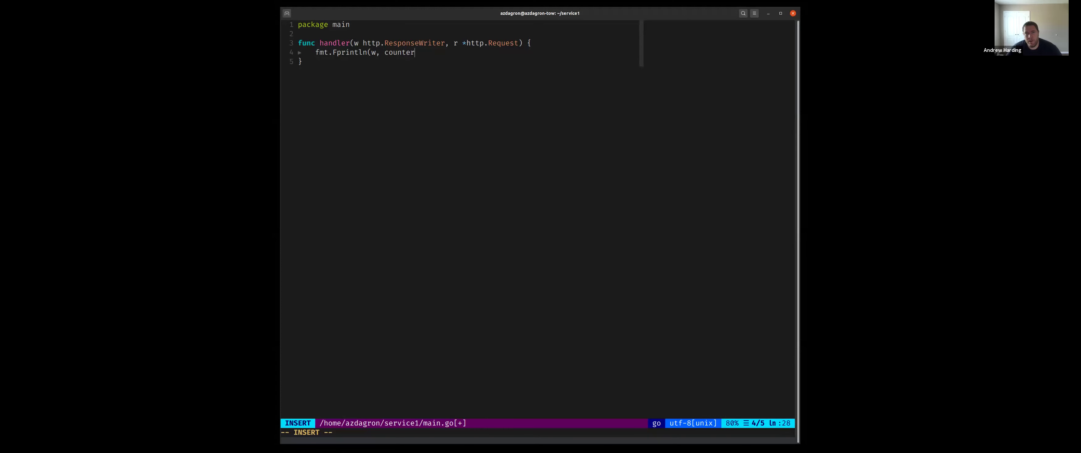
type("counter")
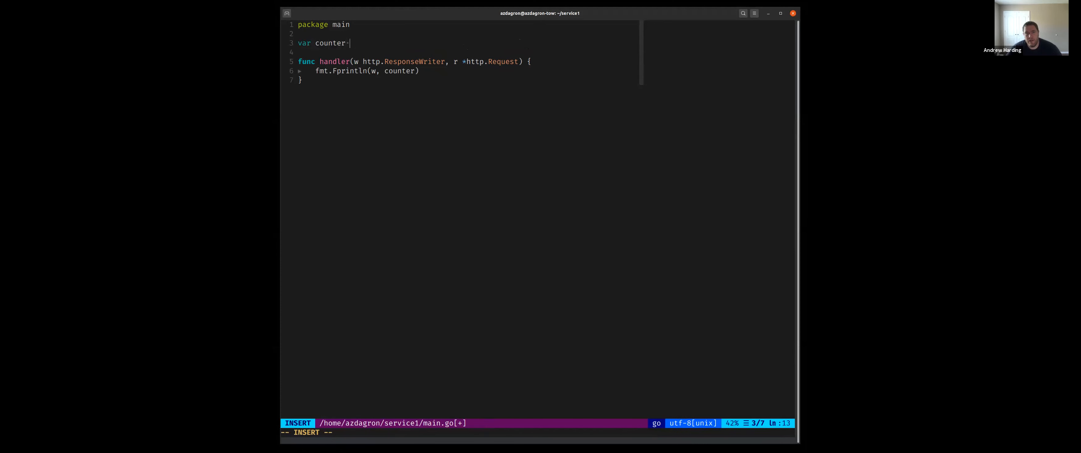
key("Escape")
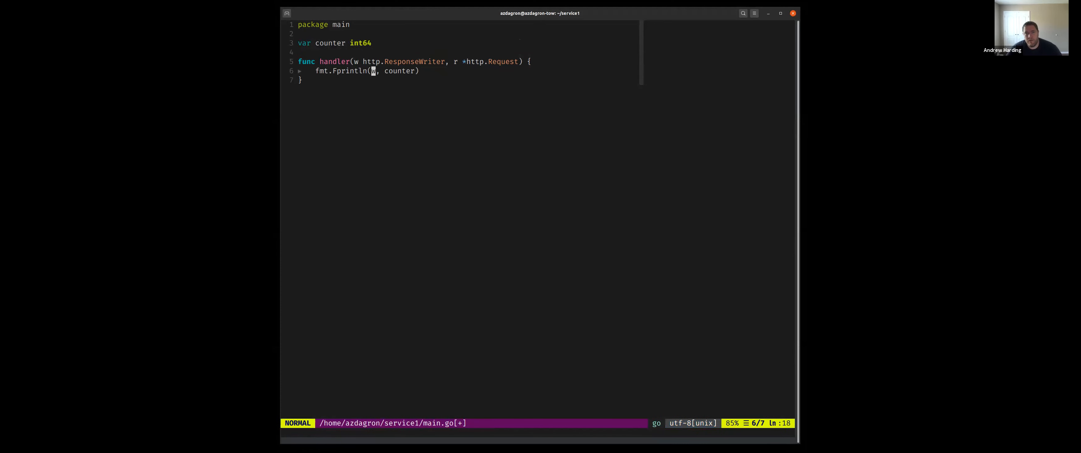
type("atomic.")
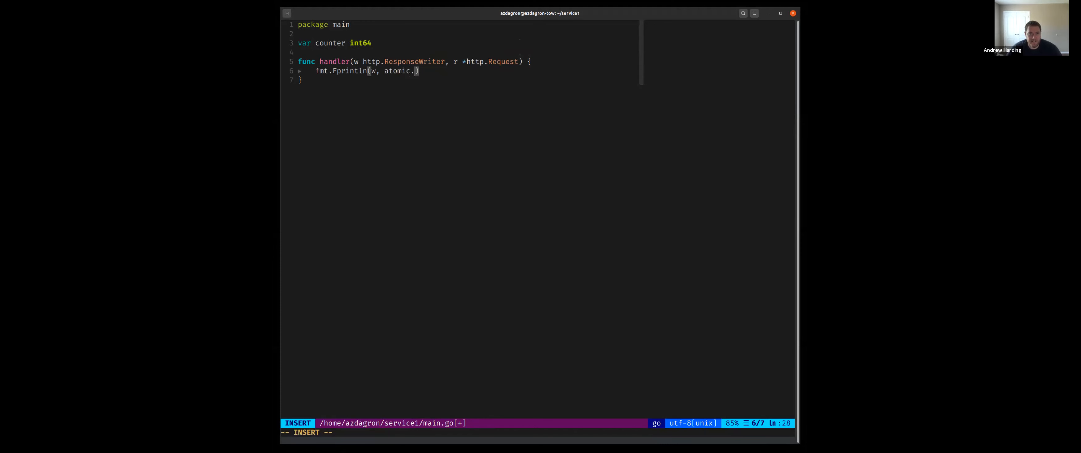
type("AddUin")
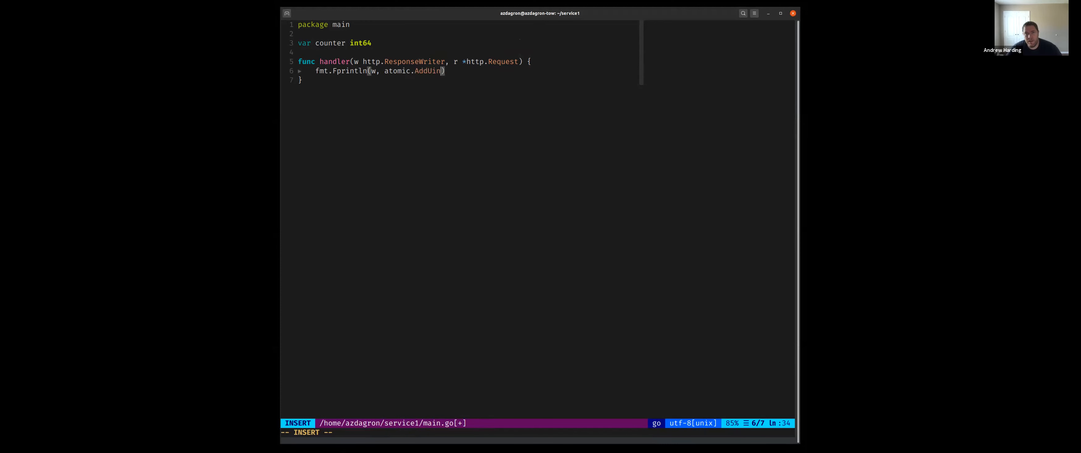
type("Int64(&counter, 1")
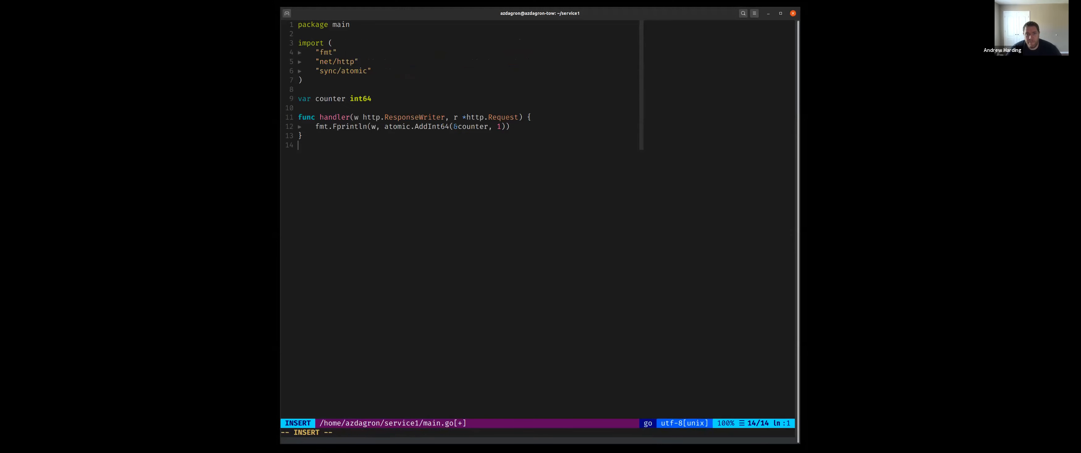
Add func main() calling http.ListenAndServe("localhost:8443", http.HandlerFunc(handler))
type("func main() {")
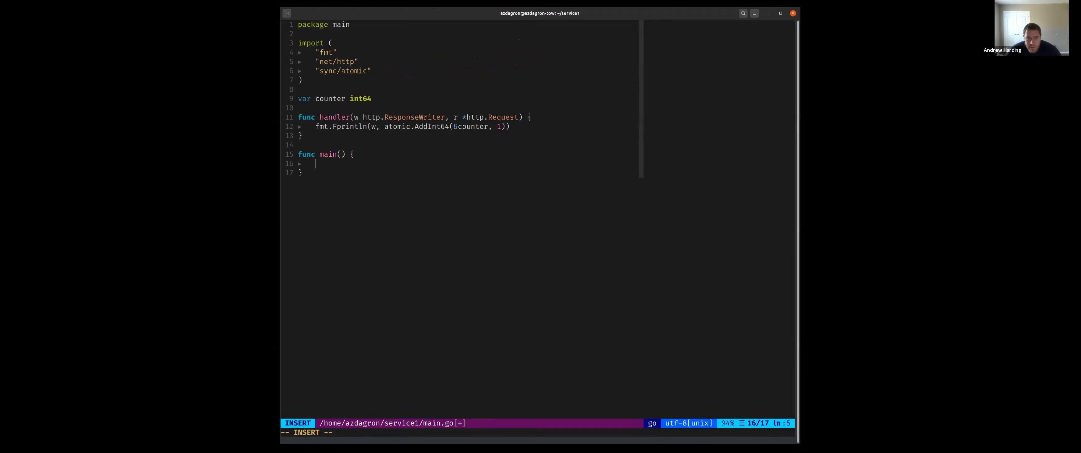
type("http.ListenAndServ")
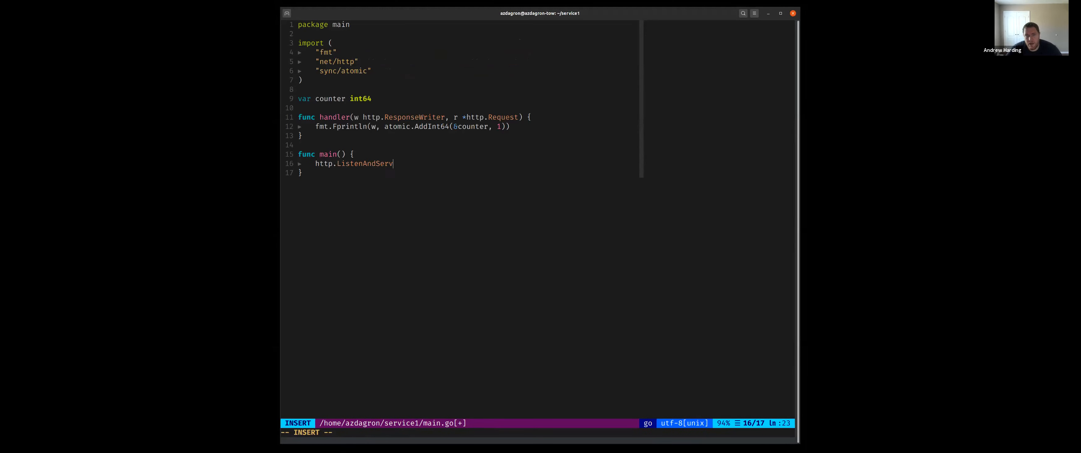
type("e(")
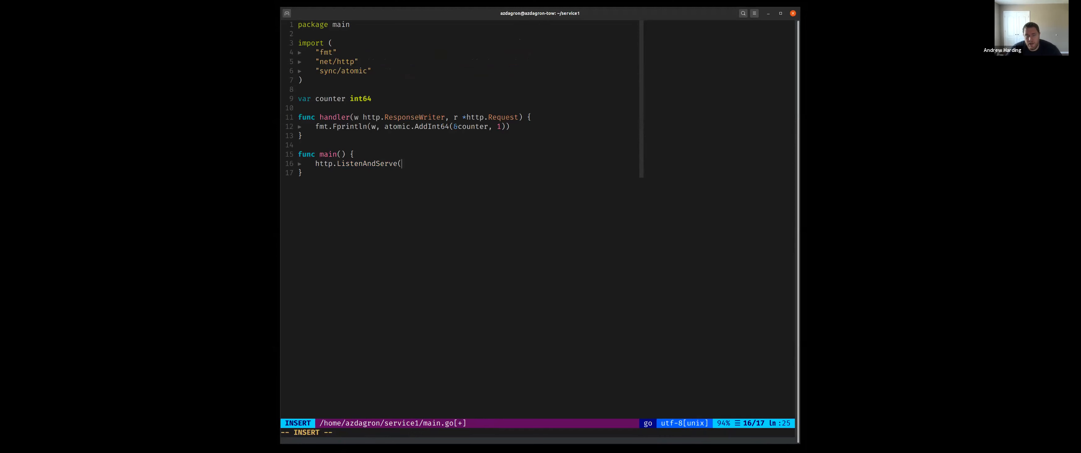
type("\":84")
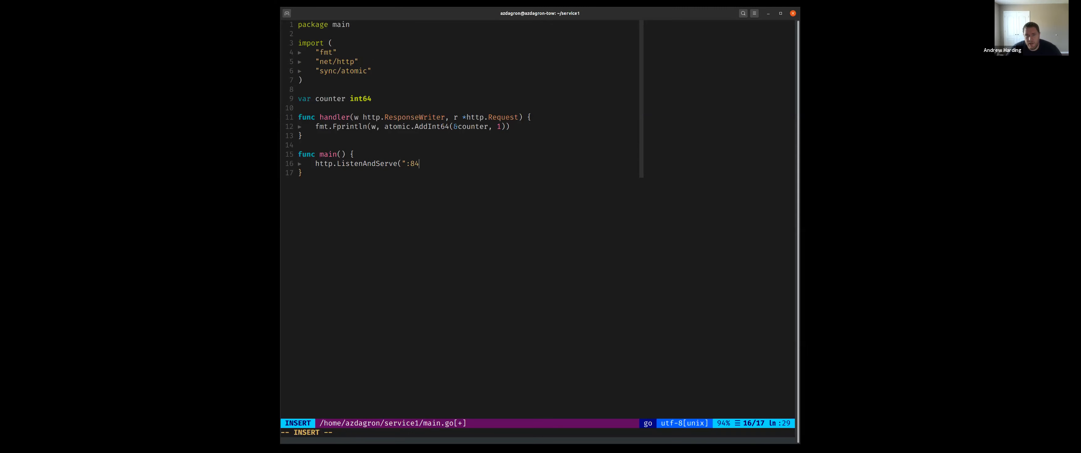
key("Escape")
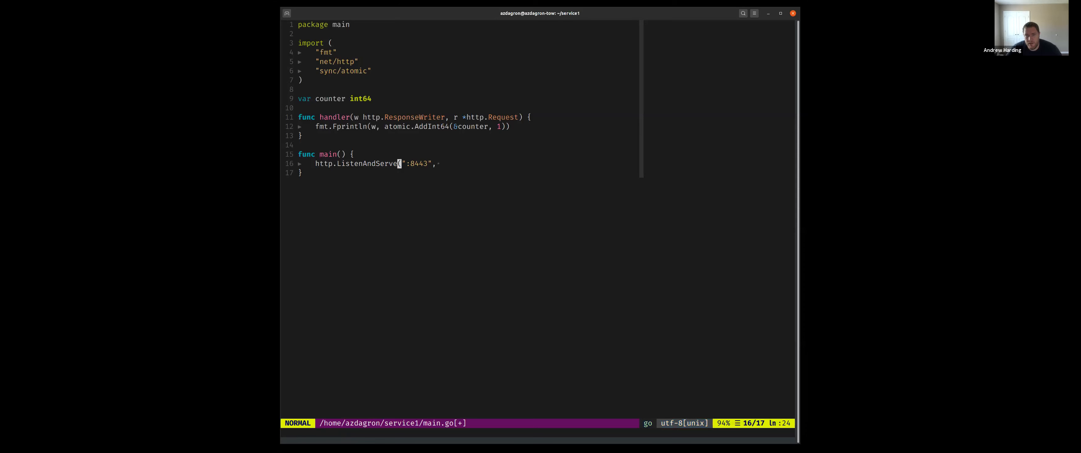
type("local")
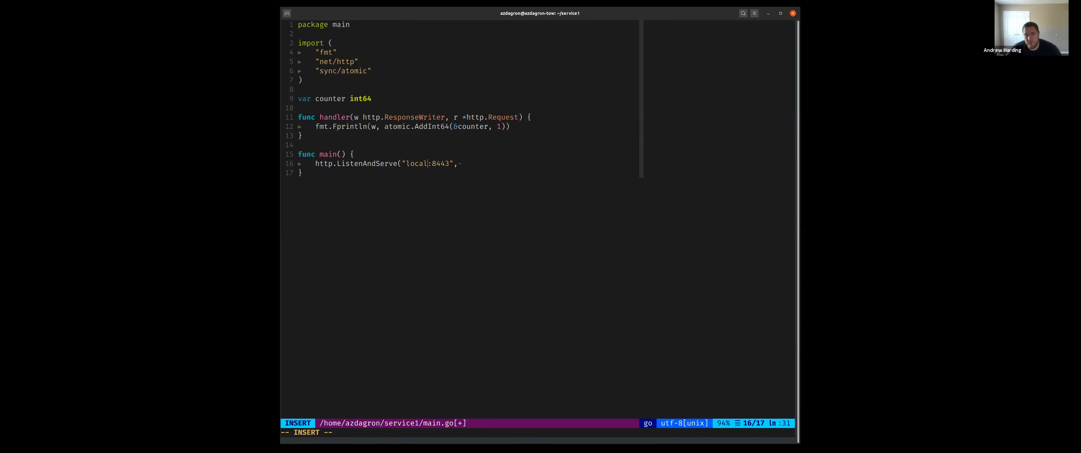
type("host")
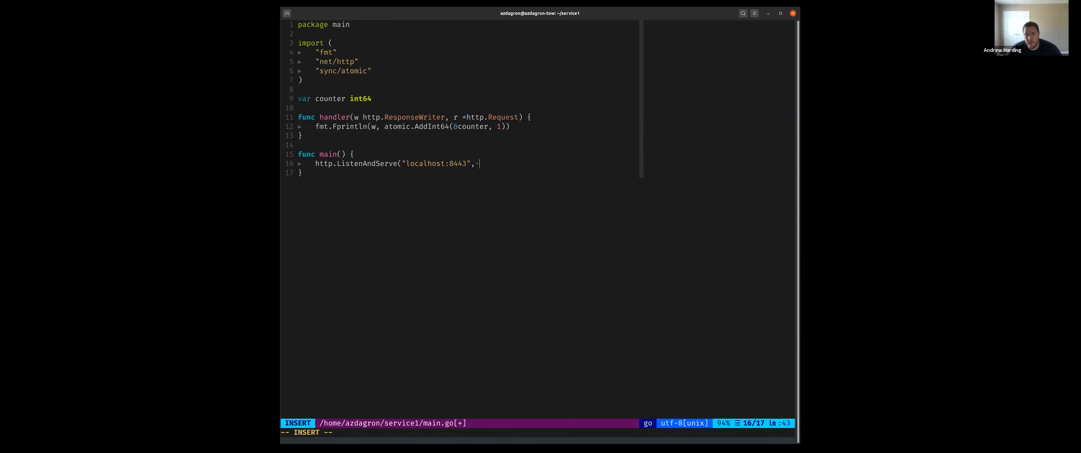
type("http.HandlerFu")
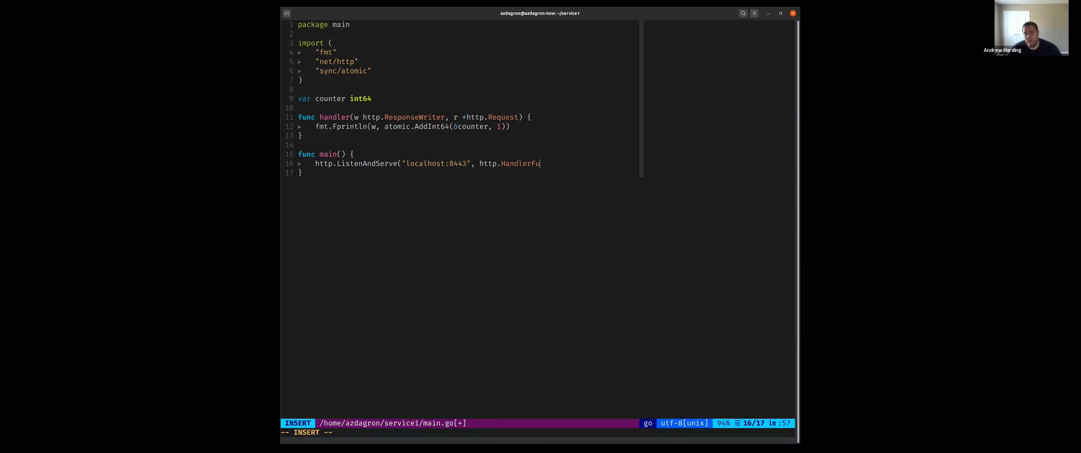
type("nc(handler))")
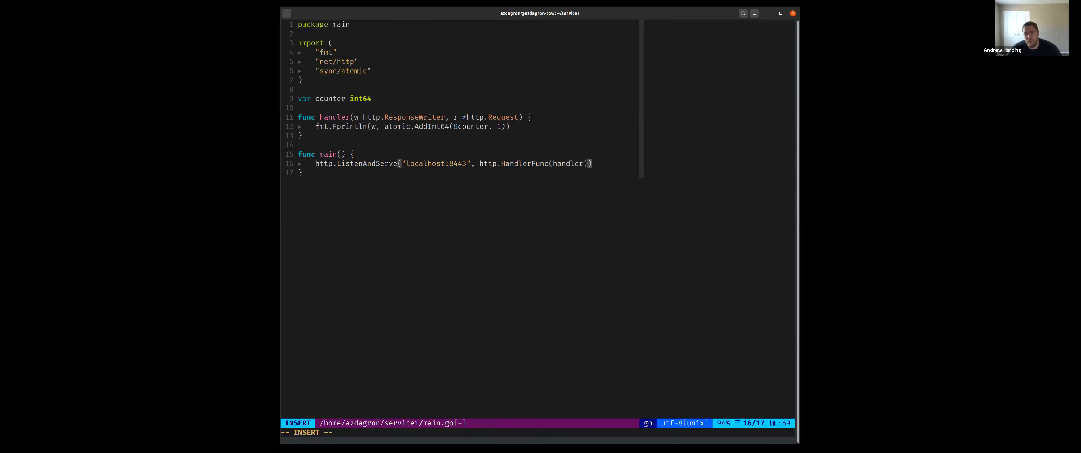
key("Escape")
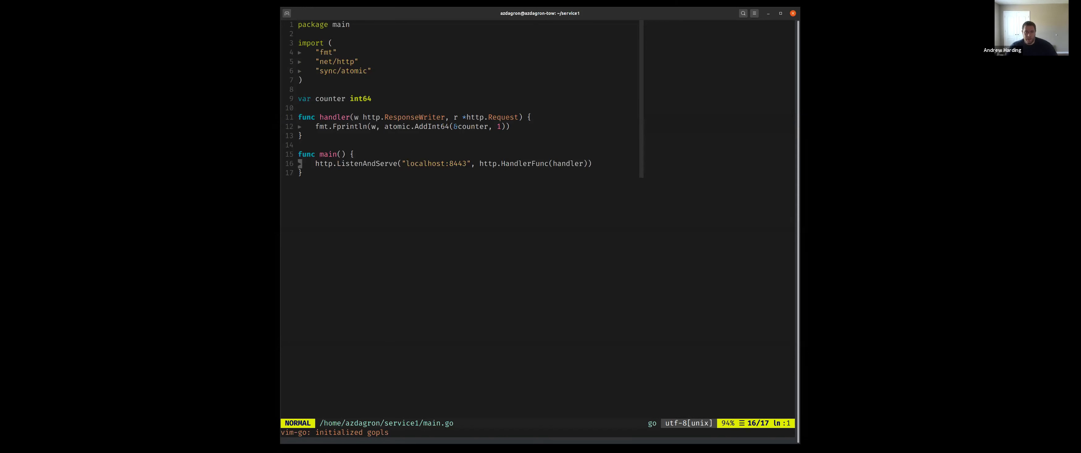
Capture the error into checkErr(err), define a checkErr helper panicking on non-nil errors, and save the file
type("err :=")
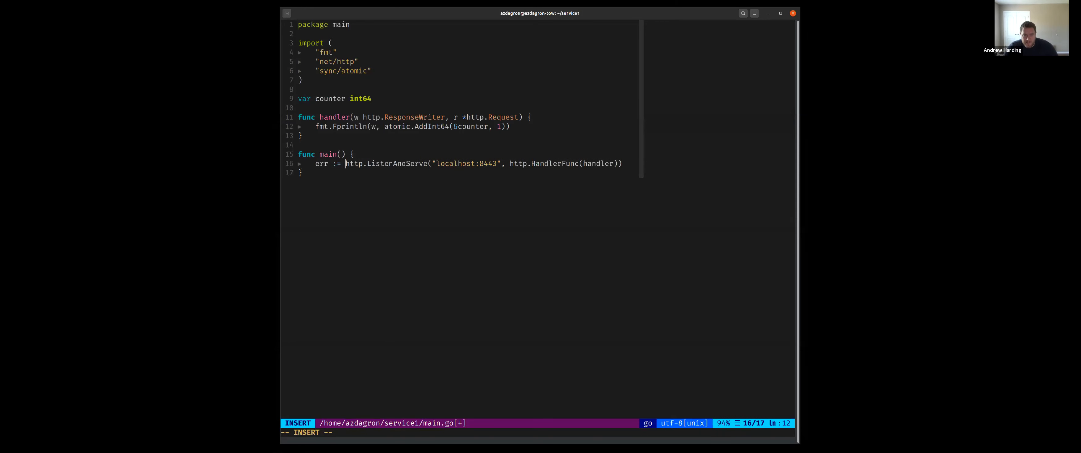
type("c")
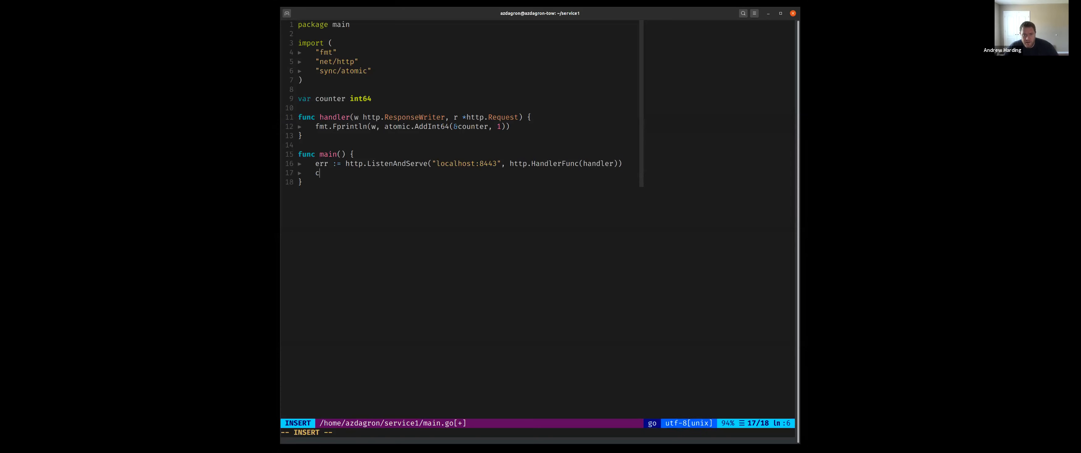
type("heckErr(err)")
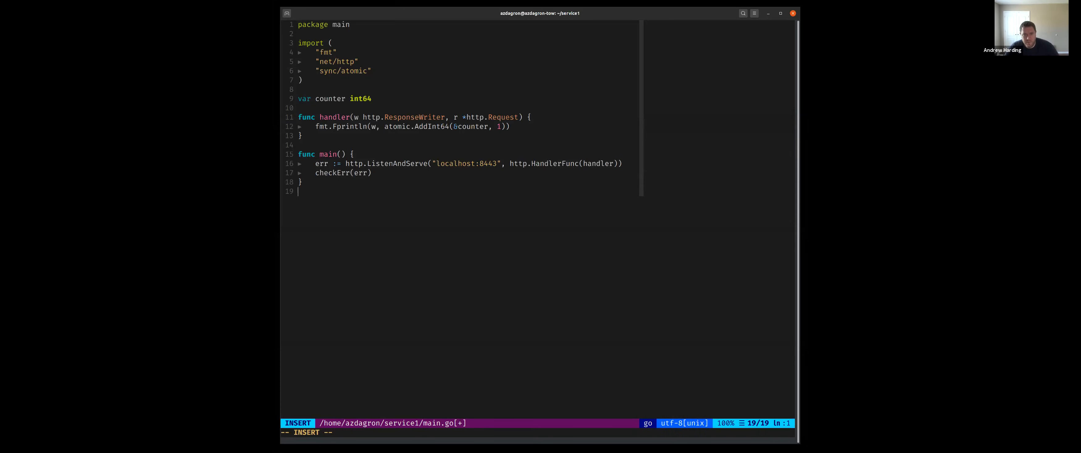
type("func checkErr(err e")
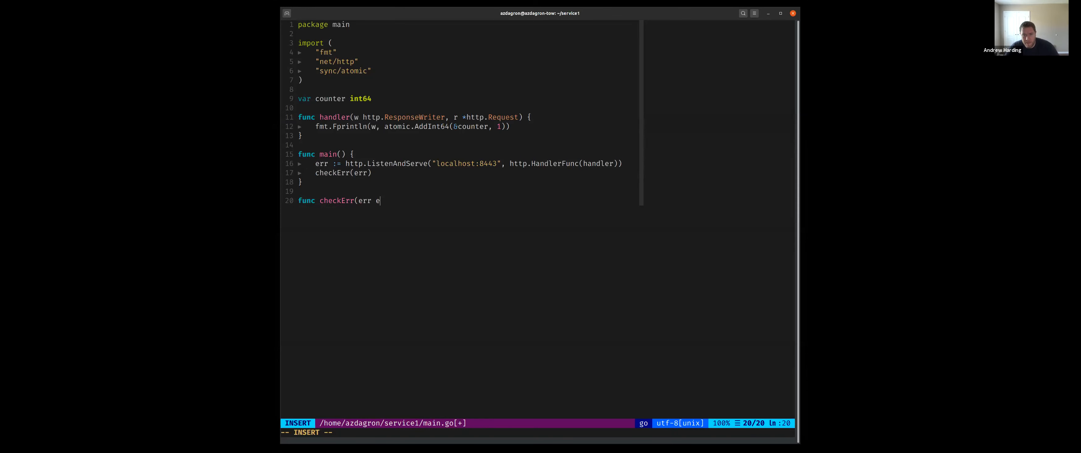
type("rror) {")
type("if err !=")
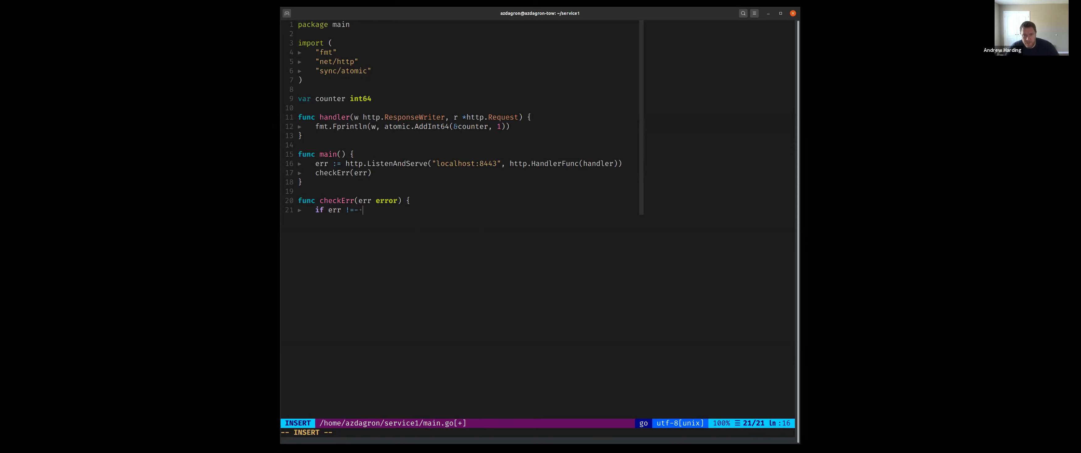
type("nil {")
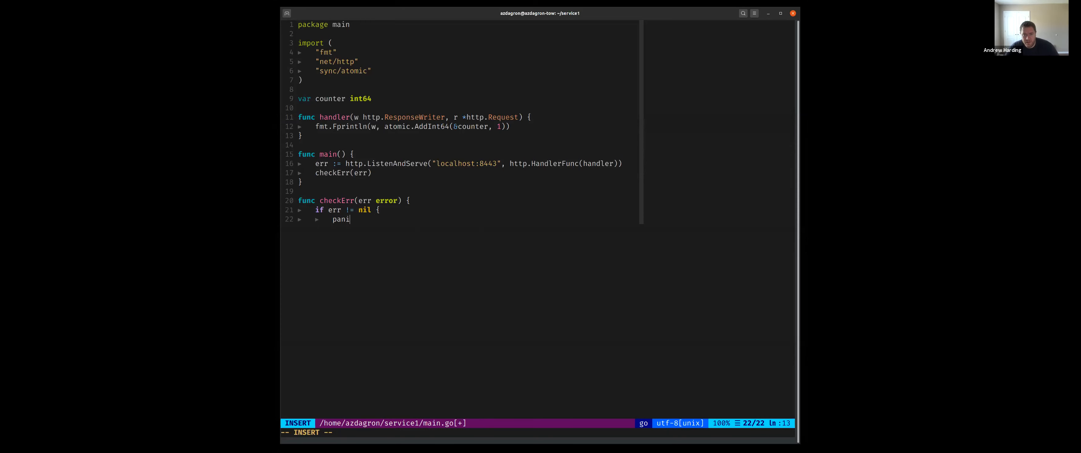
key("Escape")
type("./service1")
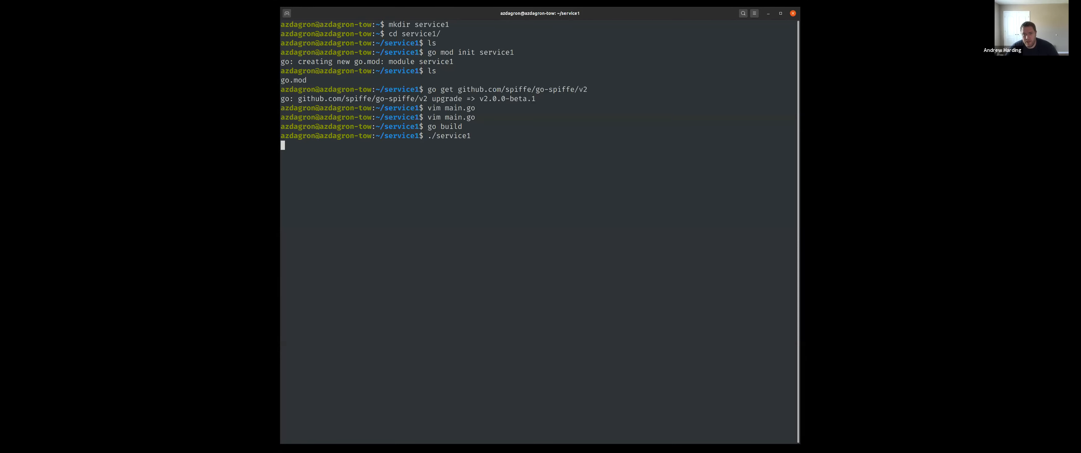
Stop the running service and start a tmux session with split panes
key("ctrl+c")
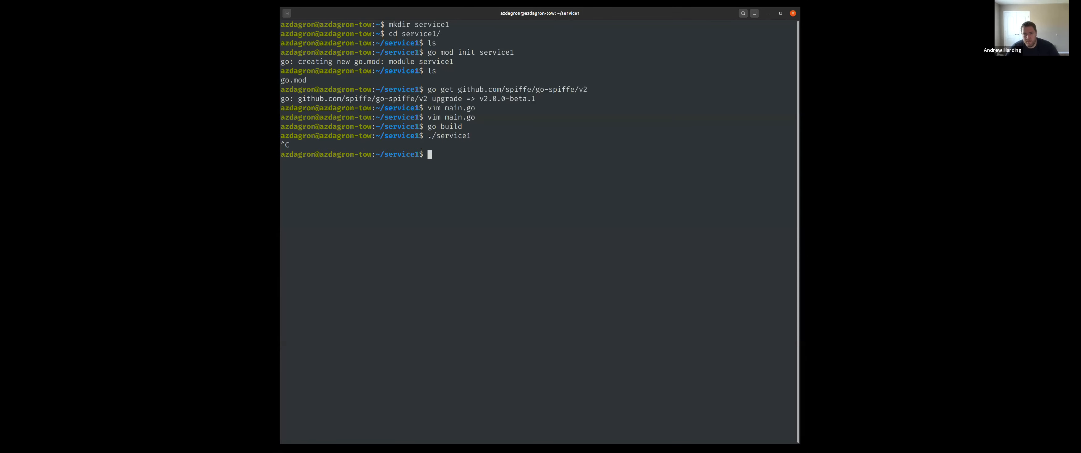
type("tmux")
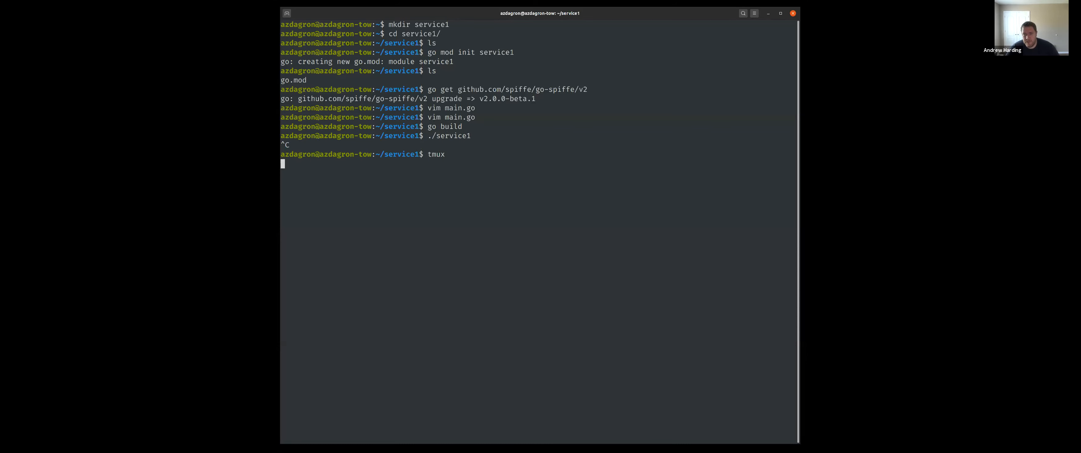
key("Return")
type("curl")
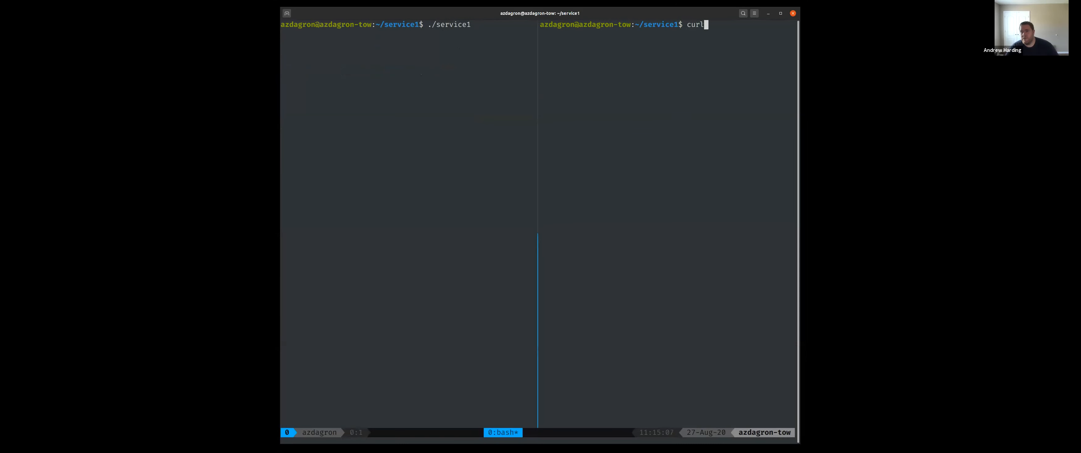
type("ht")
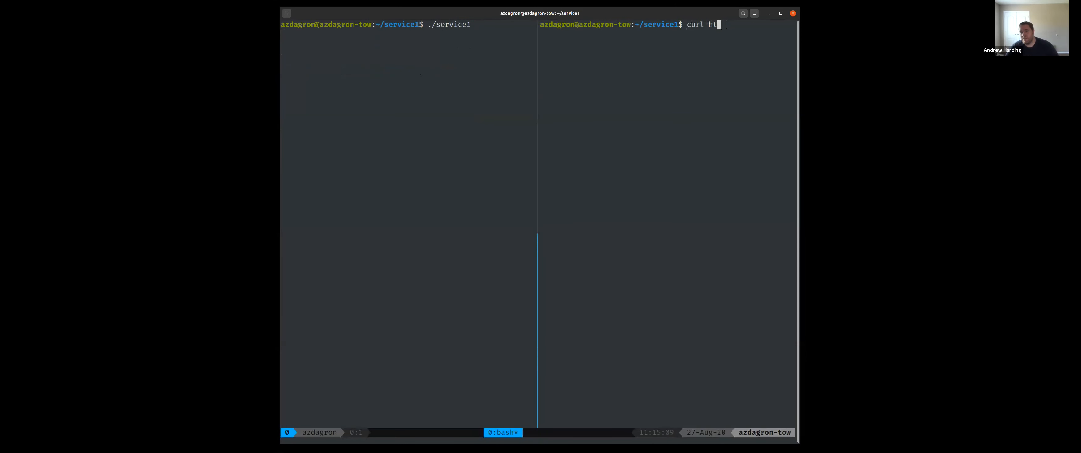
type("tp://")
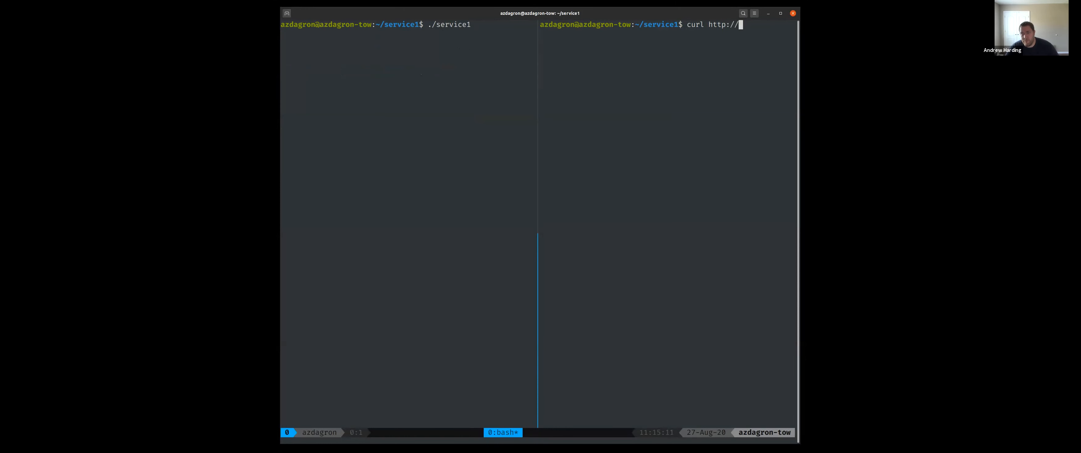
type("localhost:8443")
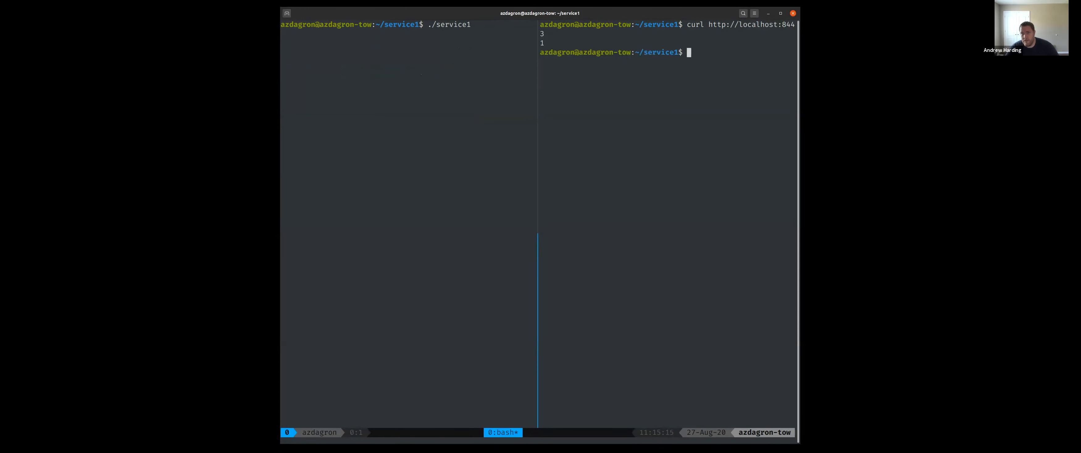
key("Return")
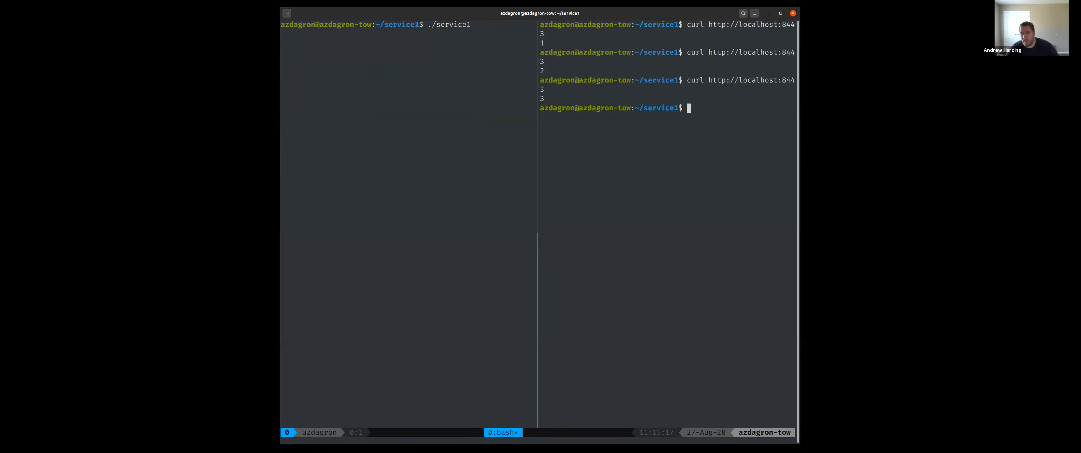
mouse_move(352, 52)
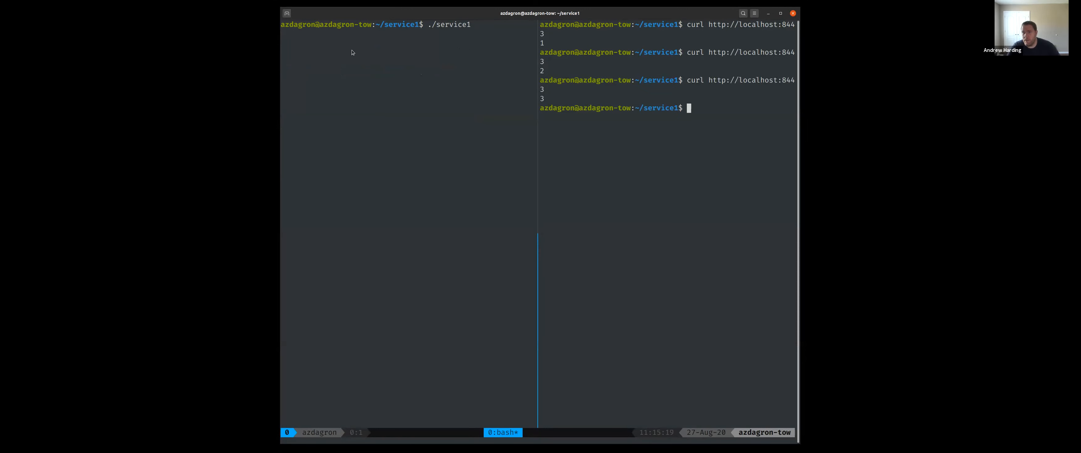
mouse_move(555, 158)
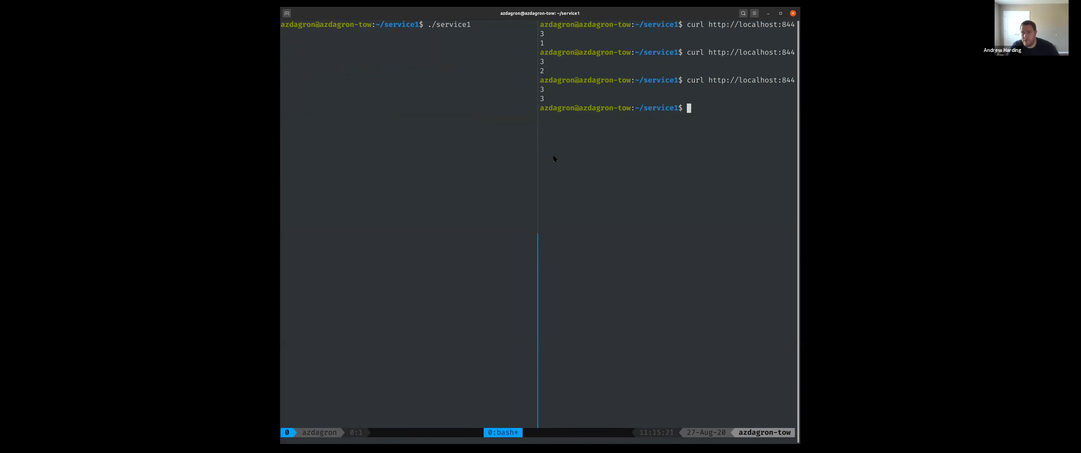
mouse_move(465, 148)
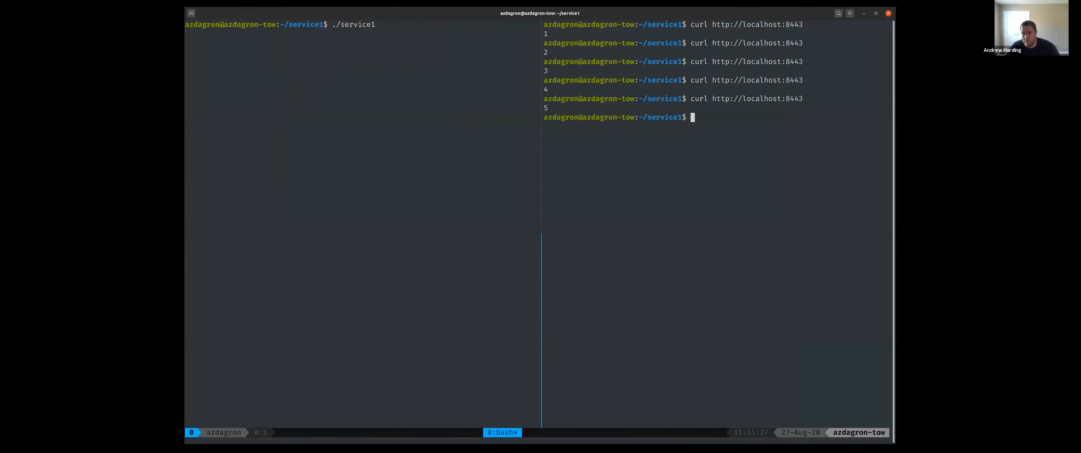
type("vim")
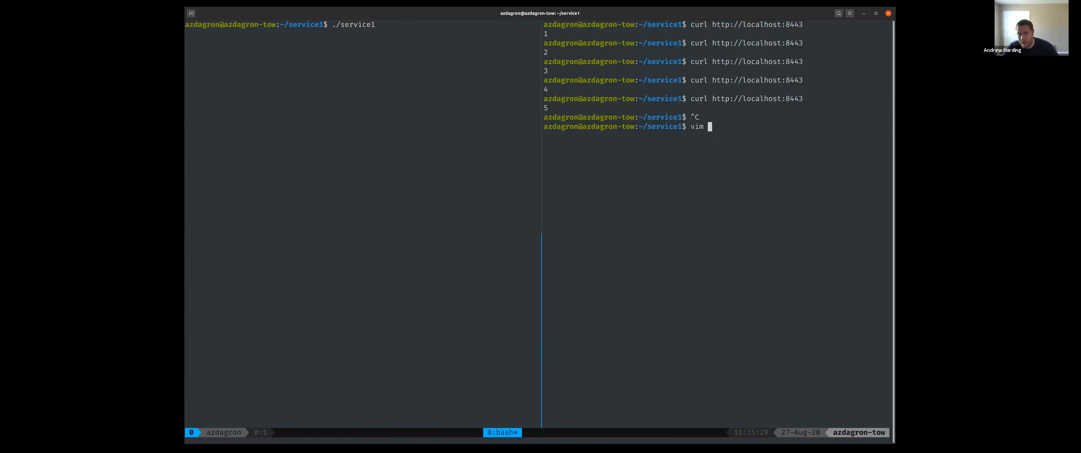
key("Return")
type("mkd")
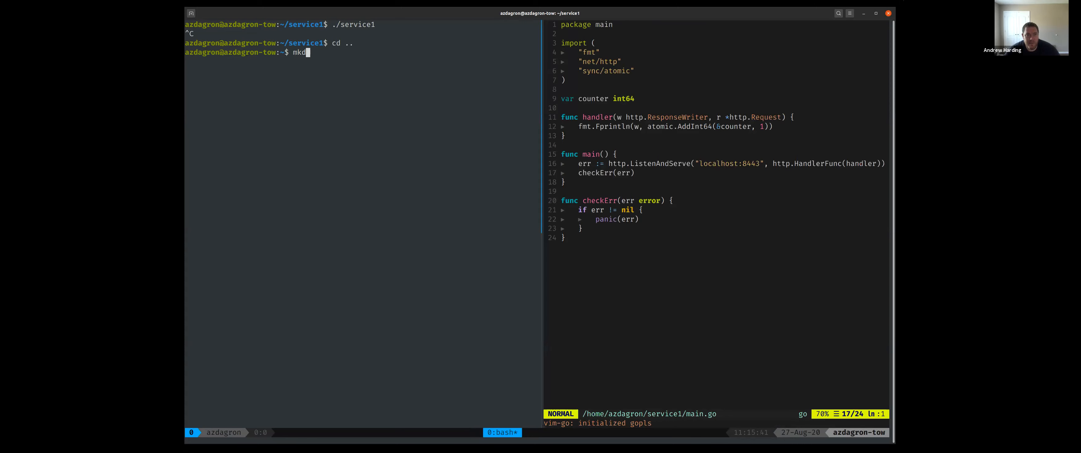
Make a service2 directory and initialise a Go module named service2 in it
type("ir service2")
type("l;s")
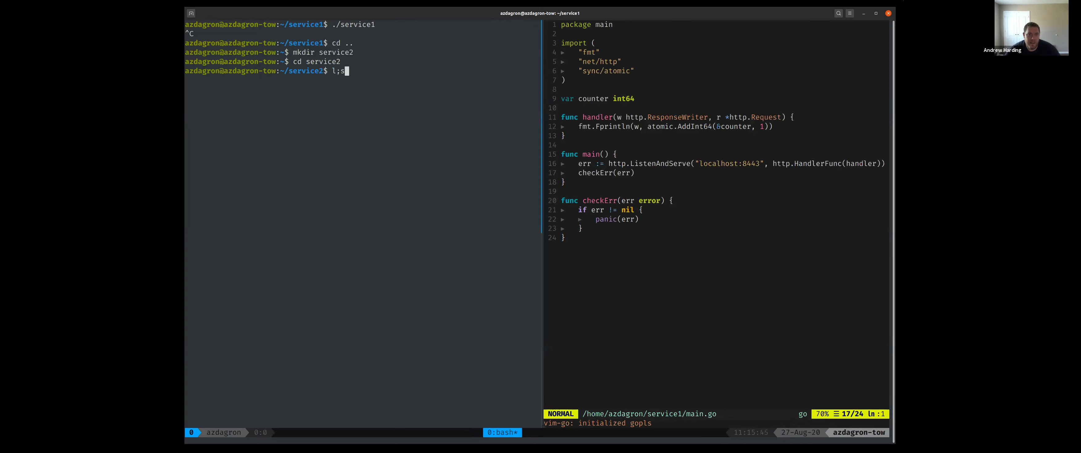
type("go mod init s")
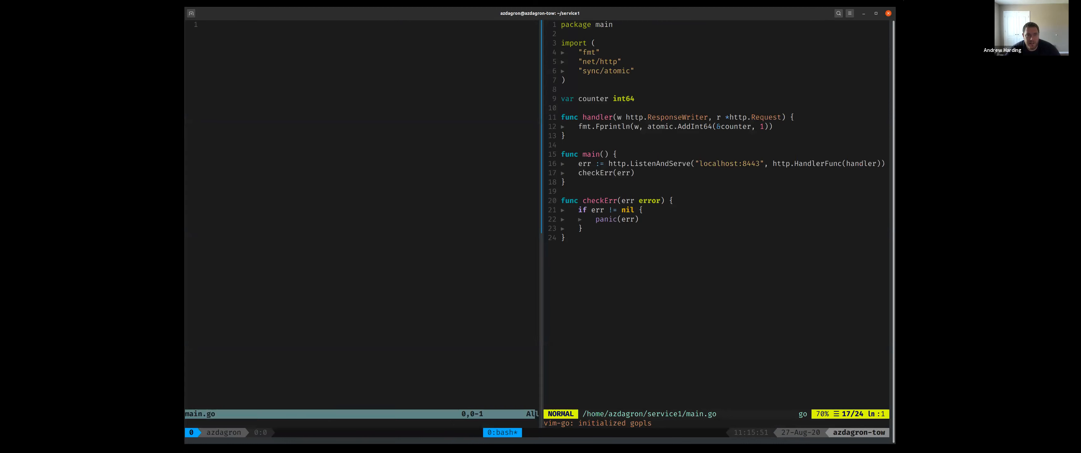
Write package main with func main doing resp, err := http.Get on localhost:8443, pasted checkErr helper and checkErr(err)
type("package main")
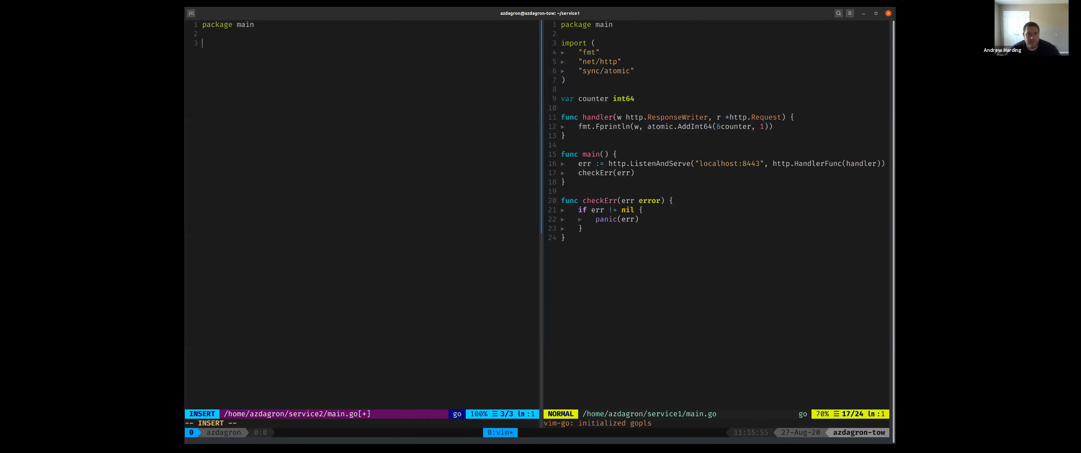
type("func main() {")
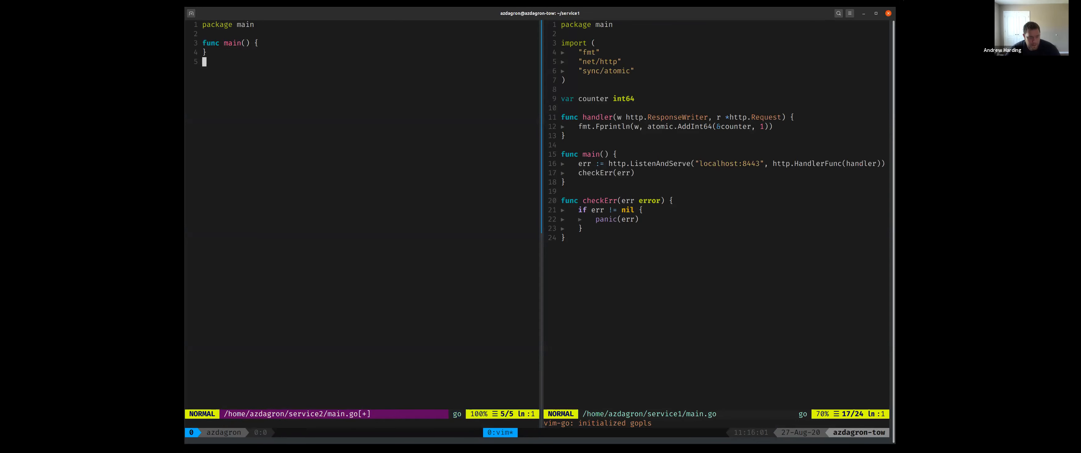
key("V")
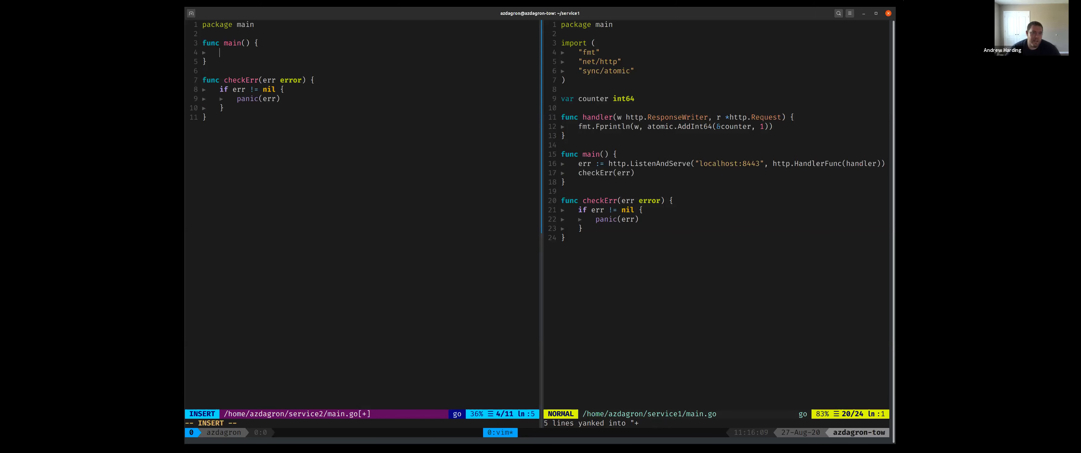
type("http.")
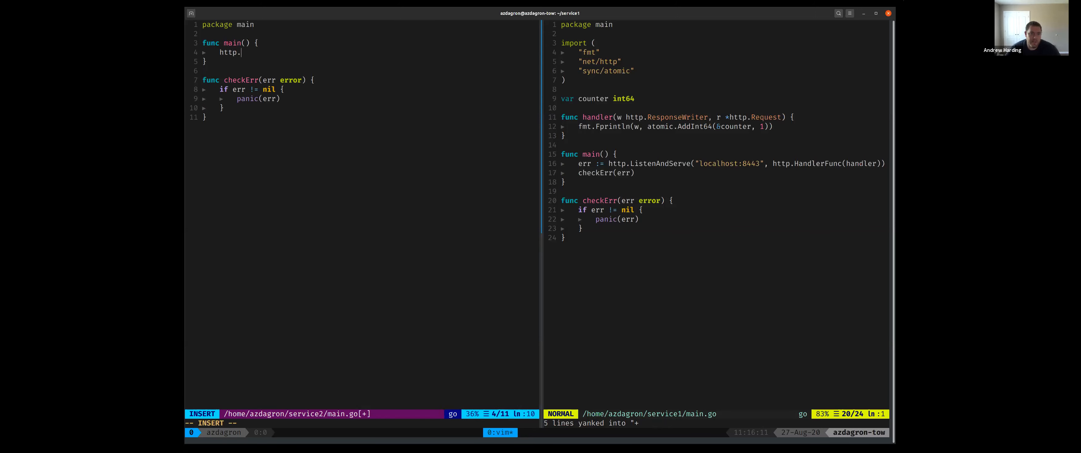
type("Get(\"localhost:8")
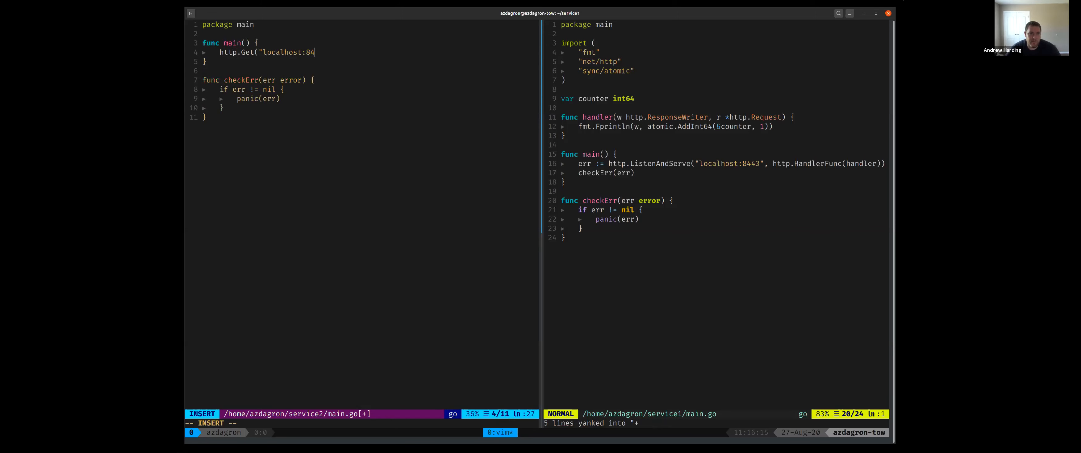
type("43\")")
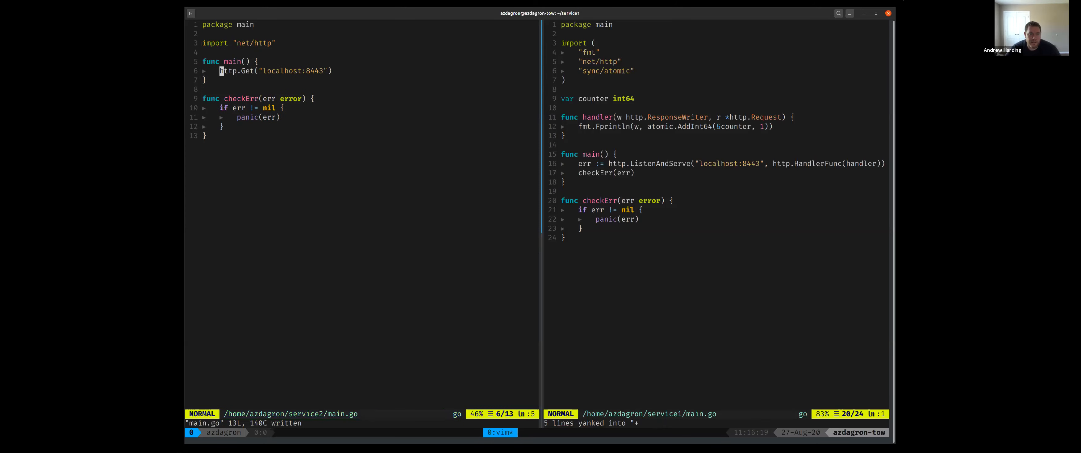
type("resp, err :=")
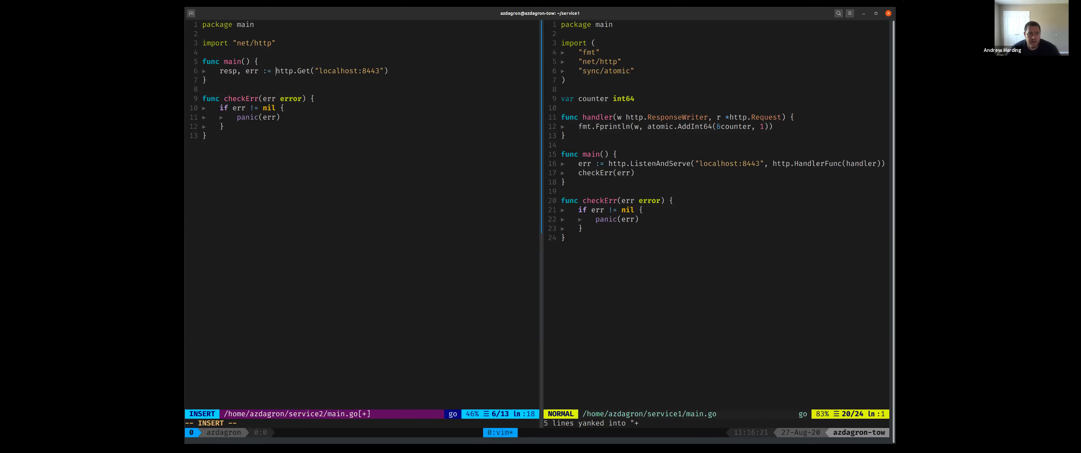
type("checkErr(err")
type("defer resp.Body.Close(")
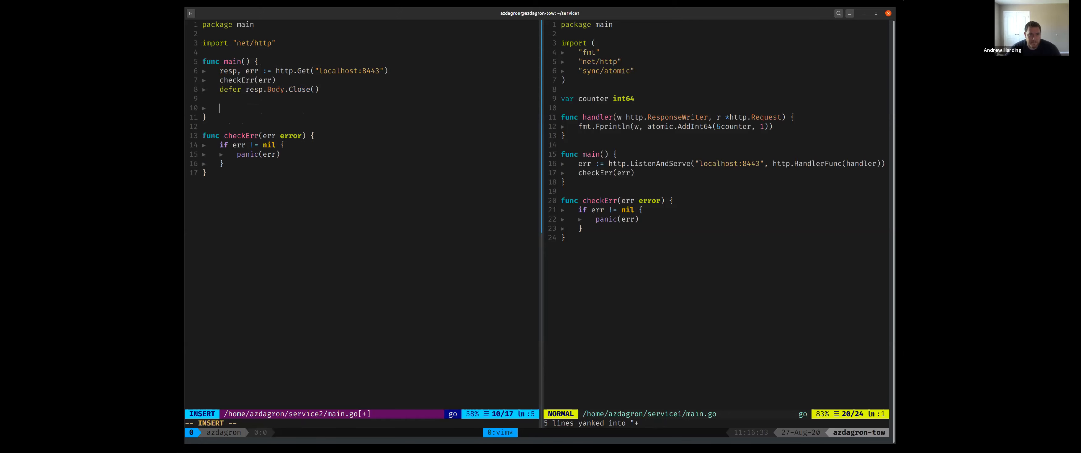
Copy the response body to os.Stdout with io.Copy, check its error, and save and quit
type("io.Copy")
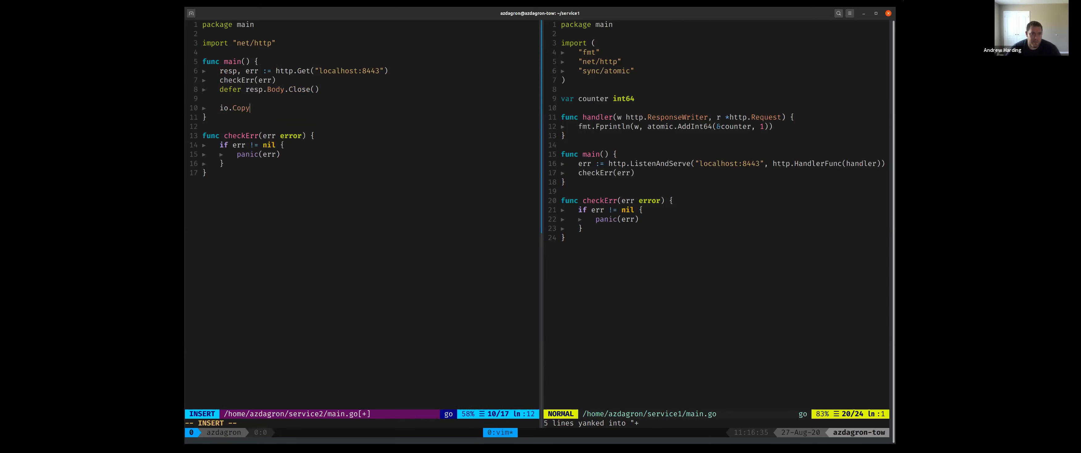
type("(os")
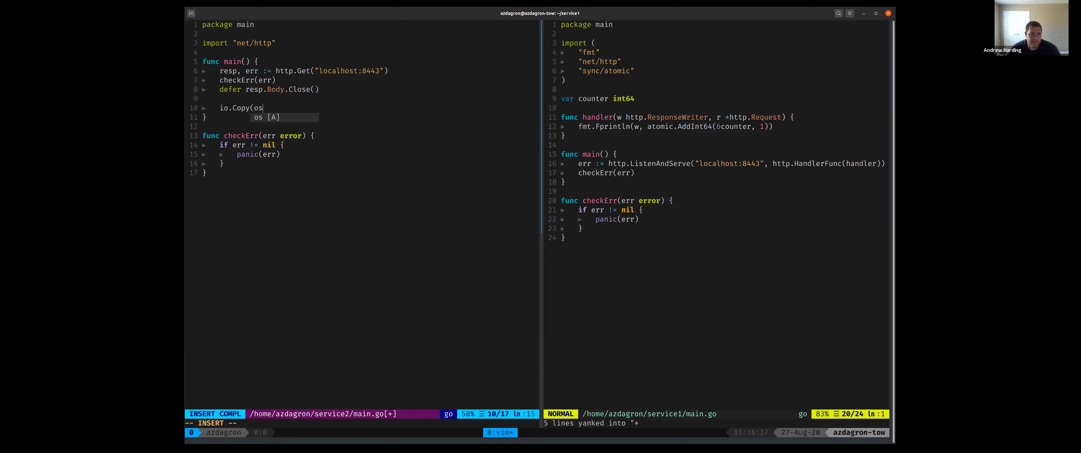
type(".Stdout, resp.Body")
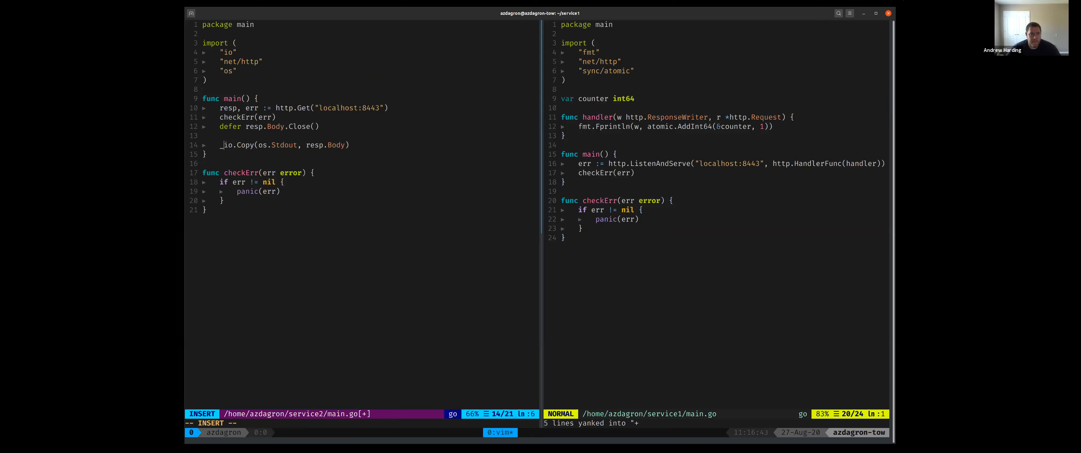
type("caheckErr(err")
type("_, err = ")
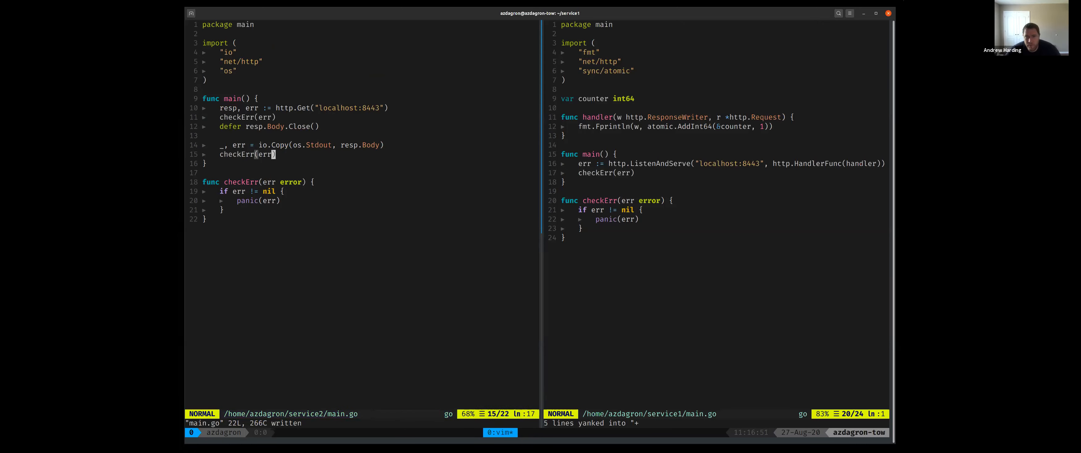
type(":q")
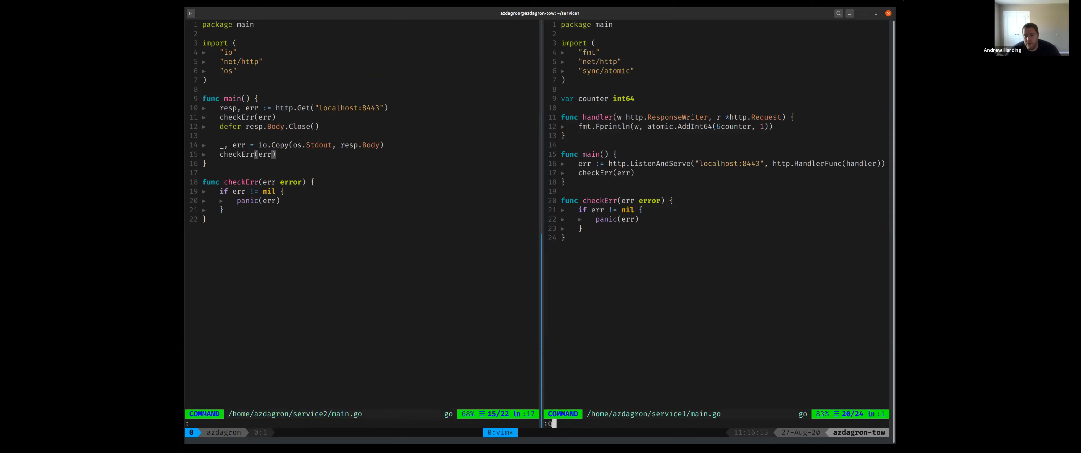
Run ./service1 in the right pane and run the built service2 client against it
key("Return")
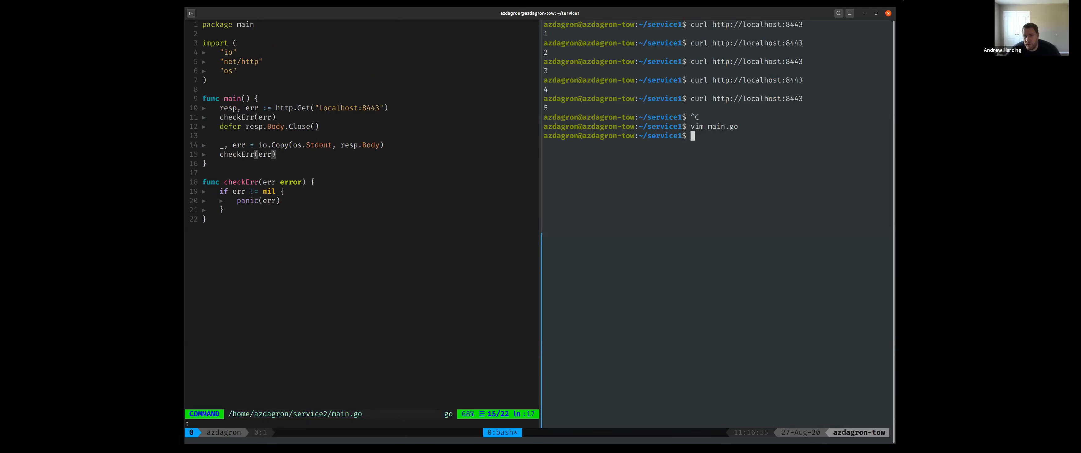
type("./service1")
type("./service2")
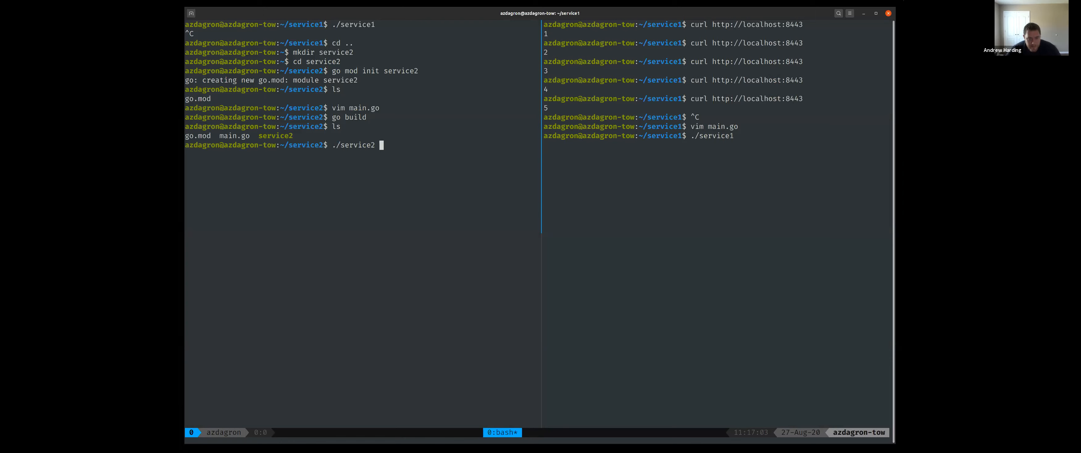
key("Return")
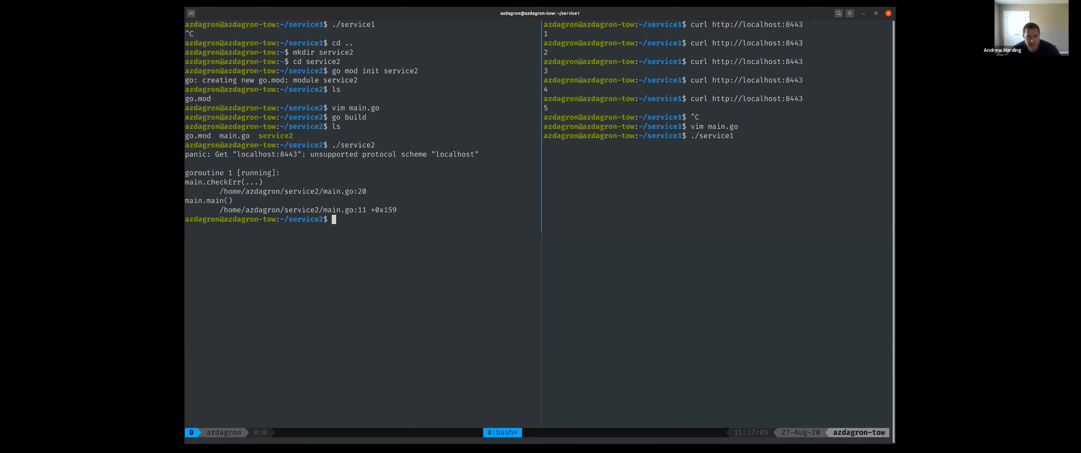
Fix service2's URL scheme in main.go, rebuild, and run ./service2 repeatedly to print counts 1 through 5
type("vim main.go")
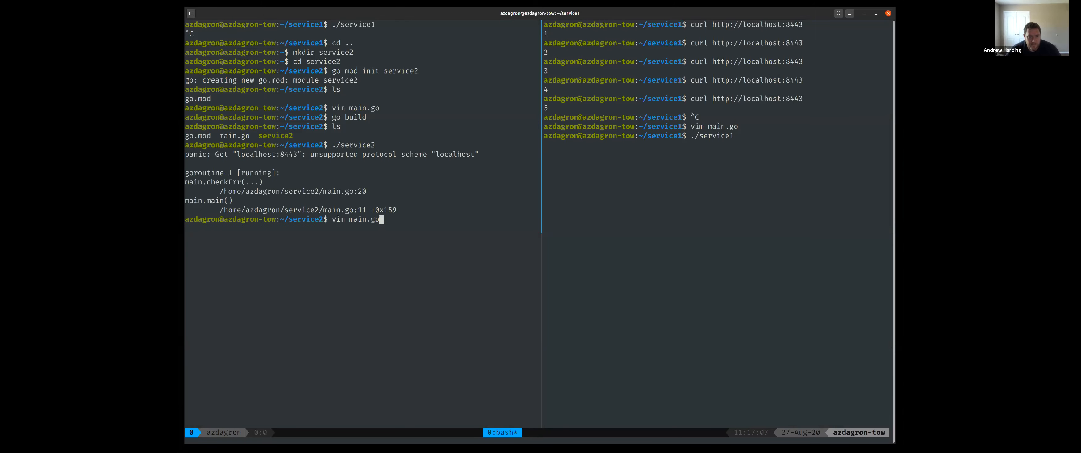
key("Return")
type("go build")
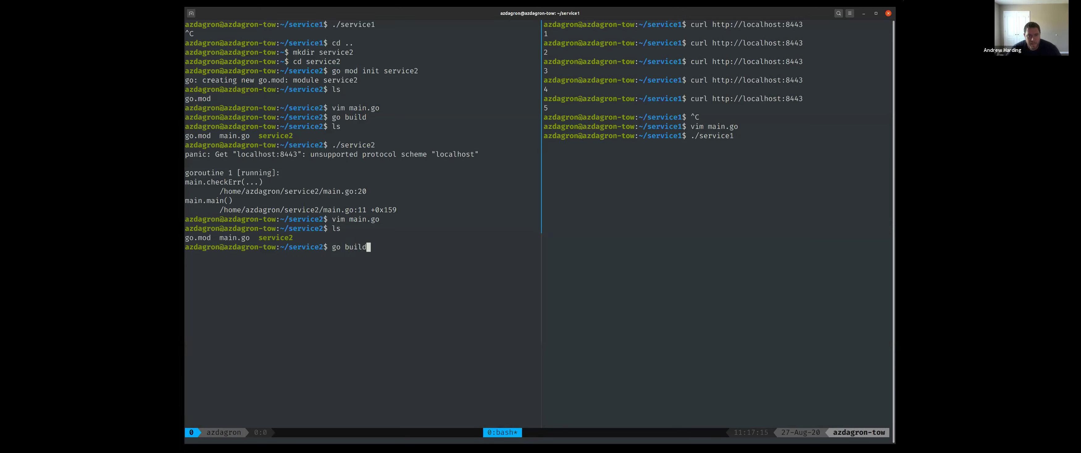
type("./service2 2")
left_click(717, 153)
type("ls")
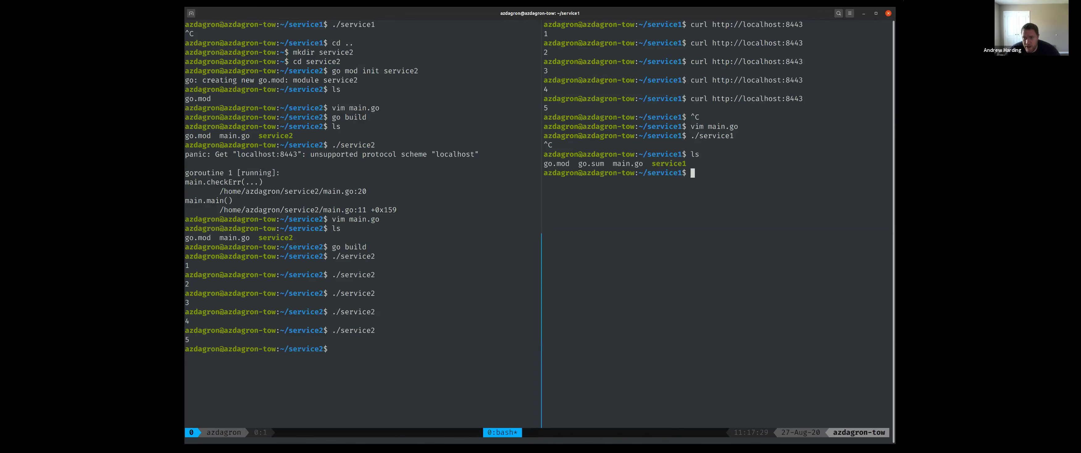
Reopen service1's main.go in Vim from the right pane
type("vim")
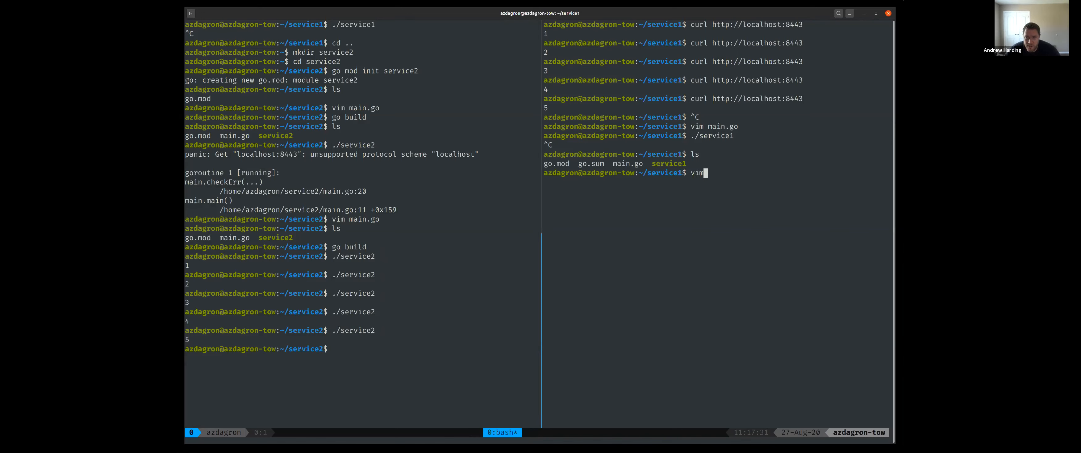
type("ma")
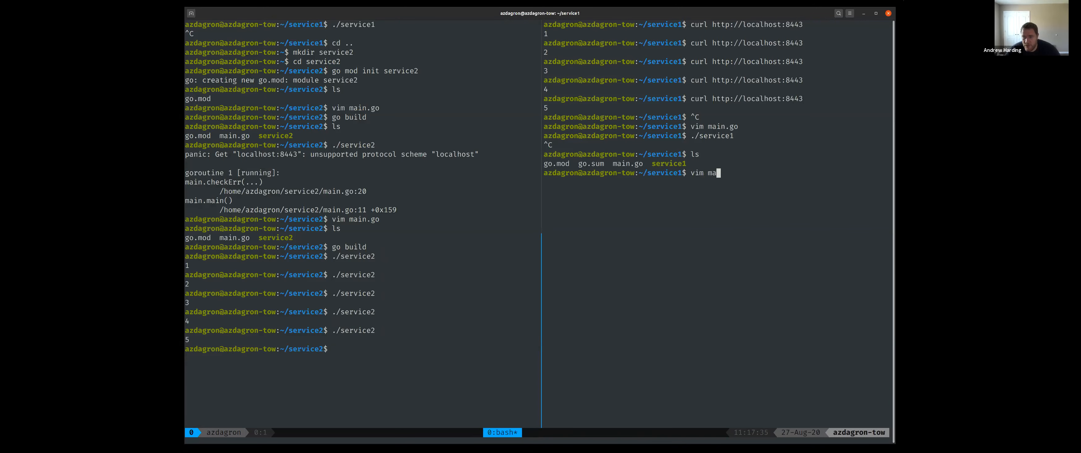
type("in.go")
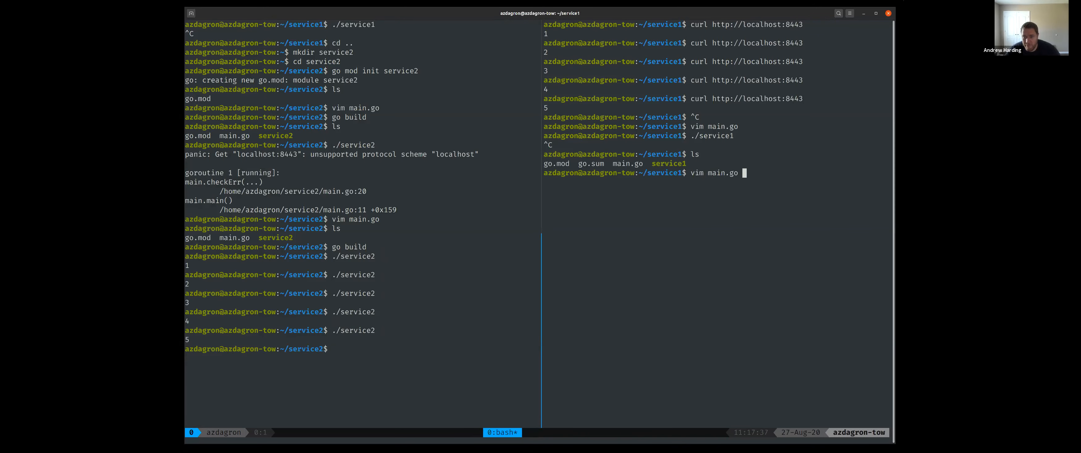
key("Return")
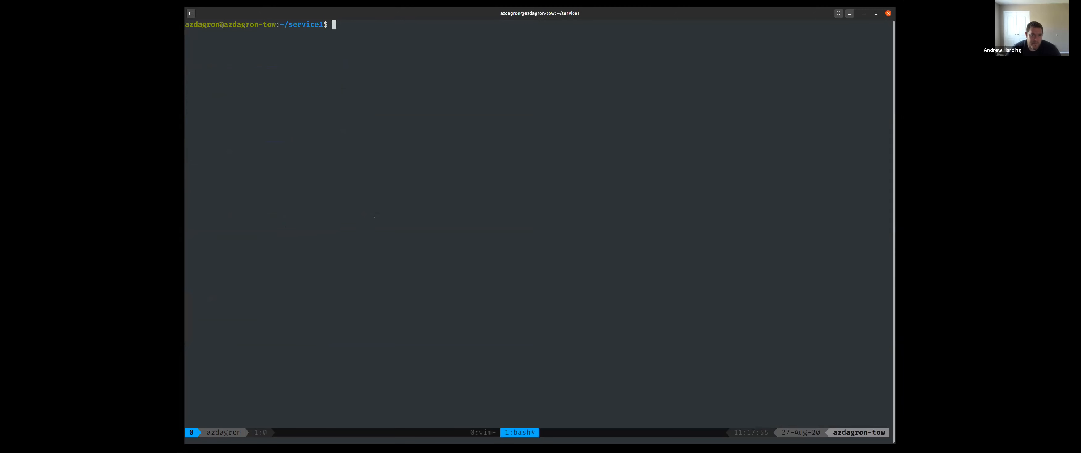
Move into the spiffe/spire checkout, build it, and start bin/spire-server run
type("cd ..")
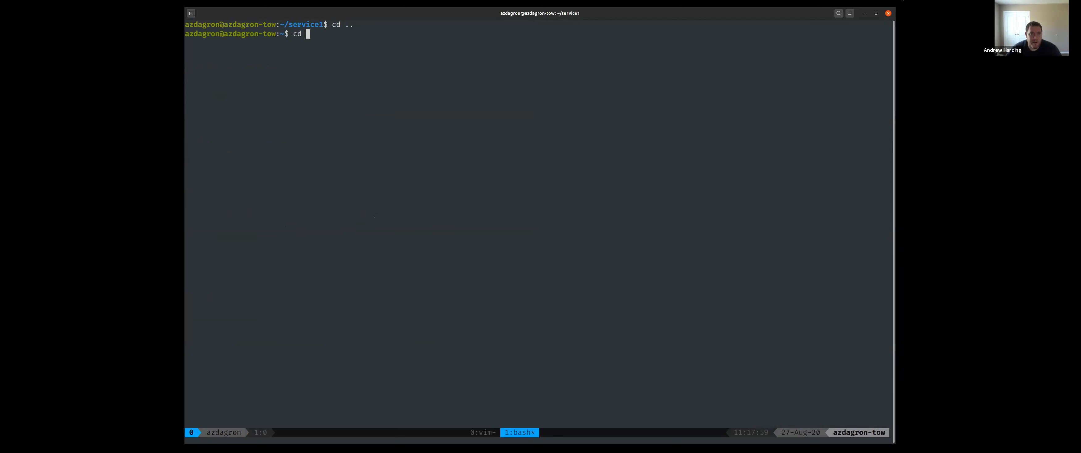
type("s")
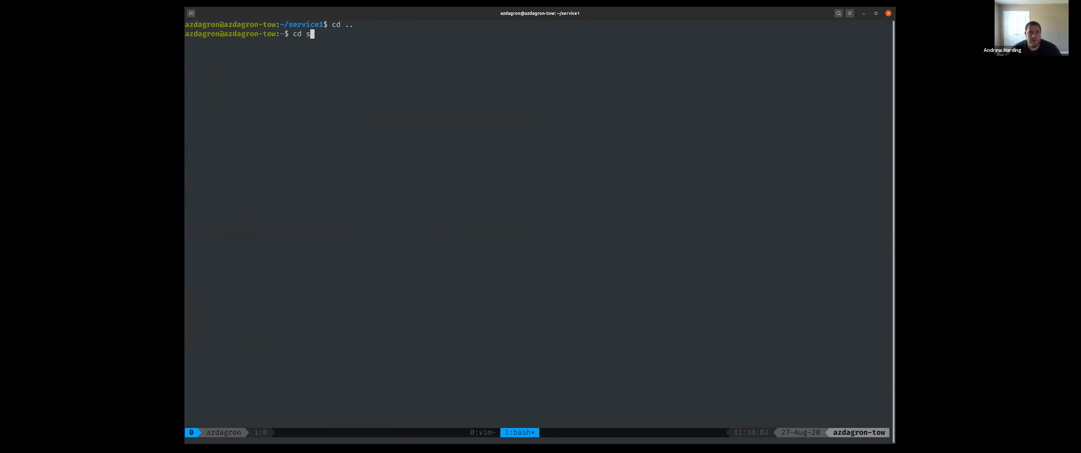
type("piffe/spire")
type("bin/")
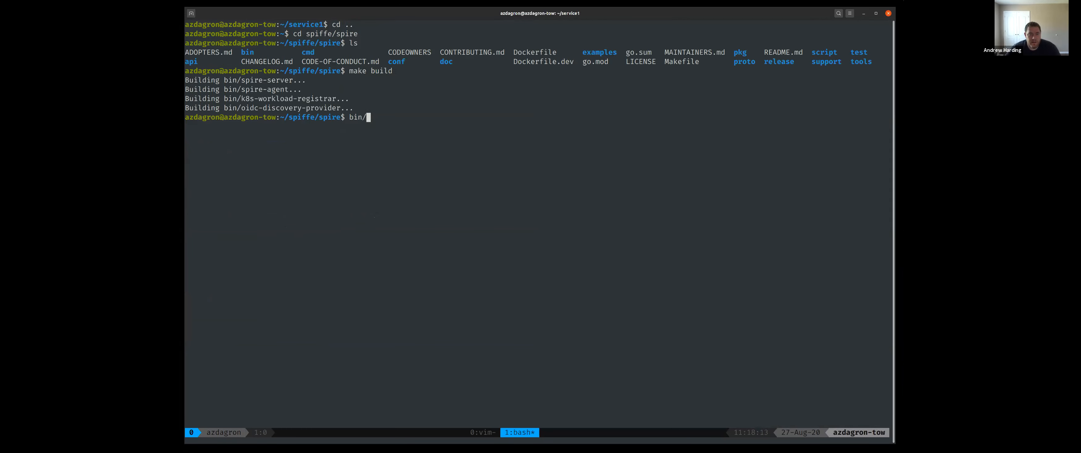
type("spire-r")
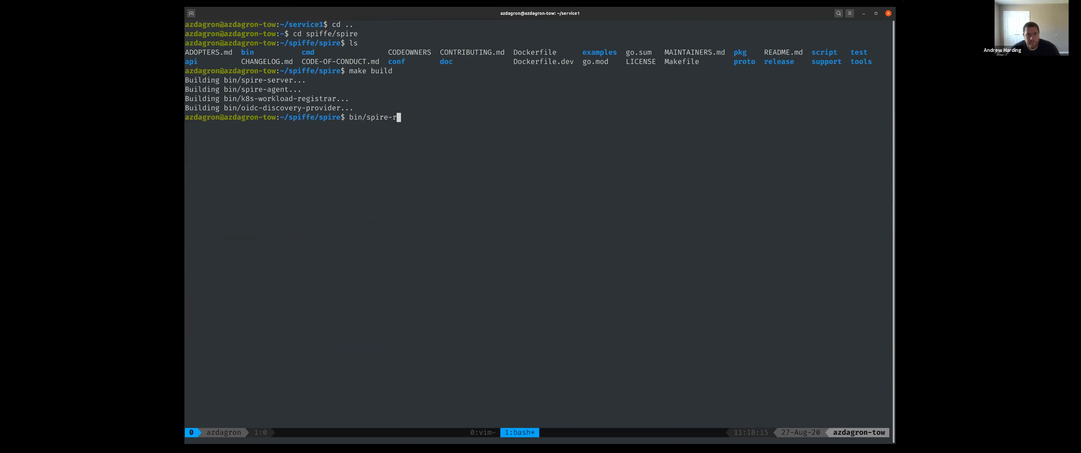
key("Return")
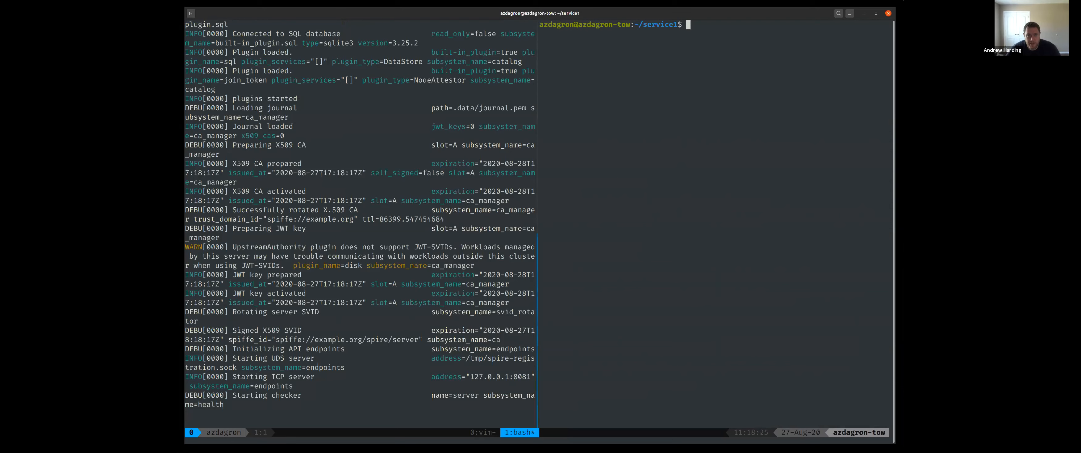
From ~/spiffe/spire, run bin/spire-server token generate -spiffeID spiffe://example.org/node to get a join token
type("b")
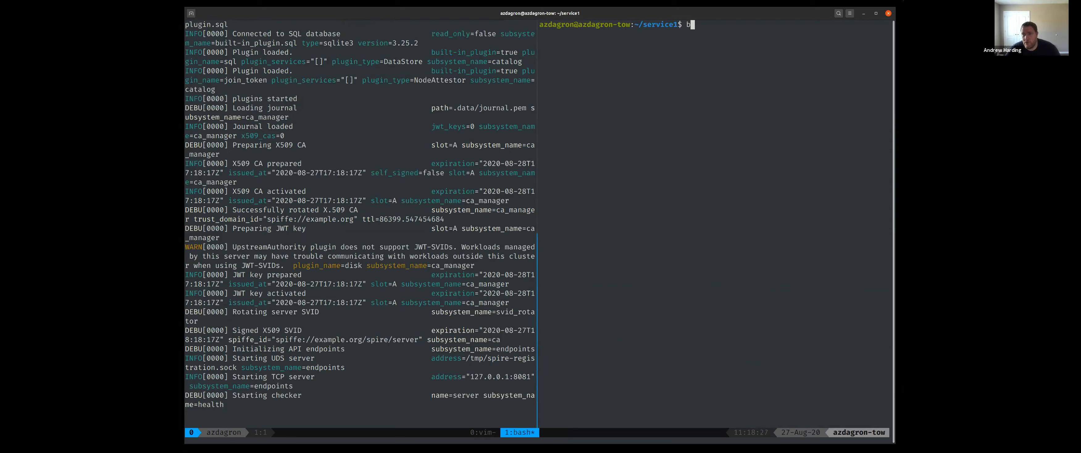
type("in/spir")
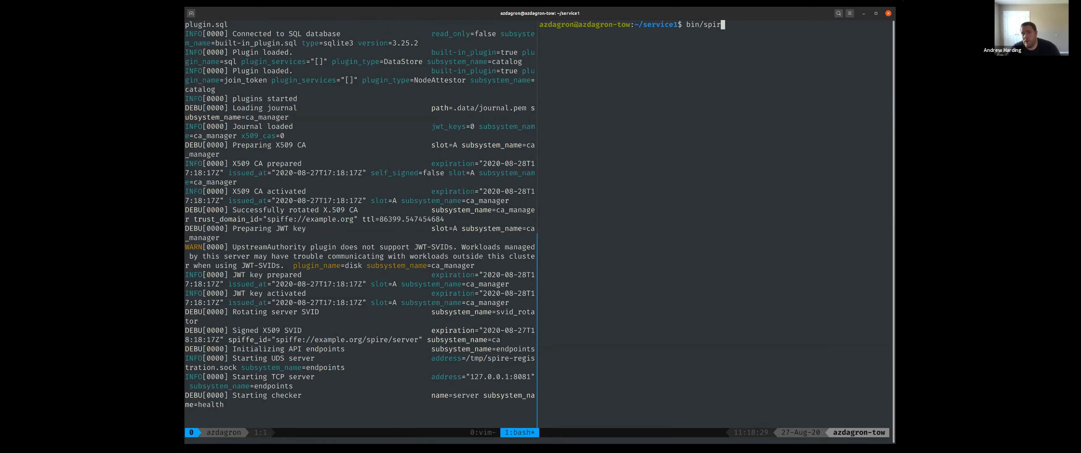
type("cd ~/spiffe")
type("./")
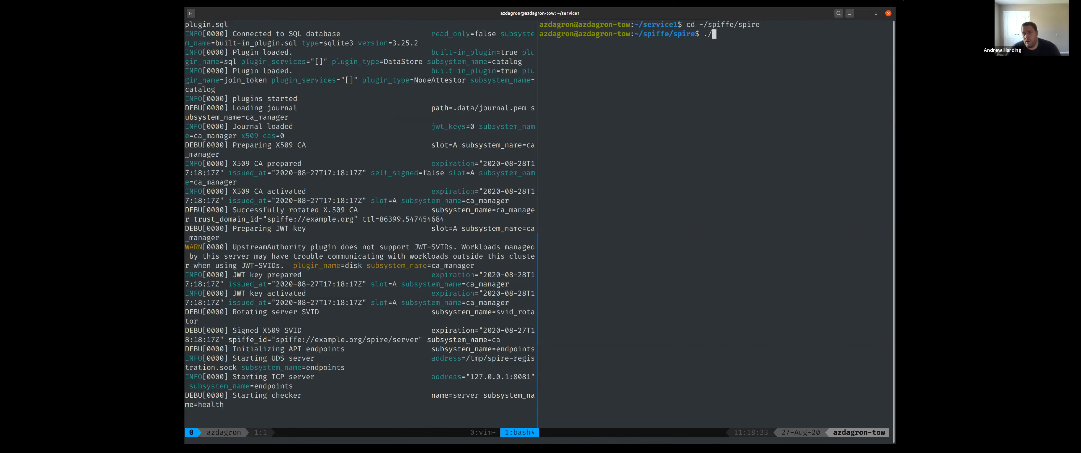
type("bin/s")
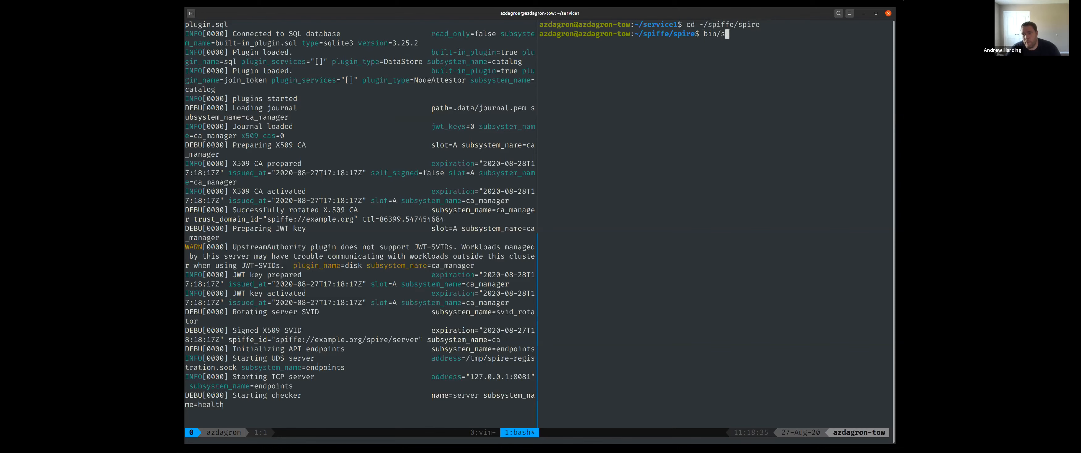
type("pire-server")
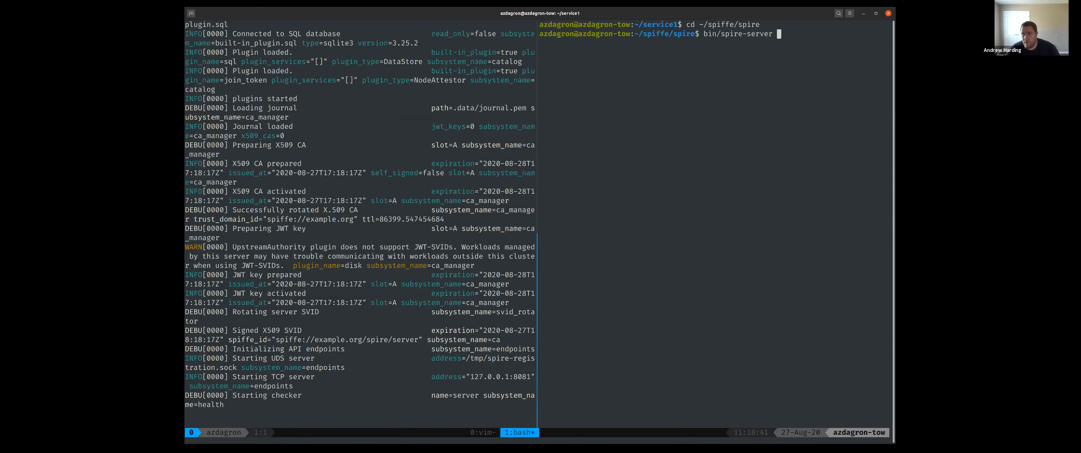
type("token generate -spiffeID")
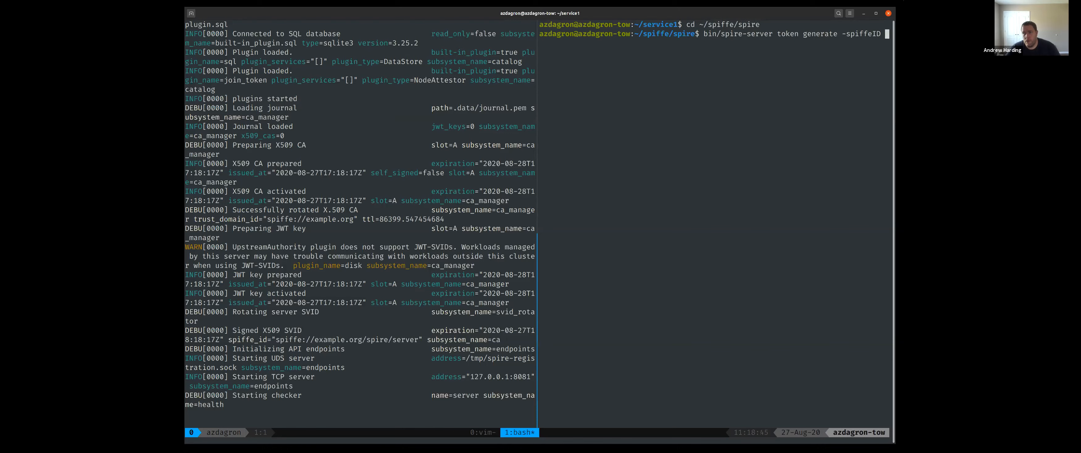
type("e://exam")
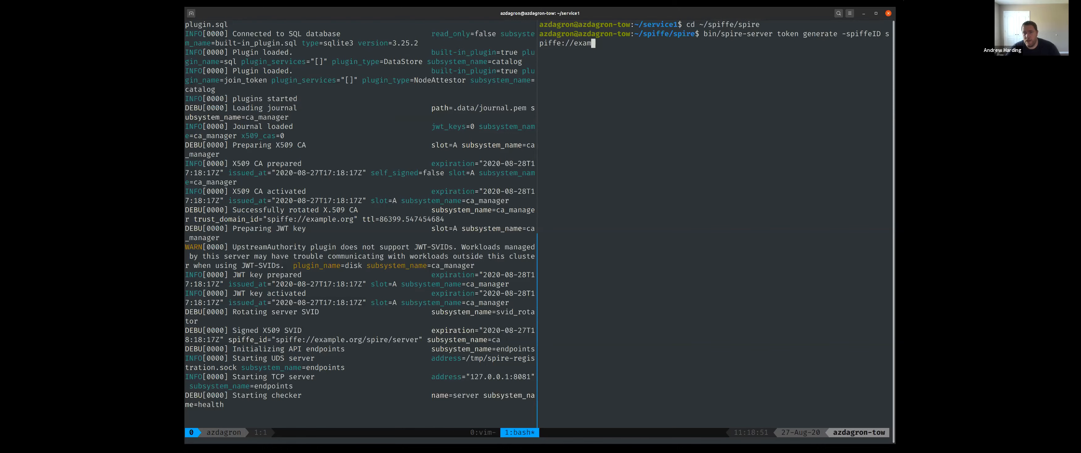
type("ple.org/node")
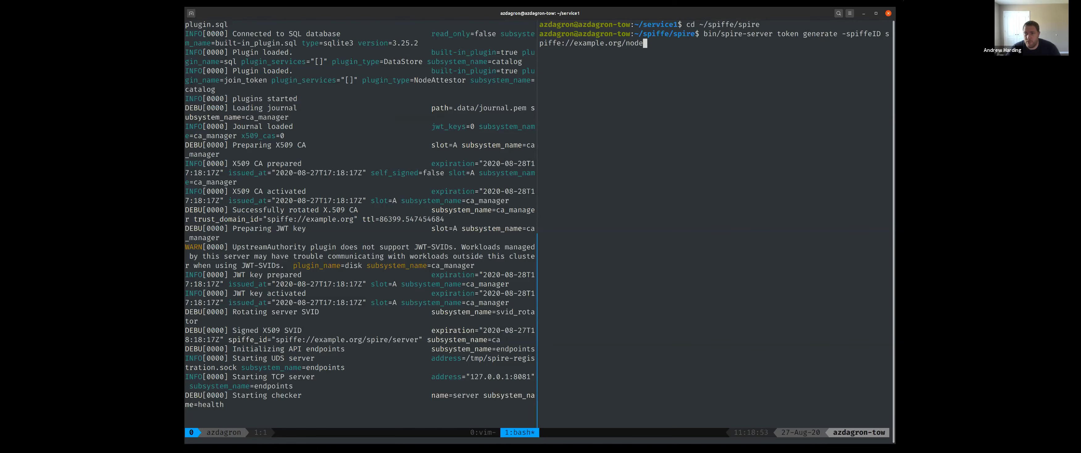
key("Return")
type("bin/spire-server")
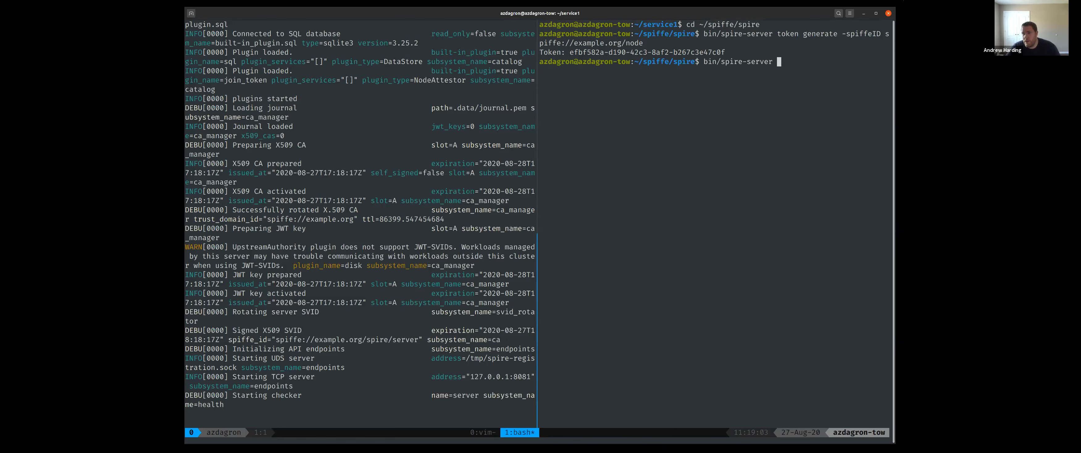
Create the entry spiffe://example.org/service1 under parent …/node with selector unix:user:service1
type("entry create")
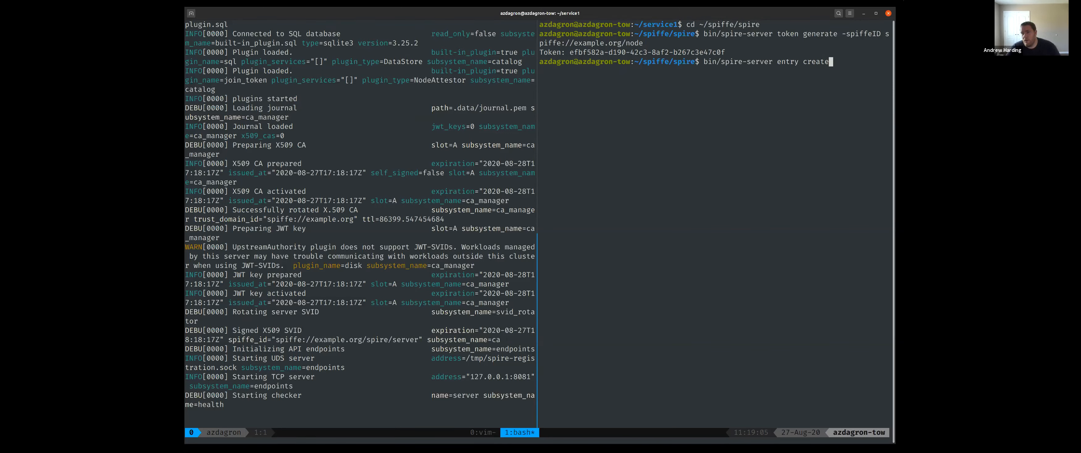
type("-spiffeID spi")
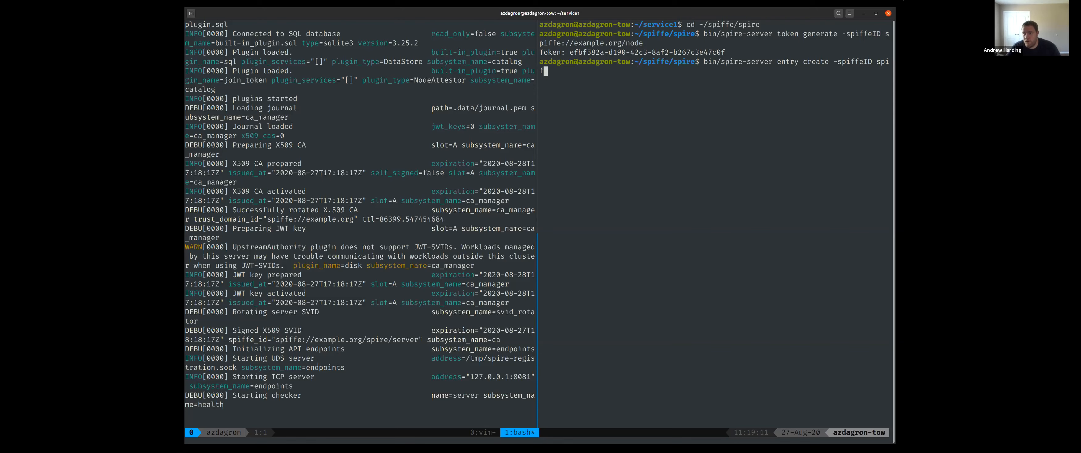
type("ffe://example.org/s")
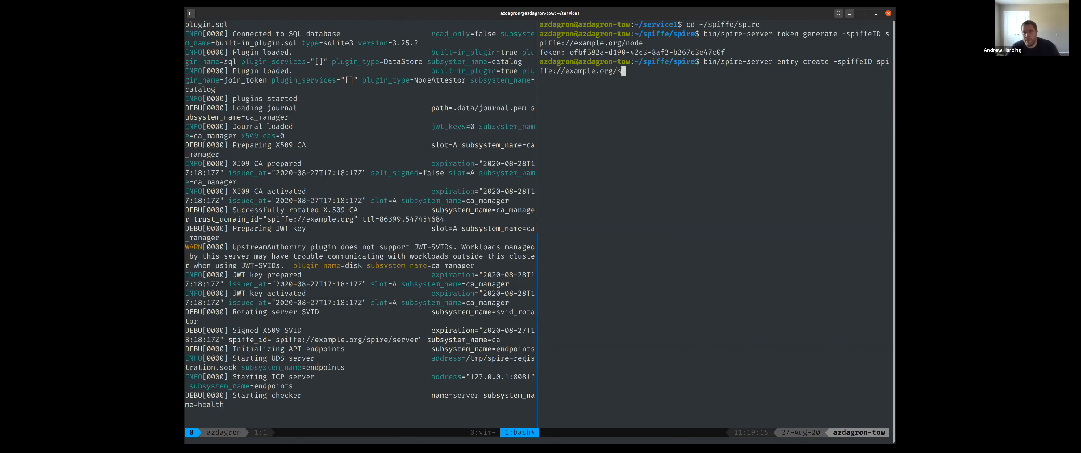
type("ervice1")
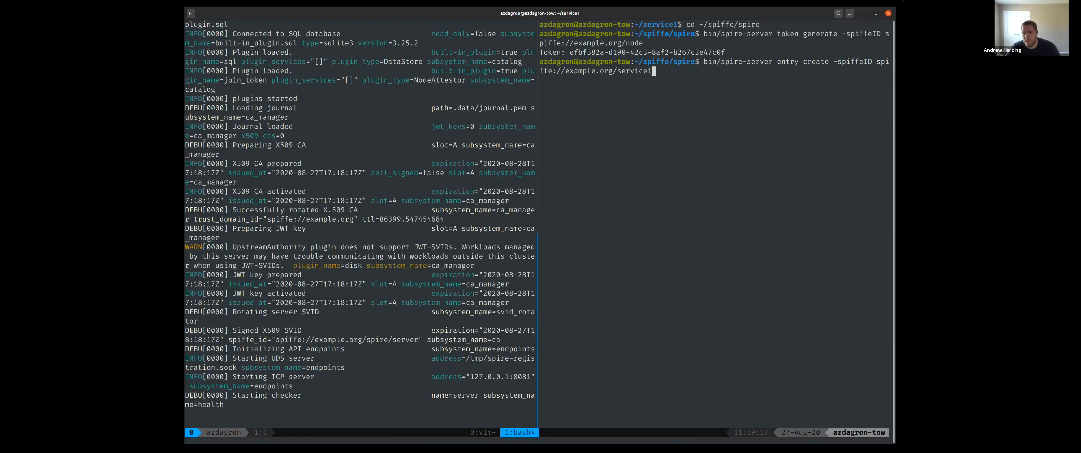
type("-parentID")
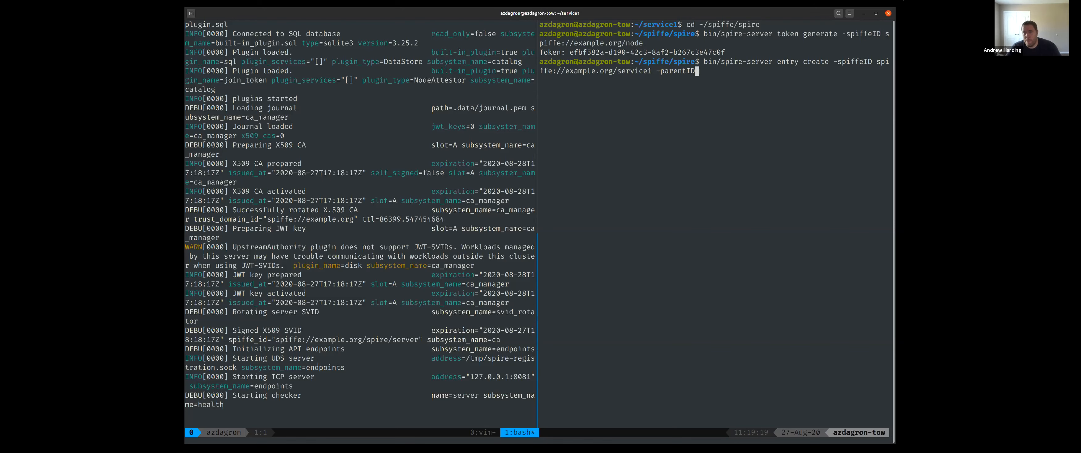
type("spiffe://example.org/node")
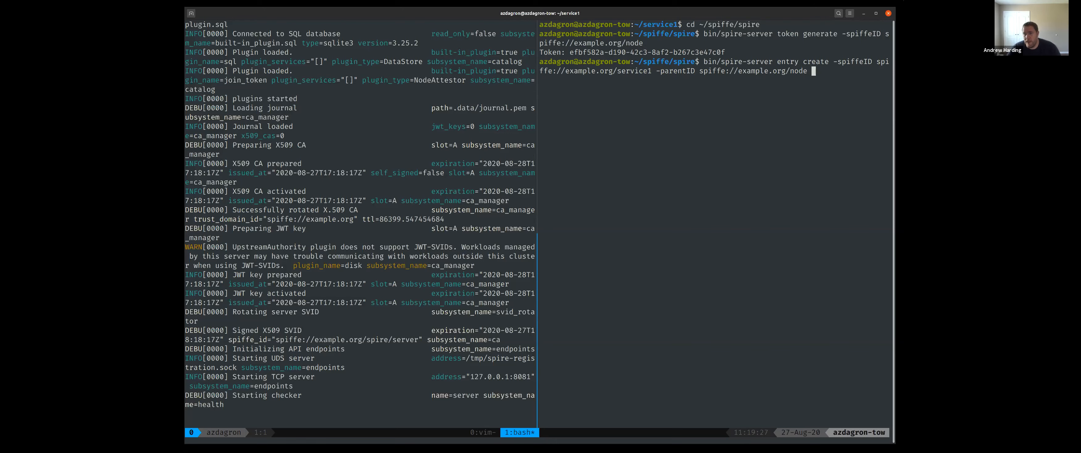
type("-selector")
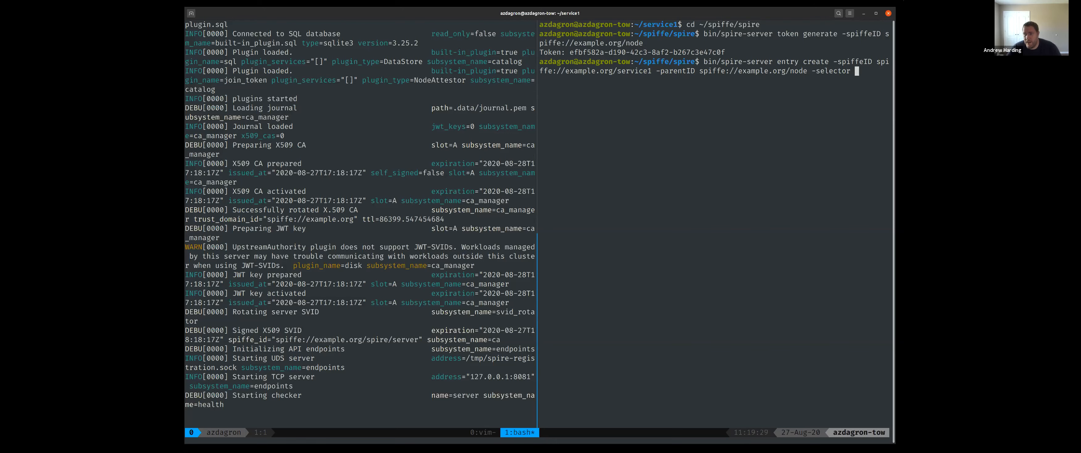
type("unix:")
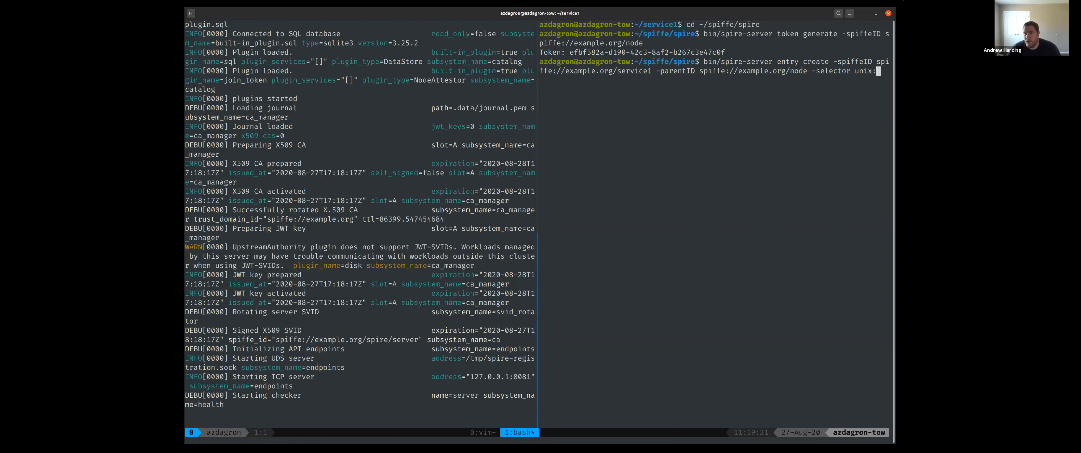
key("Return")
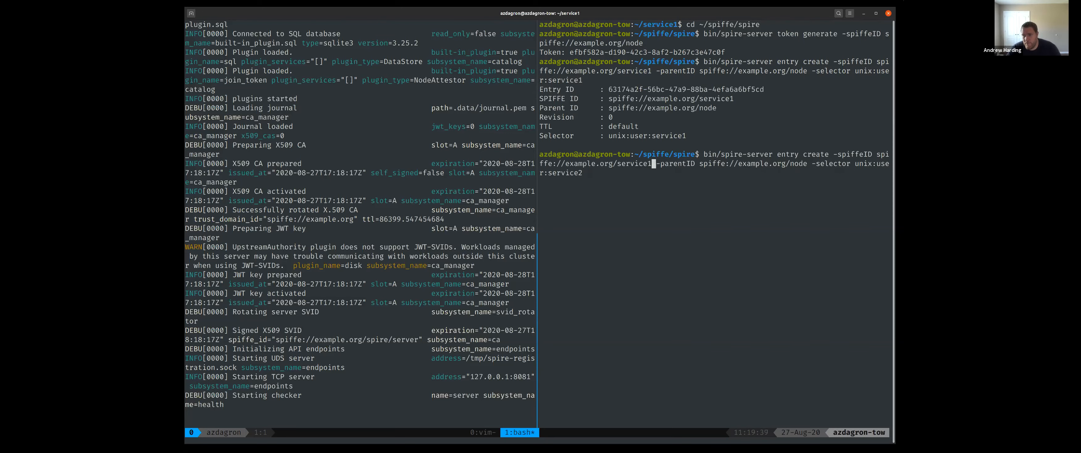
Create the matching service2 entry, then begin the bin/spire-agent command
key("Return")
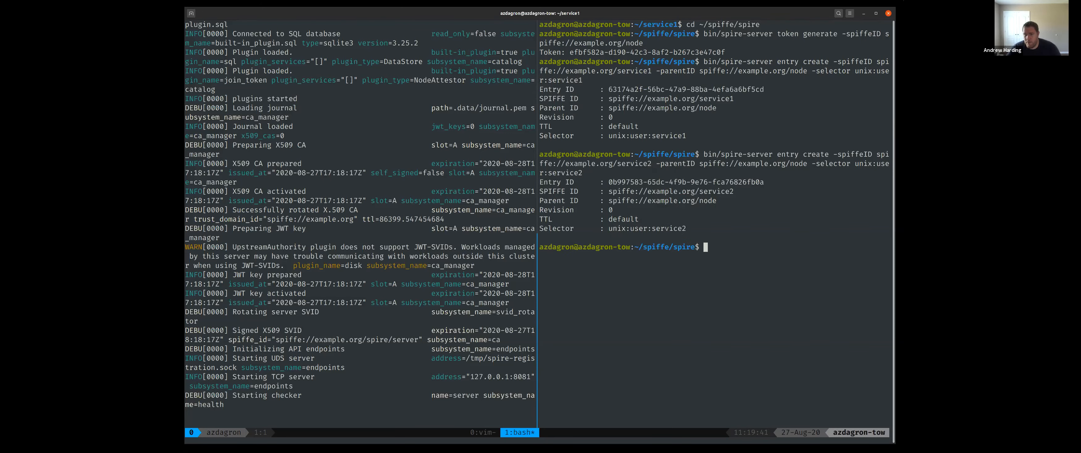
type("bin/spire-agent run -joinToken")
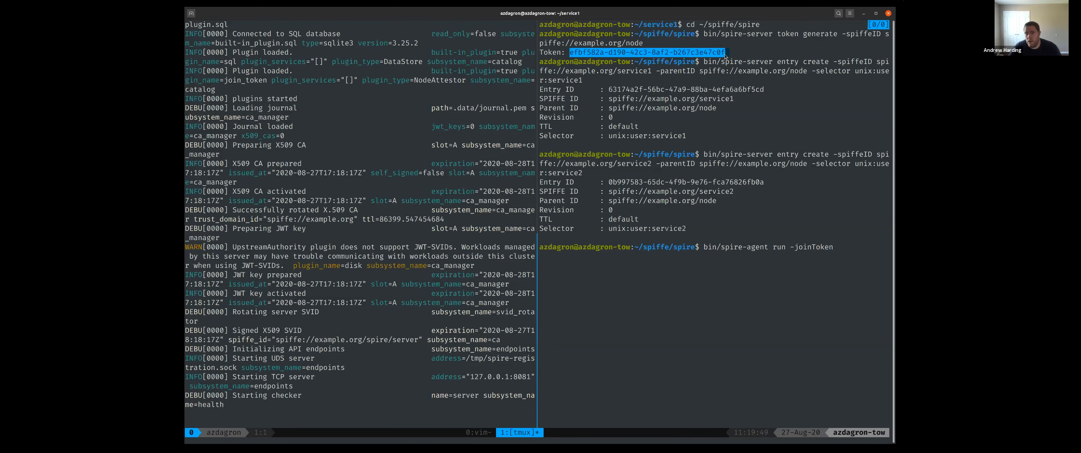
Run bin/spire-agent run -joinToken <token> so the agent attests and fetches the SVIDs
key("Return")
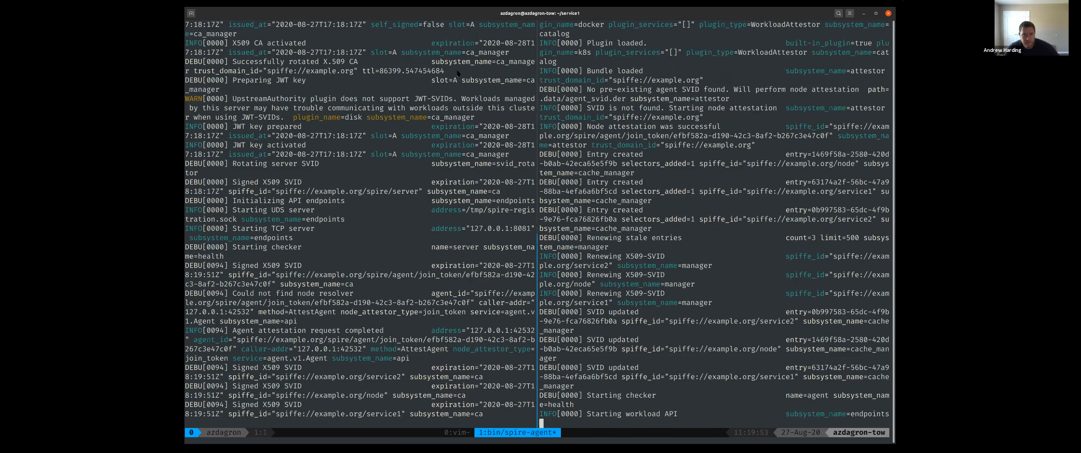
mouse_move(373, 127)
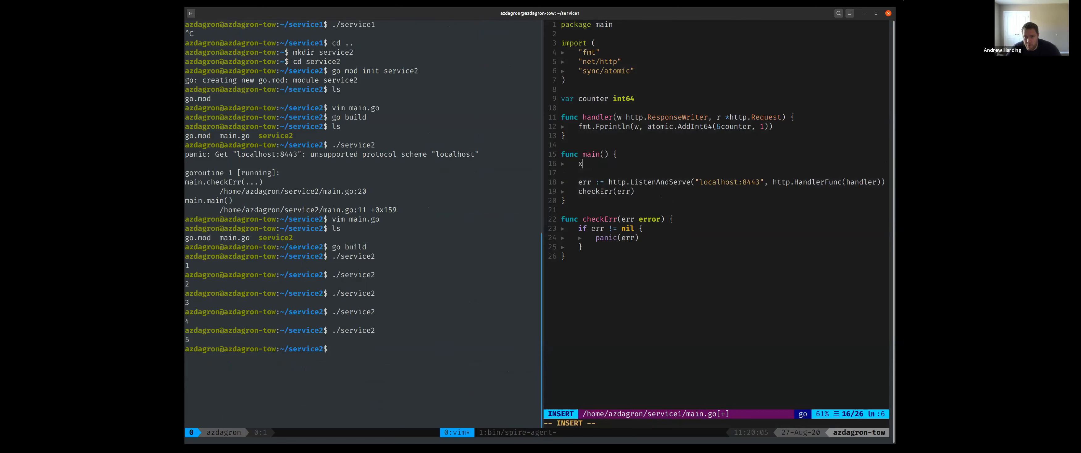
Add x509Source, err := workloadapi.NewX509Source(context.Background()) with checkErr(err) in main.go
type("509")
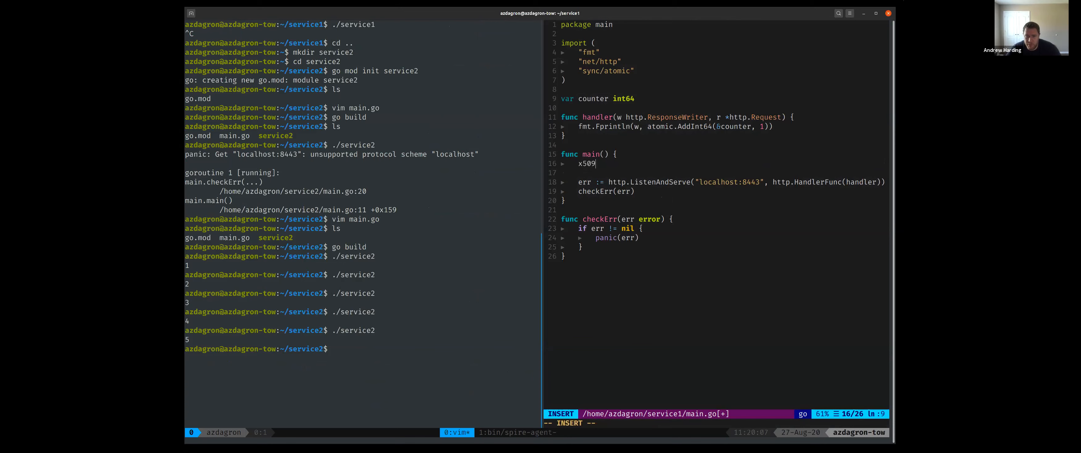
type("Source,")
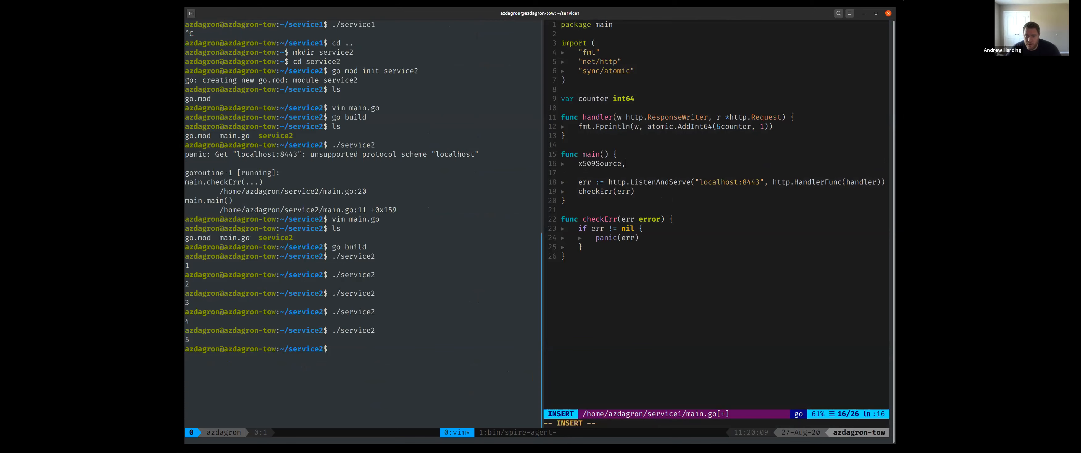
type("e")
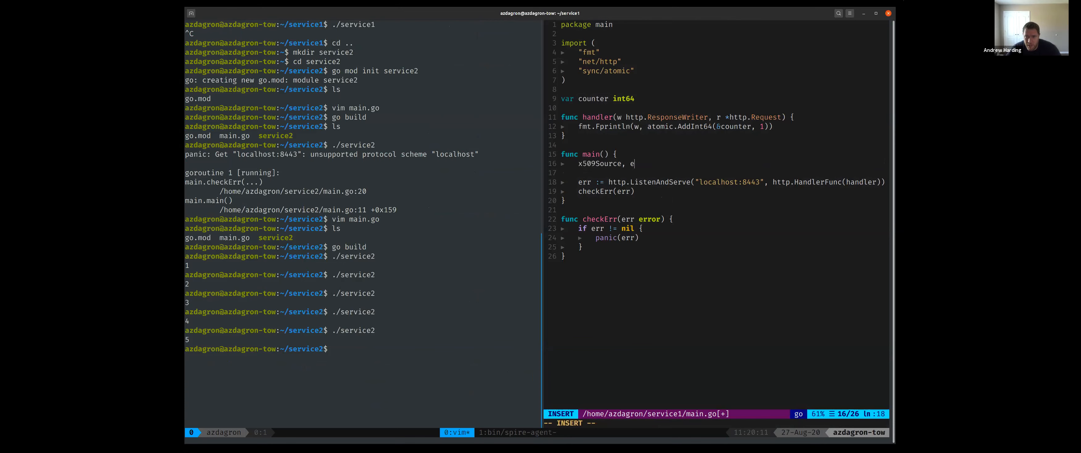
type("rr := x")
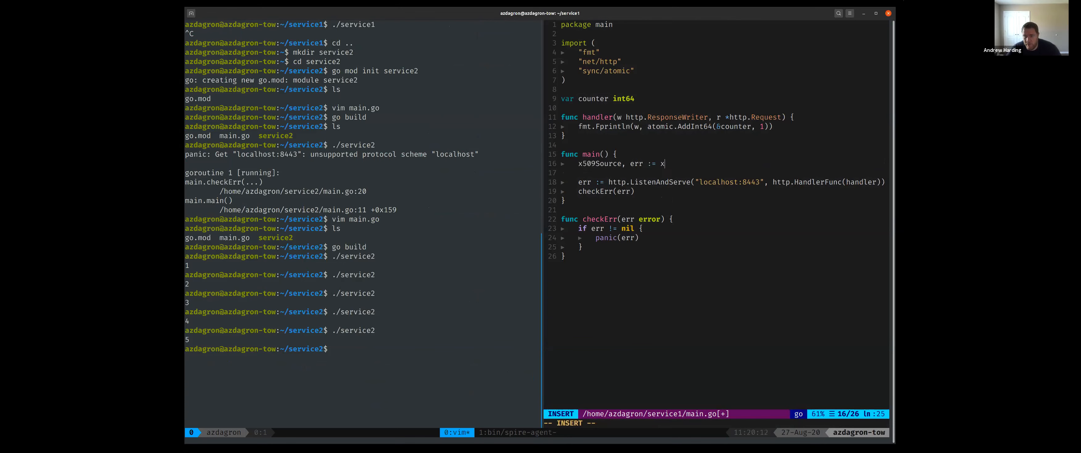
type("orkloadapi.")
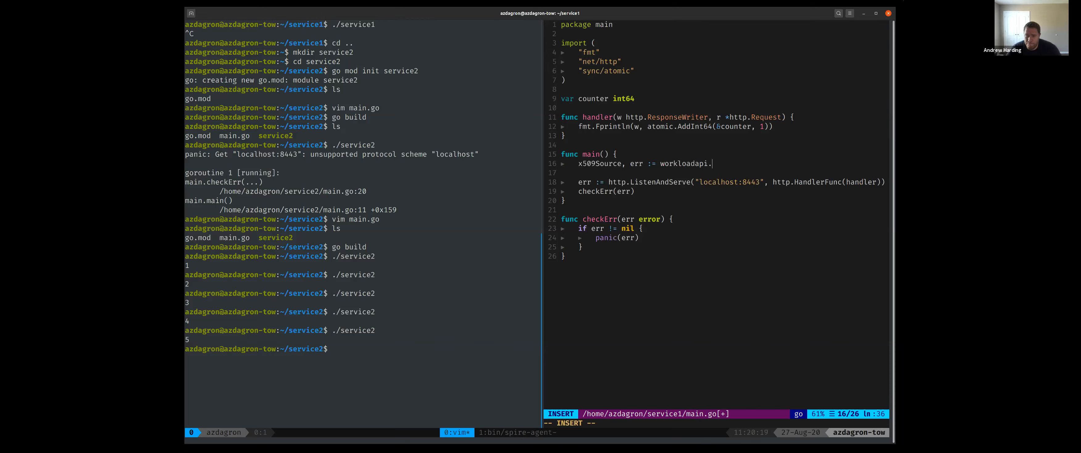
type("NewX509Sv")
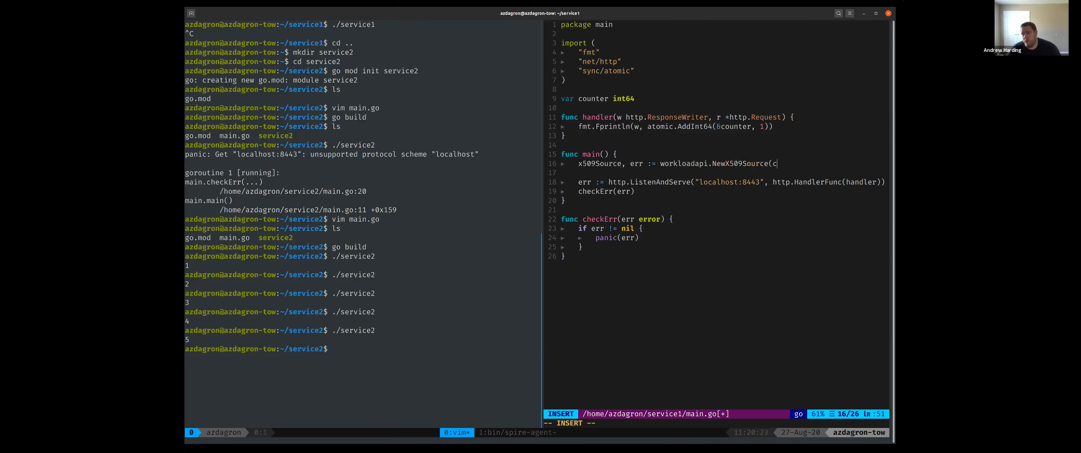
type("context.Backgound")
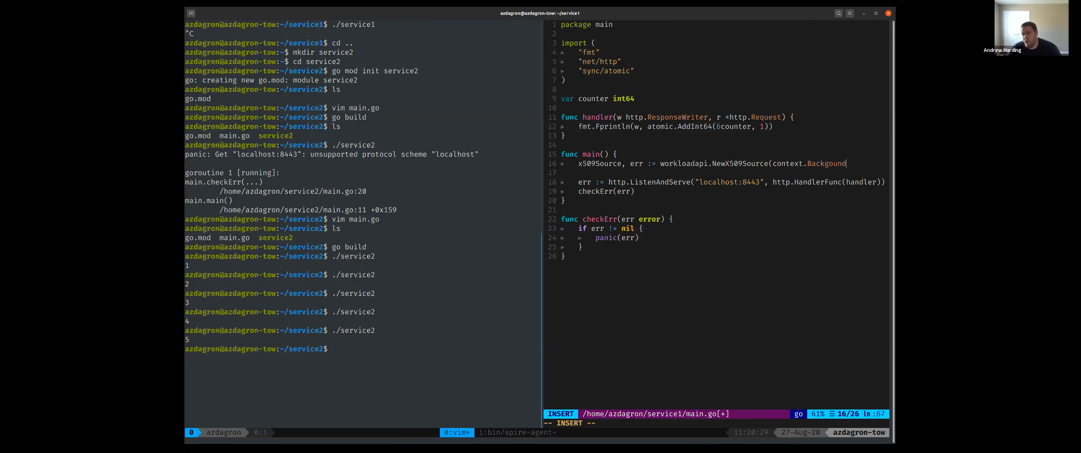
type("())")
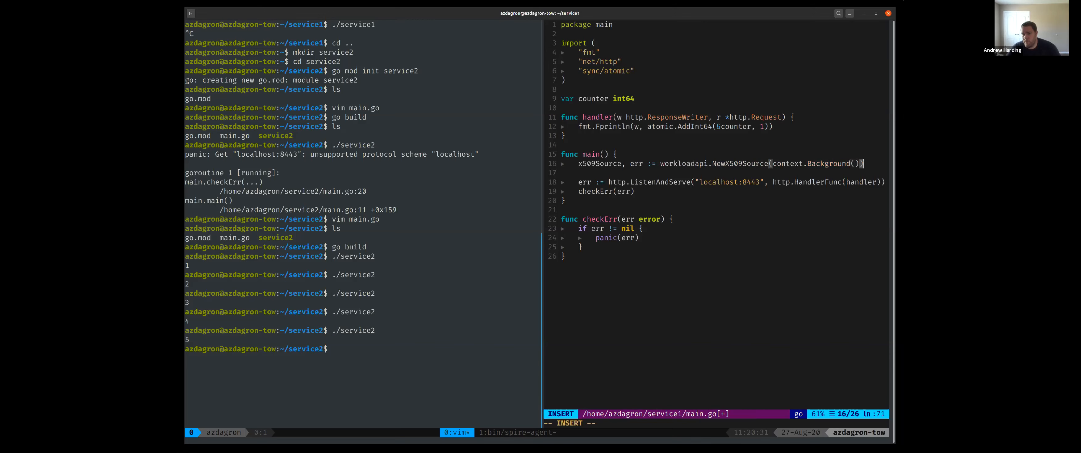
type("c")
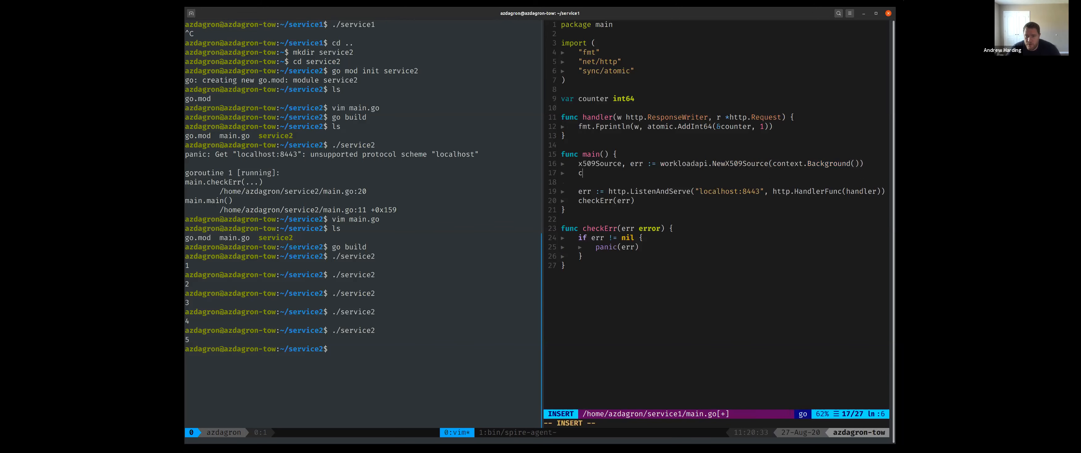
key("Escape")
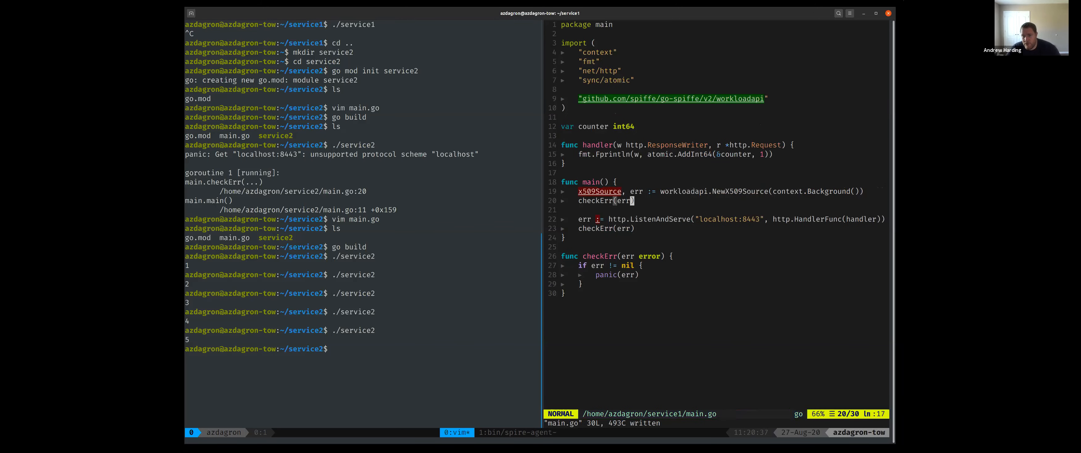
Add defer x509Source.Close() via completion and save main.go with :w
type("x509S")
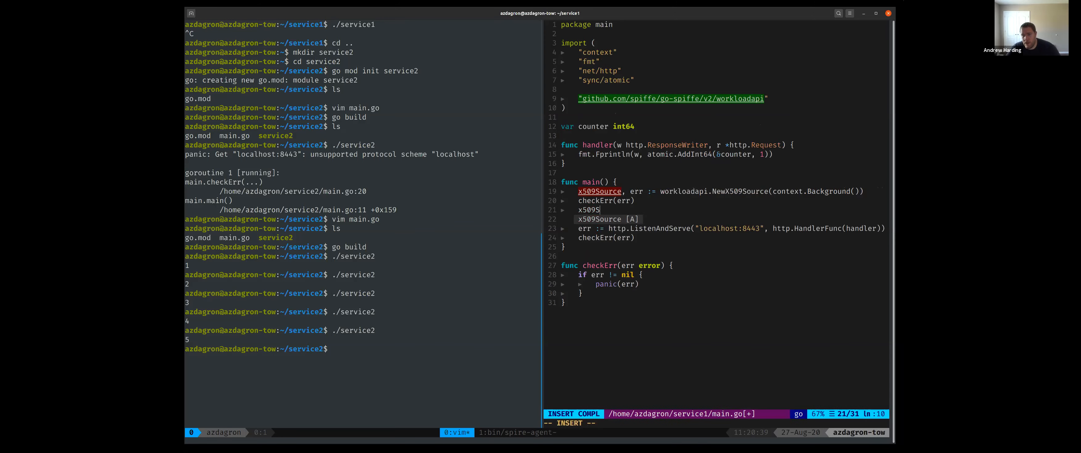
key("Escape")
type(":w")
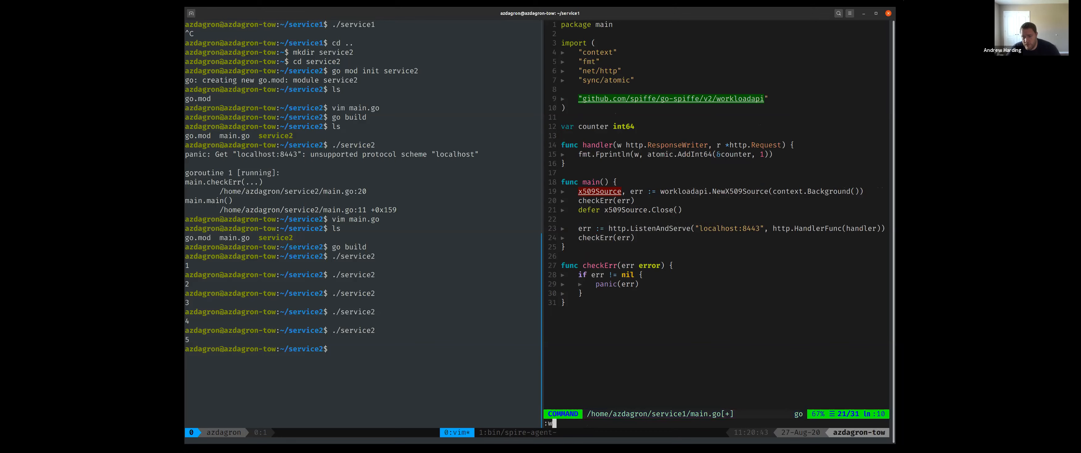
key("Return")
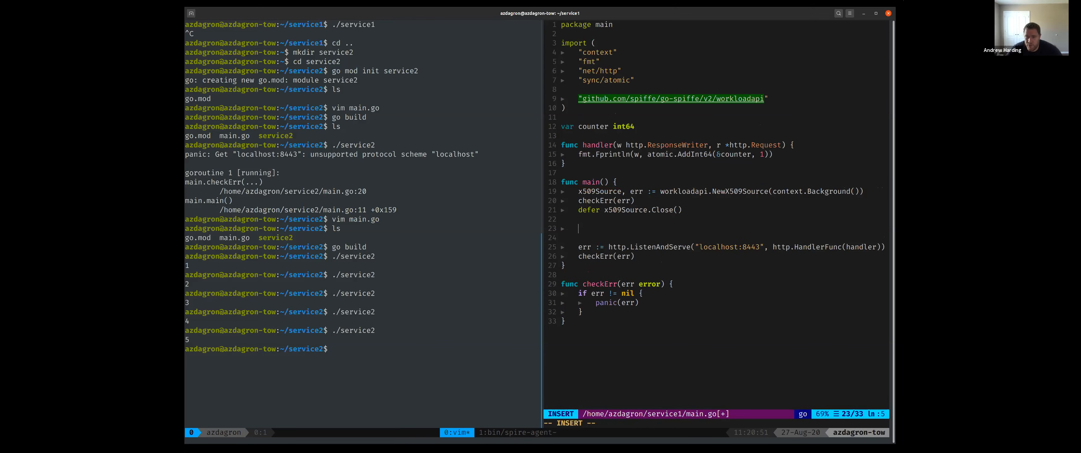
Build server := http.Server{Addr: "localhost:8443", Handler, TLSConfig: tlsConfig} using ListenAndServeTLS
key("Enter")
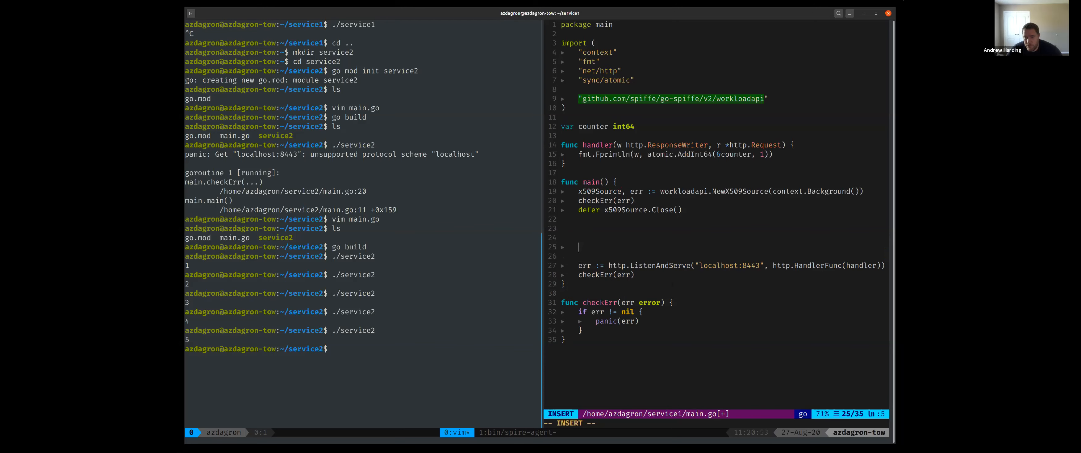
type("server :")
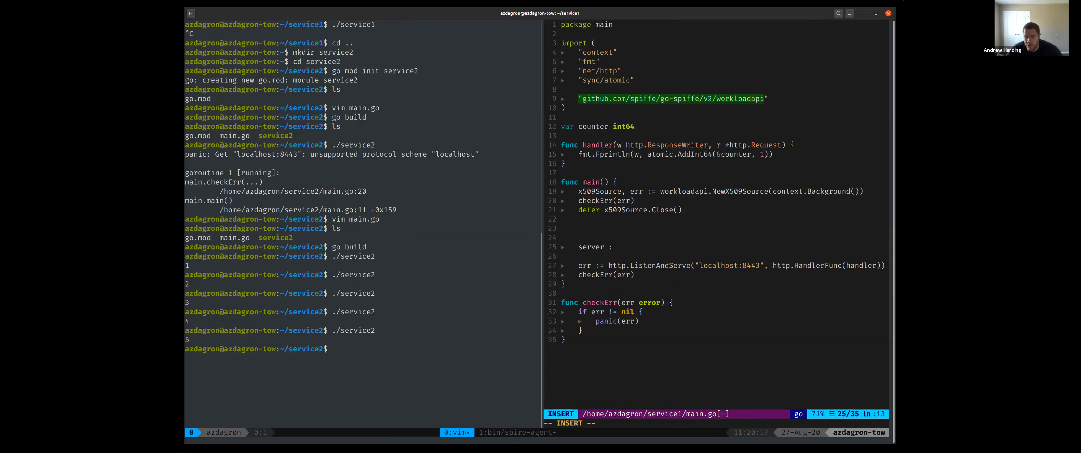
type("= http.Server{")
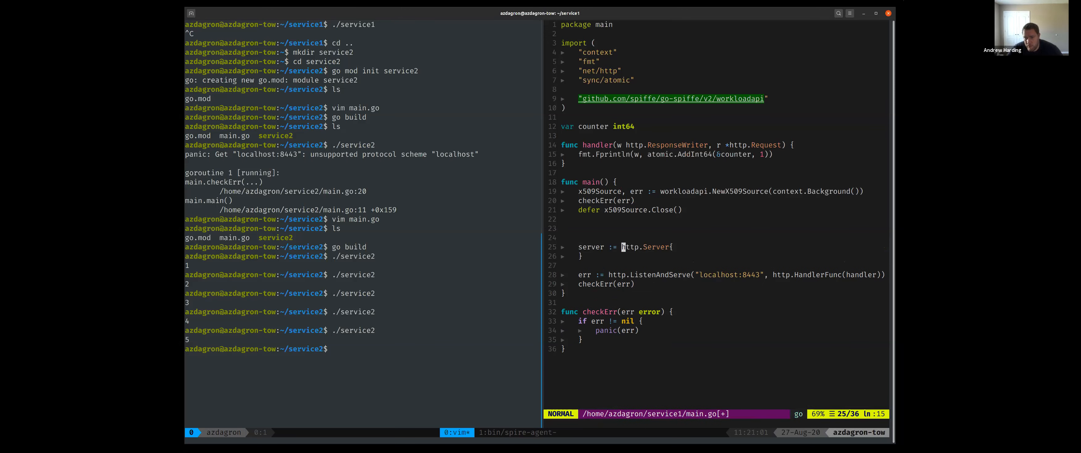
type("Addr:")
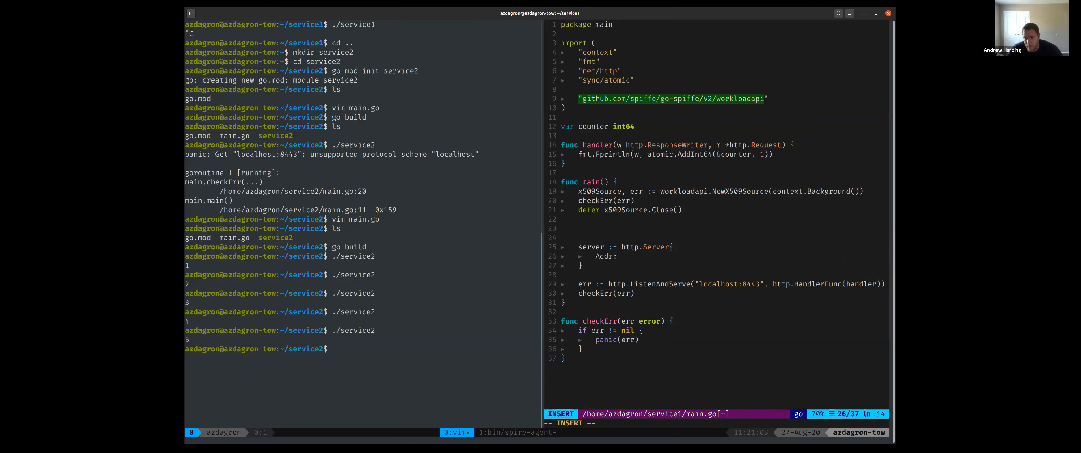
type("\"localhost:8443\",")
type("Handler: handler,")
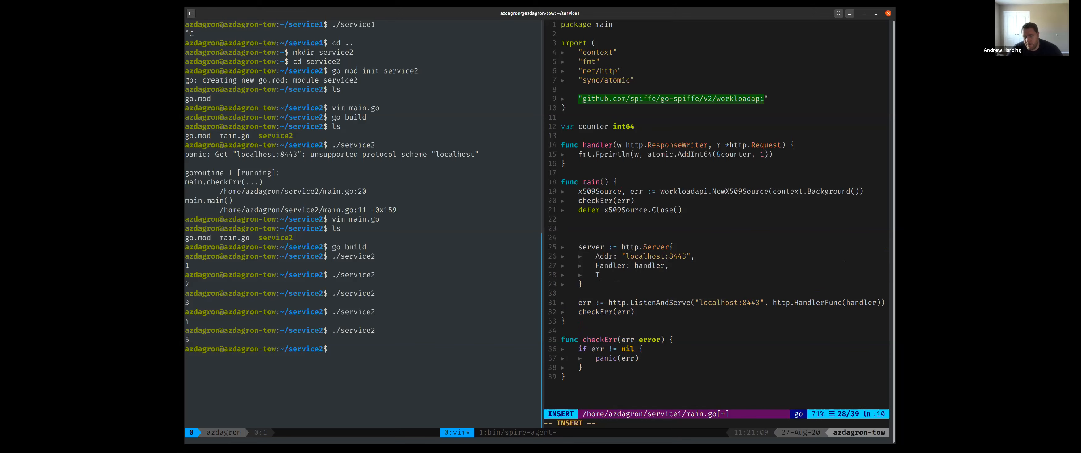
type("LSConfig: tlsConfig,")
left_click(723, 301)
type("serv")
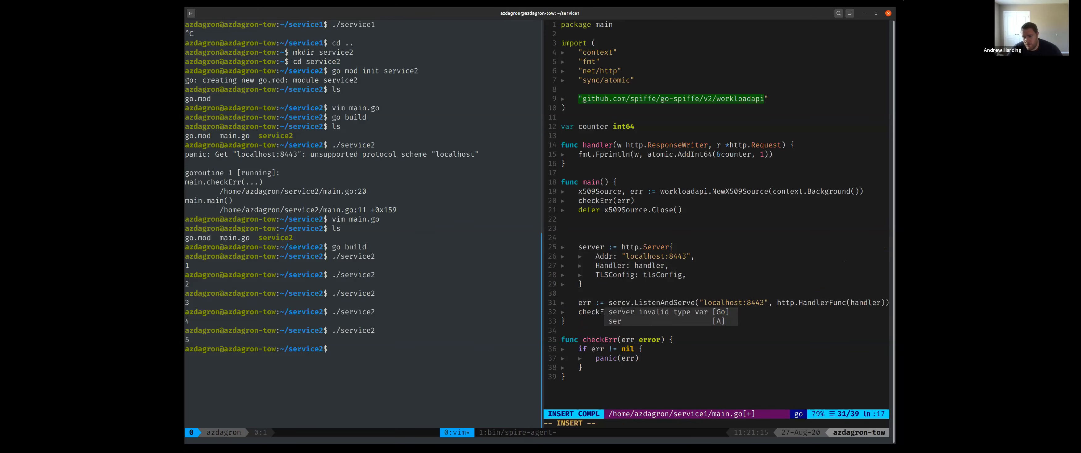
key("Escape")
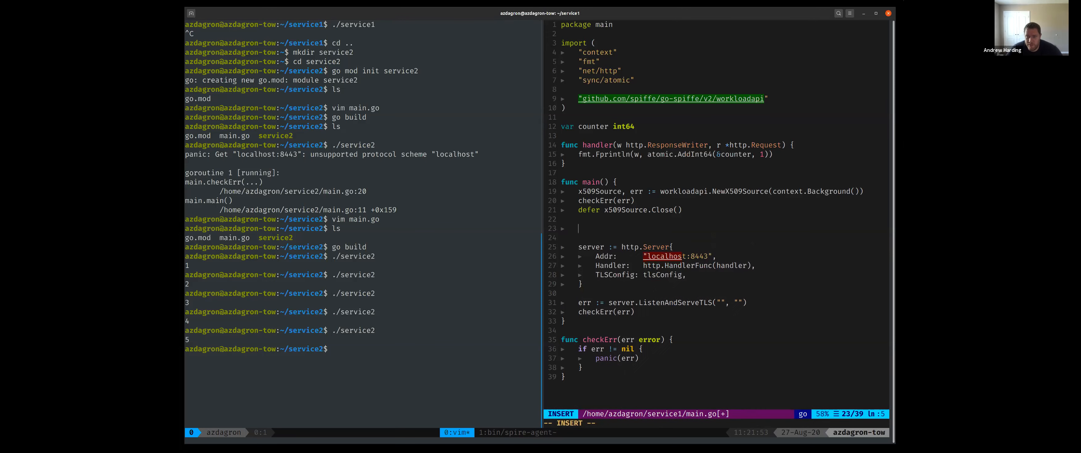
Start tlsConfig := tlsconfig.MTLSServerConfig() above the server setup
type("tlsConfig :=")
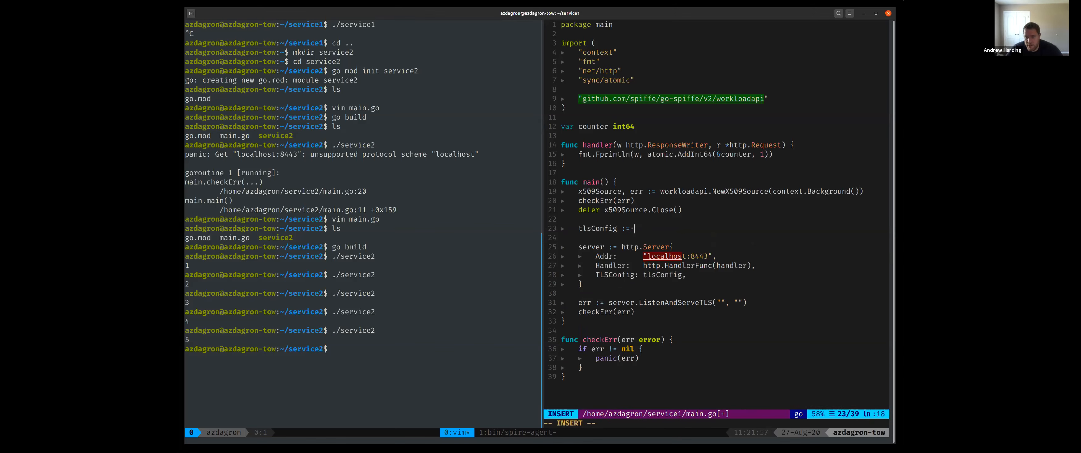
type("tlsconfig")
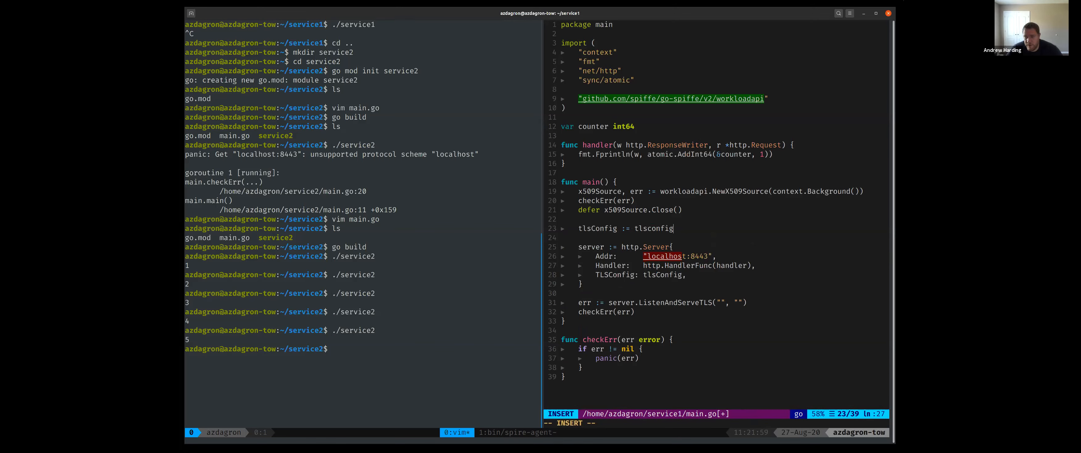
type(".MTLSServerConfig(")
left_click(717, 422)
type(":w")
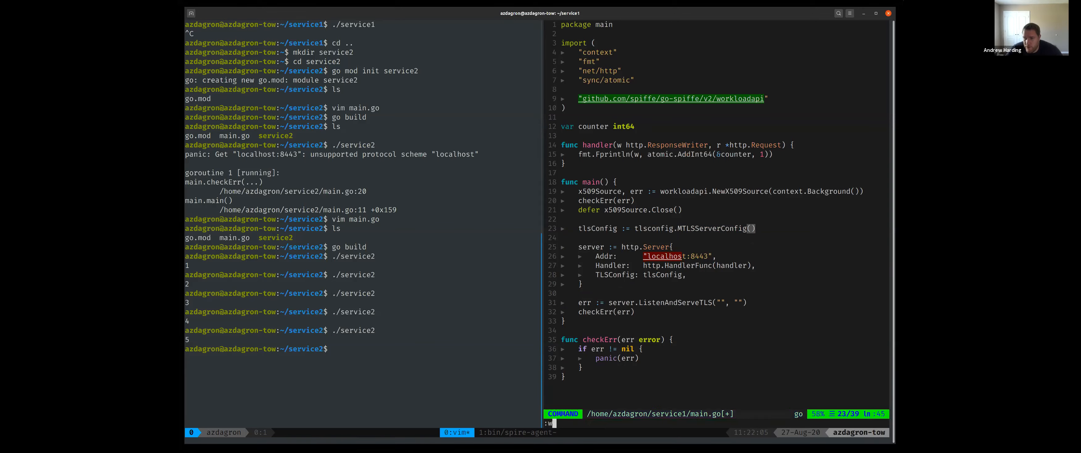
Save main.go, then inspect MTLSServerConfig's svid, bundle and authorizer parameters in config.go
key("Return")
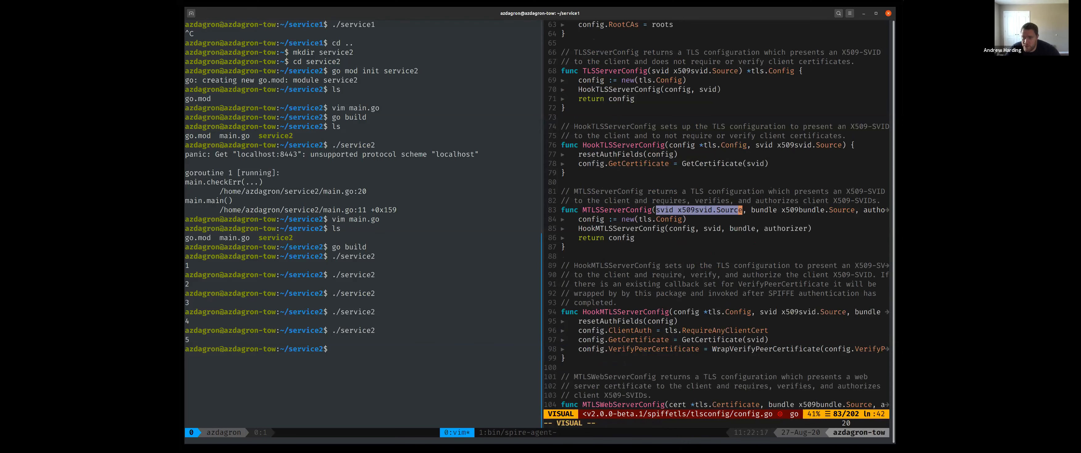
key("Escape")
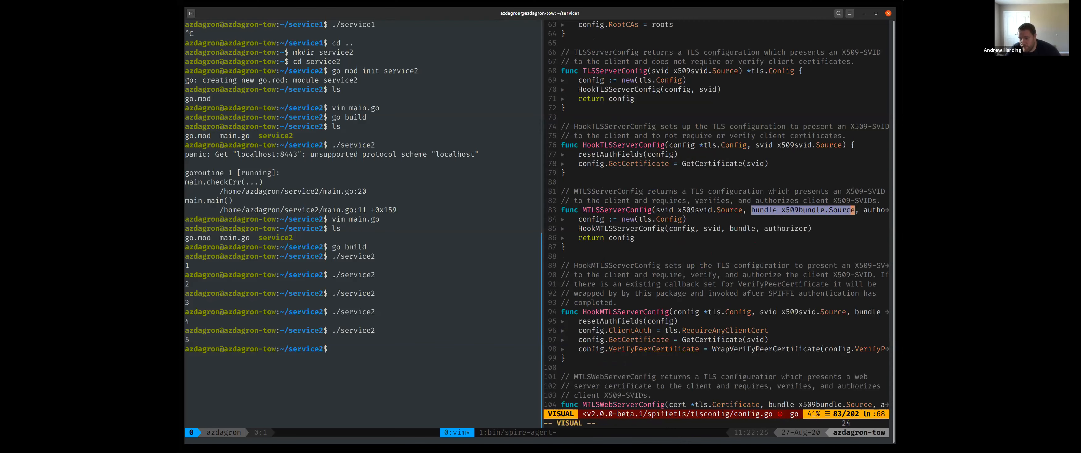
key("Escape")
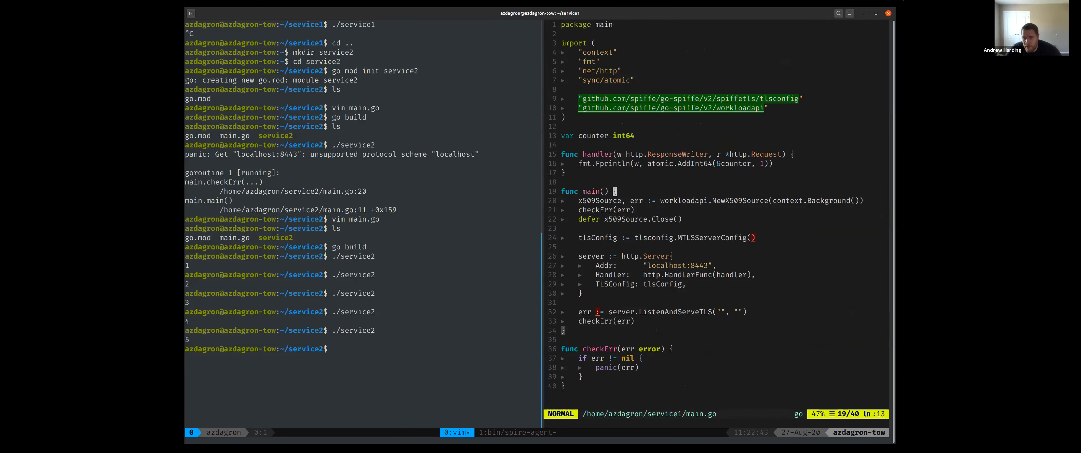
Fill MTLSServerConfig(x509Source, x509Source, tlsconfig.AuthorizeAny()) using completion
key("v")
type("x")
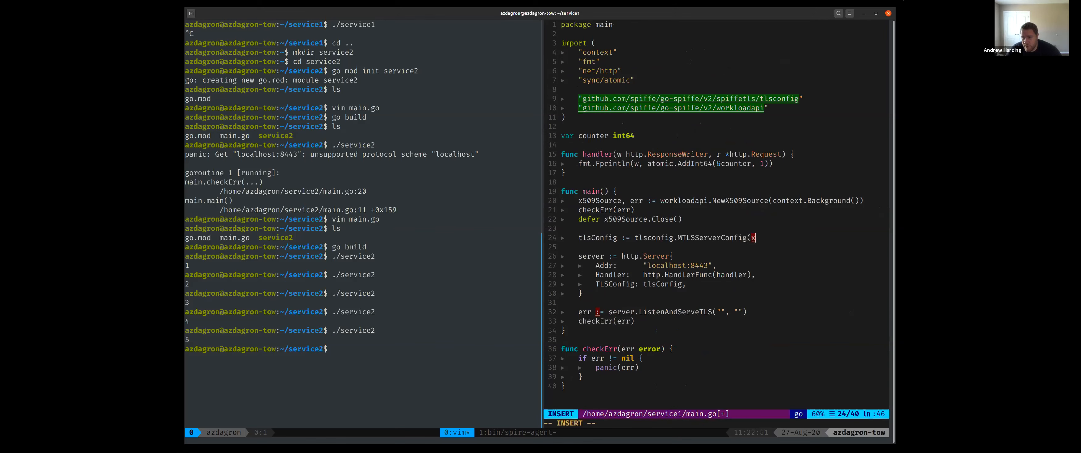
type("509so")
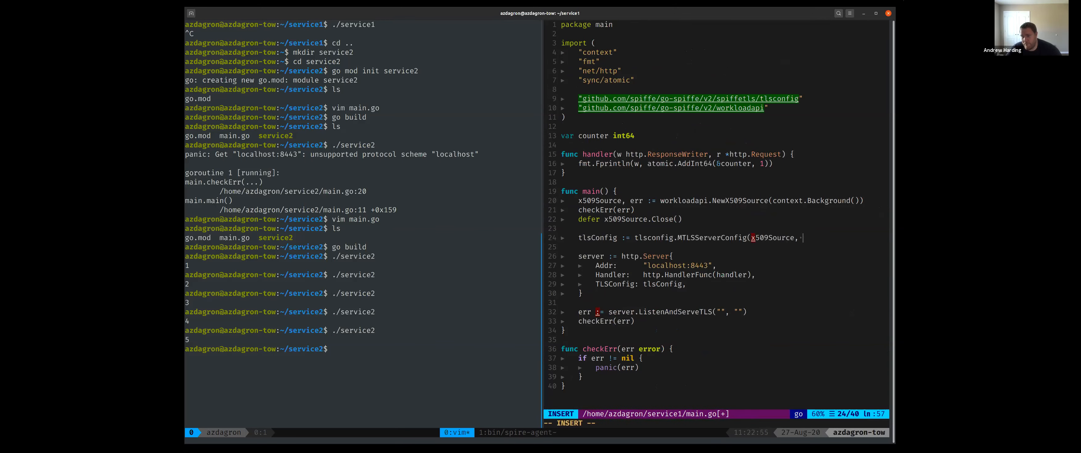
type("x509Sour")
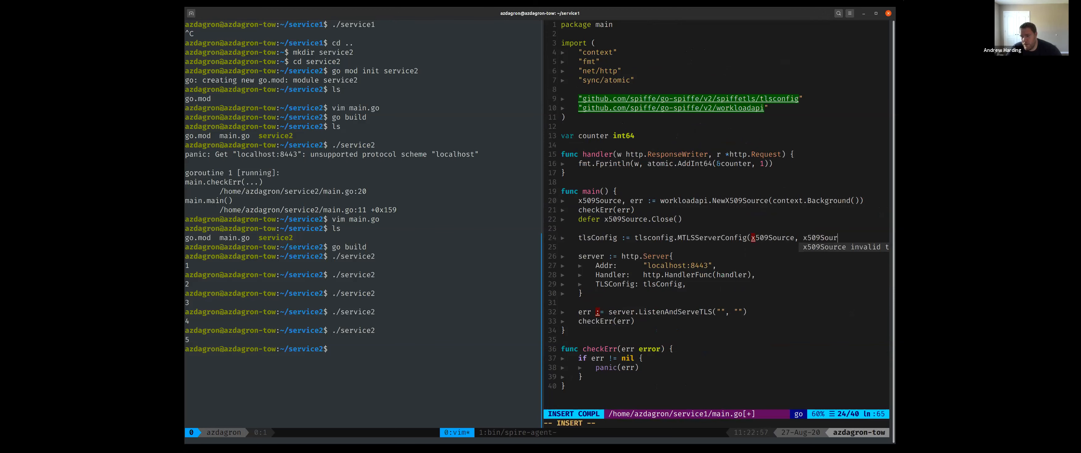
type("ce,")
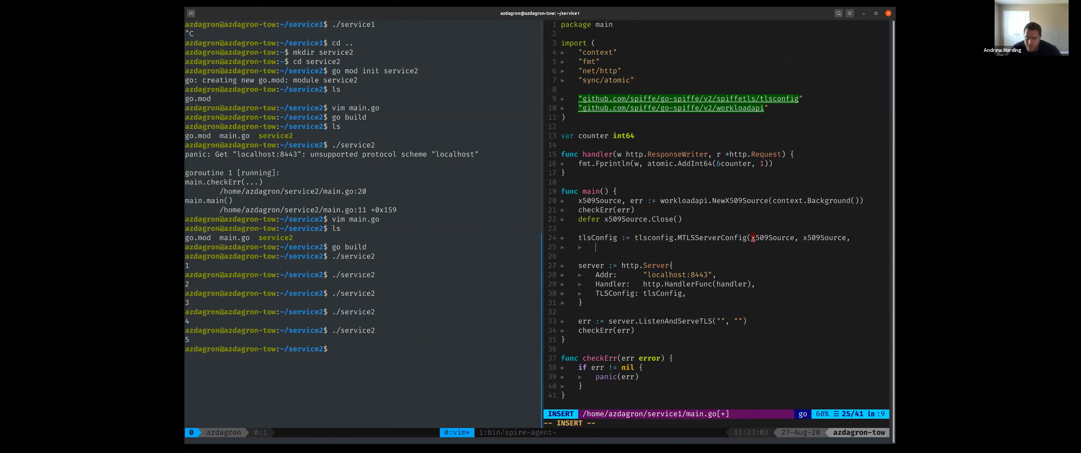
type("tlsconfig.AuthorizeA")
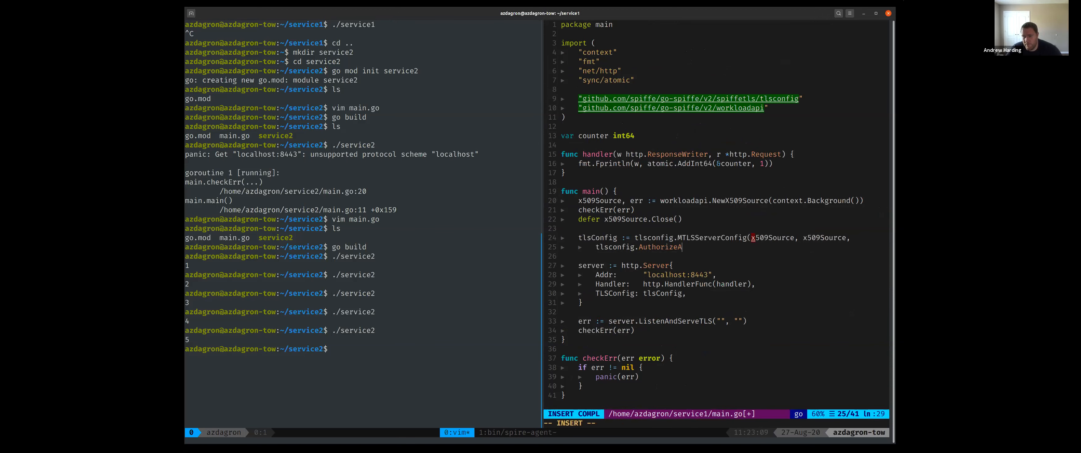
key("Escape")
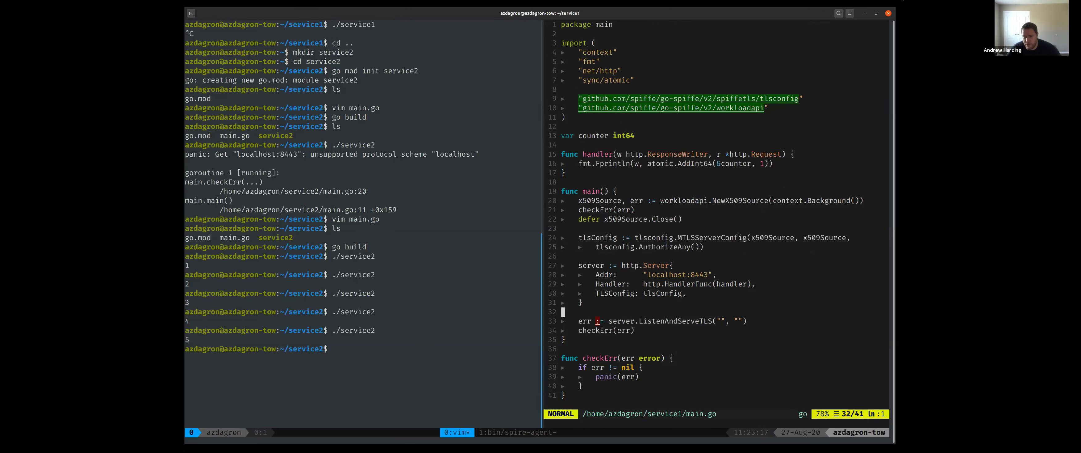
Save the finished main.go and return to the shell
key("j")
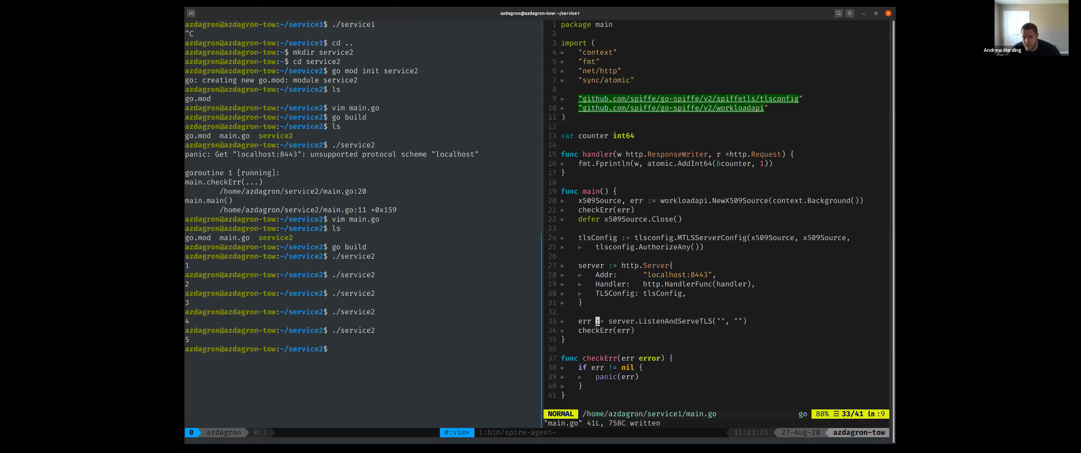
key("x")
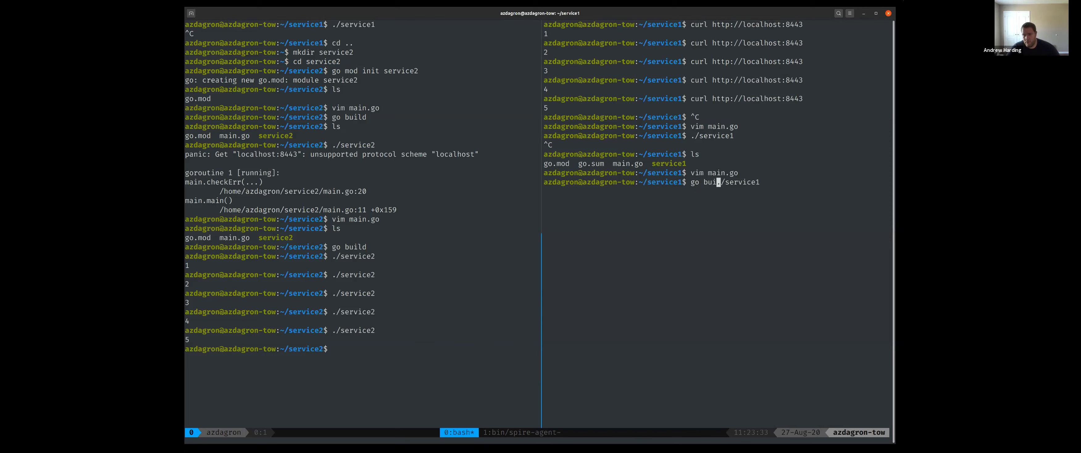
Run go build && ./service1 and read the workload endpoint socket panic
key("Return")
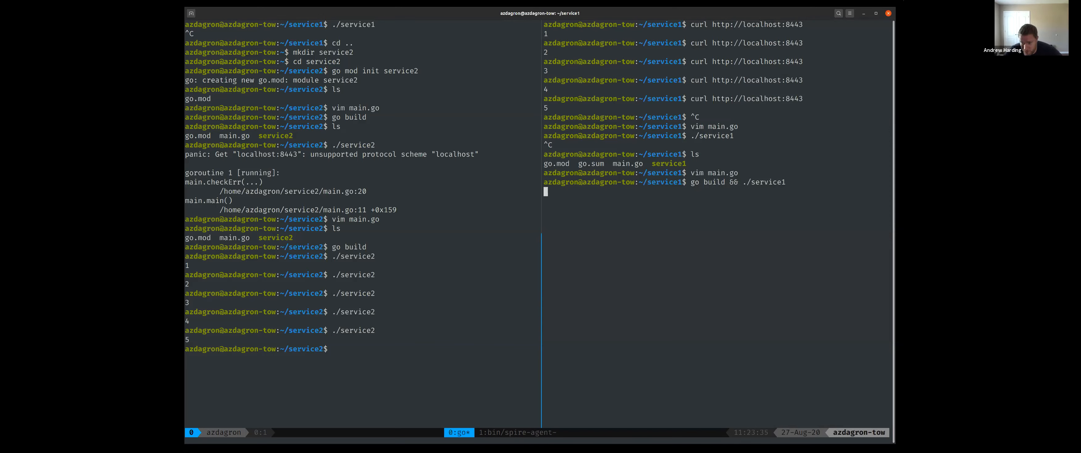
key("Return")
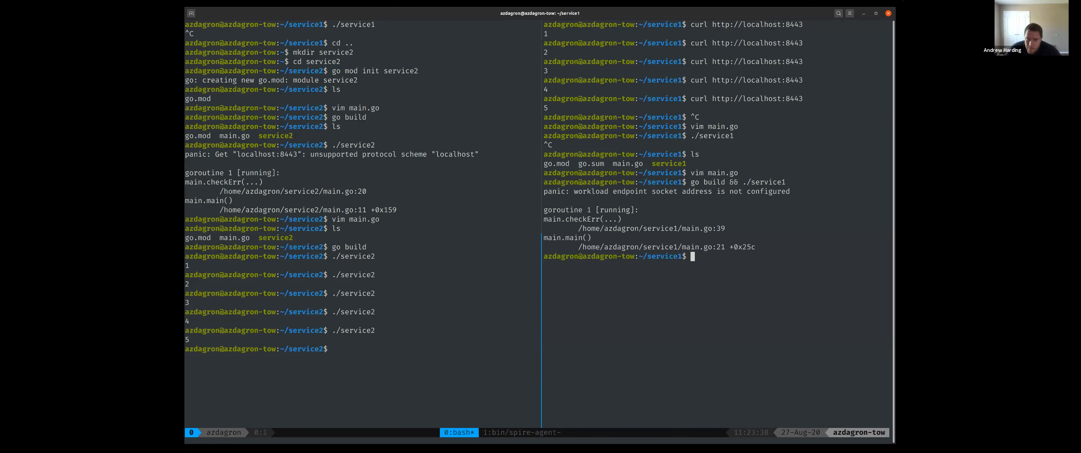
type("vim main.go")
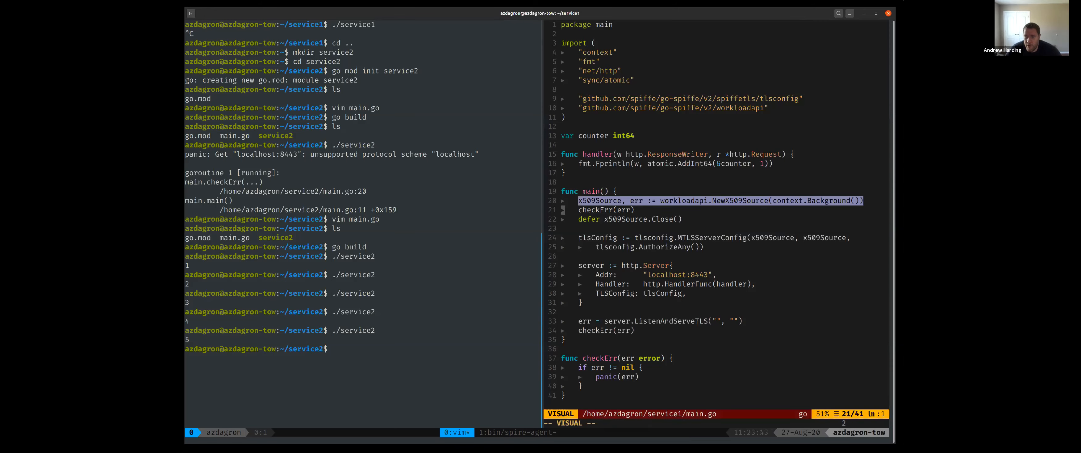
Reopen main.go in vim to fix the missing socket configuration
key("j")
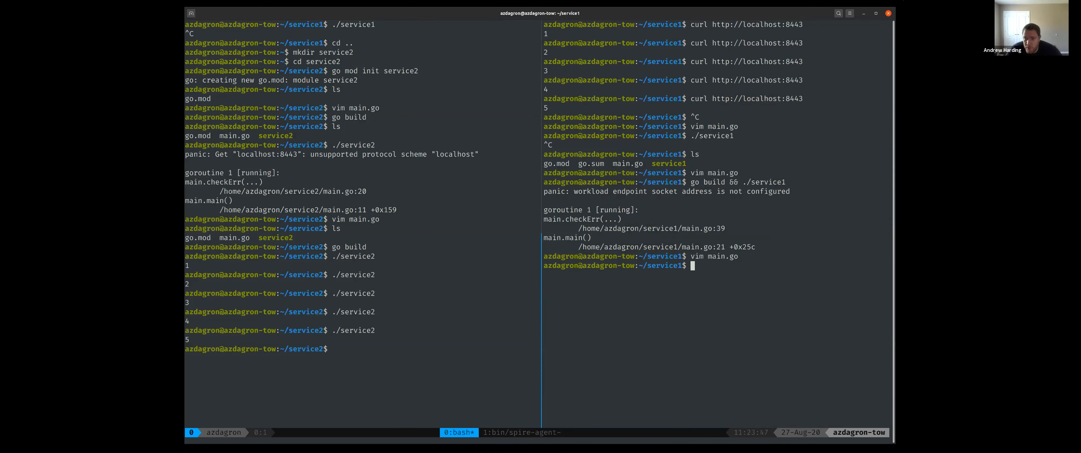
type("vim main.go")
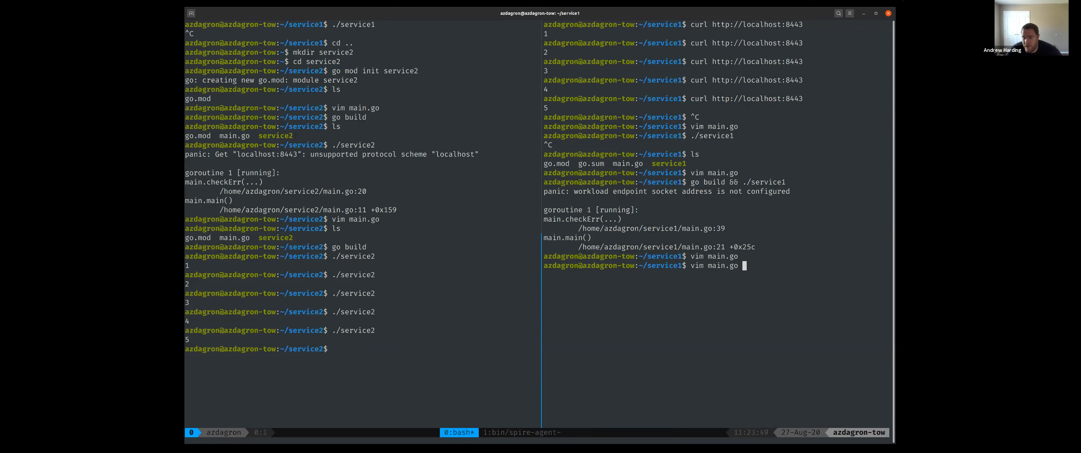
key("Return")
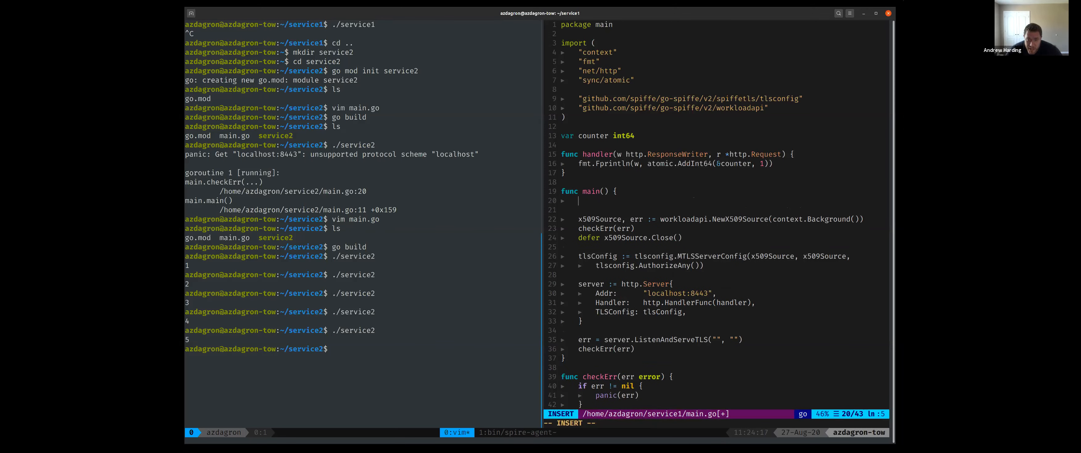
Add os.Setenv("SPIFFE_ENDPOINT_SOCKET", "/tmp/agent.sock") in main with os imported
type("os.Set")
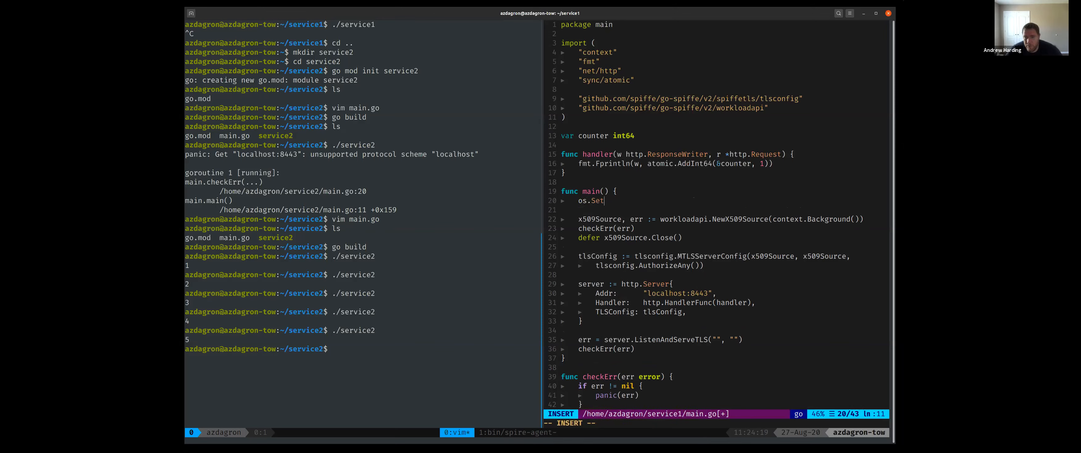
type("env(\"SP")
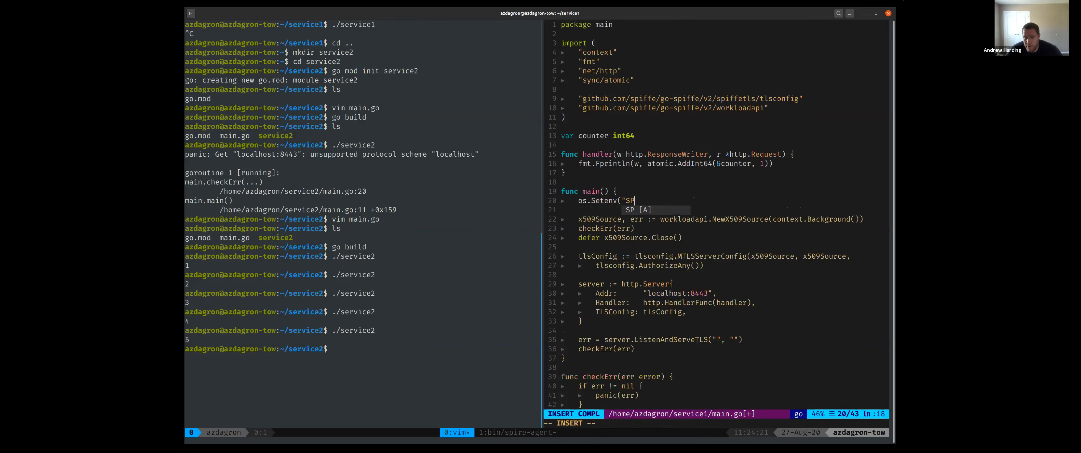
type("IFFE_")
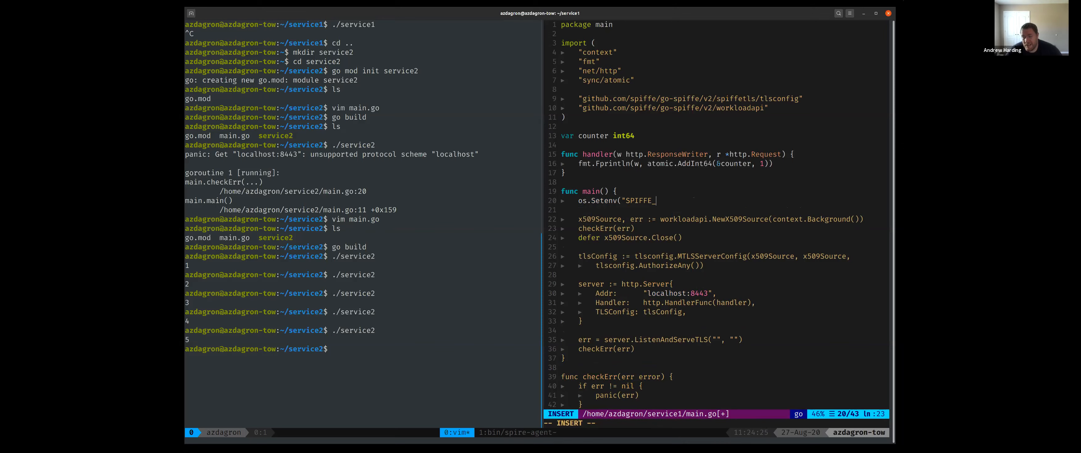
type("_ENDP")
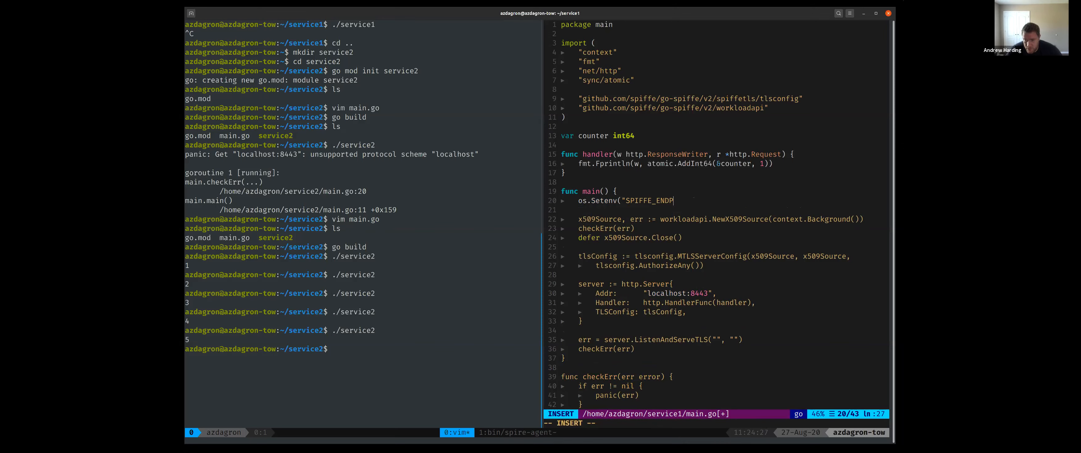
type("OINT_SOCKET\", \"/tmp/agent.sock")
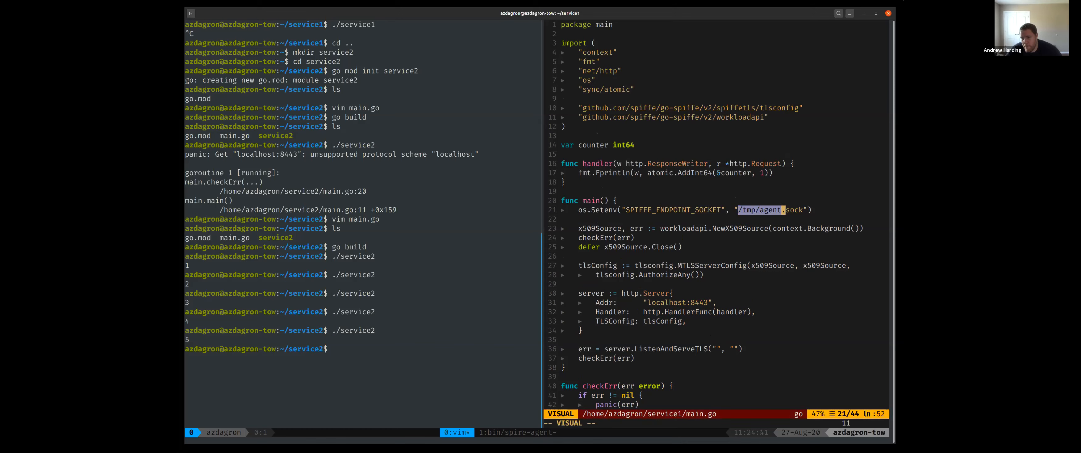
key("Escape")
type(":q")
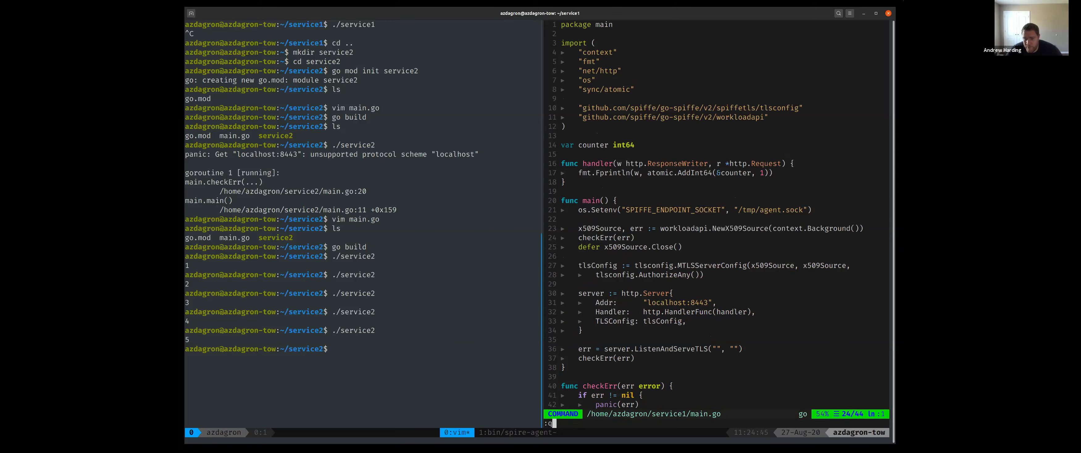
Rebuild and run service1, read the tcp:// or unix:// scheme panic, and reopen main.go
key("Return")
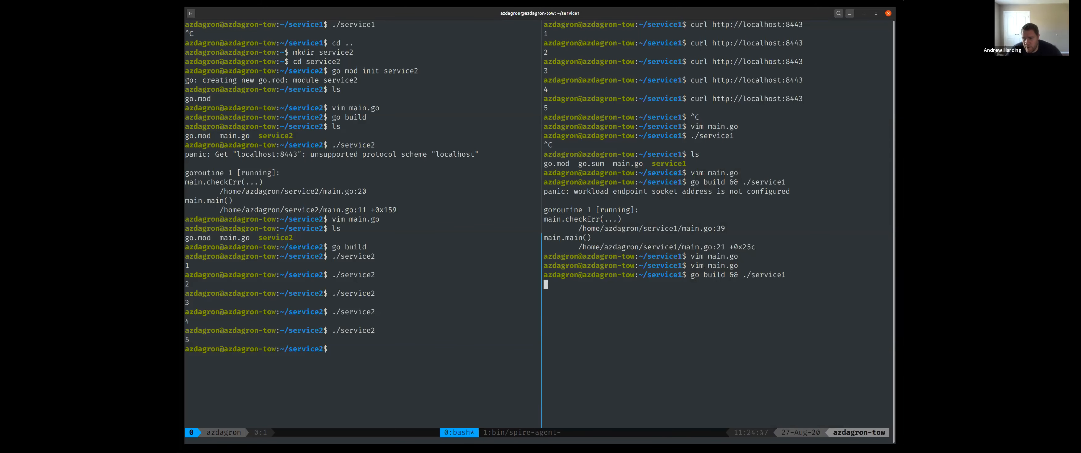
key("Return")
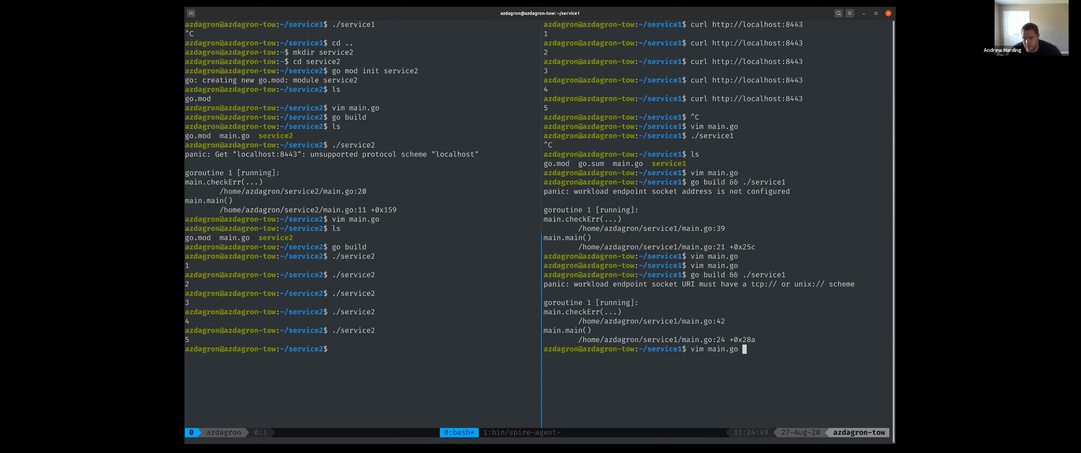
key("Return")
type("go build && ./service1")
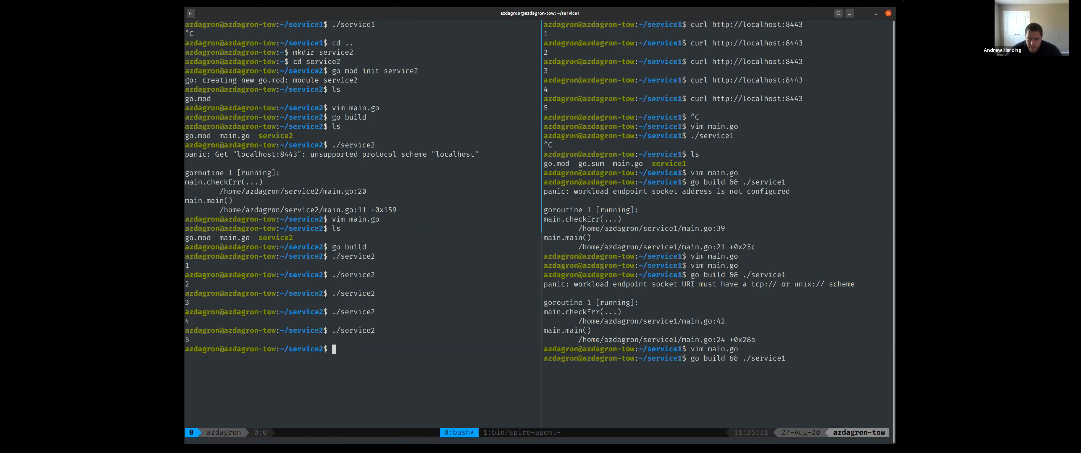
Run openssl s_client -showcerts against localhost:8443 (with a -connnect typo)
type("openssl")
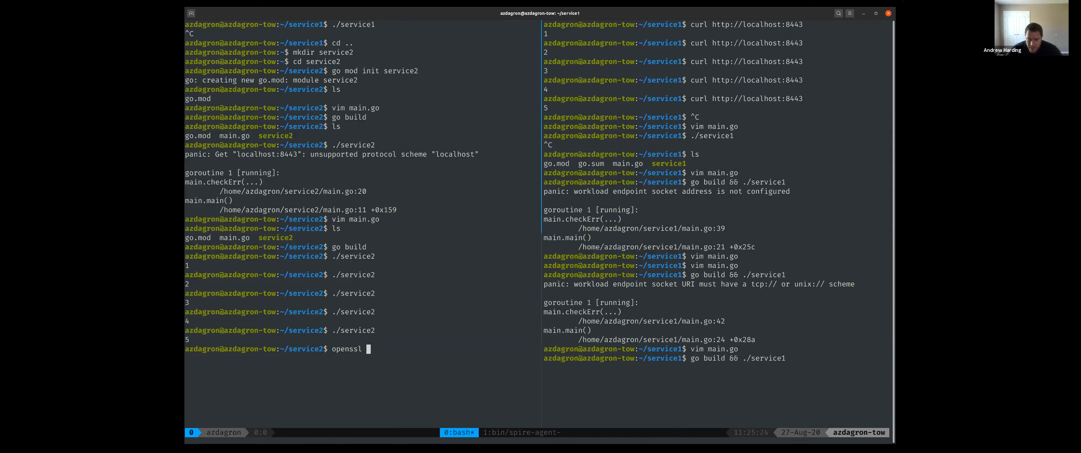
type("s_client -showcerts")
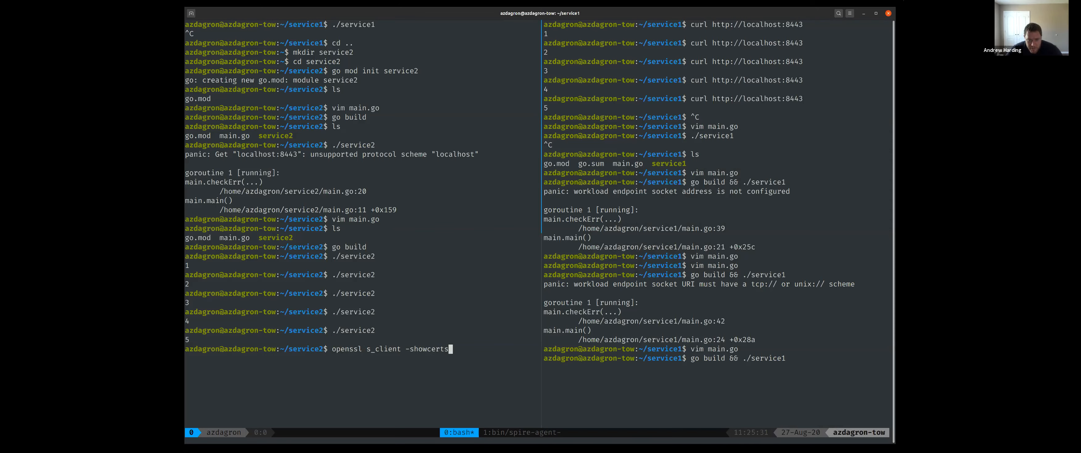
type("-connnect \"localhost:")
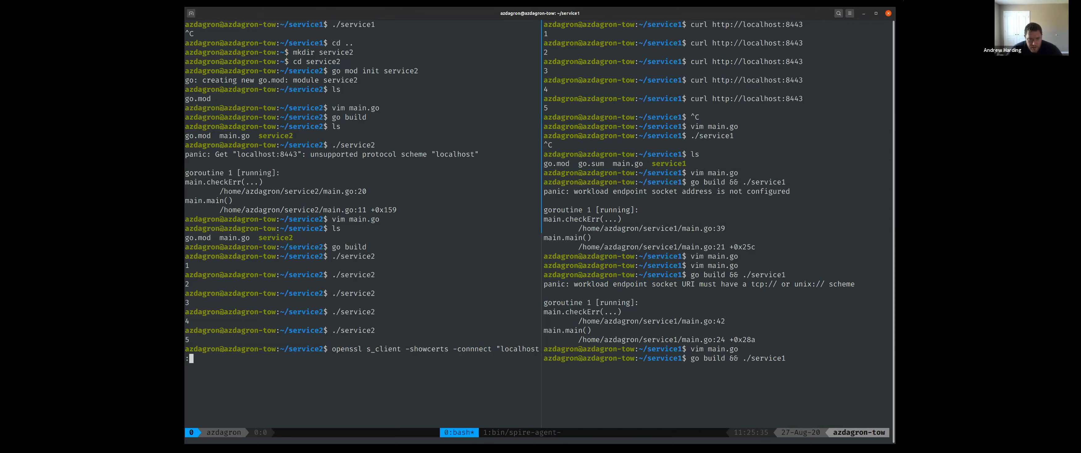
key("Return")
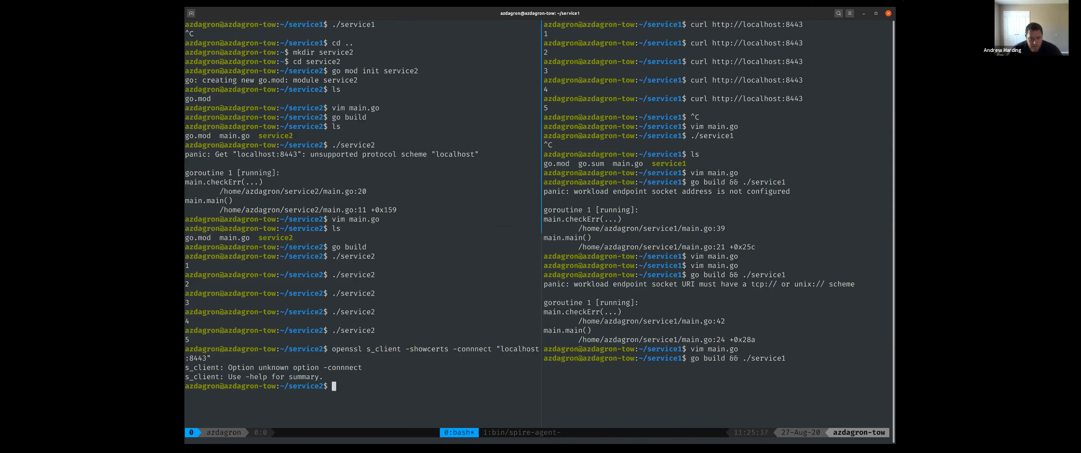
Rerun the corrected command, which gets connection refused, and start opening main.go
key("Up")
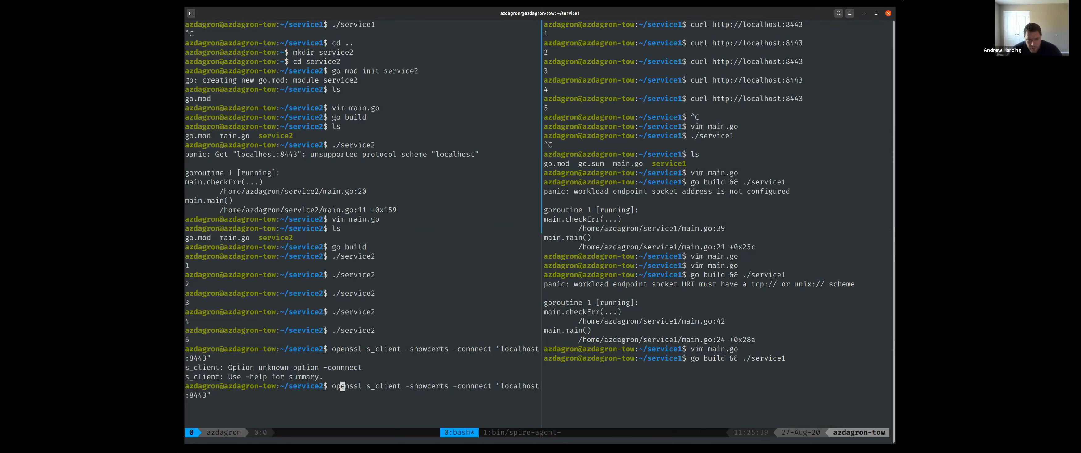
key("Return")
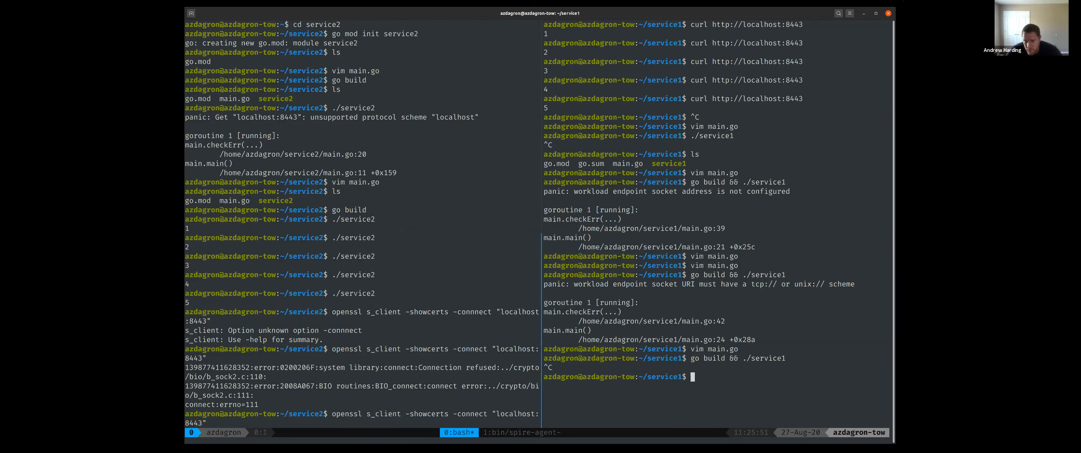
type("vim main.go")
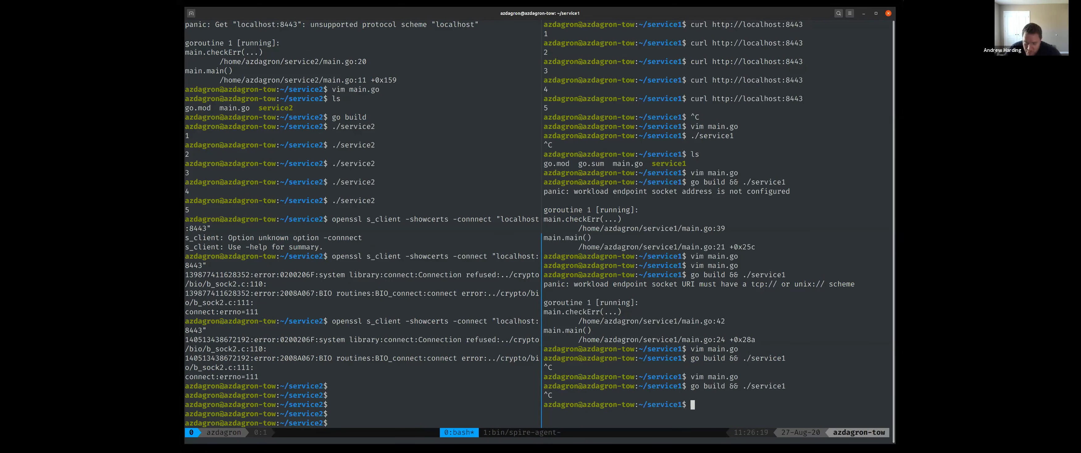
Edit service1's main.go to pass WithClientOptions(WithLogger(logger.Std)) to NewX509Source and save
type("vim main.go")
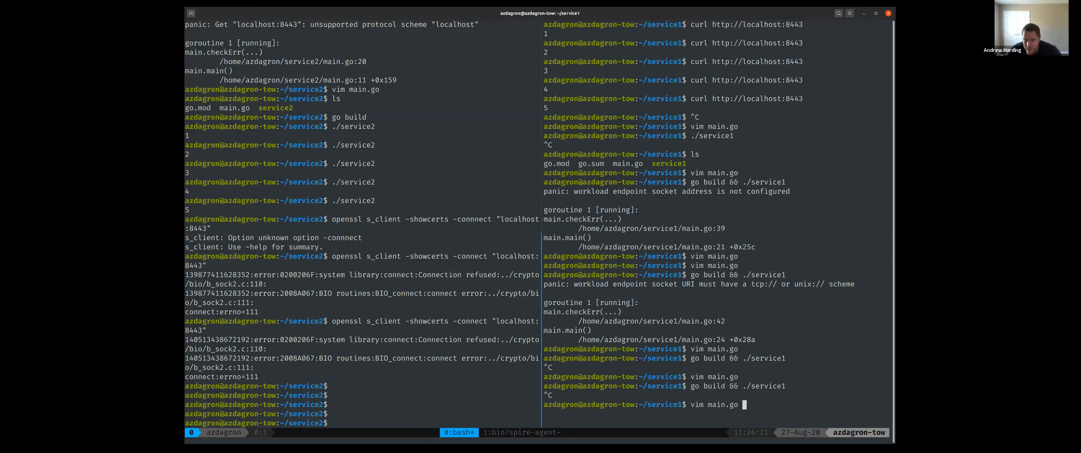
key("Return")
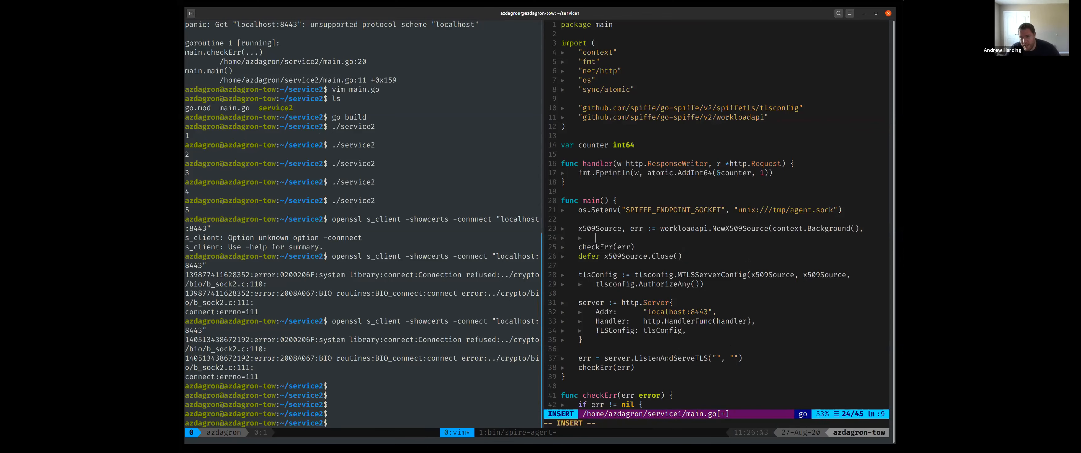
key("Escape")
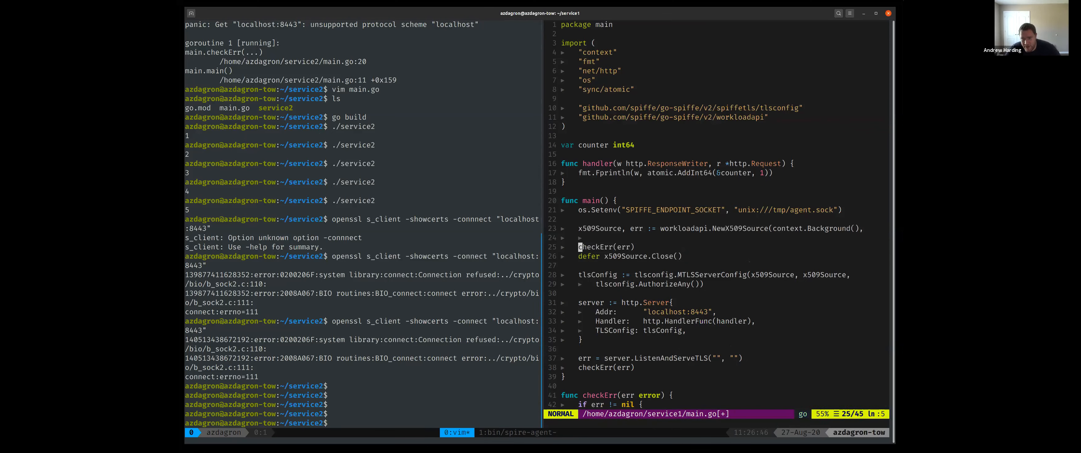
key("i")
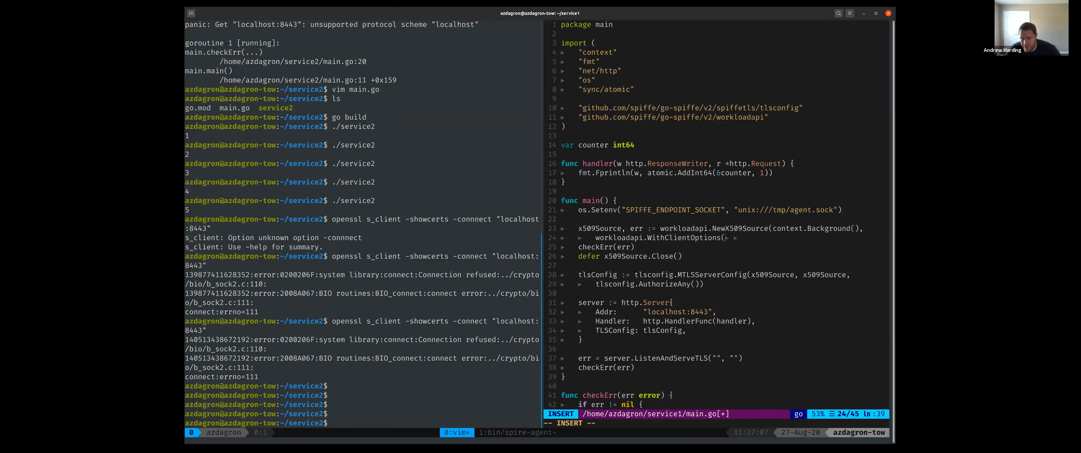
type("workloadapi.WithLogger(logger.Std)))")
left_click(717, 422)
type(":w")
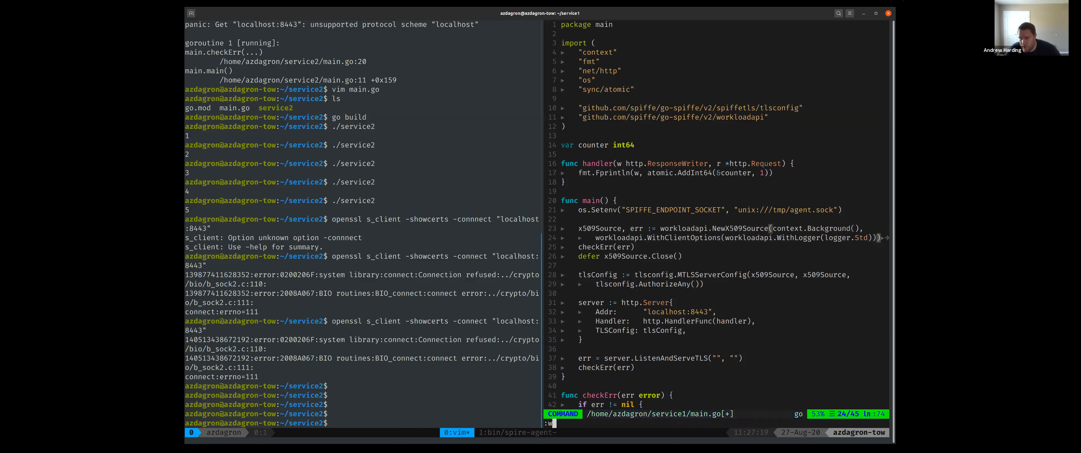
key("Return")
type("go build && ./service1")
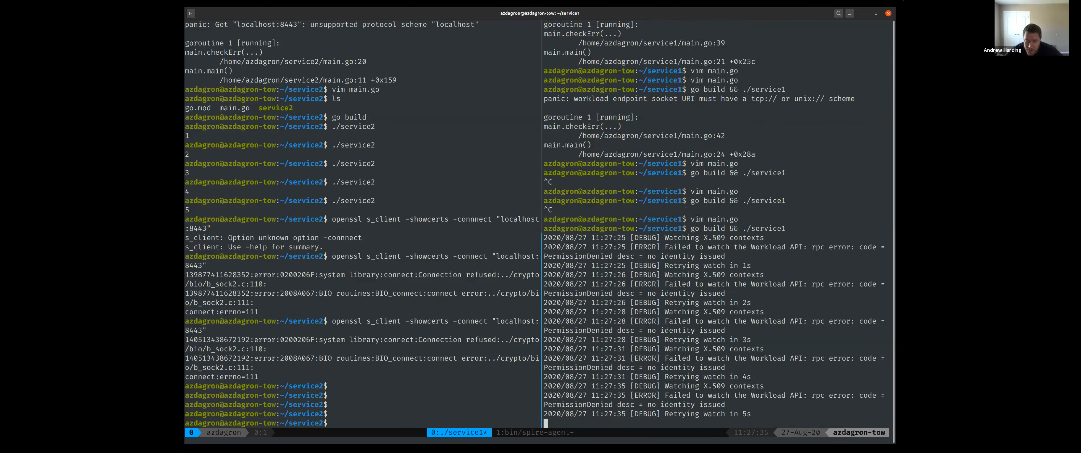
Stop the denied service1 and relaunch it via sudo -u service1 ./service1
key("ctrl+c")
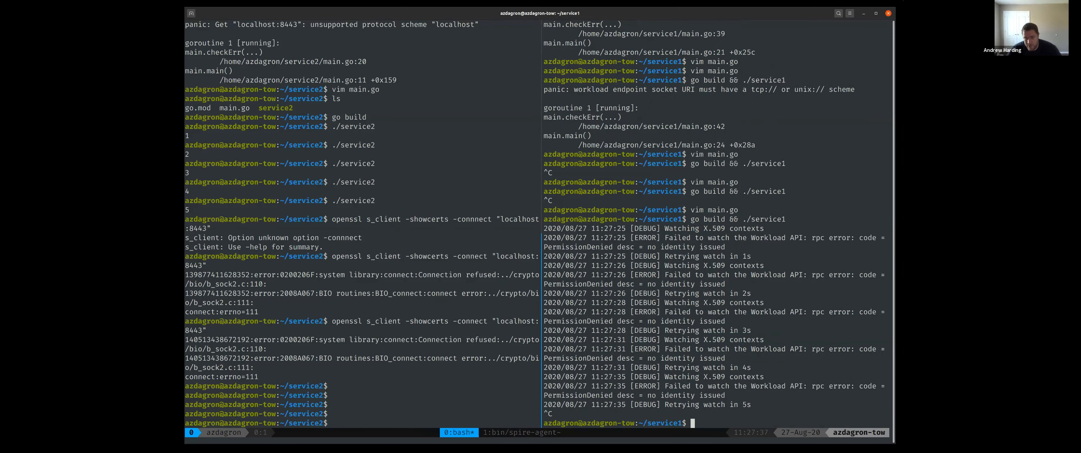
type("go build && ./service1")
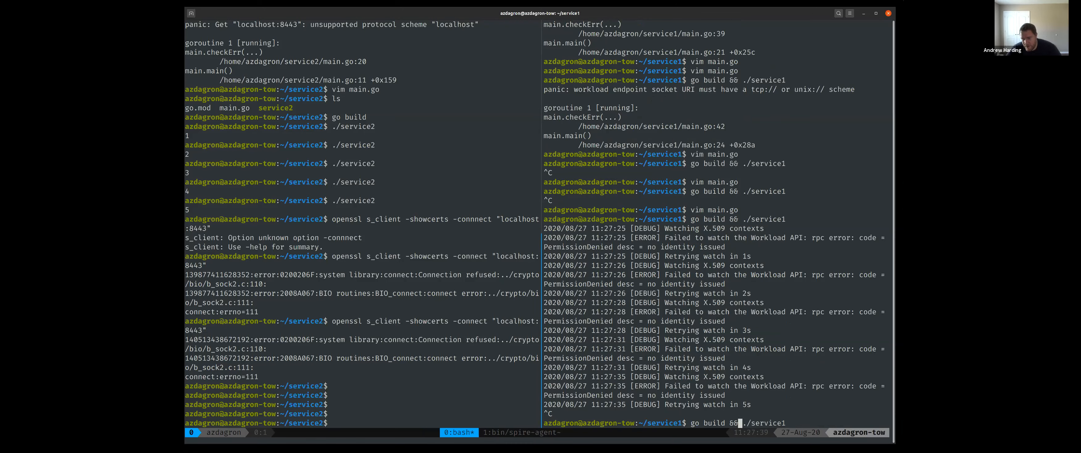
type("sudo -u service1")
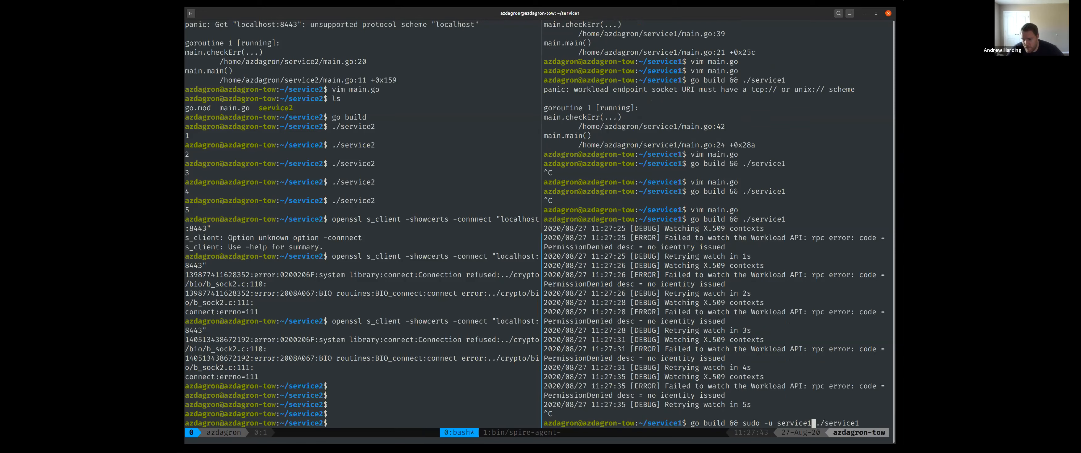
key("Return")
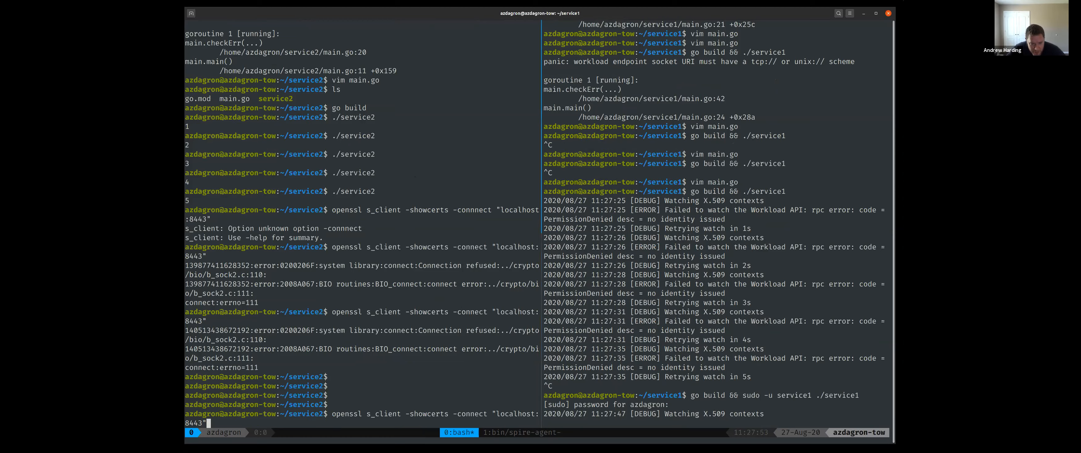
Fetch service1's certificate and decode it with openssl x509 -text -noout, showing spiffe://example.org/service1
key("Return")
type("pbpaste |")
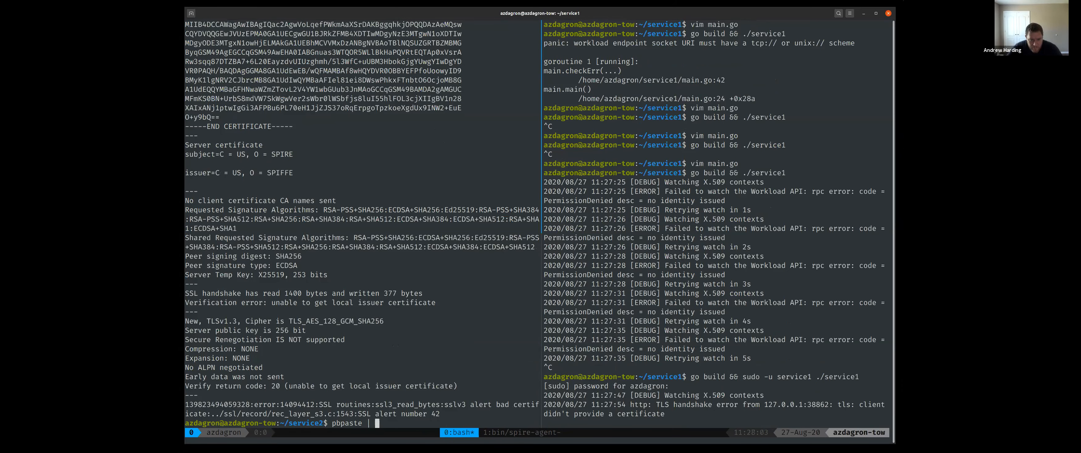
type("openssl x509")
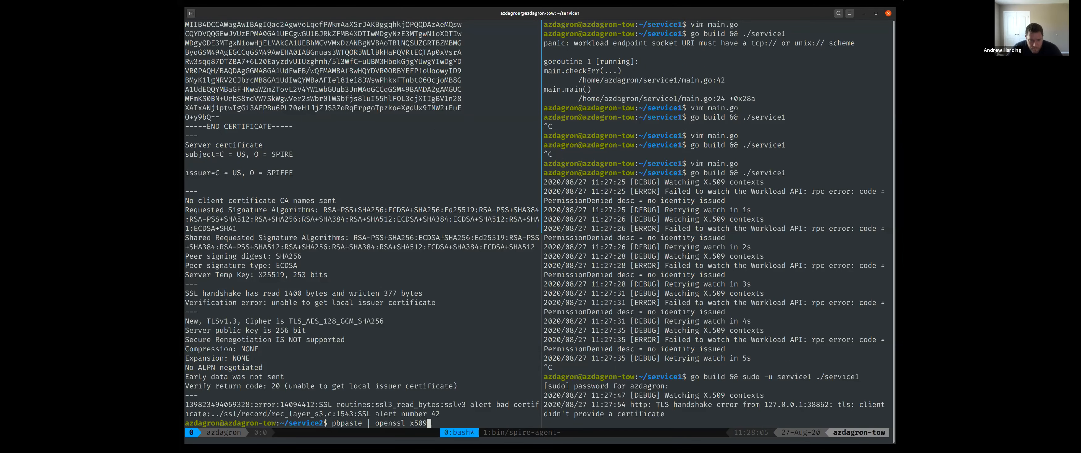
type("-text -noo")
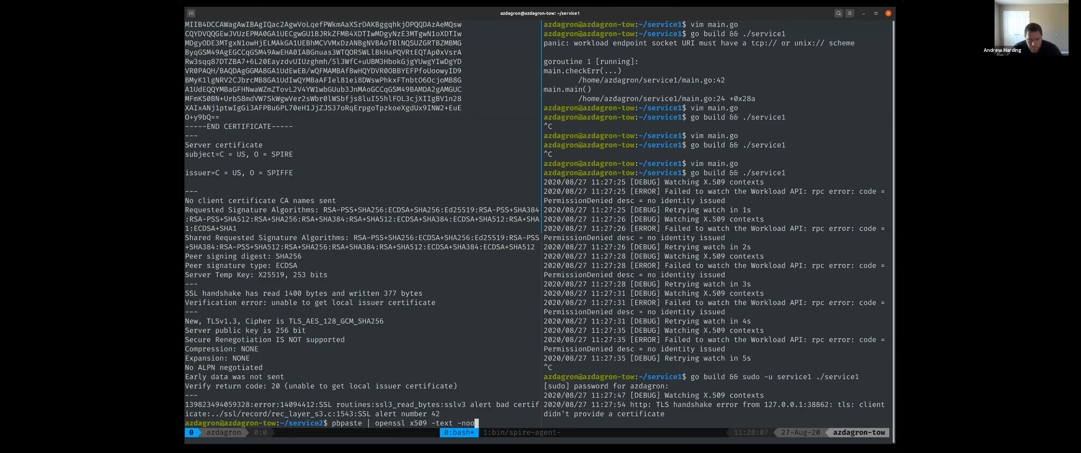
key("Return")
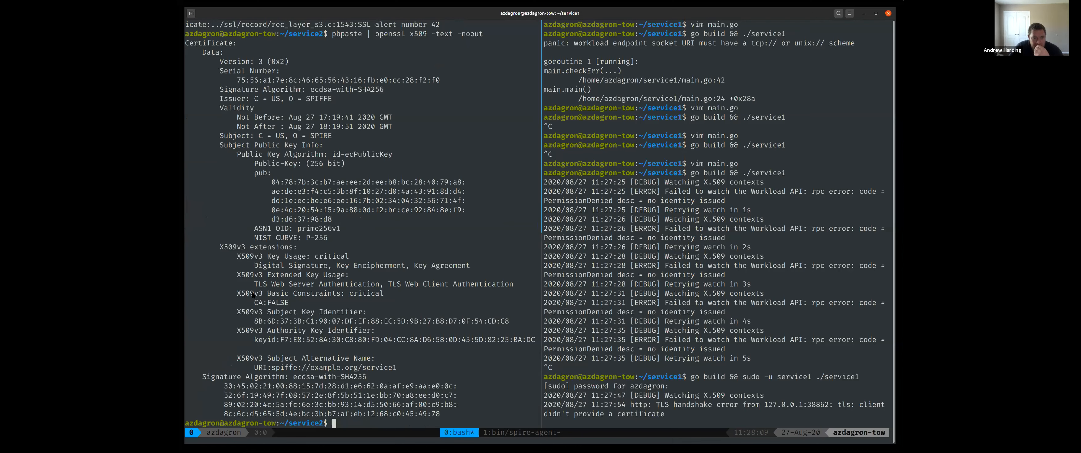
mouse_move(228, 359)
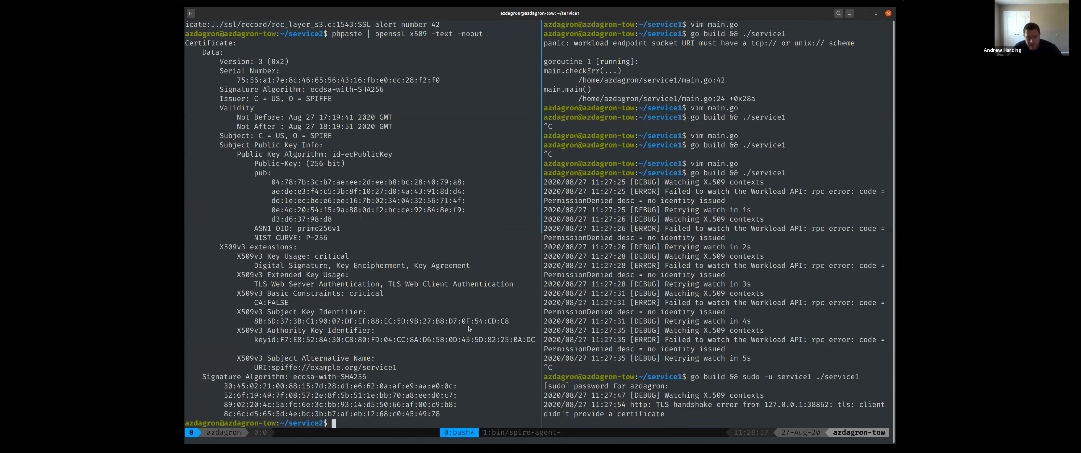
In service2's main.go create x509Source via workloadapi.NewX509Source(context.Background()) with the logger client option
type("vim")
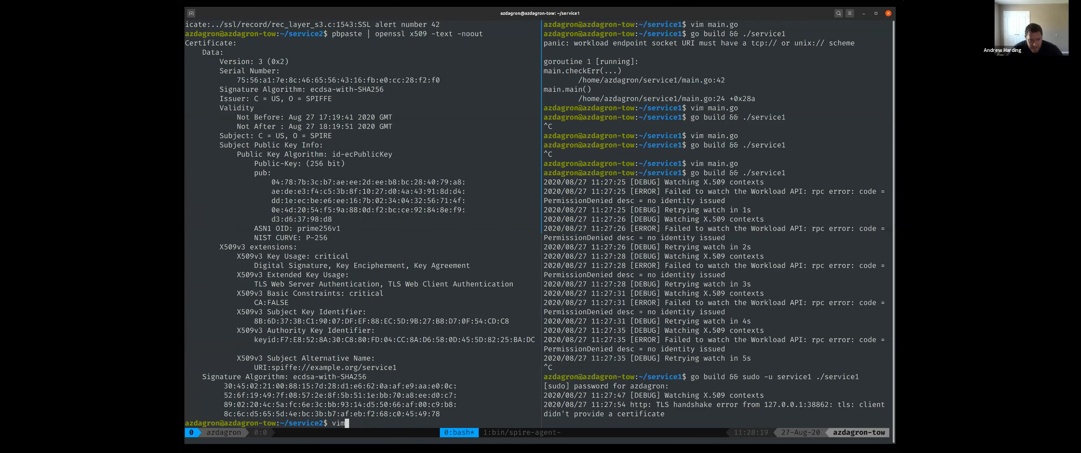
key("Return")
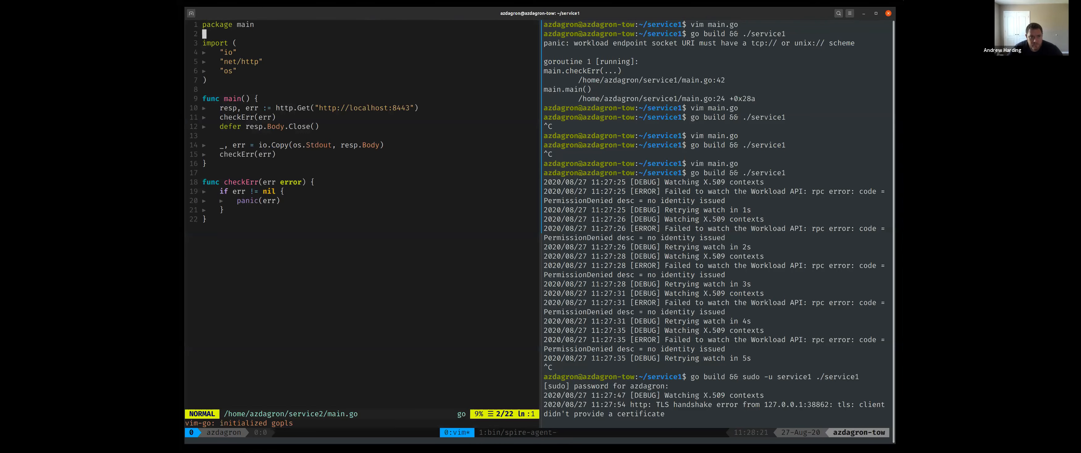
type("x509Source, err :=")
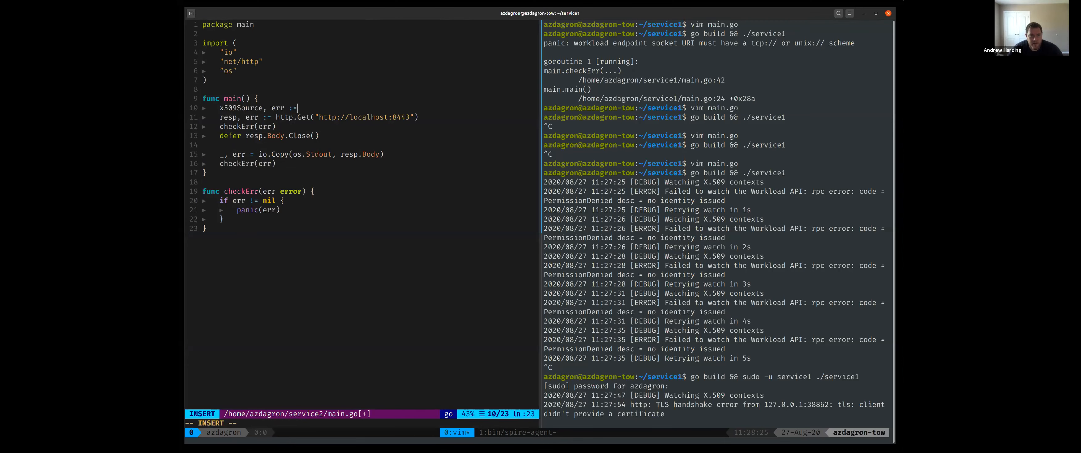
type("workloadapi.NewX5")
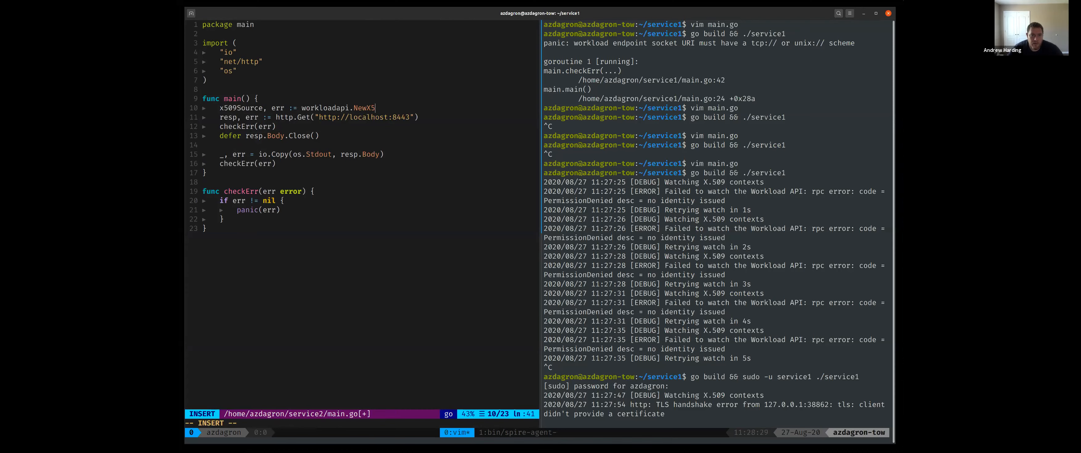
type("09Source(context.B")
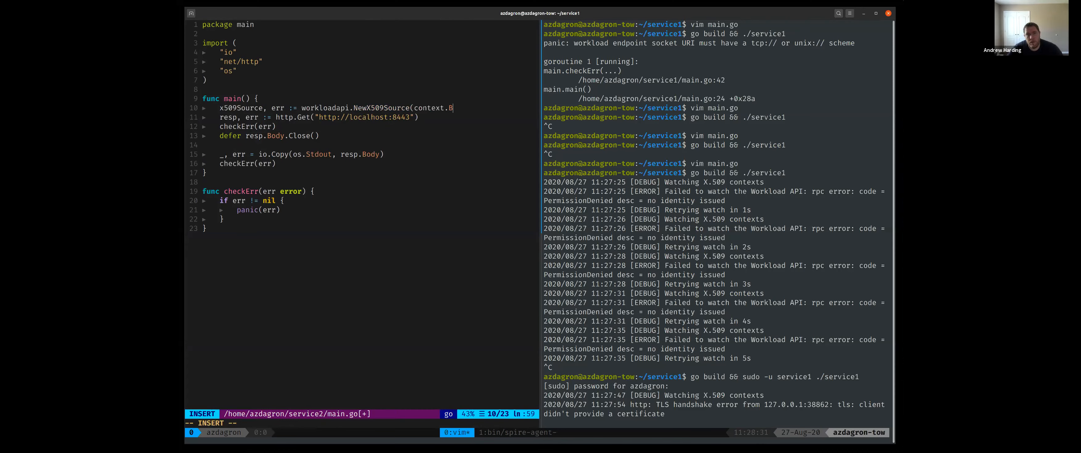
type("ackground())")
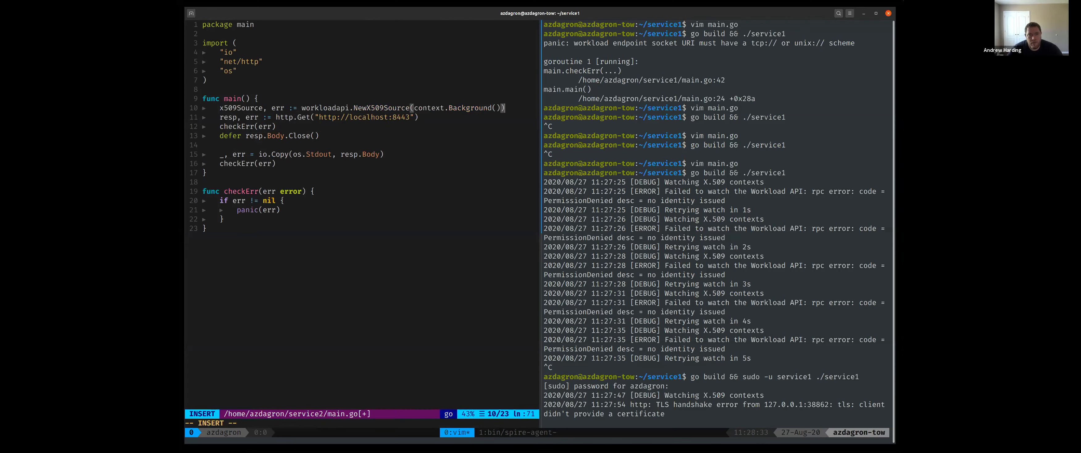
key("Return")
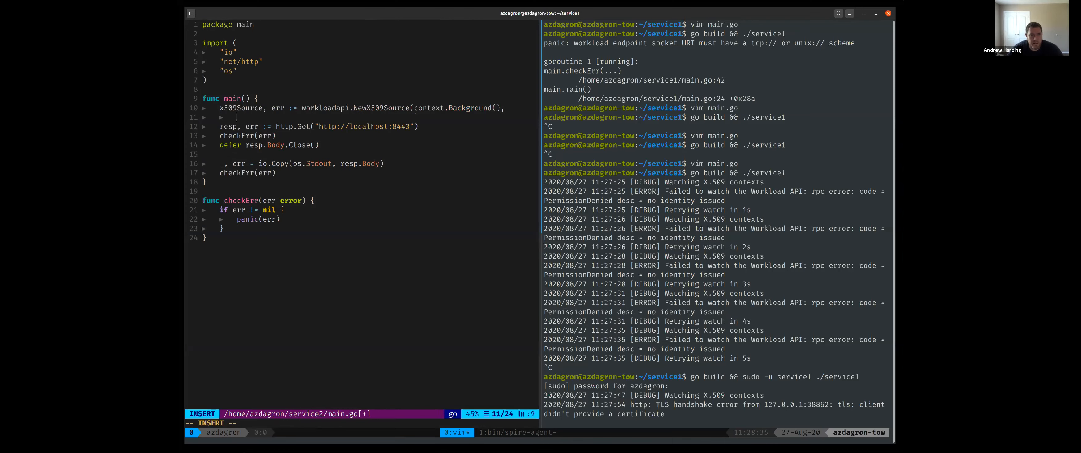
type("workloadapi.WithClientOptions(workloadapi.WithLogger(logger.Std)))")
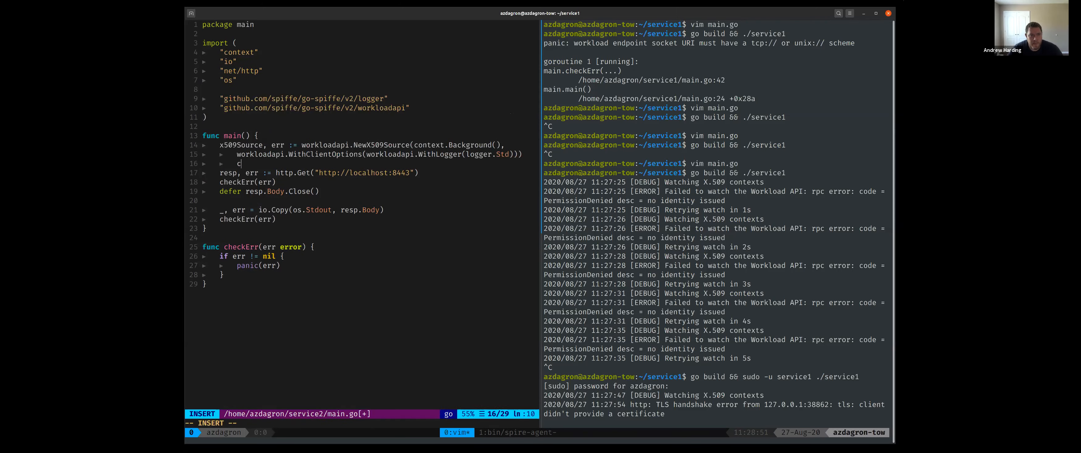
Add checkErr(err) and defer x509Source.Close() after creating the source
key("Escape")
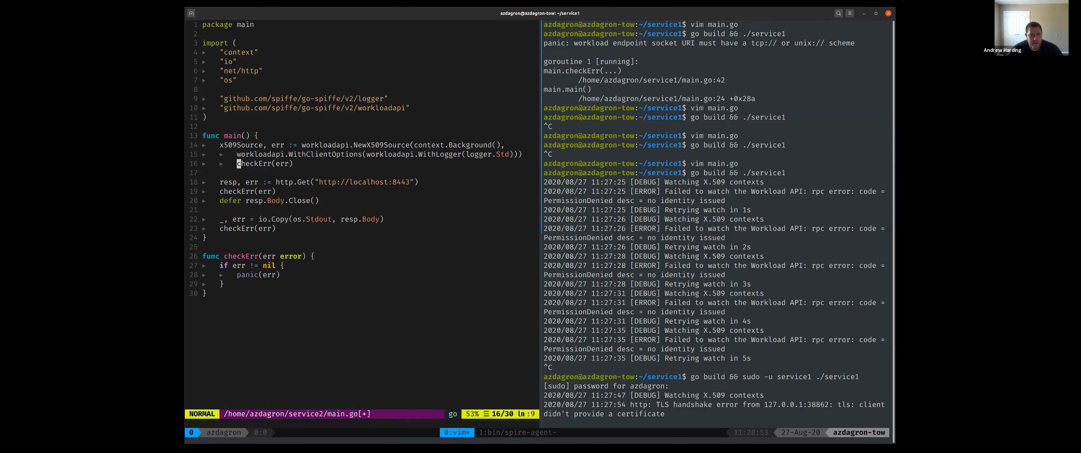
type("defer x")
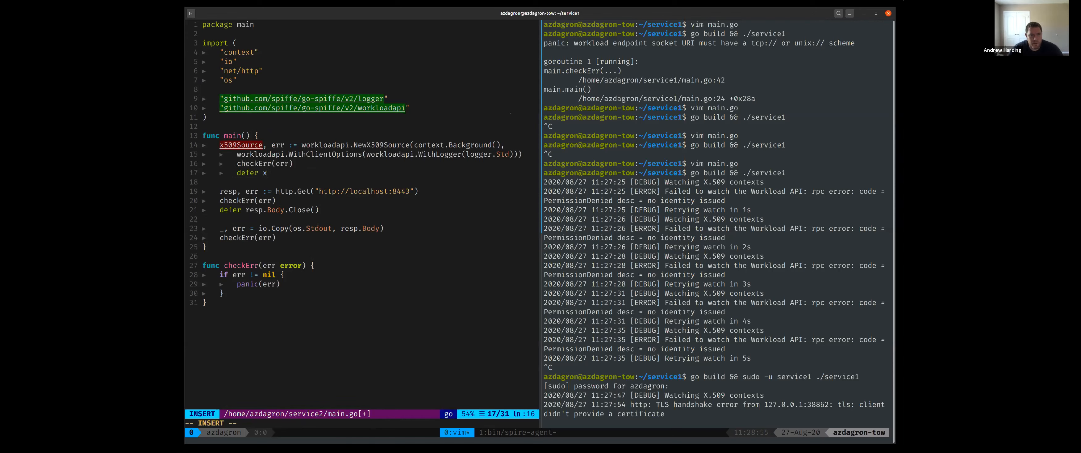
type("509Source.C")
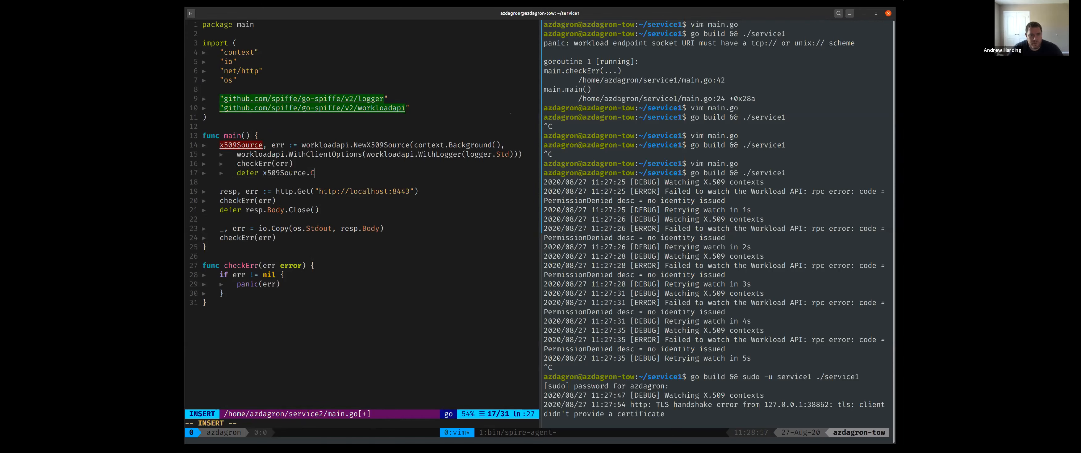
key("Escape")
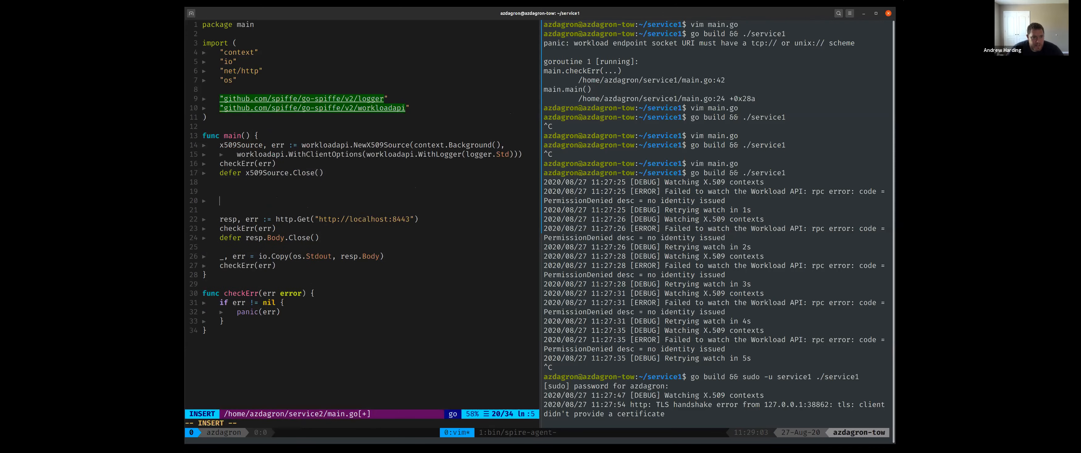
Declare client := http.Client{TLSConfig: tlsConfig} in service2's main.go
type("client")
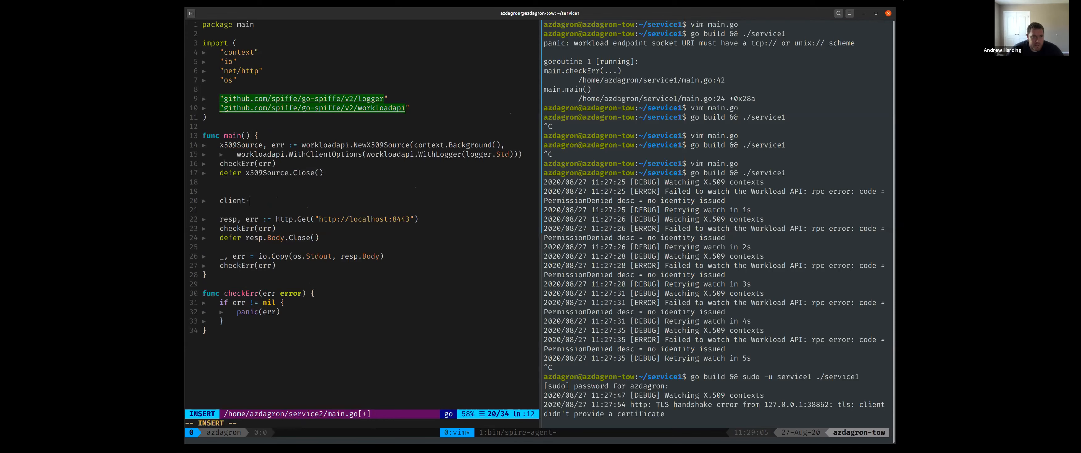
type(":= http.Client{")
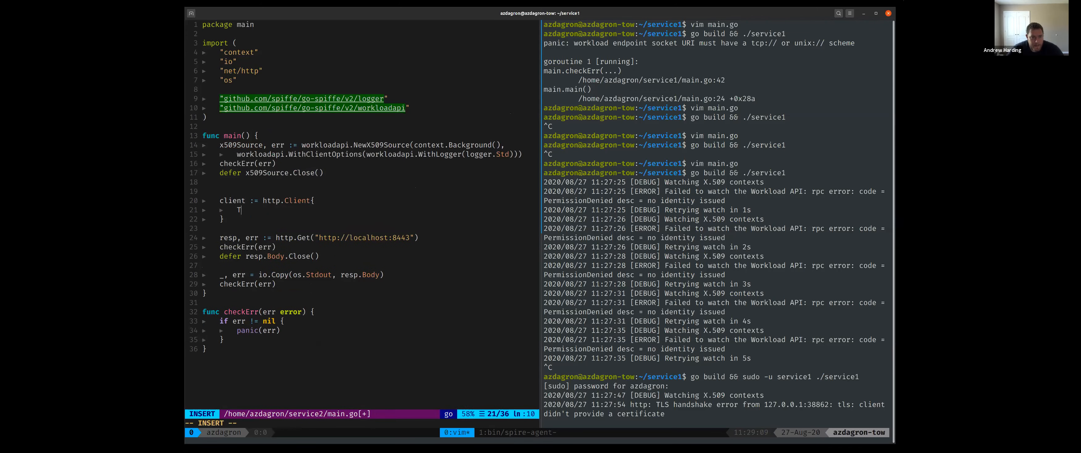
type("LSConfig: tlsConfig,")
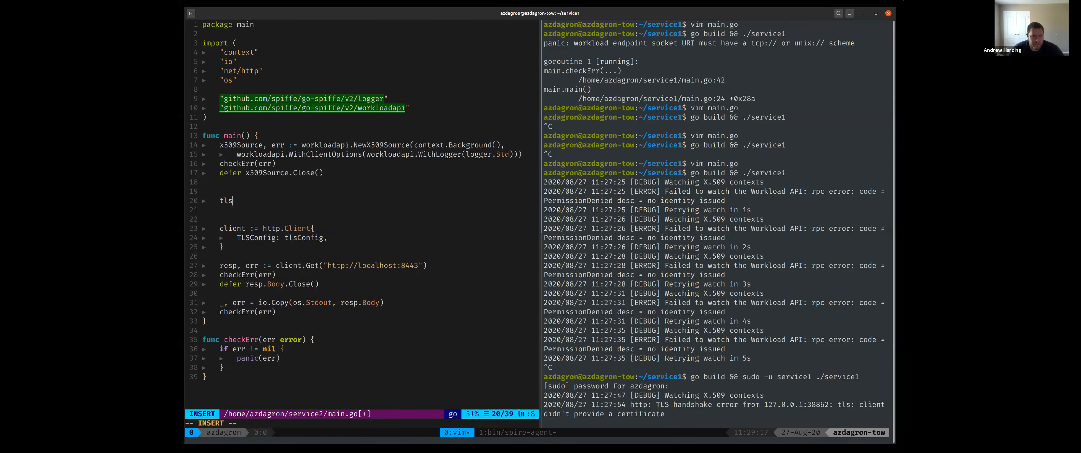
Build tlsConfig := tlsconfig.MTLSClientConfig(x509Source, x509Source, tlsconfig.Au…)
type("Config :=")
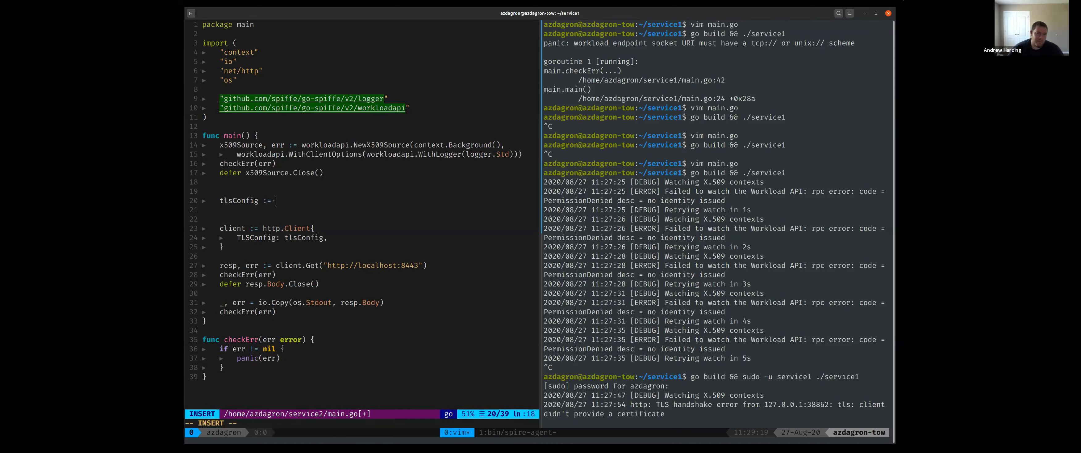
type("tlsconfig.")
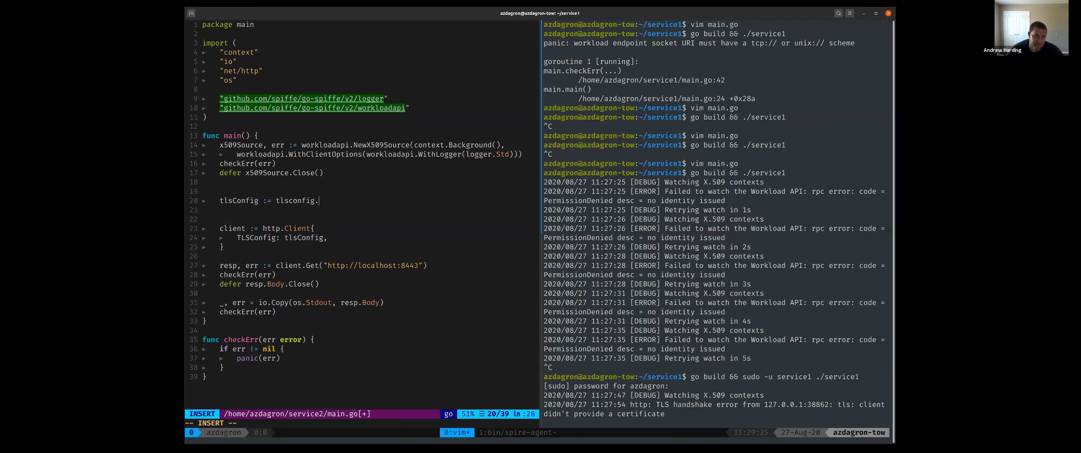
type("MTLSC")
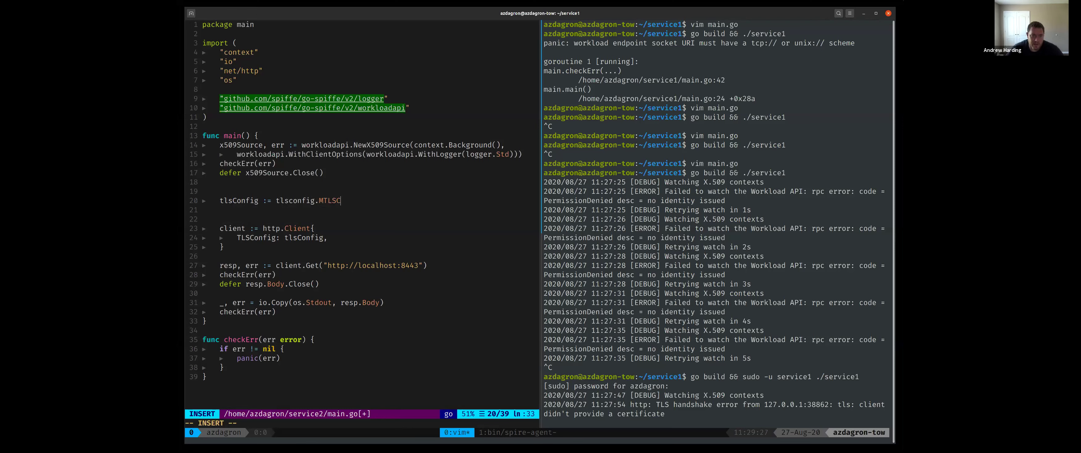
type("lientConfig()")
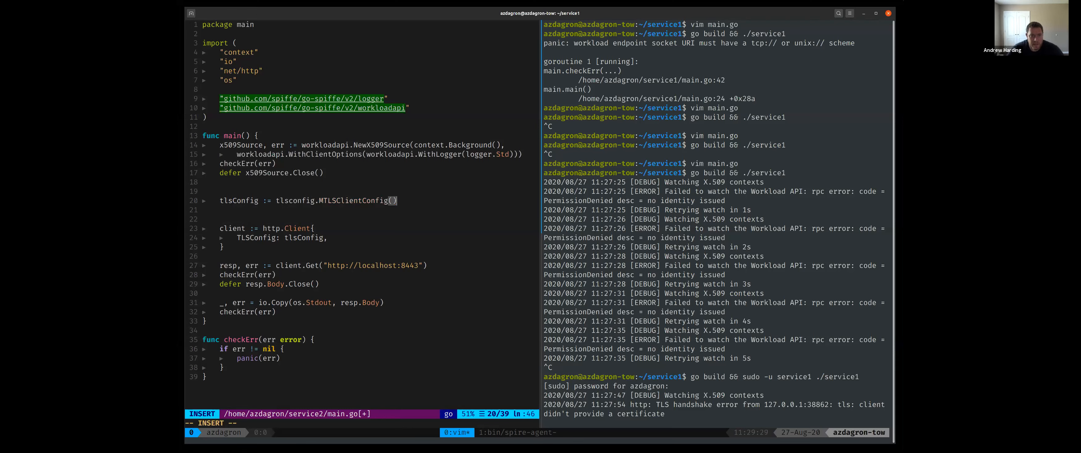
type("x509s")
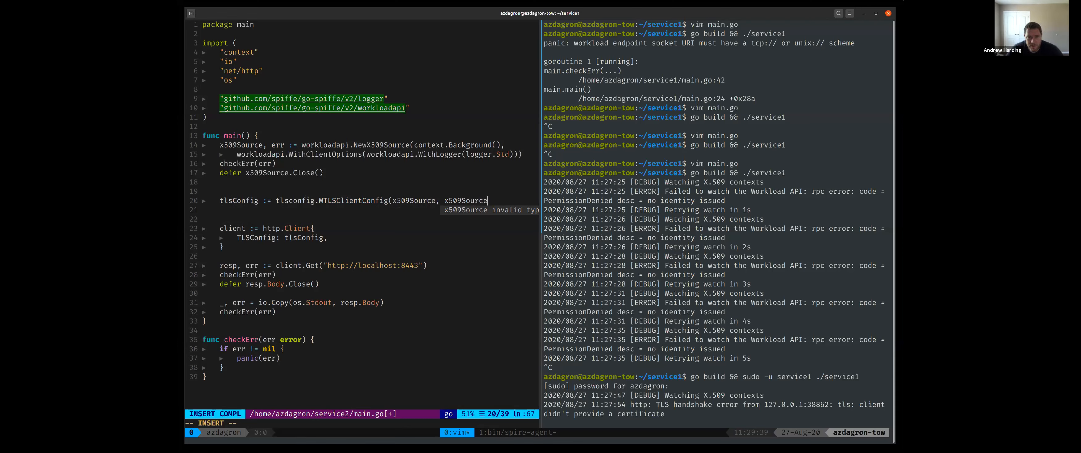
key("Return")
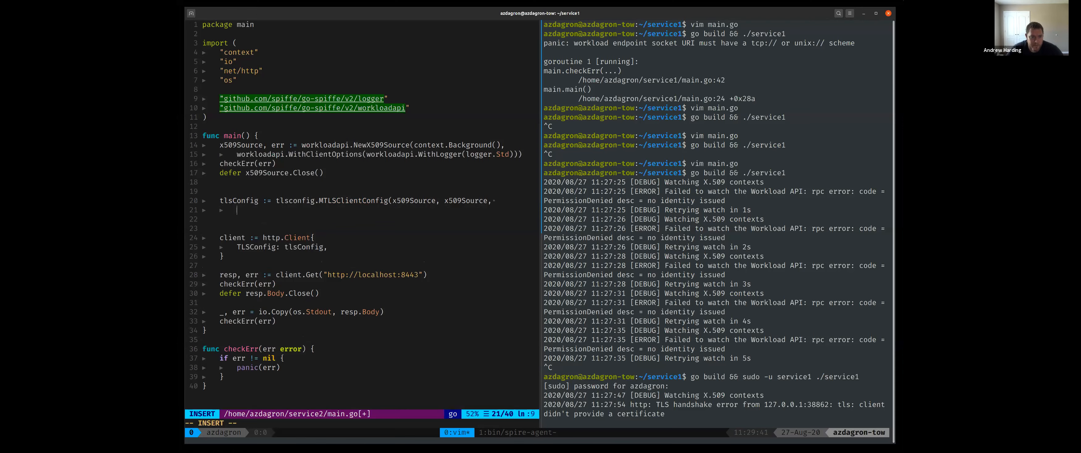
type("tlsconfig.au")
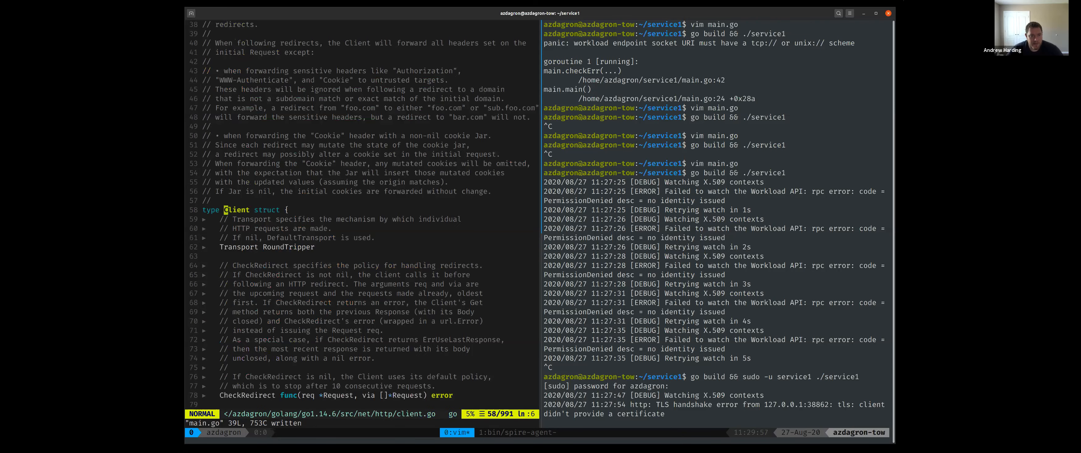
Wrap the AuthorizeAny mTLS config in Transport: &http.Transport{...}, save main.go and quit vim
scroll("down", 3)
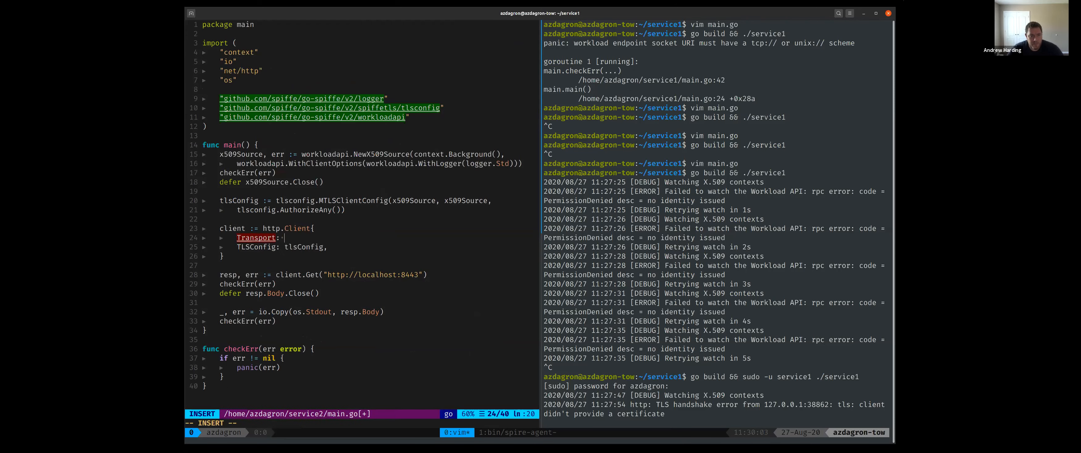
type("&http.Transport{")
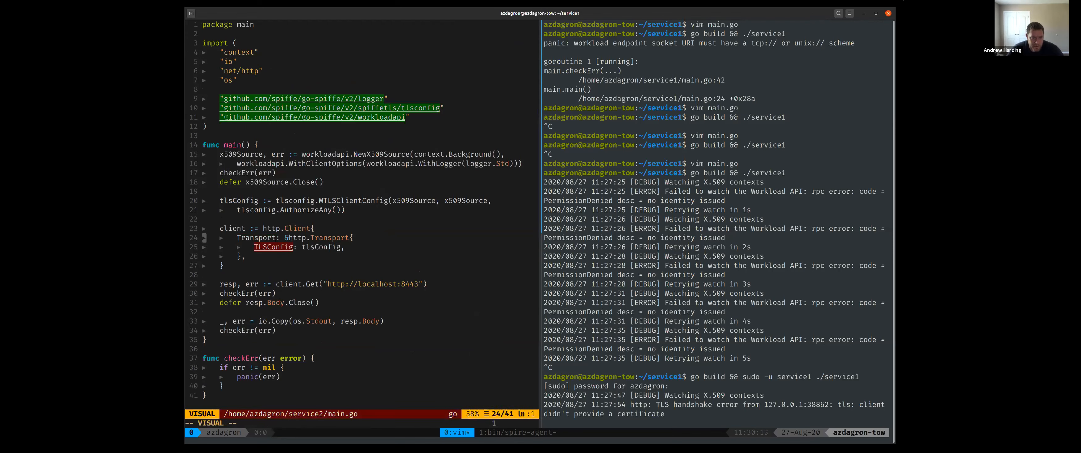
key("Escape")
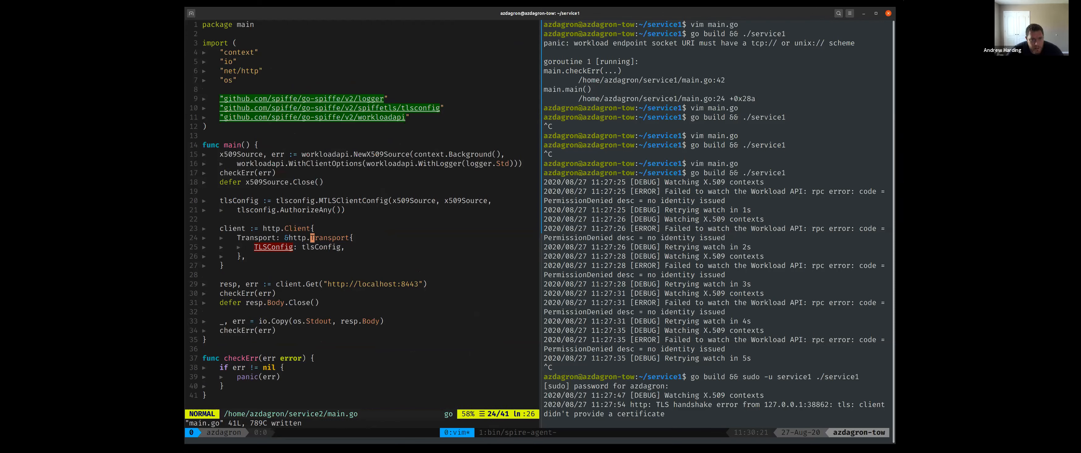
key("i")
type("go build")
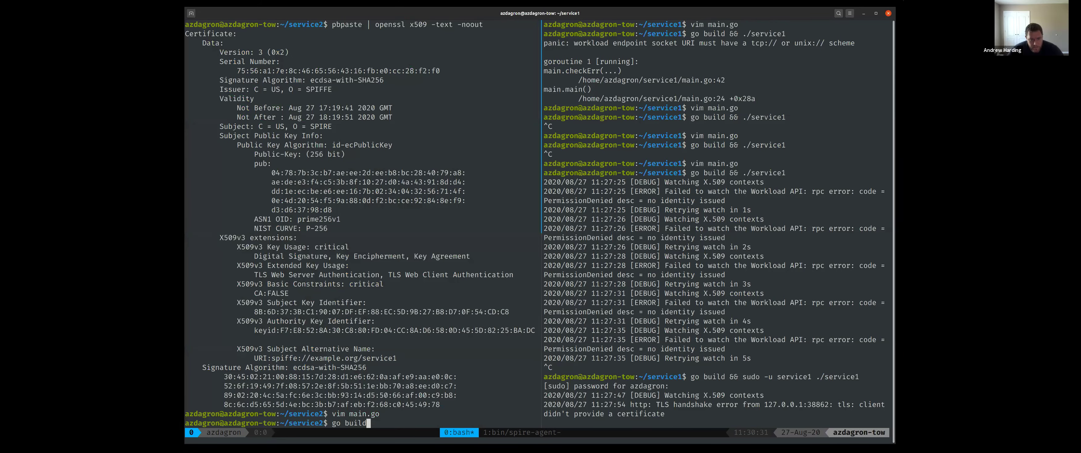
Build service2 and run it as sudo -u service2 ./service2
key("Return")
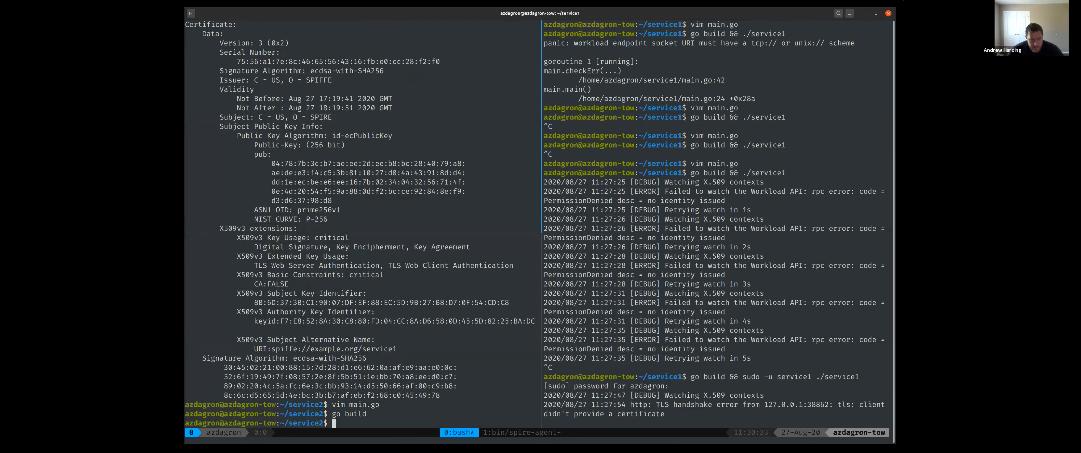
type("sudo")
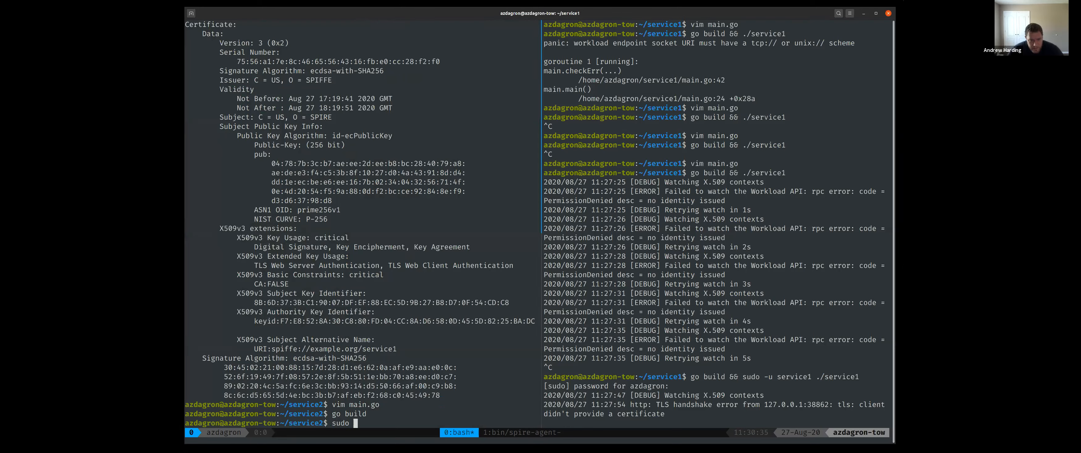
type("-u service2")
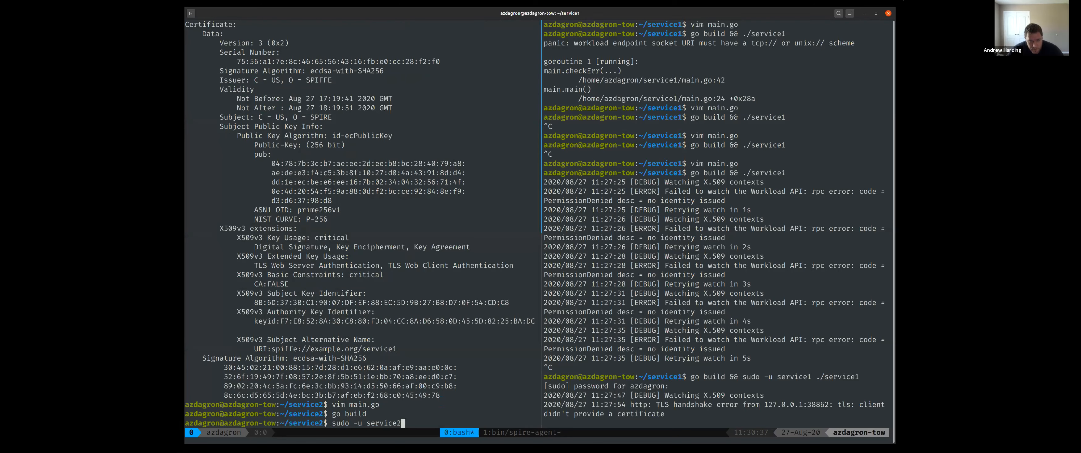
type("./service2")
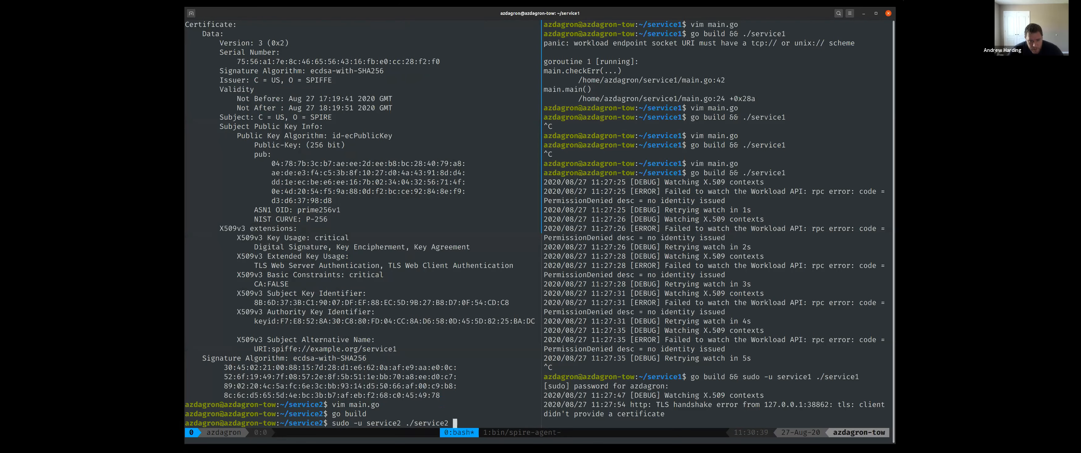
key("Return")
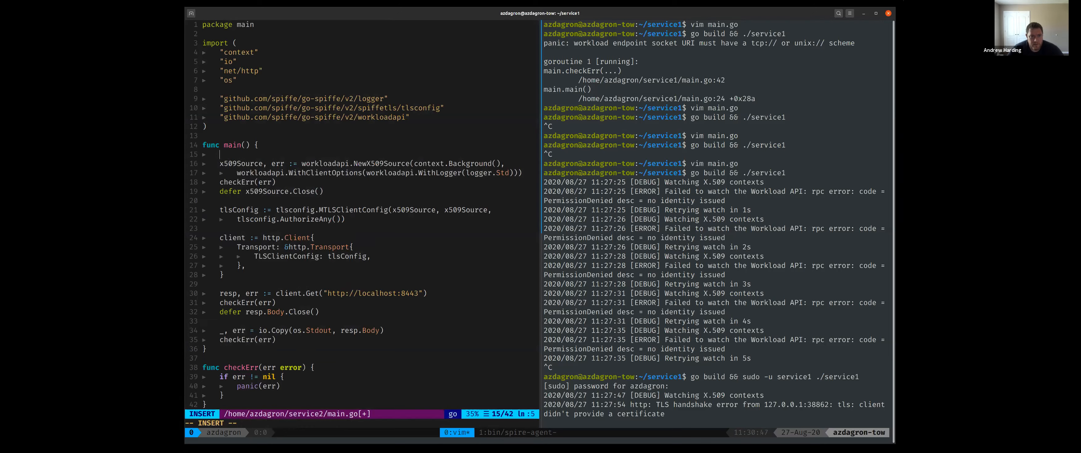
Insert os.Setenv("SPIFFE_ENDPOINT_SOCKET", ...) at the top of service2's main()
type("os.Setenv(")
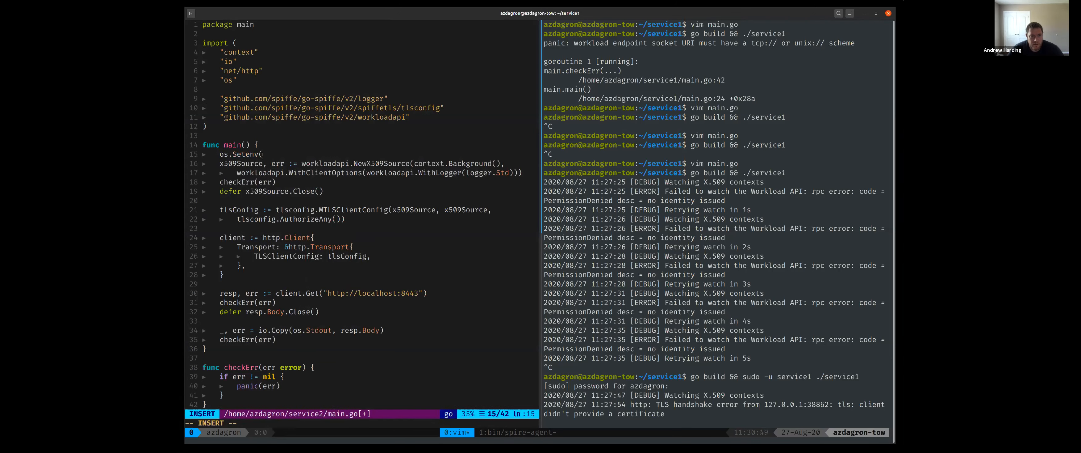
type("\"SPIFFE_EN")
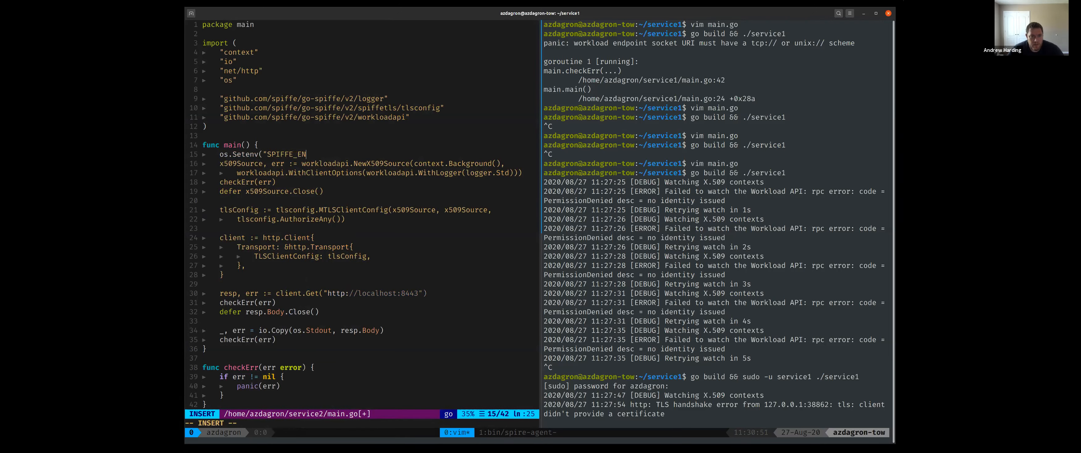
type("DPIO")
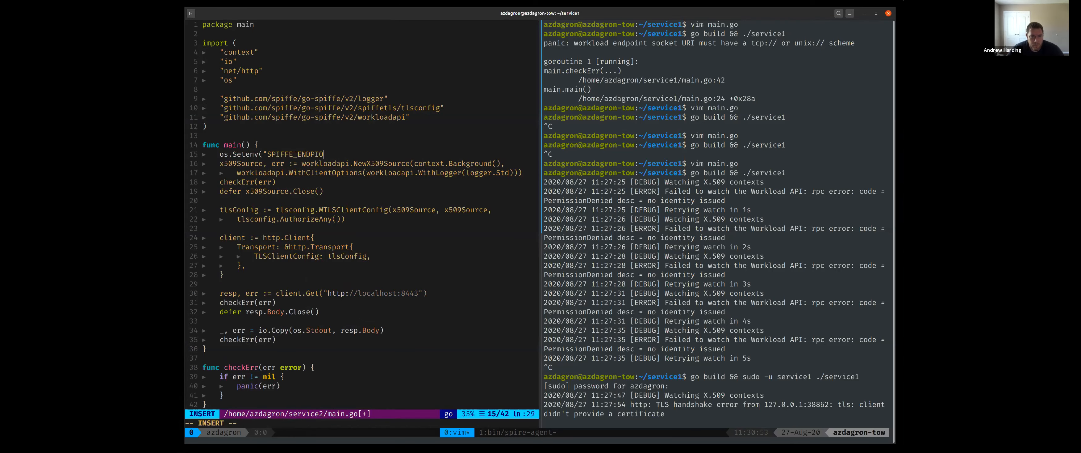
type("INT_SOC")
type("go build")
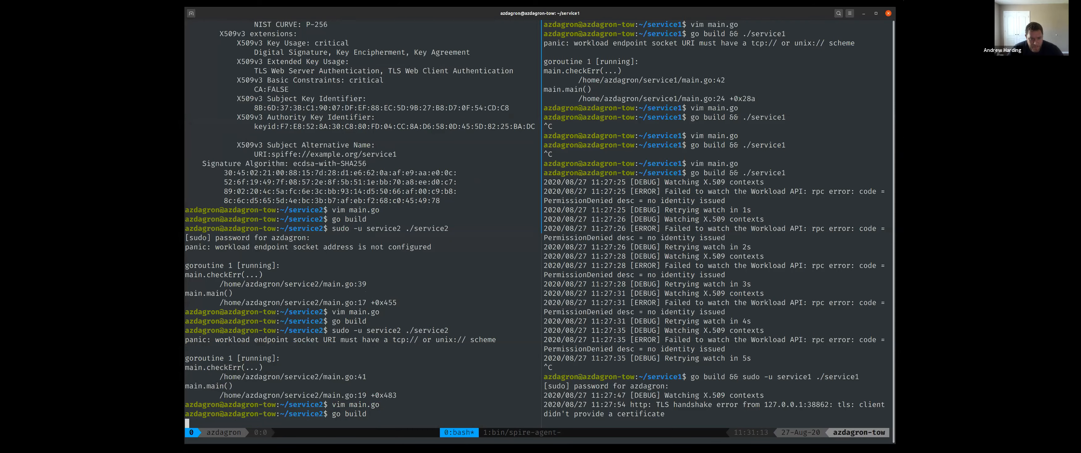
Rebuild service2, reopen main.go to switch the URL to https, and rerun it as service2
key("Return")
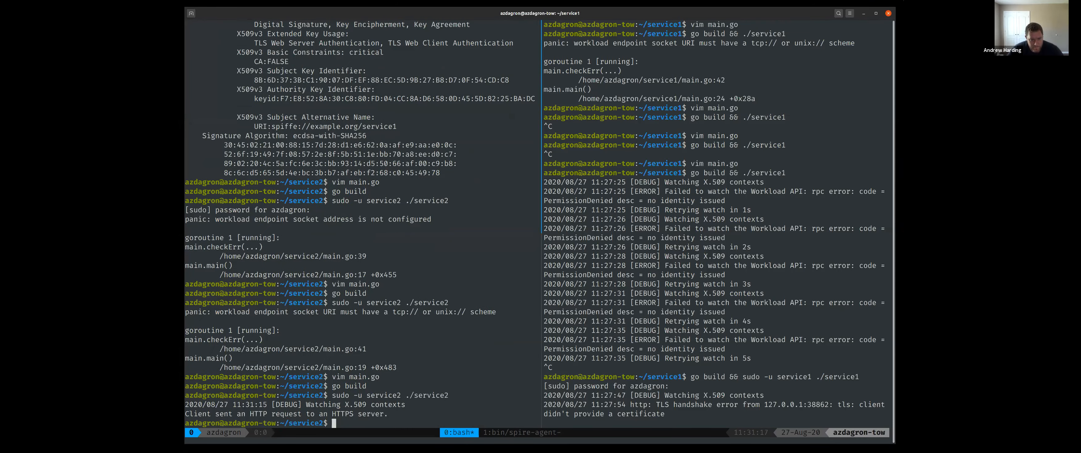
type("vim main.go")
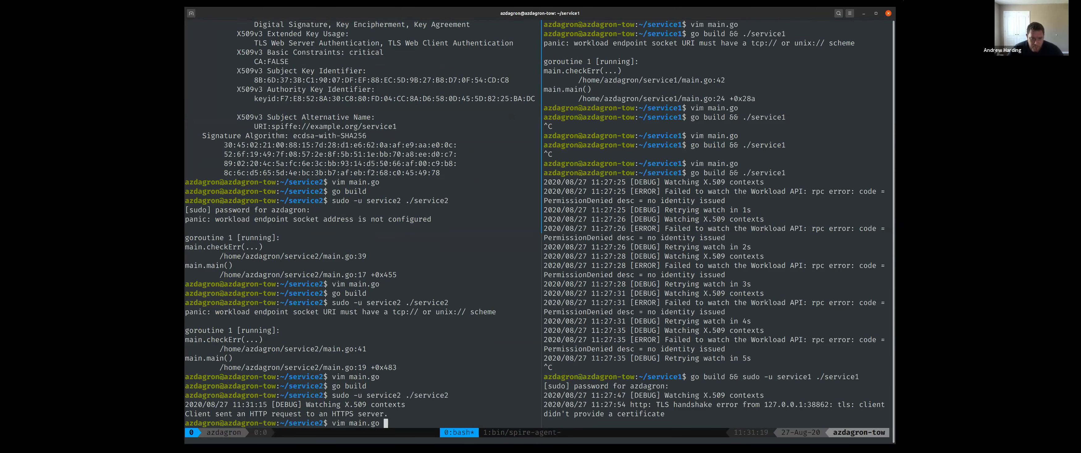
key("Return")
type("go build")
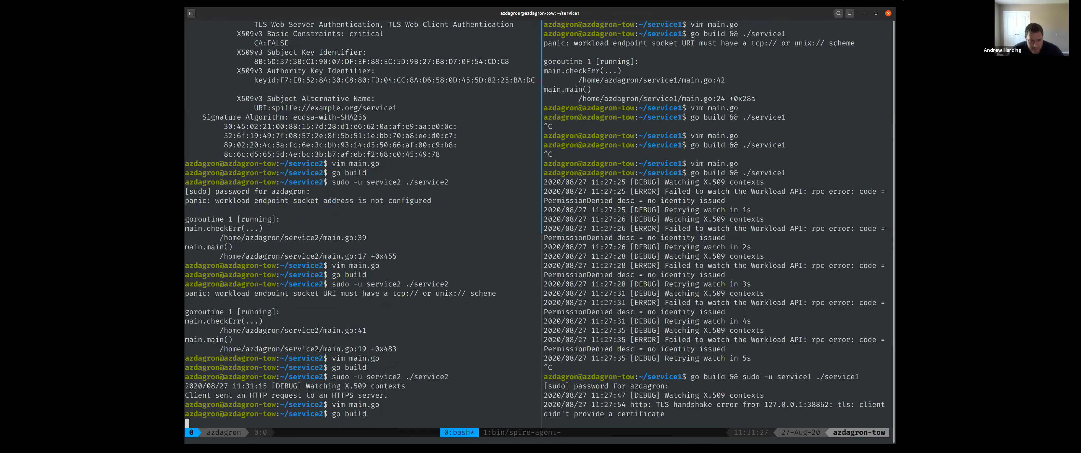
type("sudo -u service2 ./service2")
type("go build && sudo -u service1 ./service1")
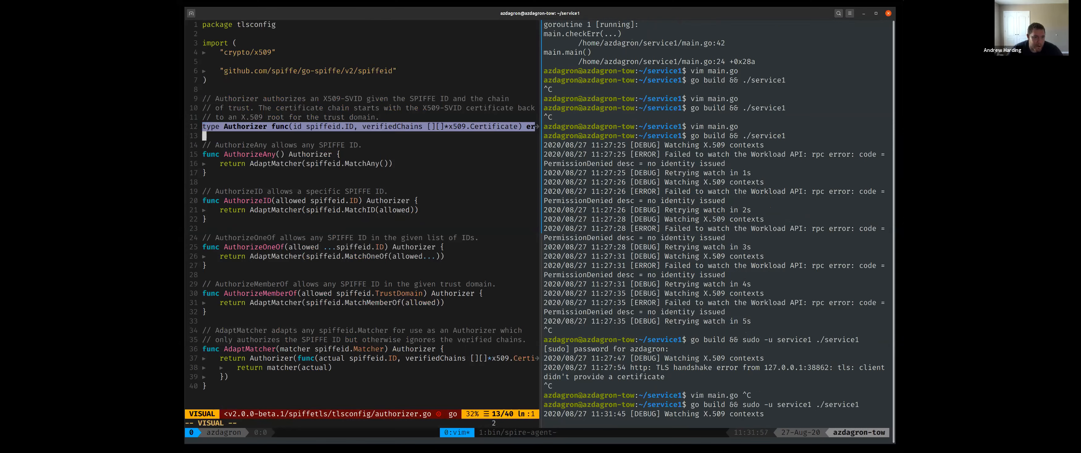
Highlight the Authorizer type and its verifiedChains parameter in authorizer.go
key("Escape")
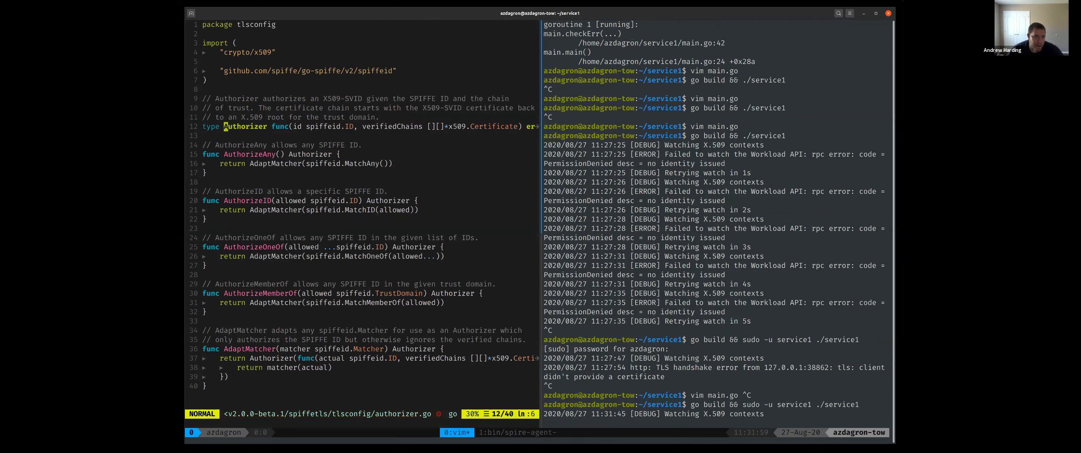
key("v")
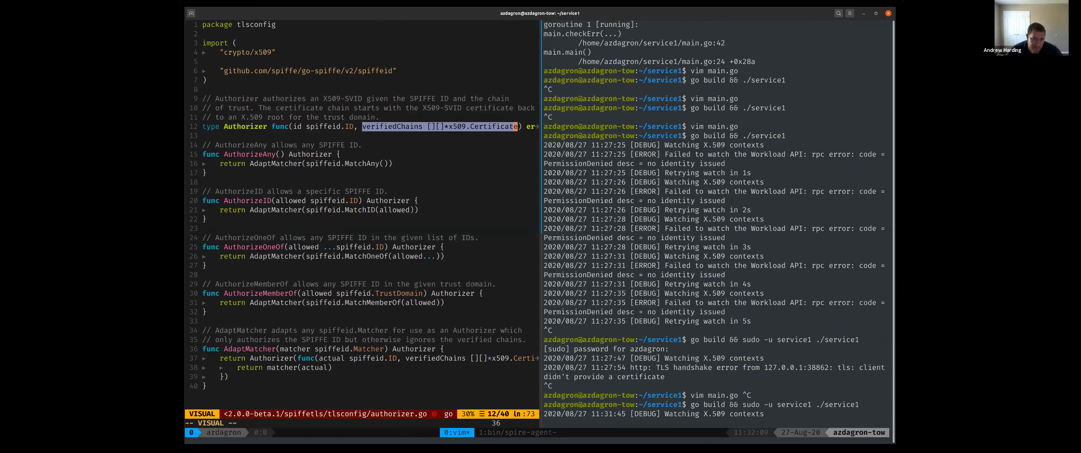
key("Escape")
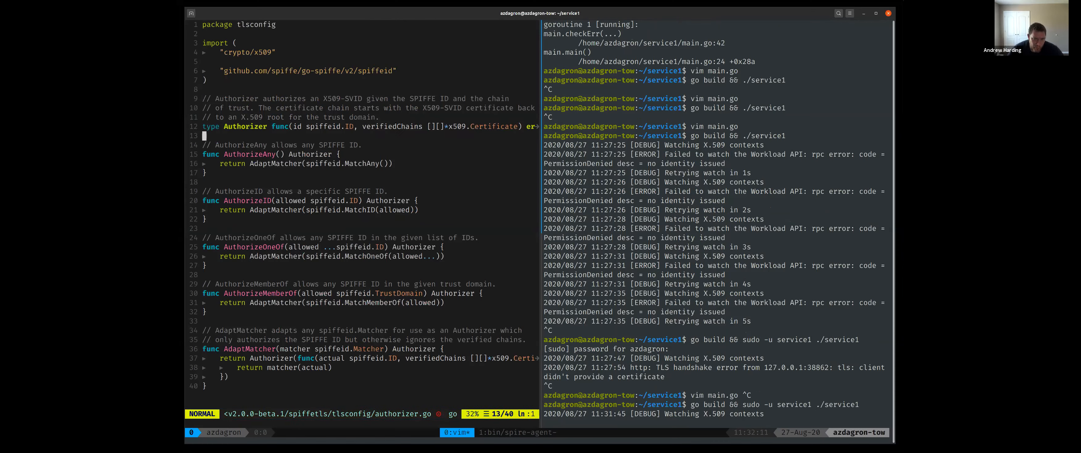
Highlight the AuthorizeAny and AuthorizeID helper functions in turn
key("V")
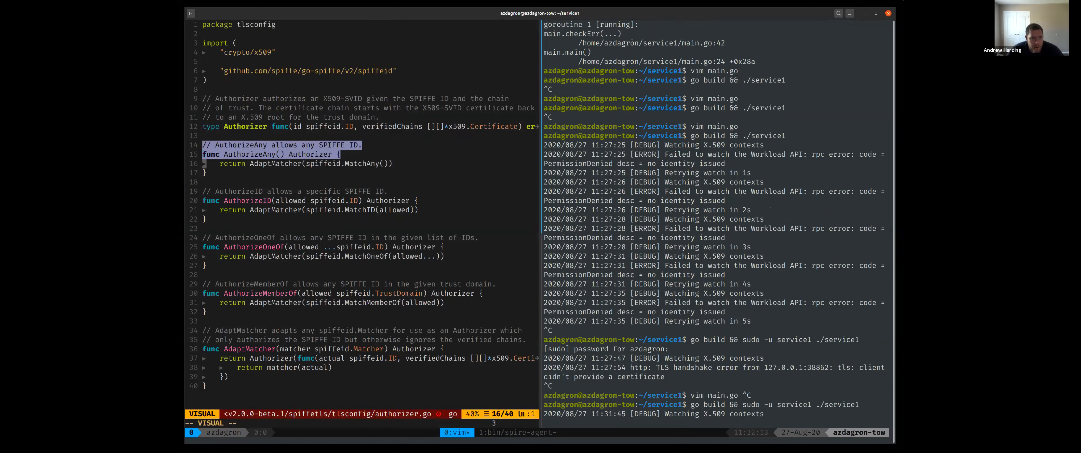
key("j")
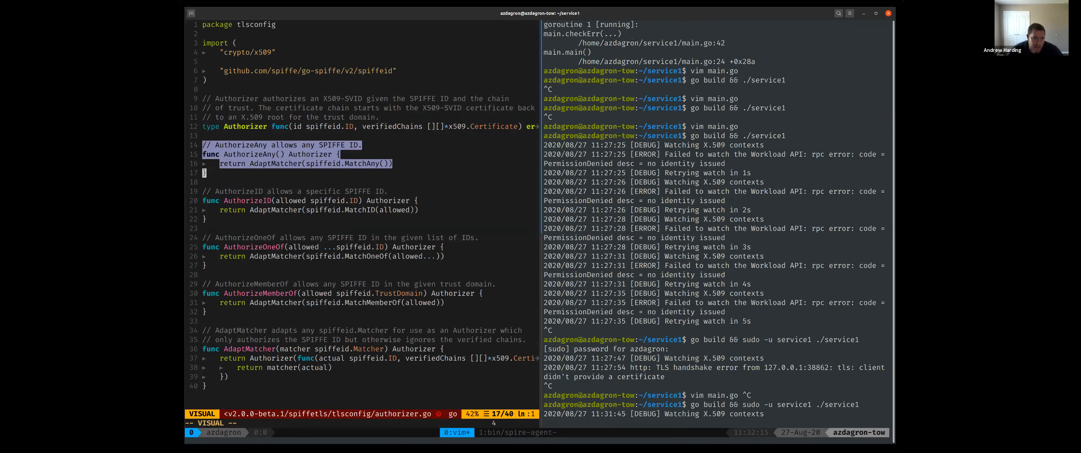
key("Escape")
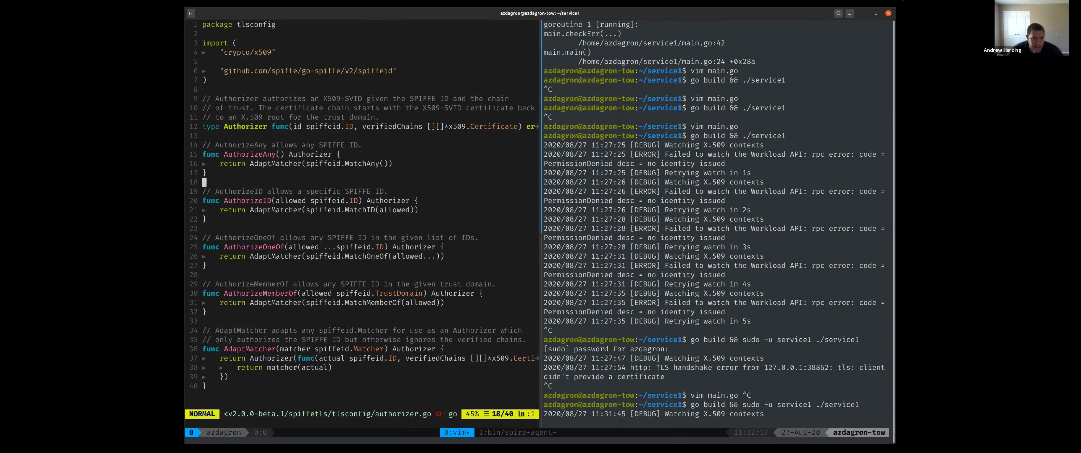
key("V")
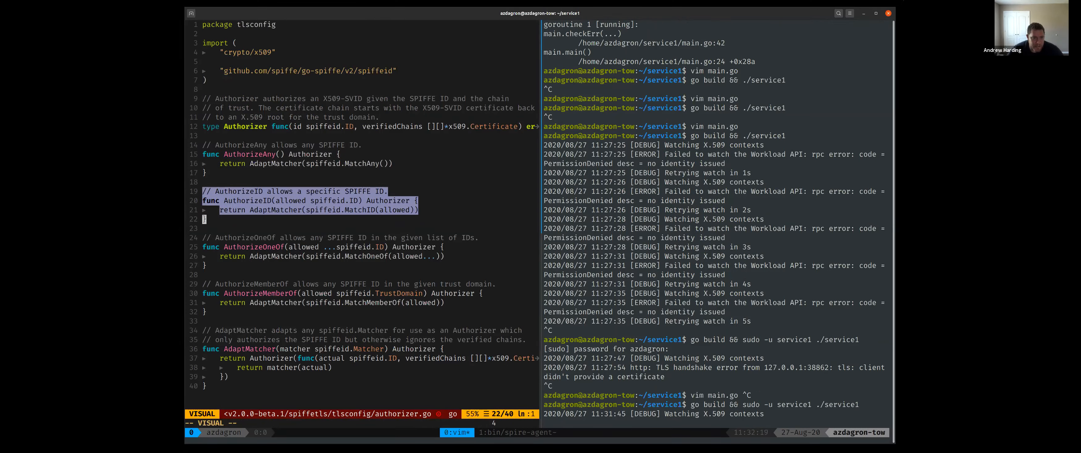
key("j")
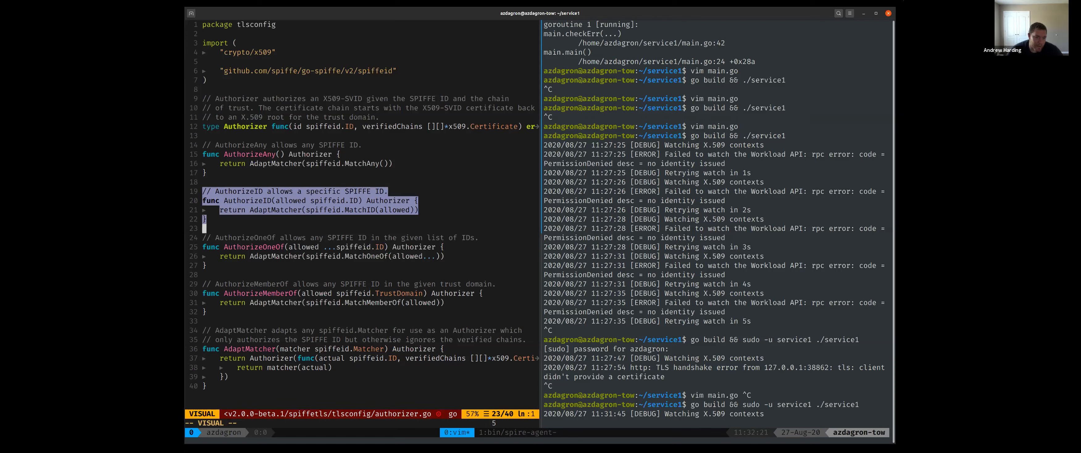
key("Escape")
type("tlsconfig.Aut()")
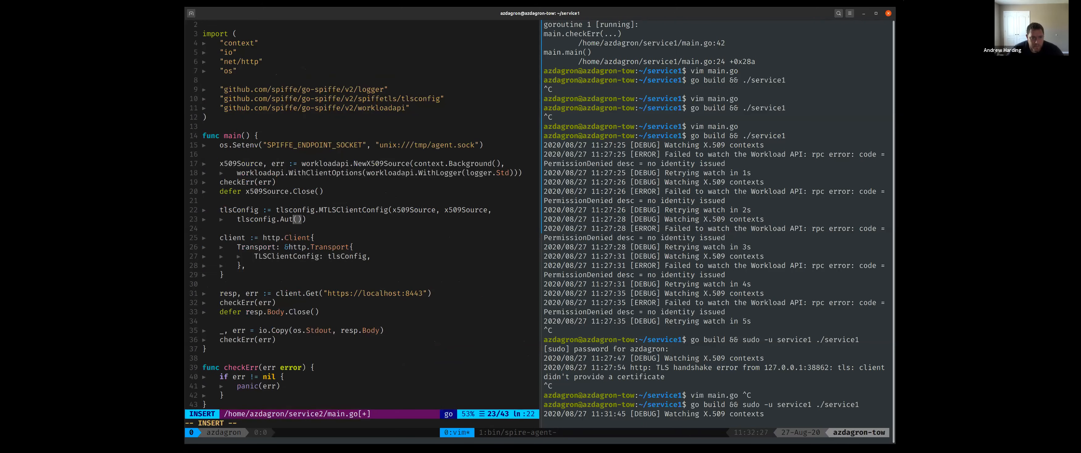
Use AuthorizeID(serverID) with serverID := spiffeid.RequireFromString("spiffe://example.org/service1") in service2's client
key("Escape")
type("serverID")
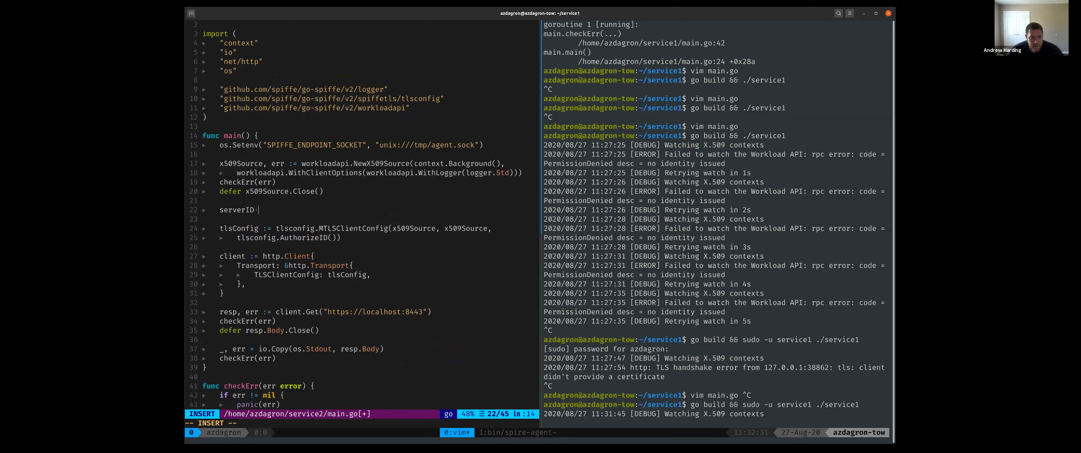
type(":=")
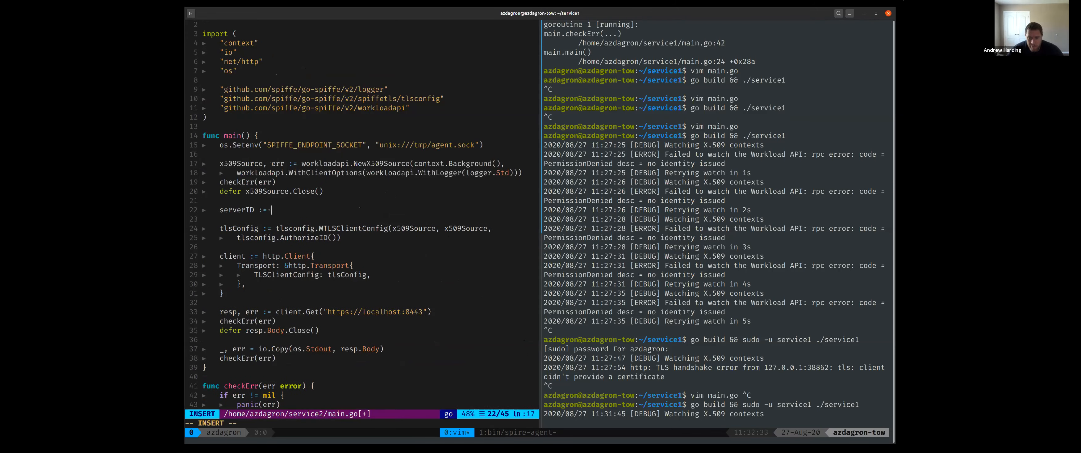
type("spiffeid.RequireFromString(\"")
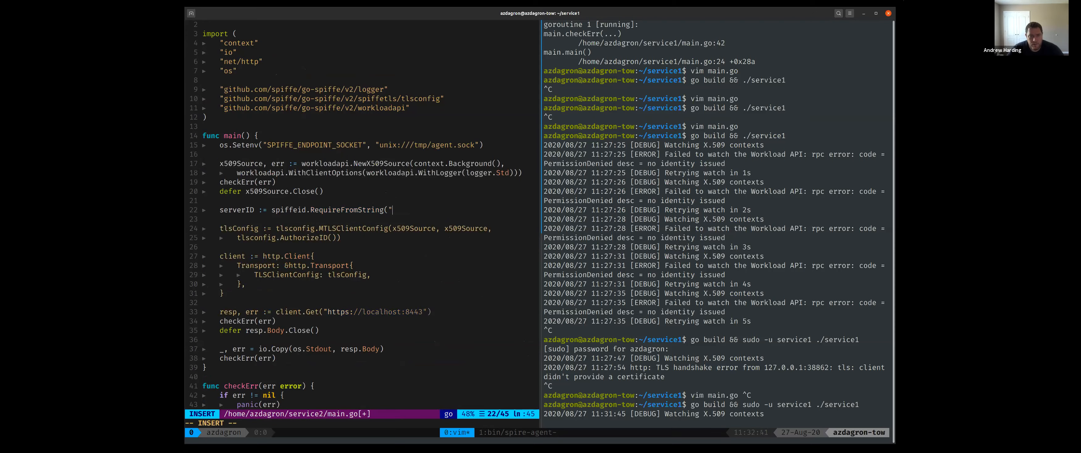
type("spiffe://example.org/")
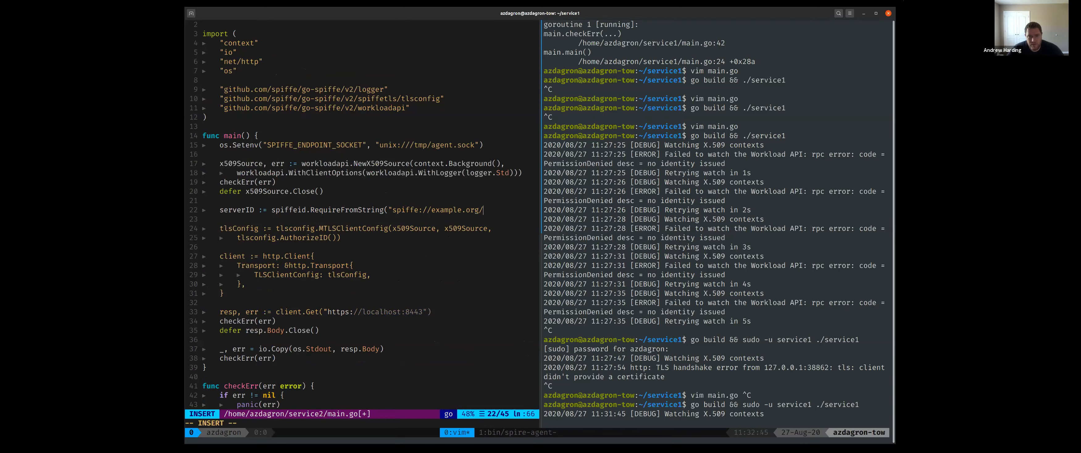
type("service")
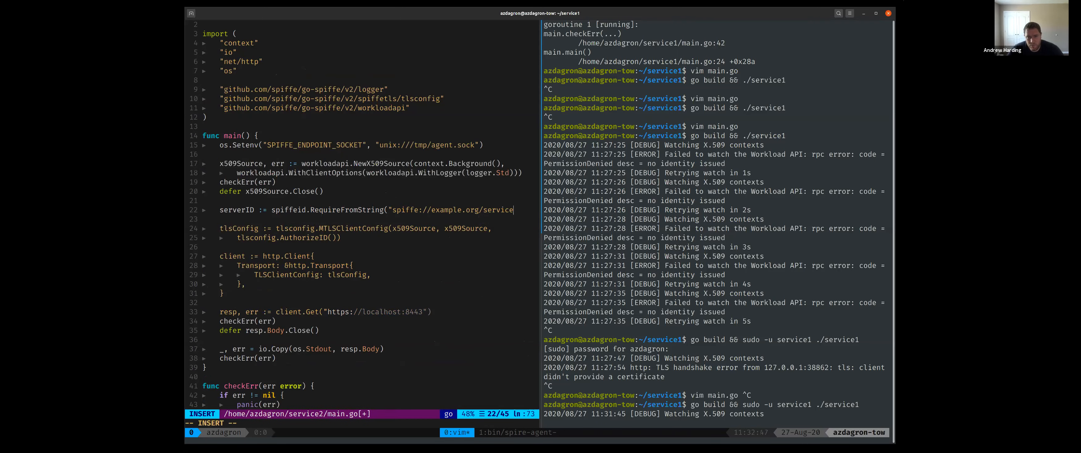
key("Escape")
type("vim main.go")
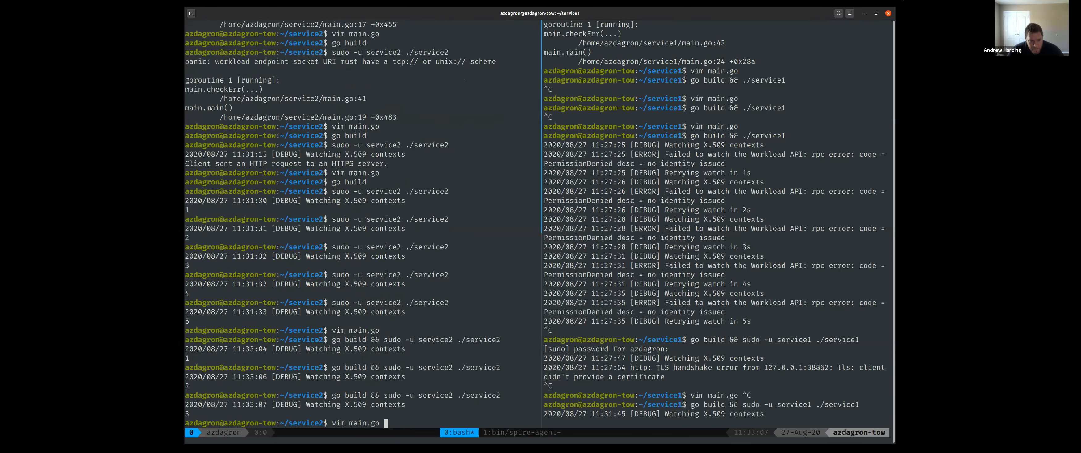
Run service2 to show the panic on unexpected ID spiffe://example.org/service1, then reopen main.go in Vim
key("Return")
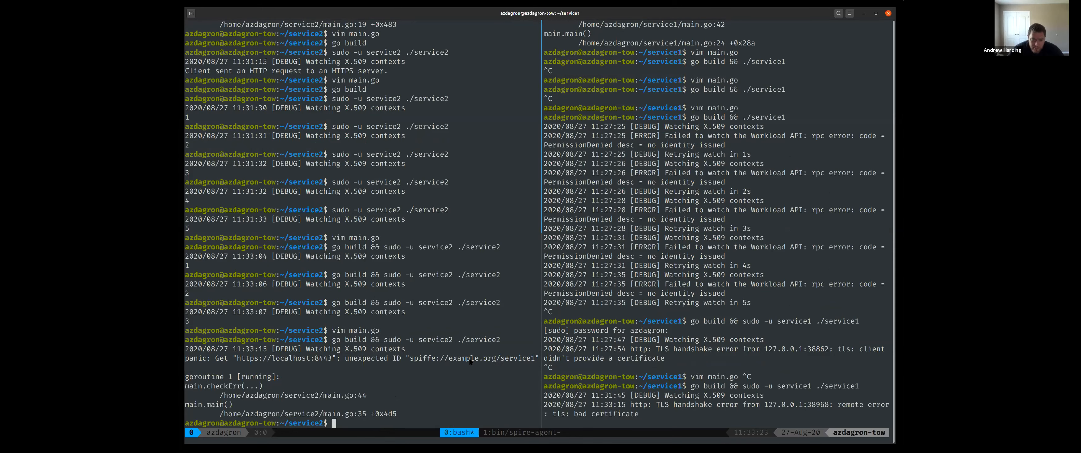
type("vim main.go")
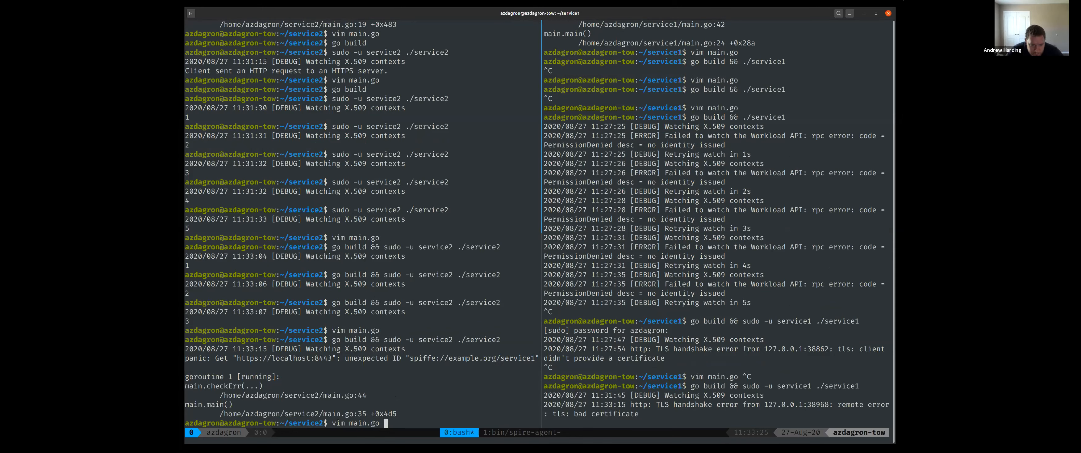
key("Return")
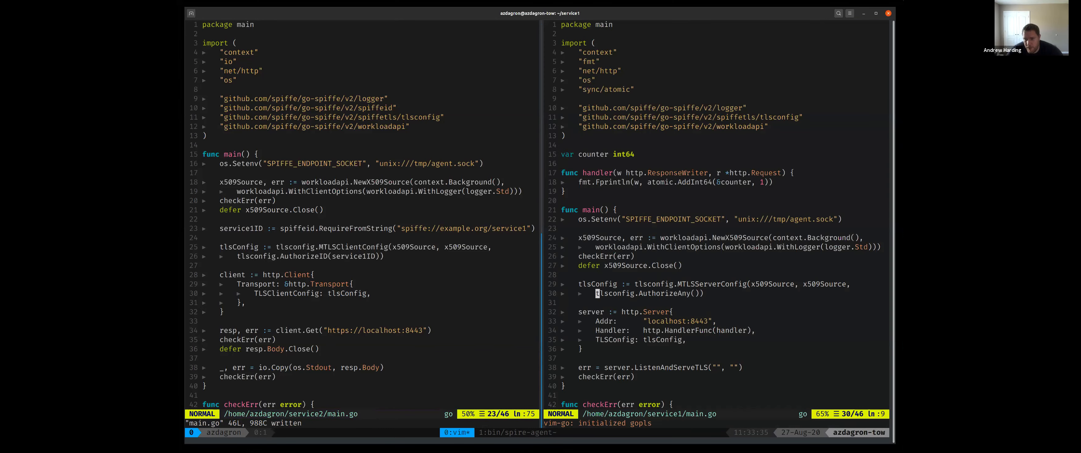
Make service1's server use tlsconfig.AuthorizeID with the service ID variable and save main.go
type("Authorize")
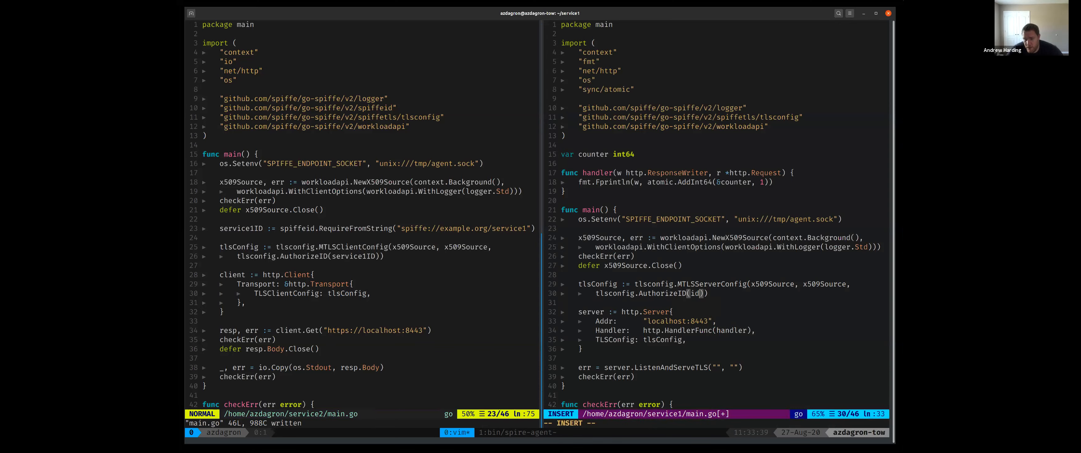
type("servi")
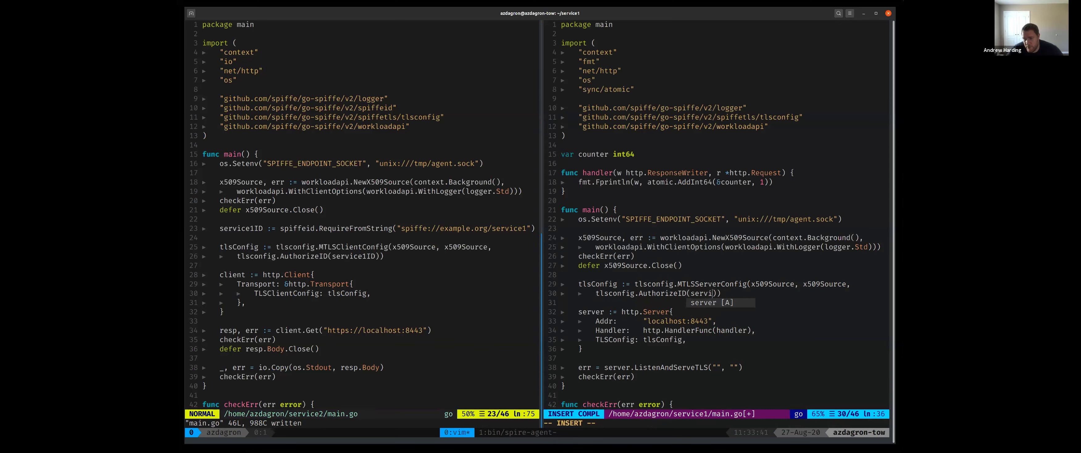
key("Escape")
type(":wq")
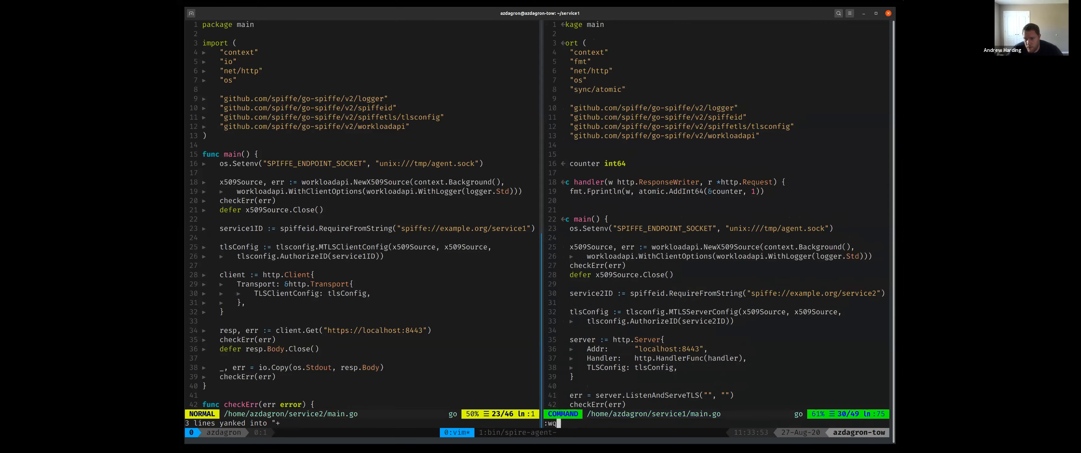
key("Return")
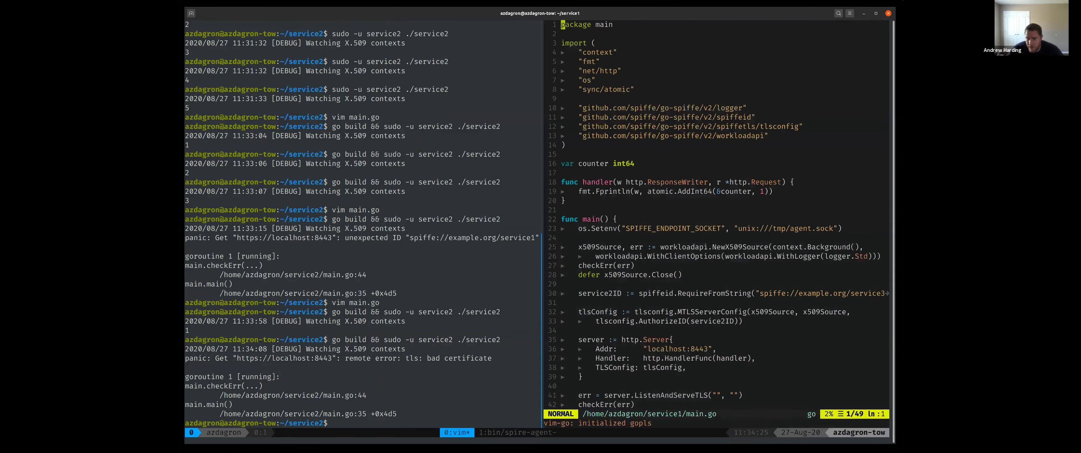
scroll("down", 3)
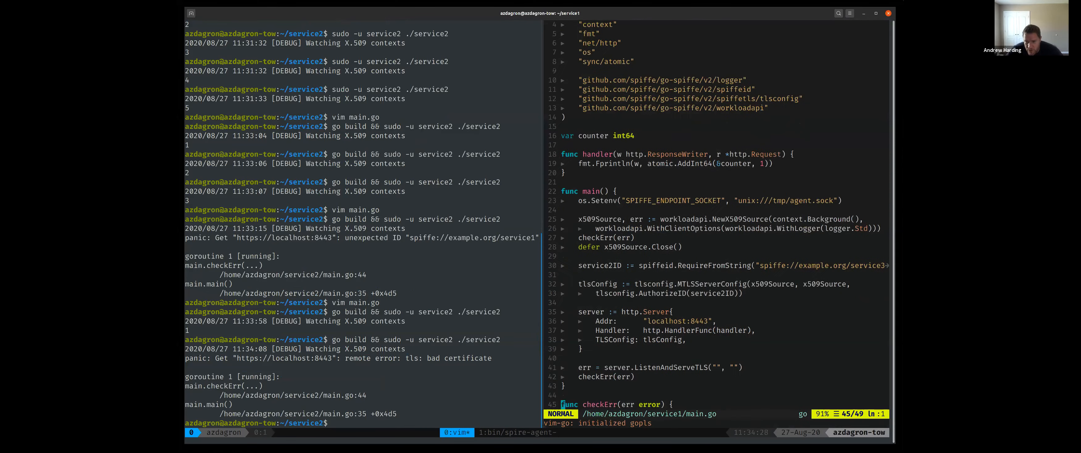
scroll("down", 3)
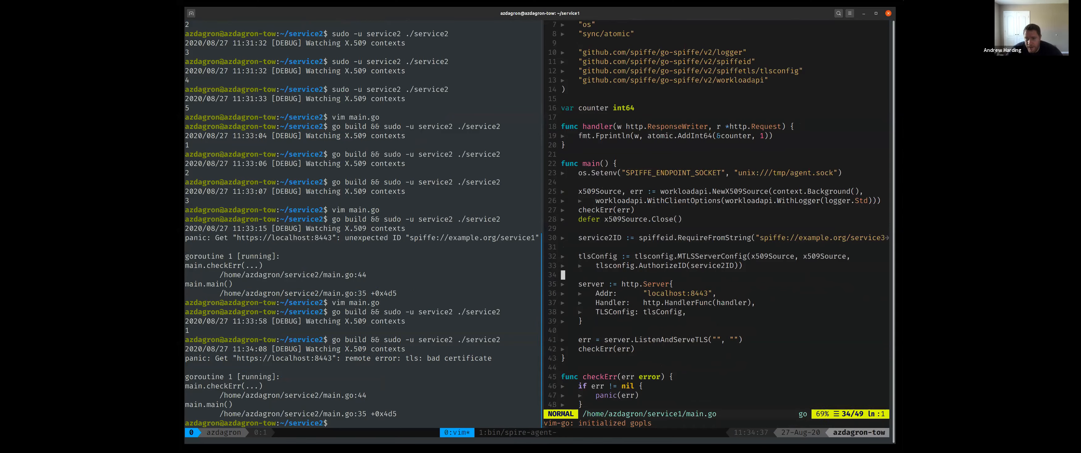
scroll("down", 3)
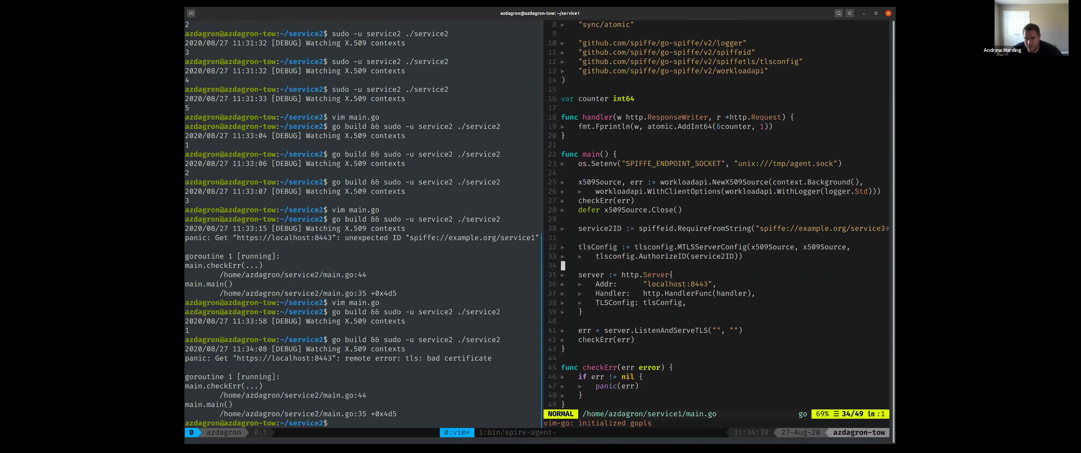
key("v")
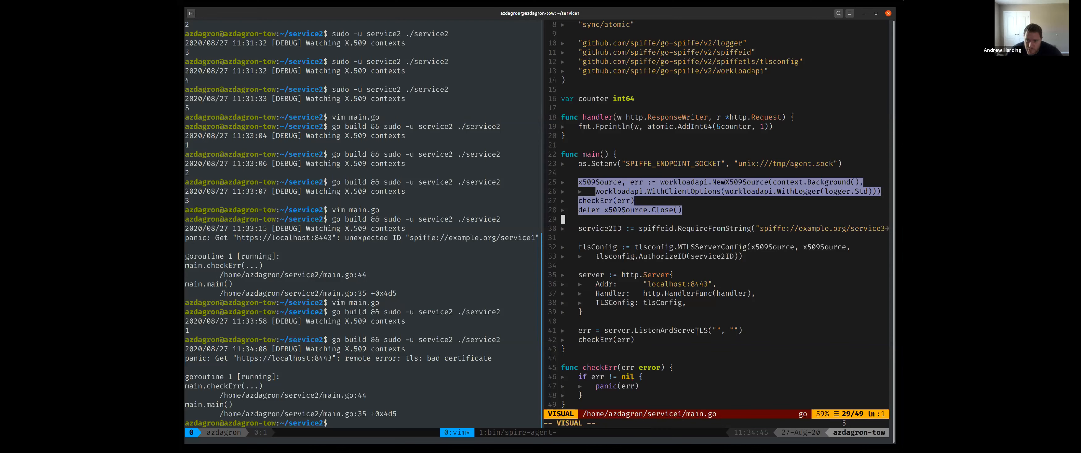
key("Escape")
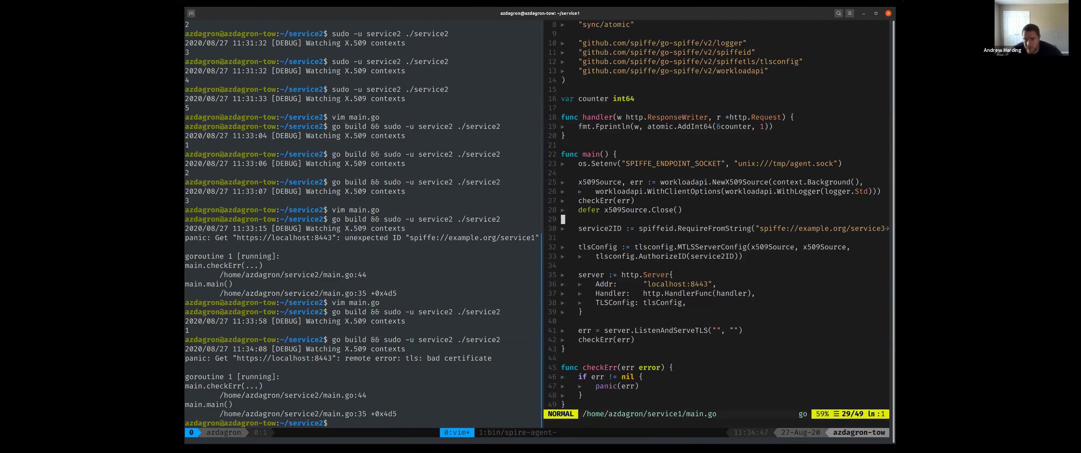
key("V")
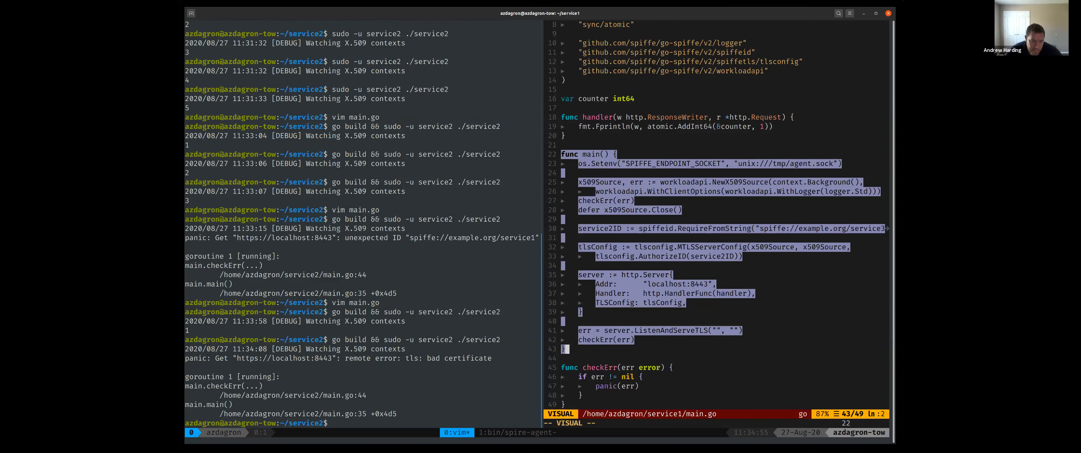
key("Escape")
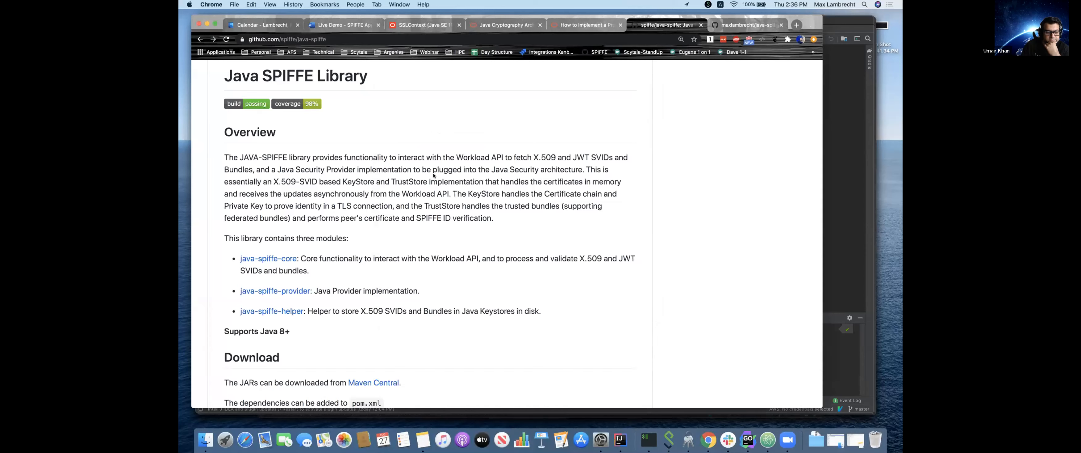
mouse_move(435, 177)
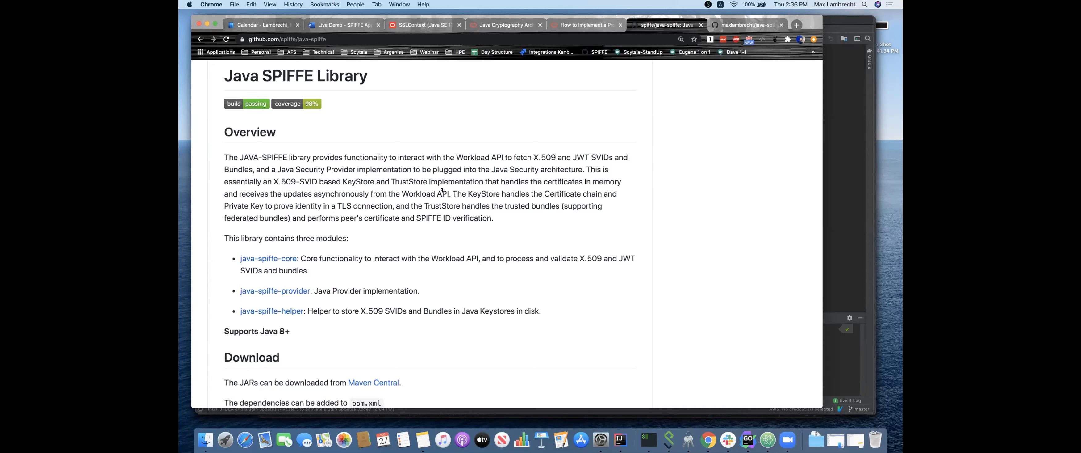
mouse_move(360, 230)
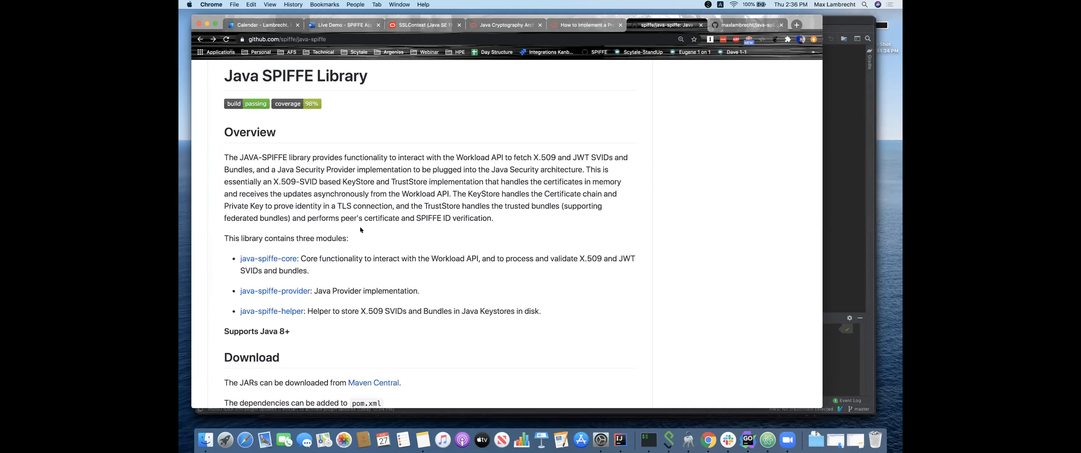
mouse_move(367, 231)
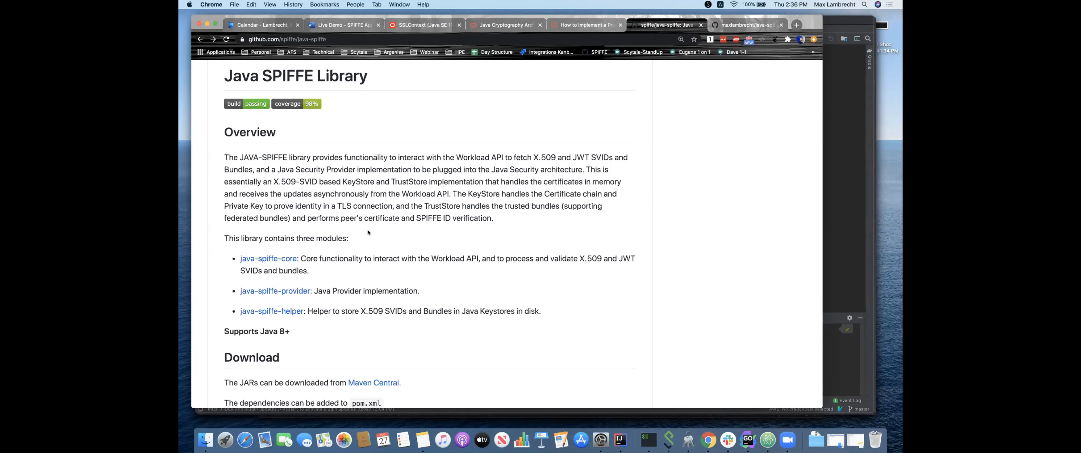
mouse_move(318, 257)
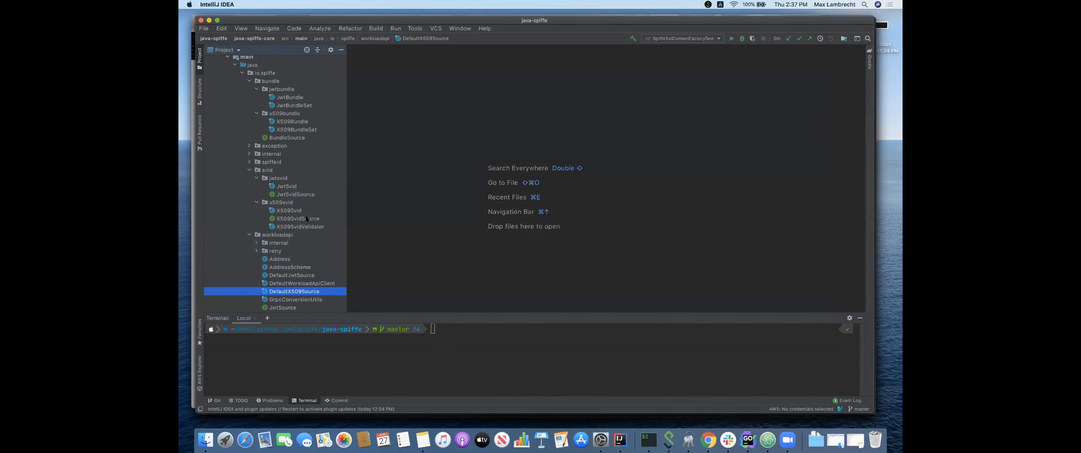
Open the X509SvidSource and BundleSource interfaces under io.spiffe and read through them
left_click(296, 218)
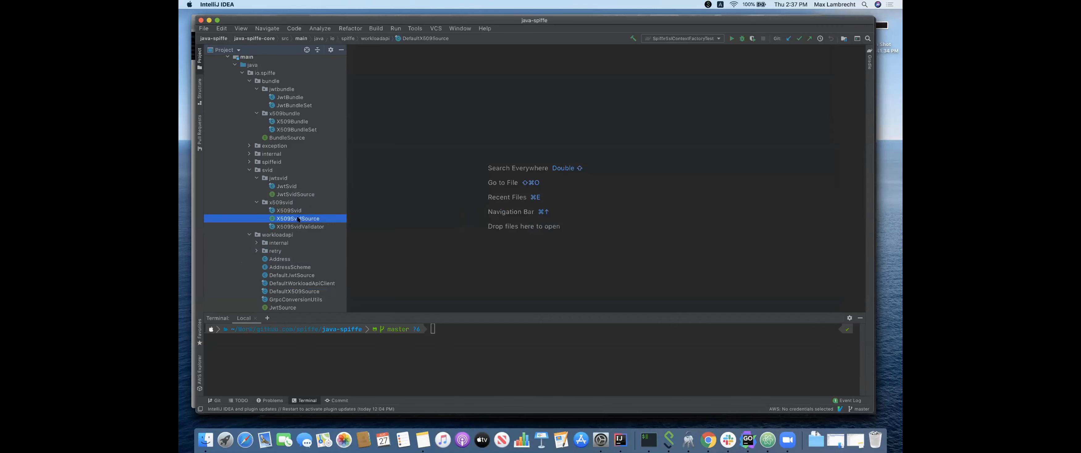
double_click(298, 218)
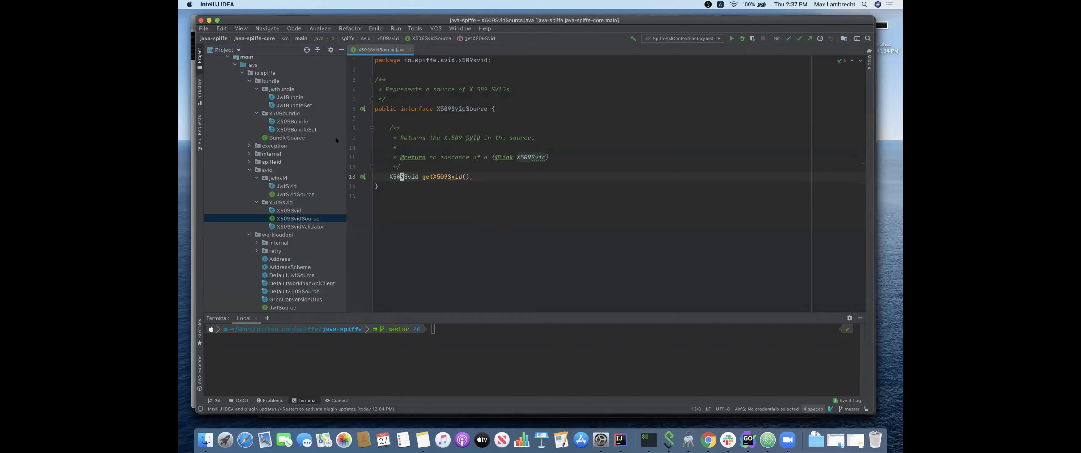
left_click(286, 138)
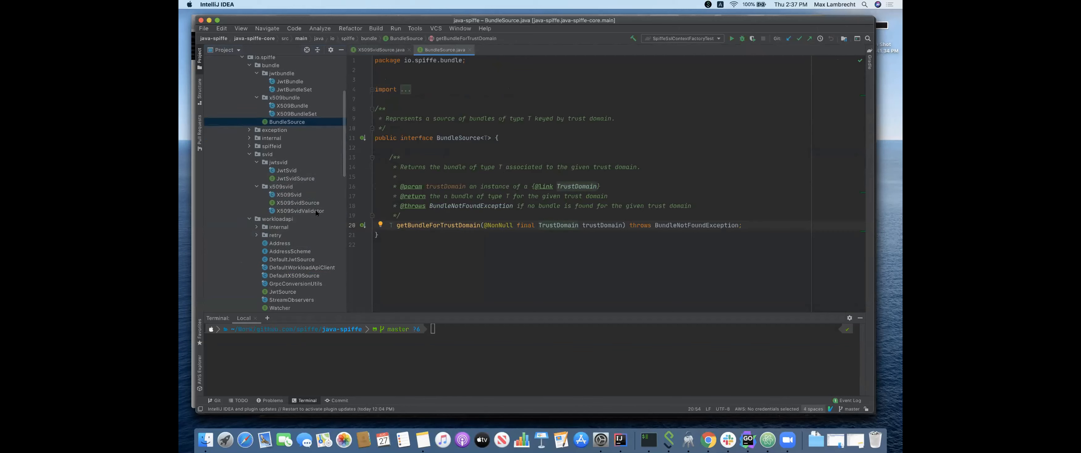
scroll("down", 3)
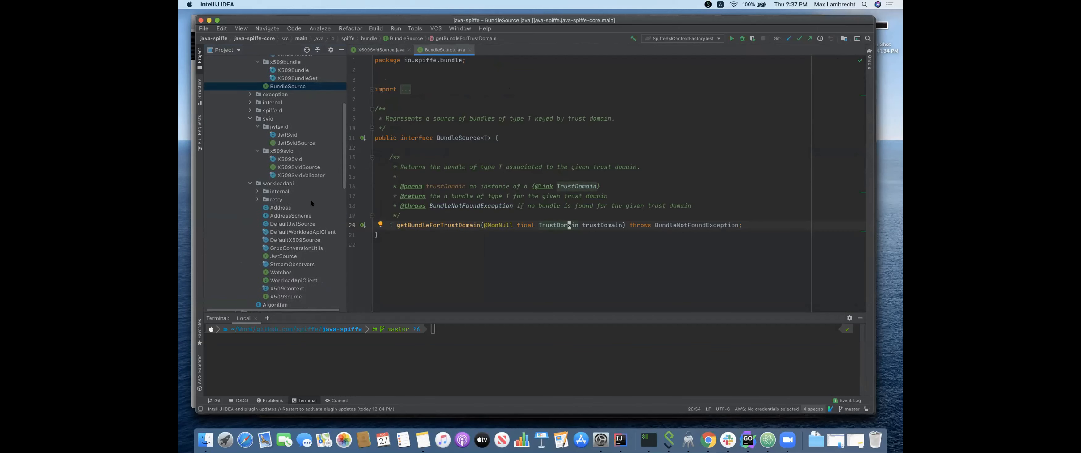
scroll("down", 3)
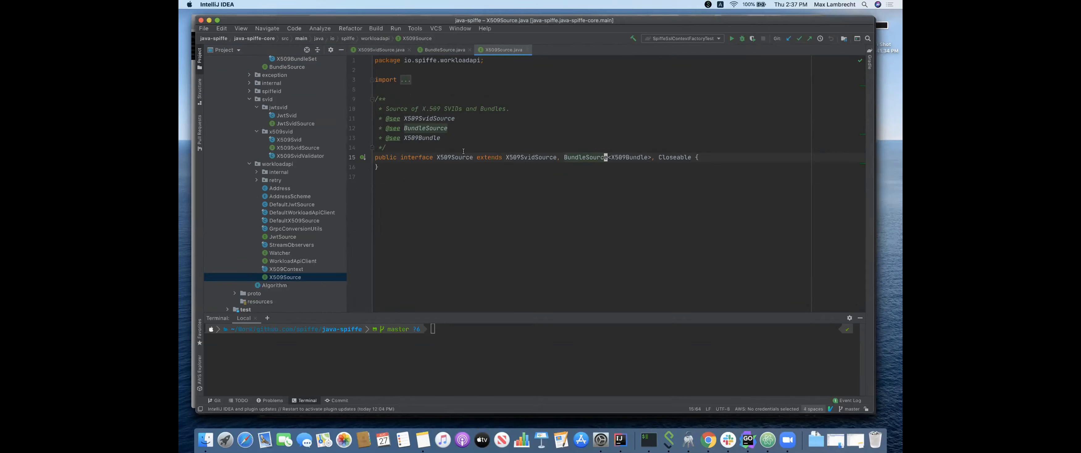
mouse_move(410, 184)
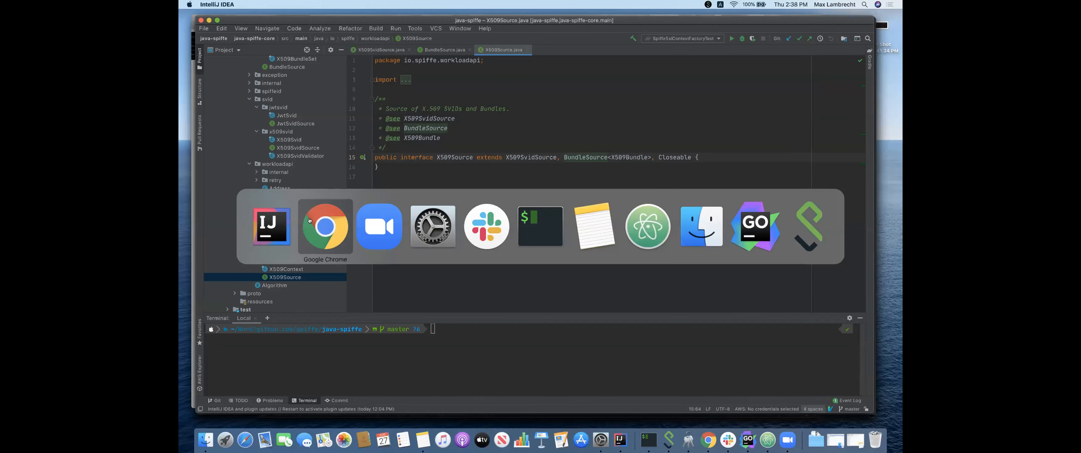
Switch to Chrome showing the java-spiffe README on GitHub
left_click(325, 225)
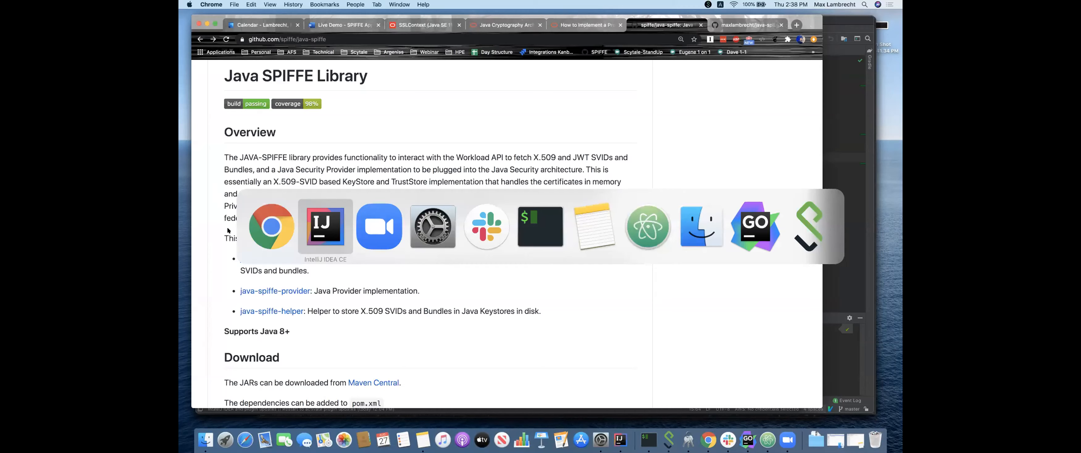
Return to IntelliJ and read through SpiffeProvider's Javadoc in the java-spiffe-provider module
left_click(325, 226)
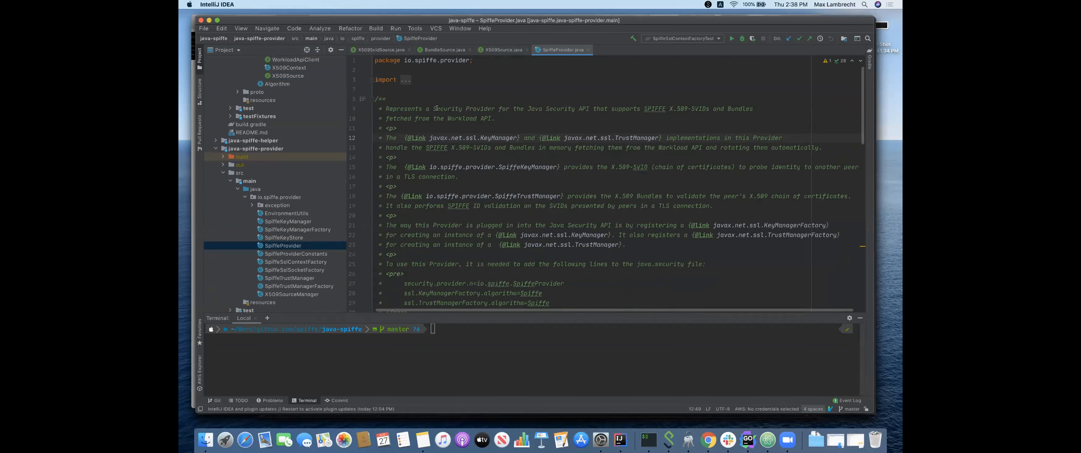
scroll("down", 3)
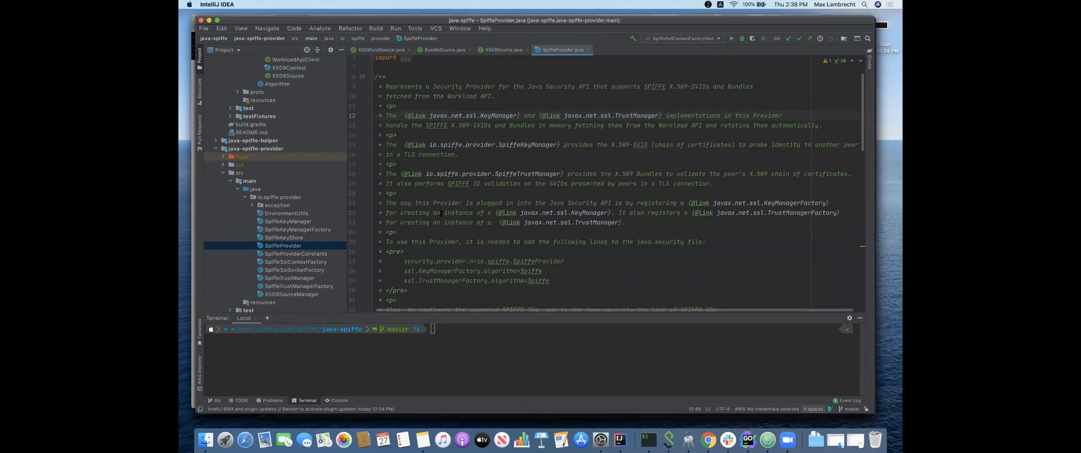
scroll("down", 3)
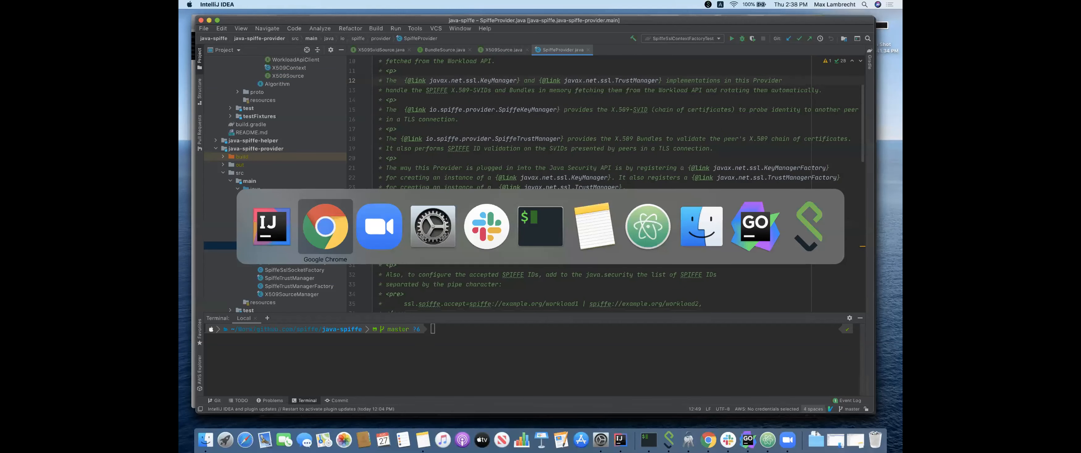
View Oracle's 'Configure the Provider' step with security.provider entries, then return to SpiffeProvider code
left_click(324, 225)
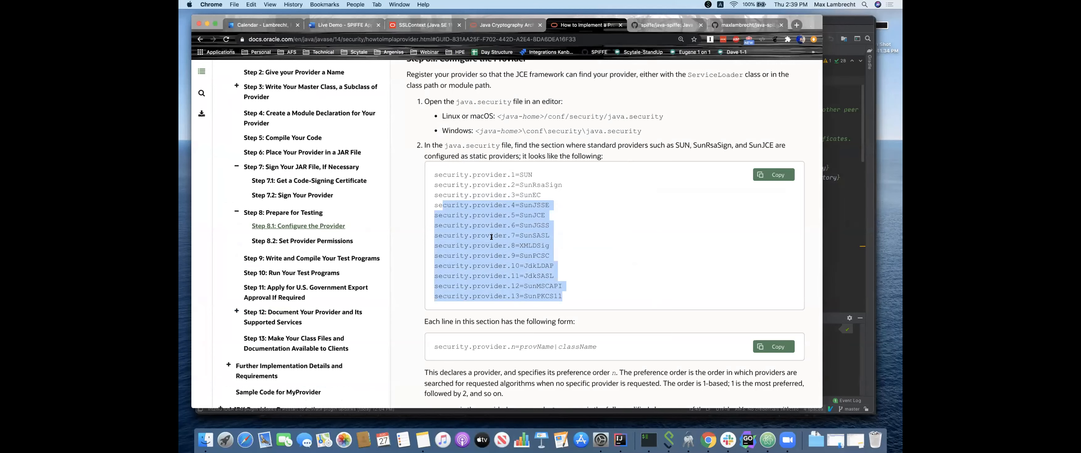
mouse_move(559, 271)
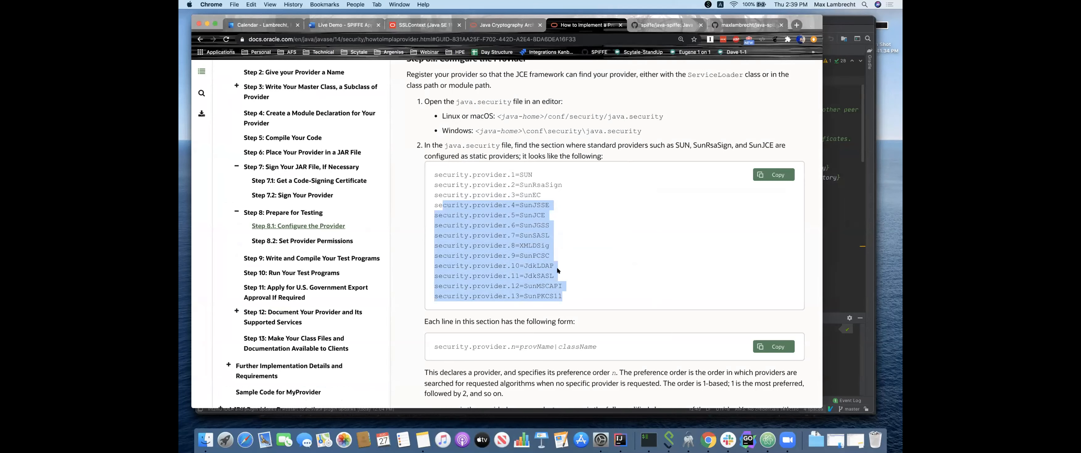
mouse_move(480, 110)
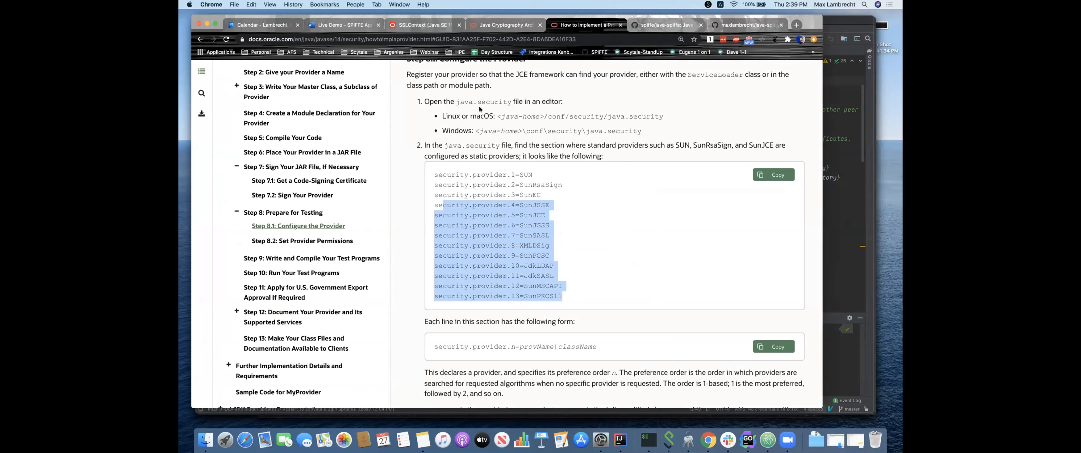
mouse_move(471, 121)
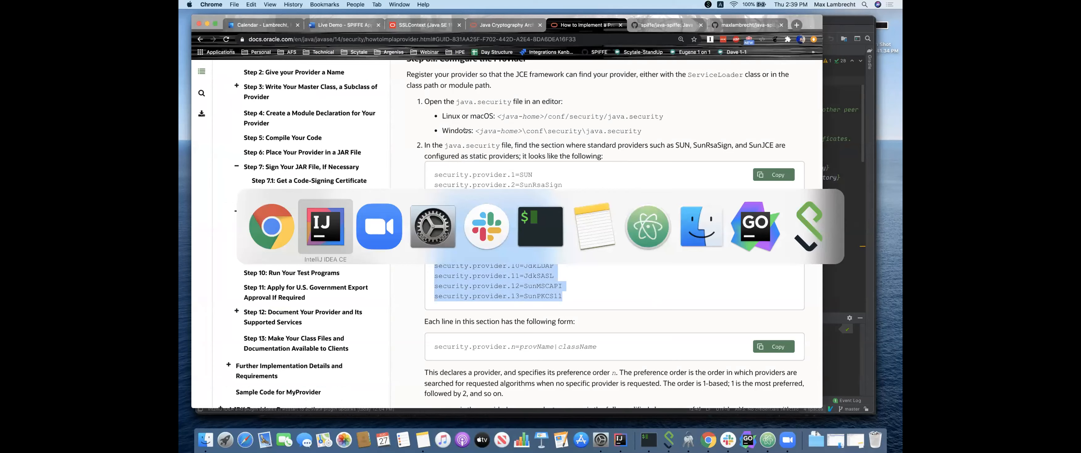
left_click(325, 225)
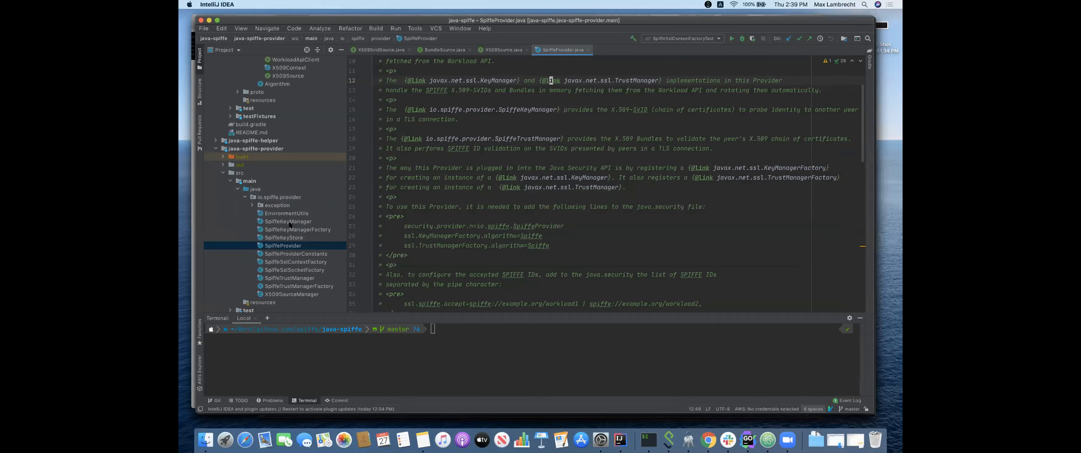
Switch via the Window menu to the grpc-spiffe-demo project window
left_click(288, 221)
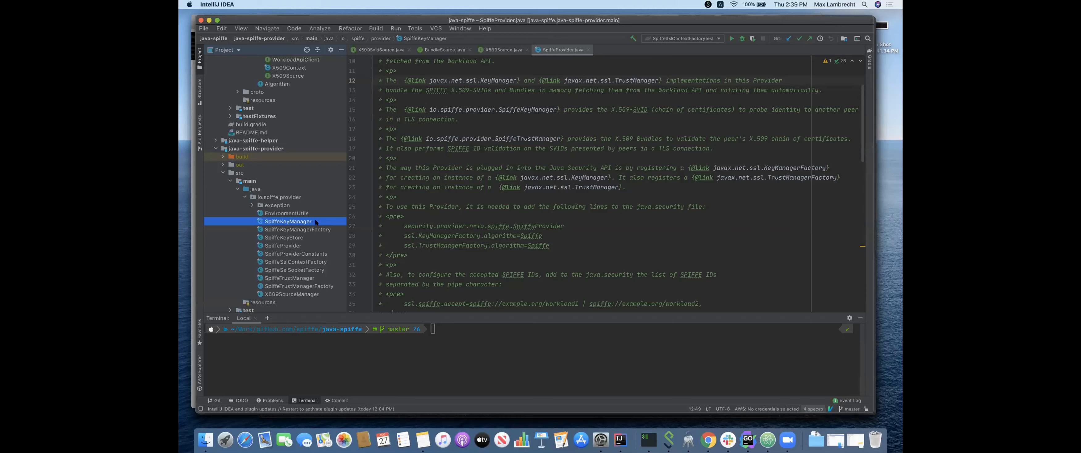
mouse_move(436, 172)
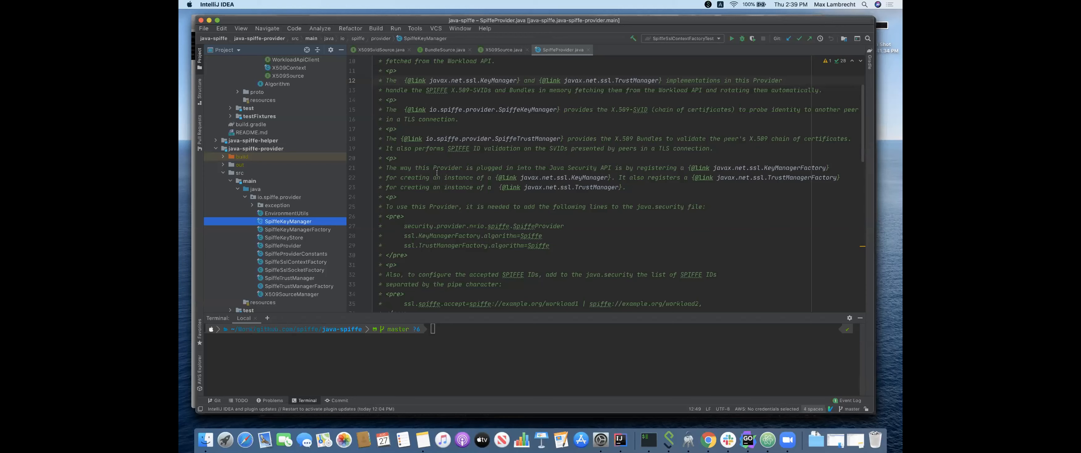
left_click(459, 28)
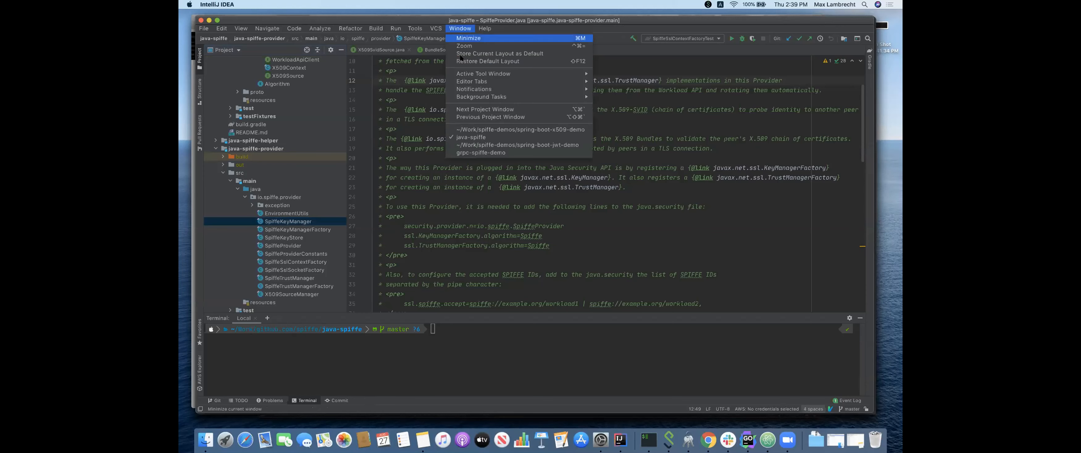
mouse_move(481, 153)
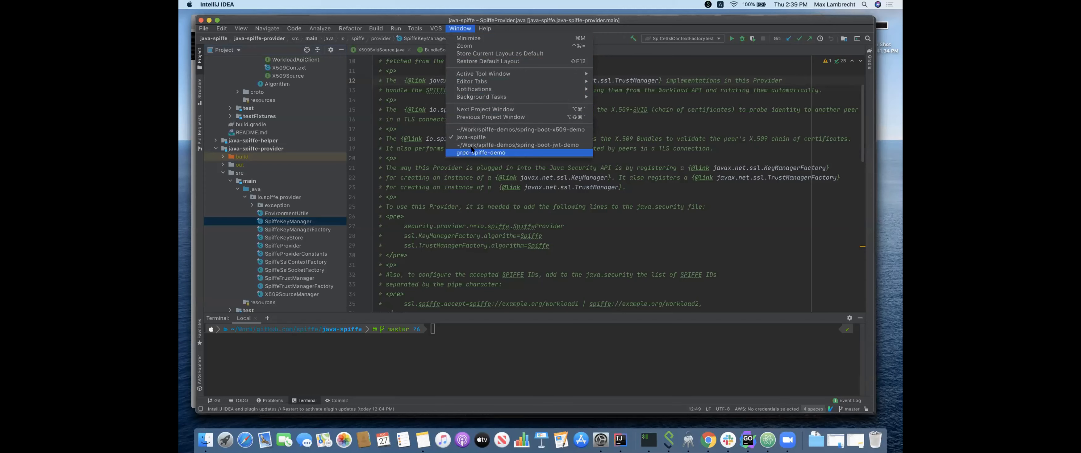
left_click(481, 152)
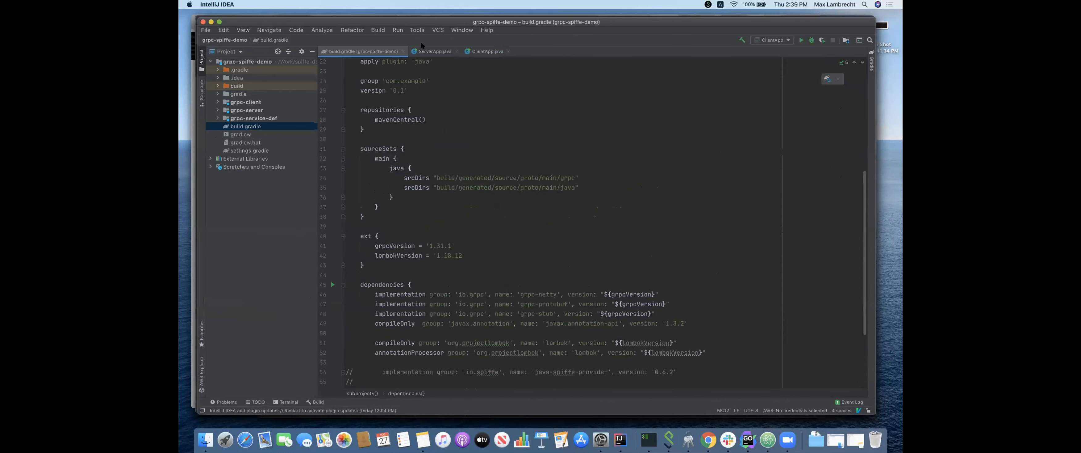
Review ServerApp, then select the commented java-spiffe-provider dependency lines in build.gradle
left_click(434, 51)
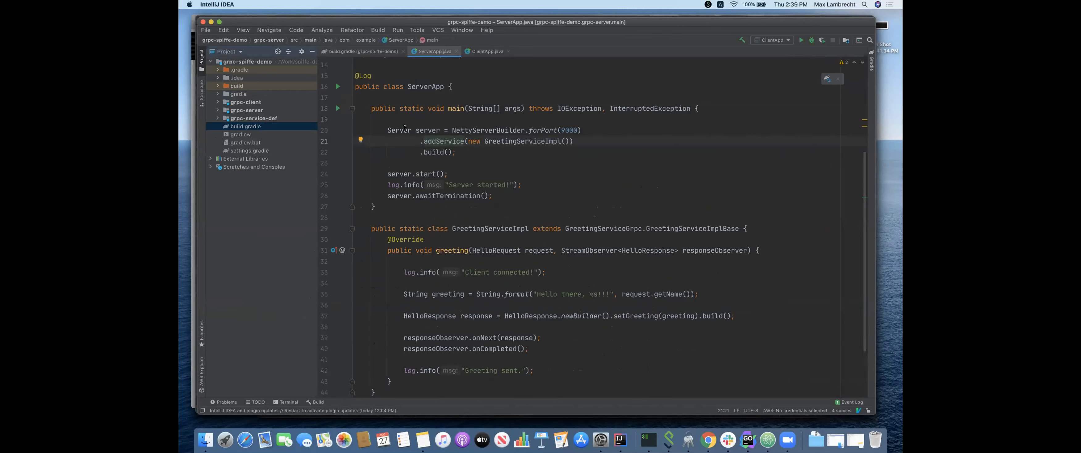
mouse_move(400, 130)
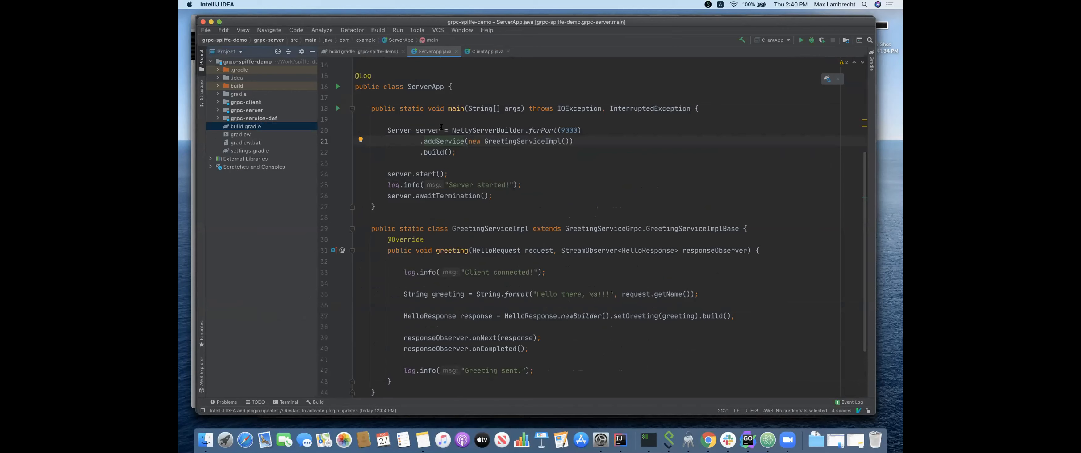
mouse_move(355, 51)
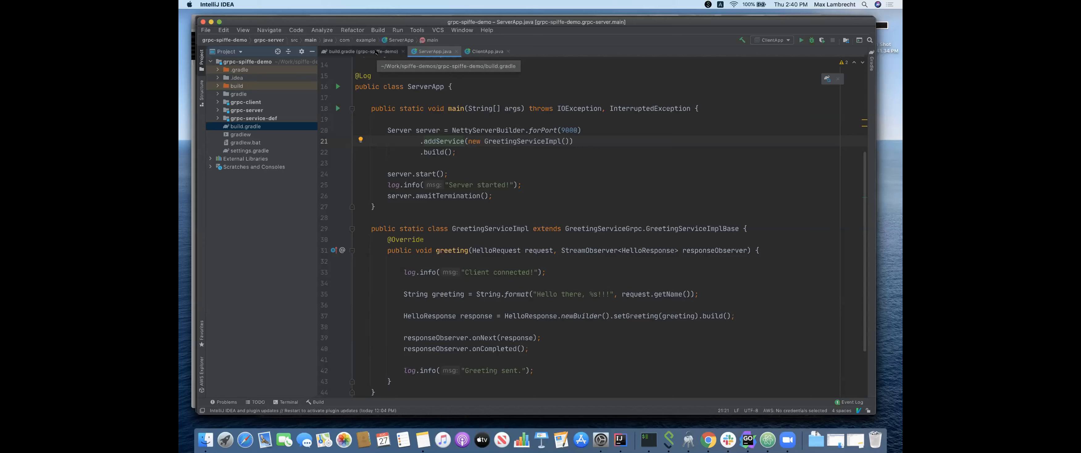
left_click(344, 51)
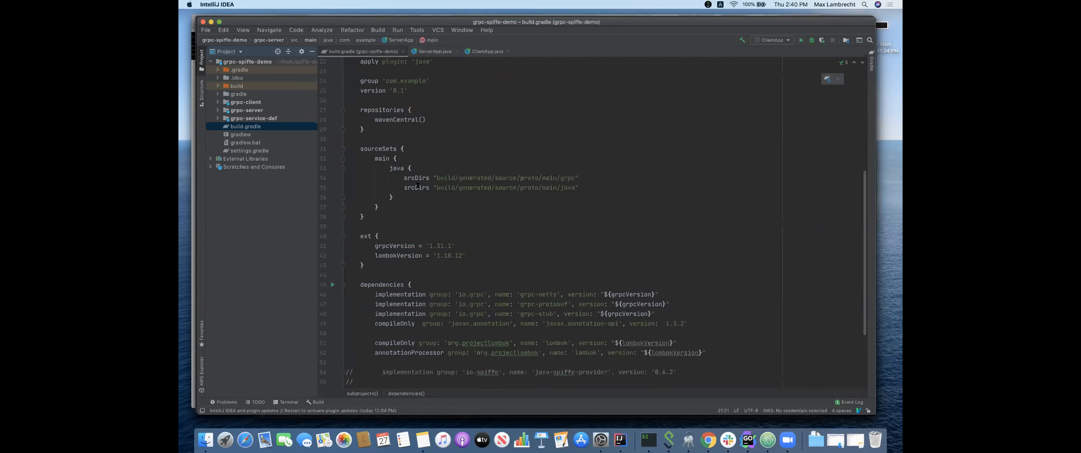
scroll("down", 3)
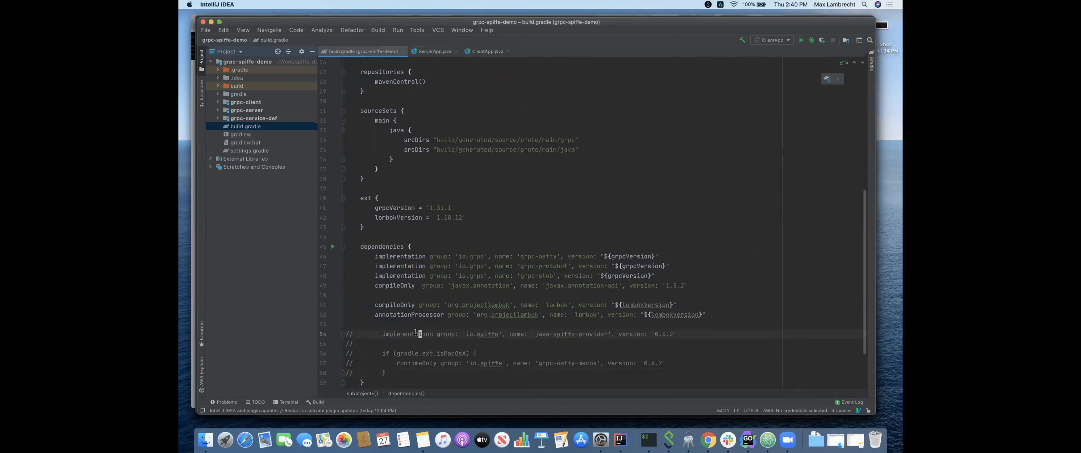
left_click_drag(418, 333, 386, 372)
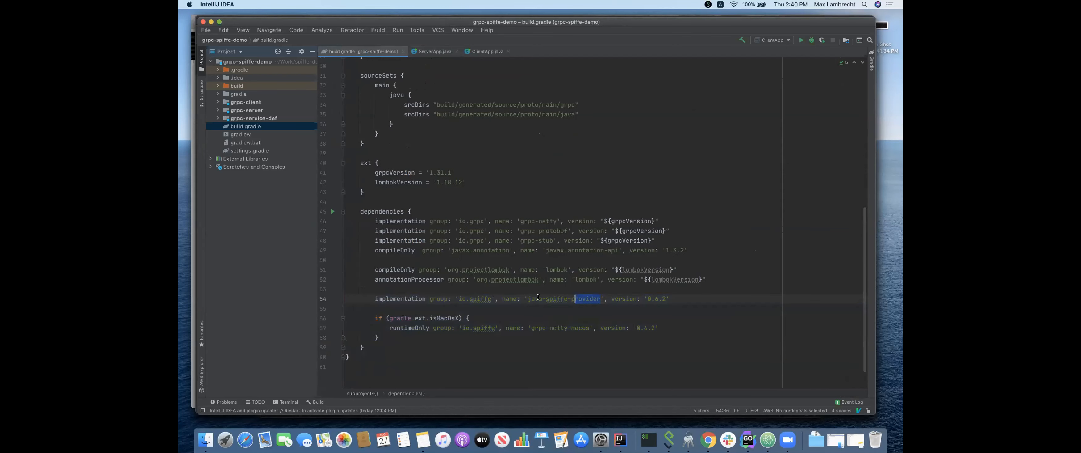
double_click(563, 299)
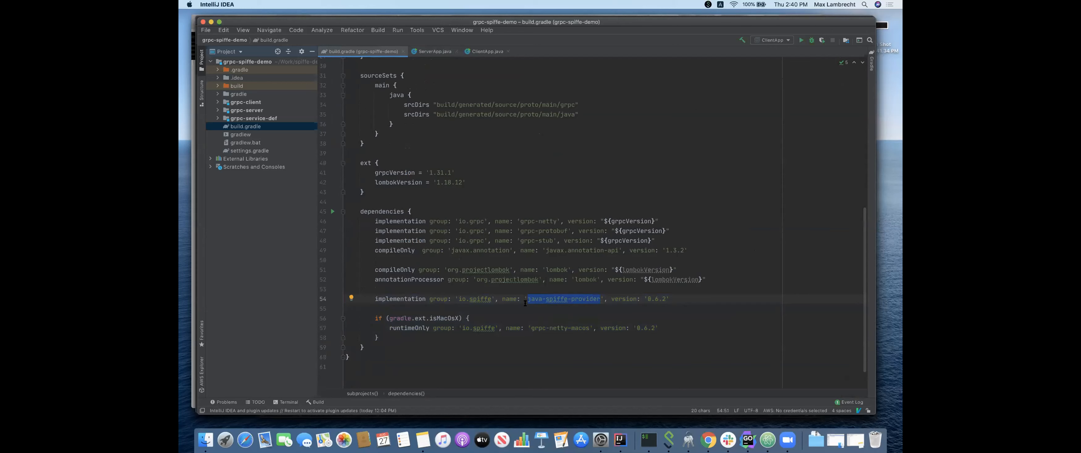
left_click(514, 189)
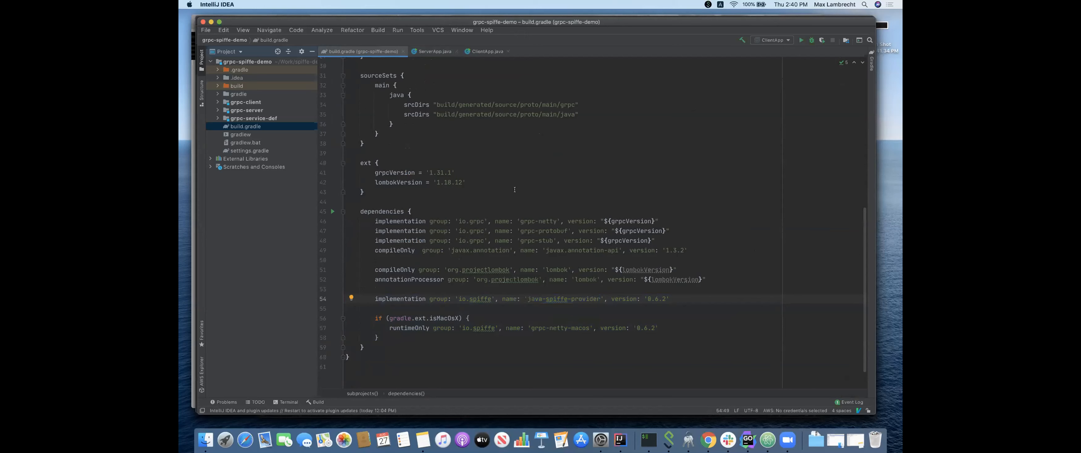
Point out the macOS grpc-netty-macos runtime dependency in build.gradle
scroll("up", 3)
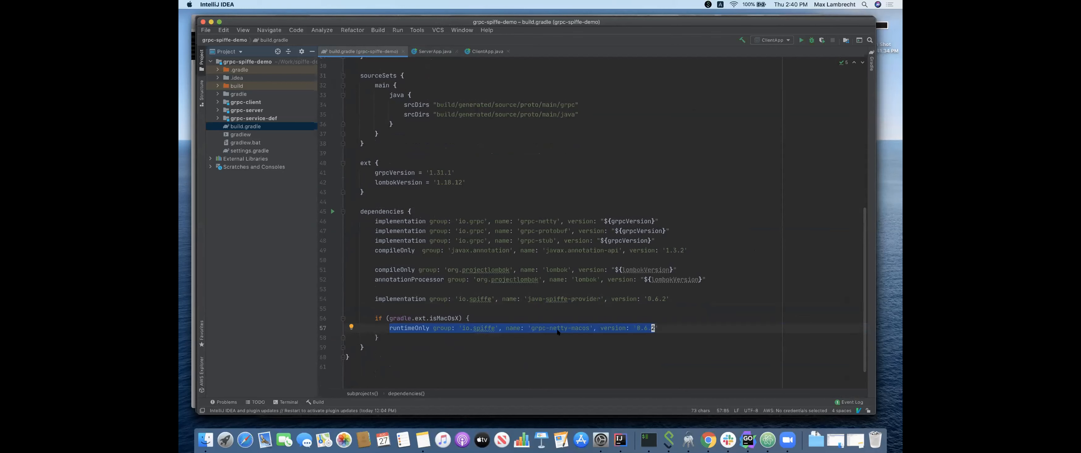
left_click(552, 327)
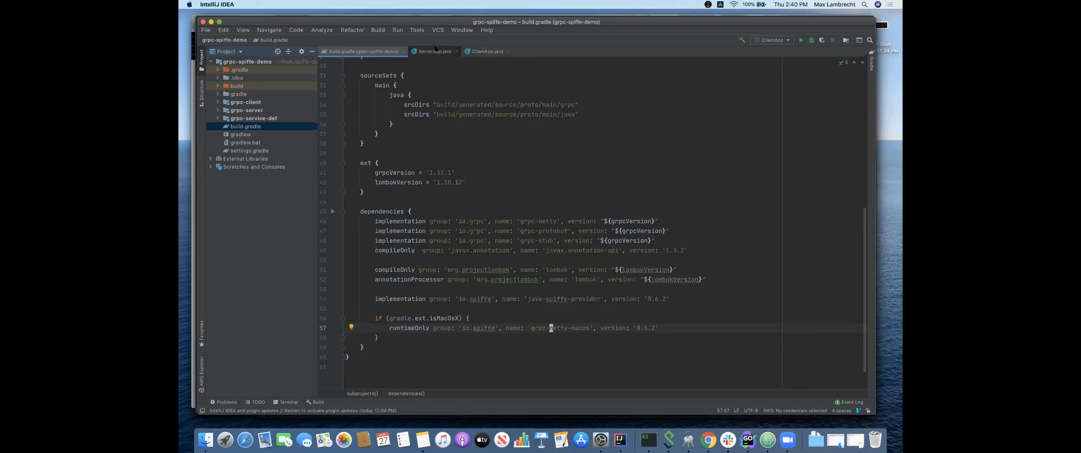
left_click(435, 51)
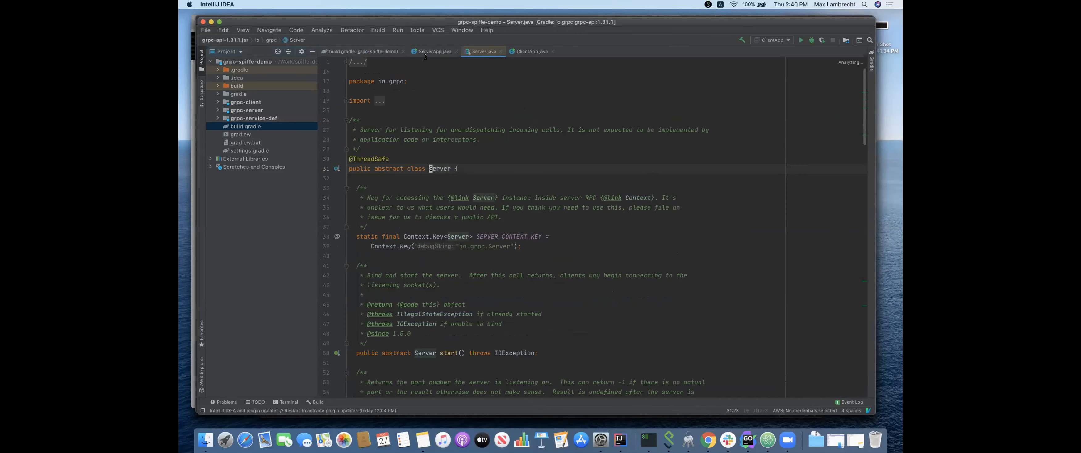
Review ClientApp's plaintext channel code, then return to ServerApp and add a line after forPort(9000)
left_click(433, 51)
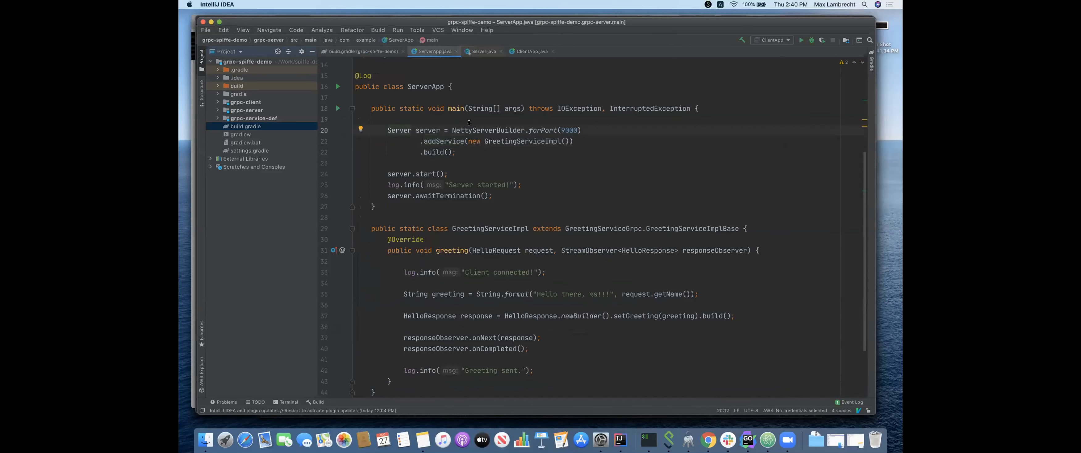
mouse_move(476, 130)
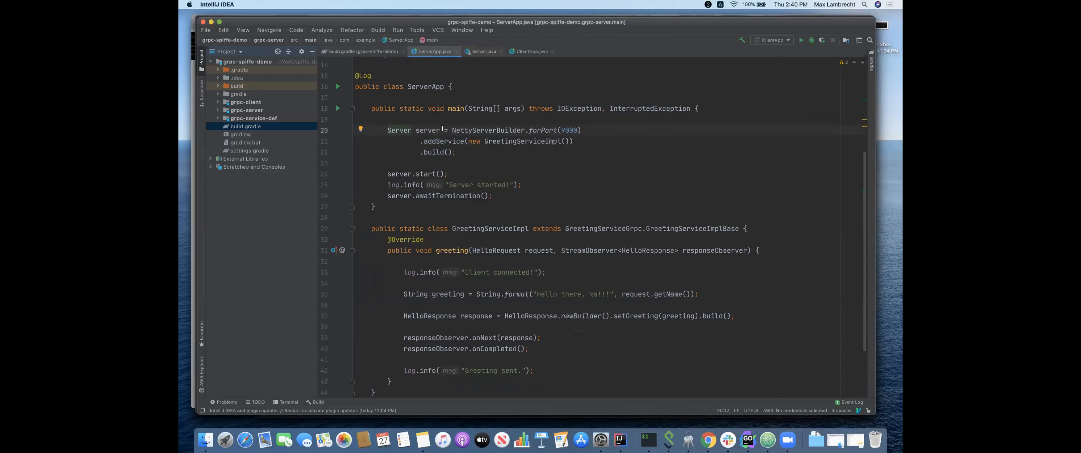
mouse_move(489, 51)
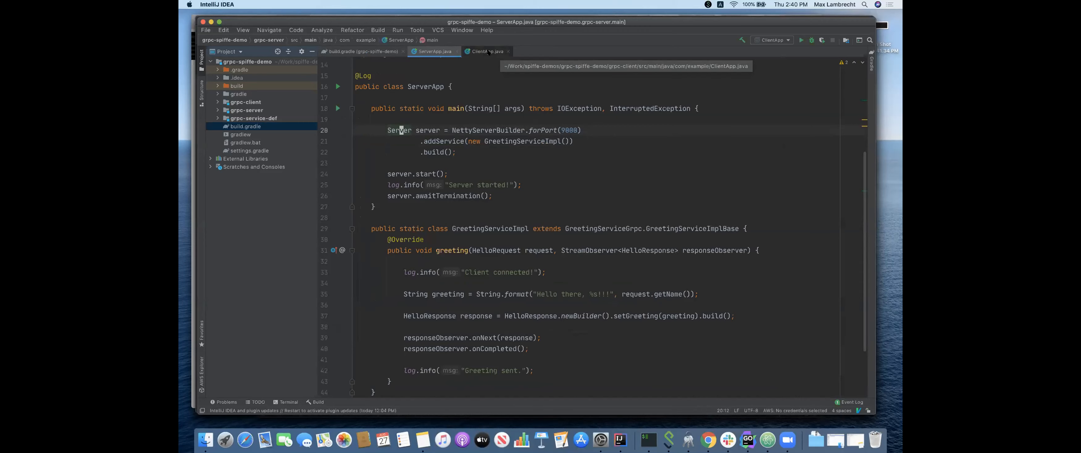
left_click(485, 52)
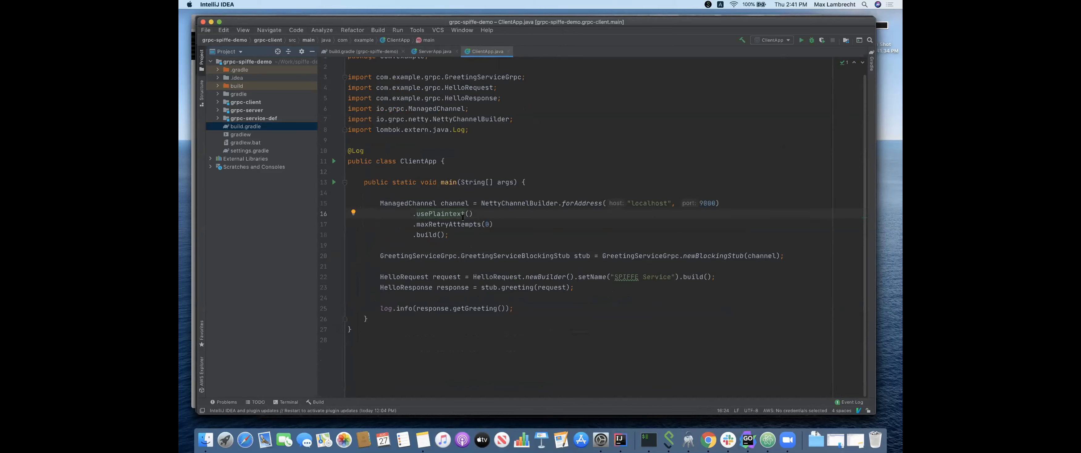
left_click(436, 51)
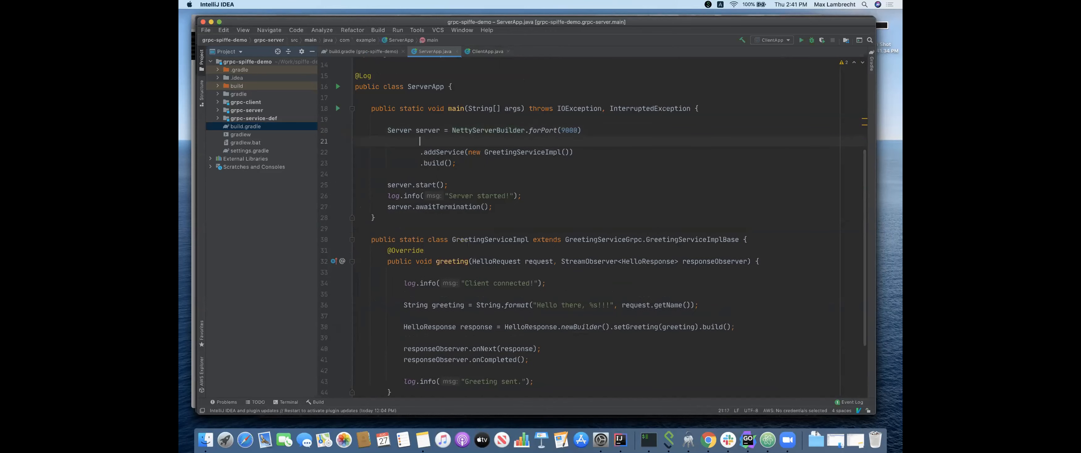
Add .sslContext(sslContext) with SslContext built via GrpcSslContexts.configure(sslContextBuilder)
type(".sslContext(sslContext")
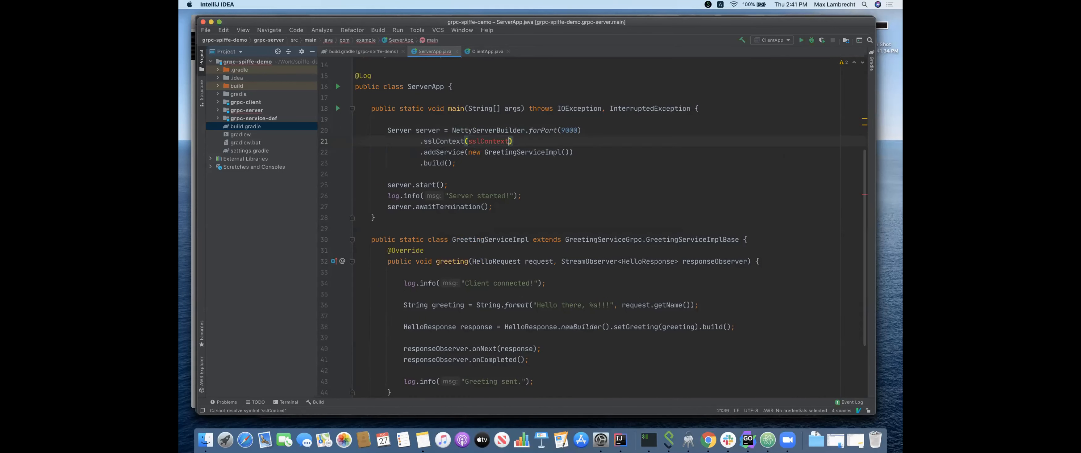
type("SslContext sslContext;")
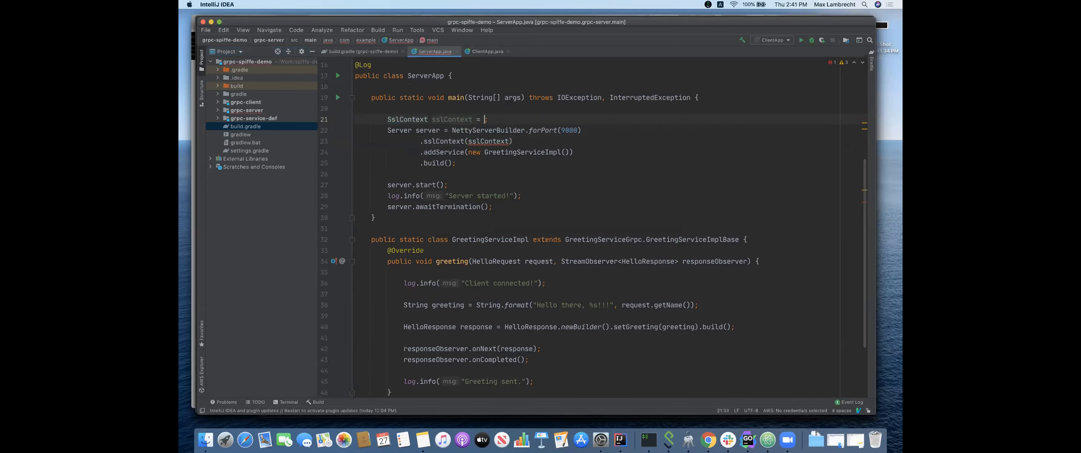
type("GrpcSslContexts;")
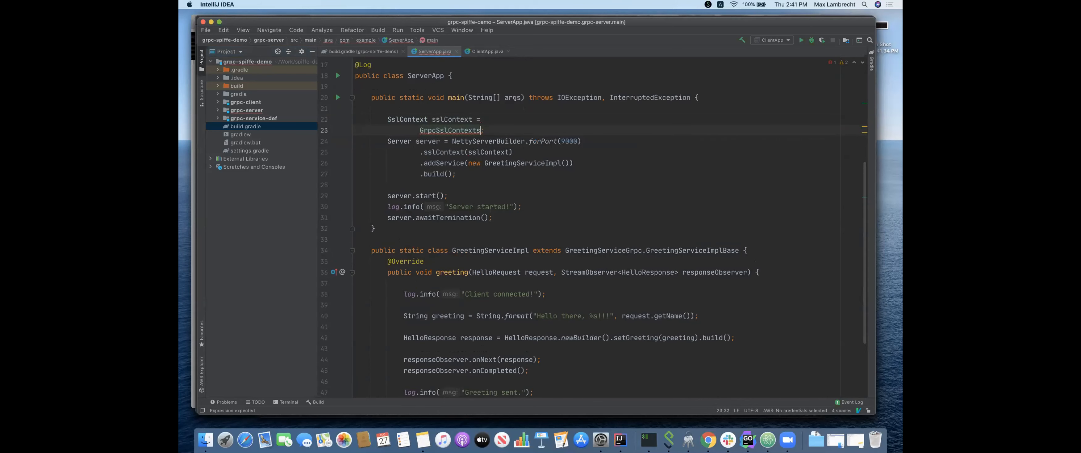
type(".configure()")
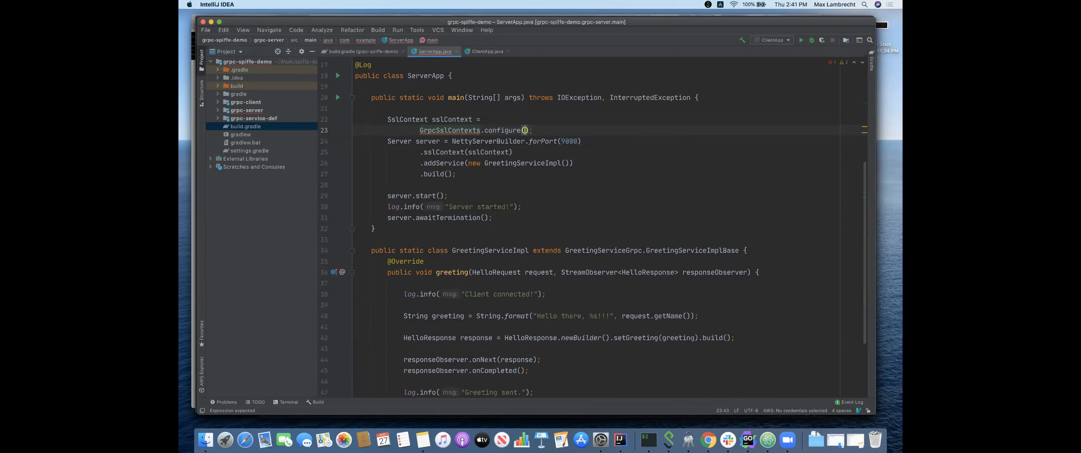
type("sslContextBuilder")
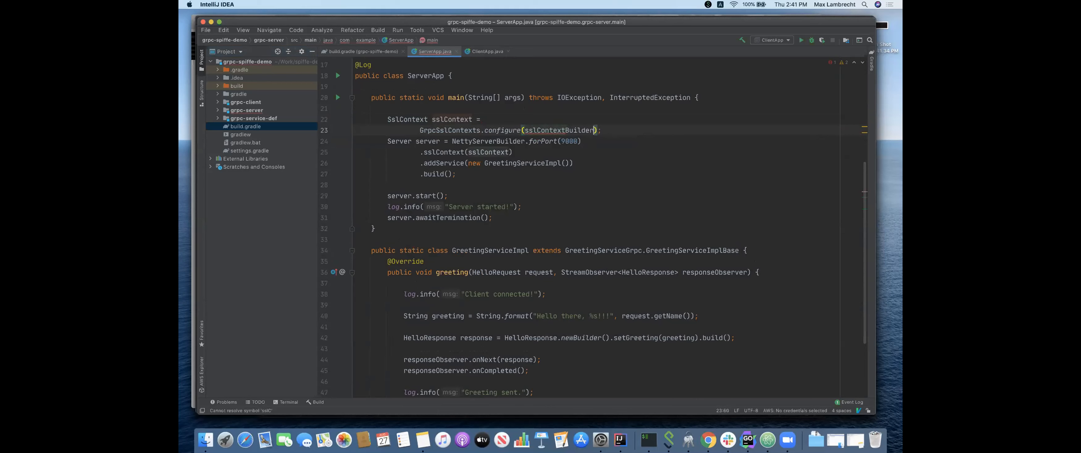
Declare sslContextBuilder as a local variable through the quick-fix and begin its initialiser
left_click(559, 130)
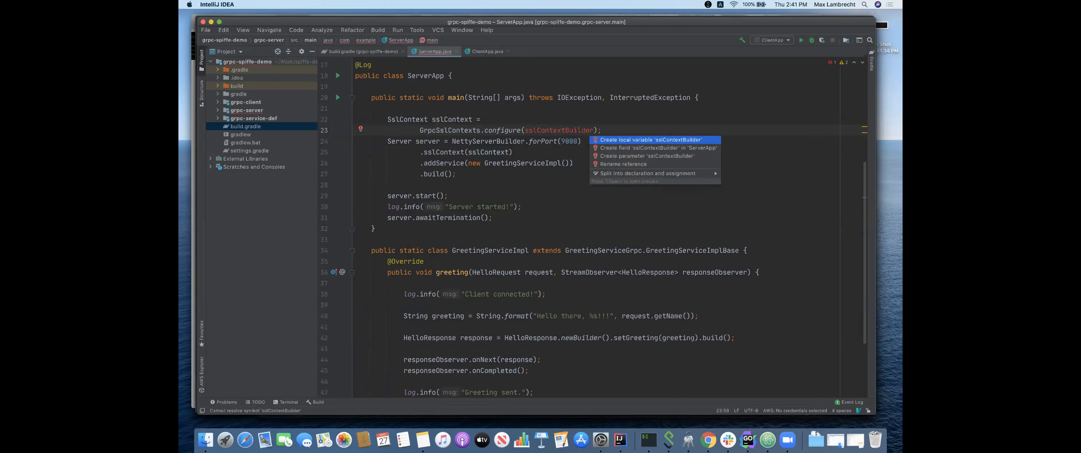
left_click(649, 139)
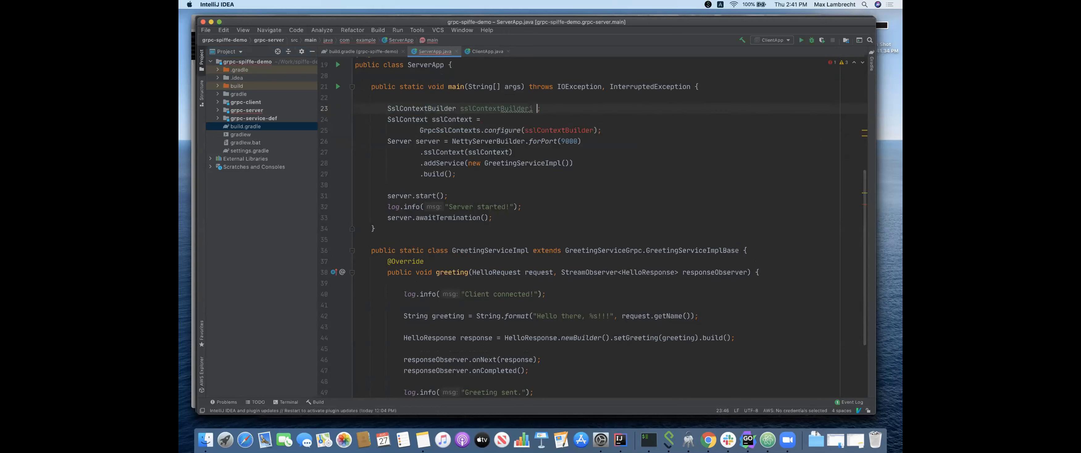
type("=")
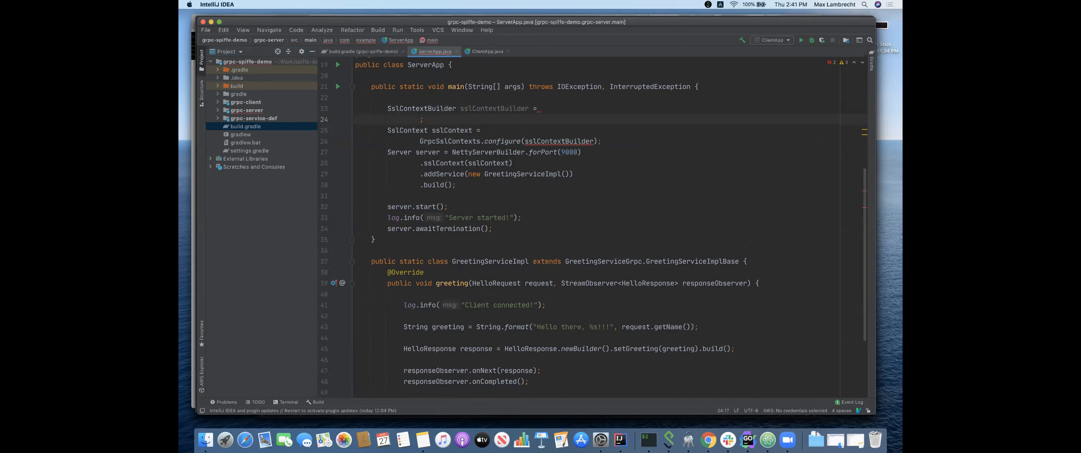
Initialise sslContextBuilder with forServer(keyManager), trustManager(trustManager) and ClientAuth.REQUIRE
type("$")
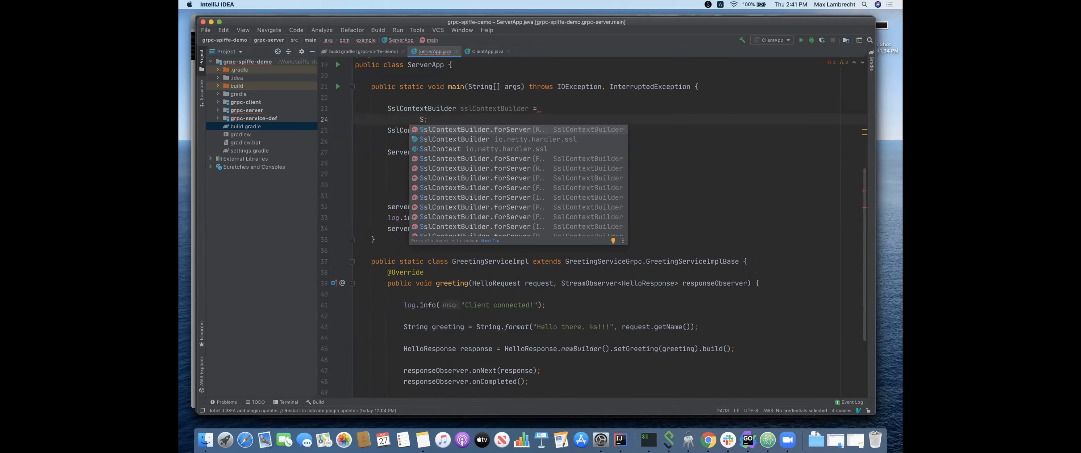
left_click(474, 129)
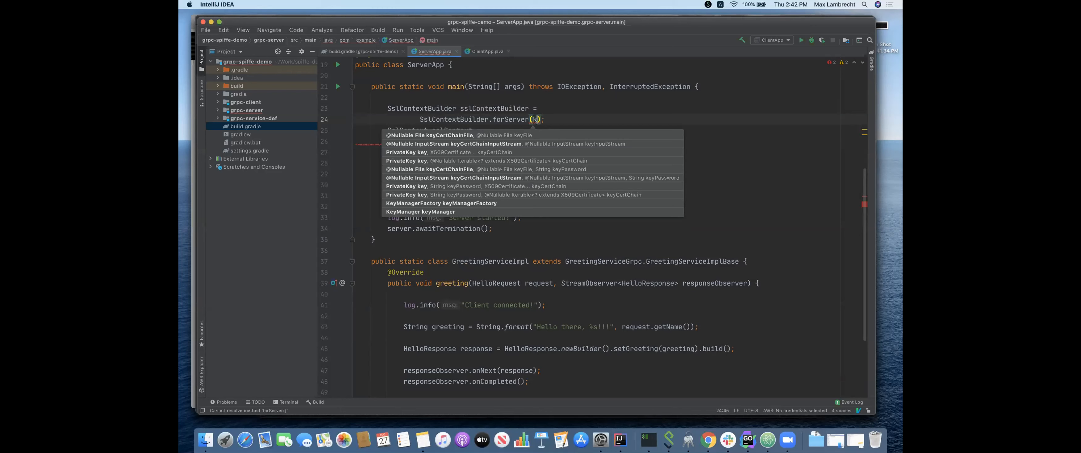
type("keyMana")
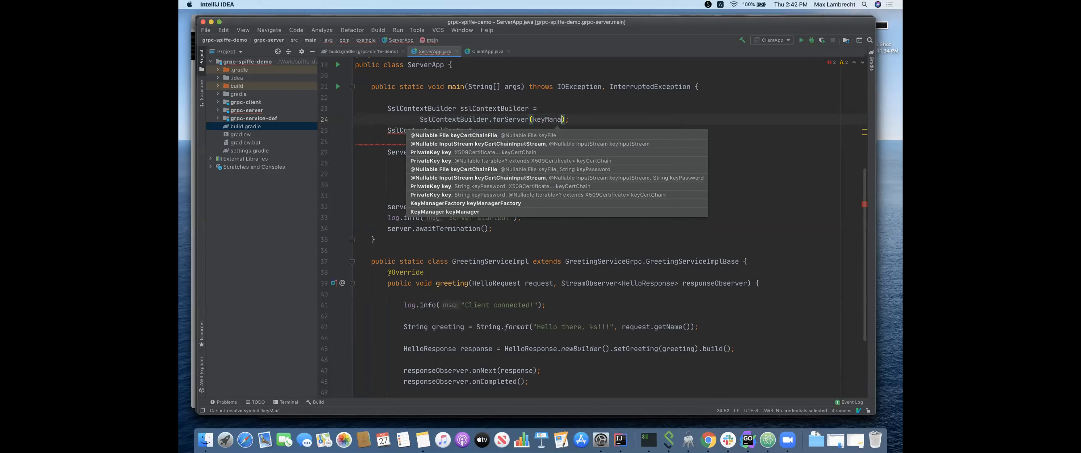
type("ger")
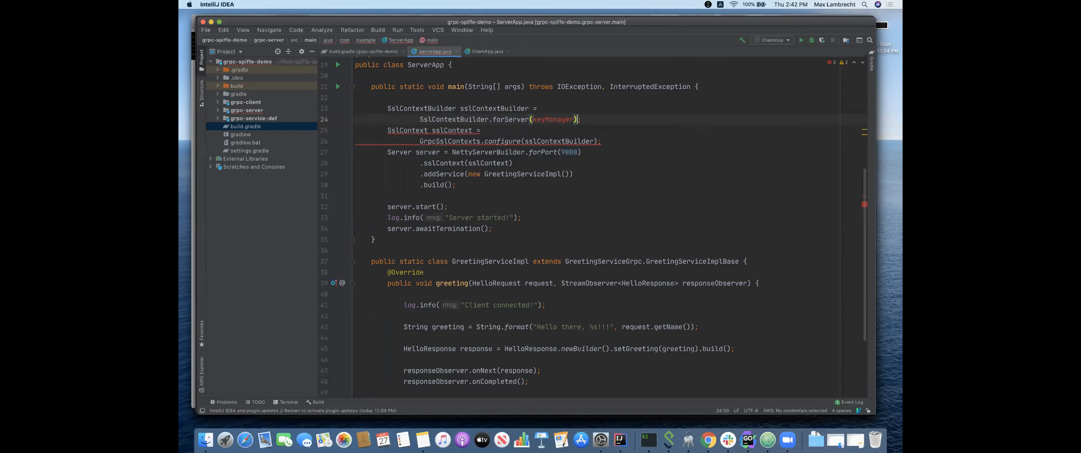
type(".trustManager()")
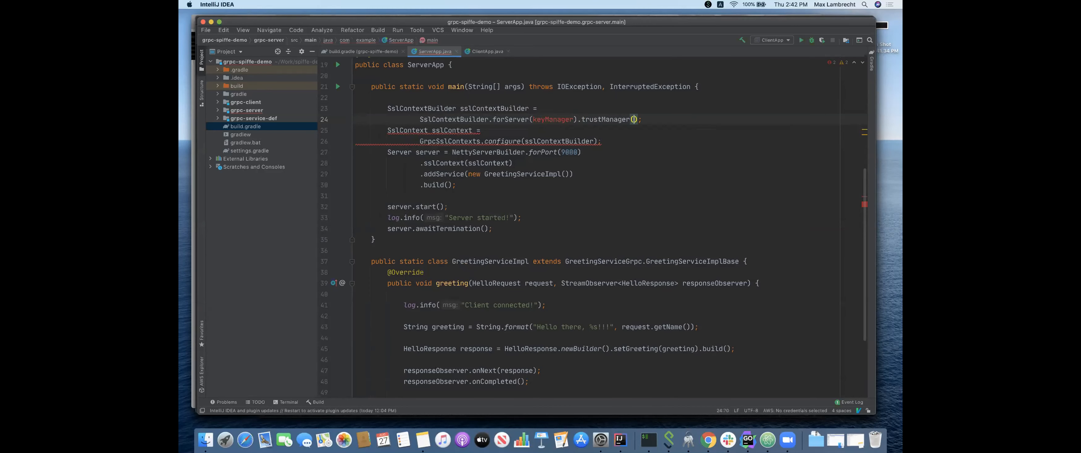
type("trustManager")
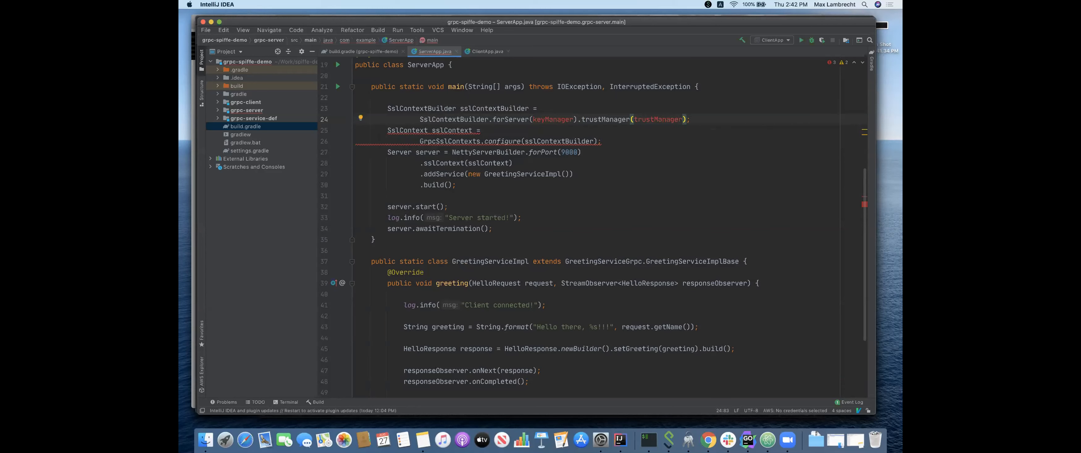
type(".clientAuth(ClientAuth.REQUIRED")
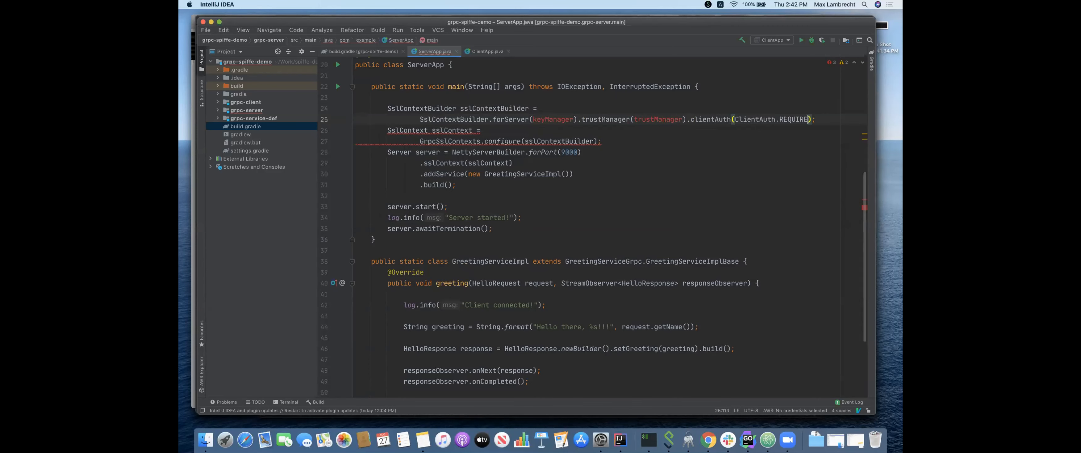
Append .build() to the configure call and create a local keyManager variable with an initialiser
left_click(690, 119)
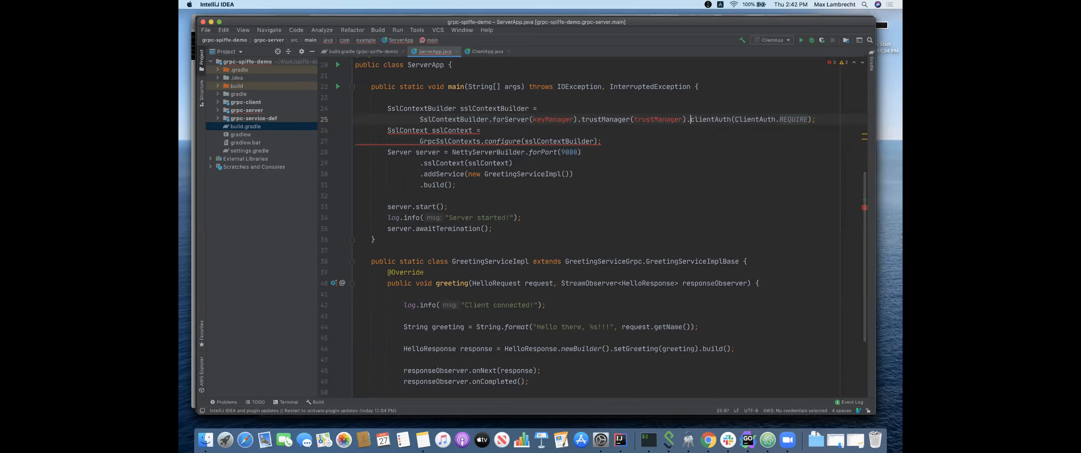
left_click(562, 141)
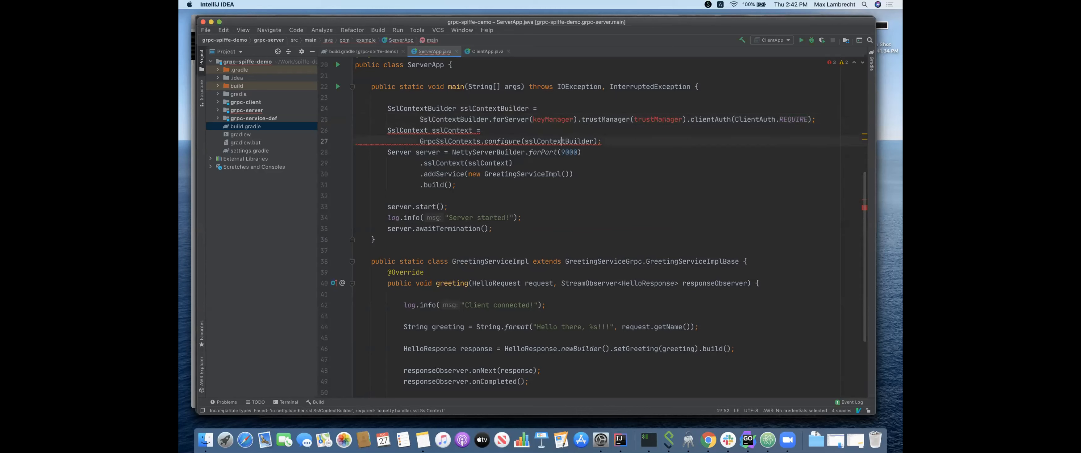
type(".build(")
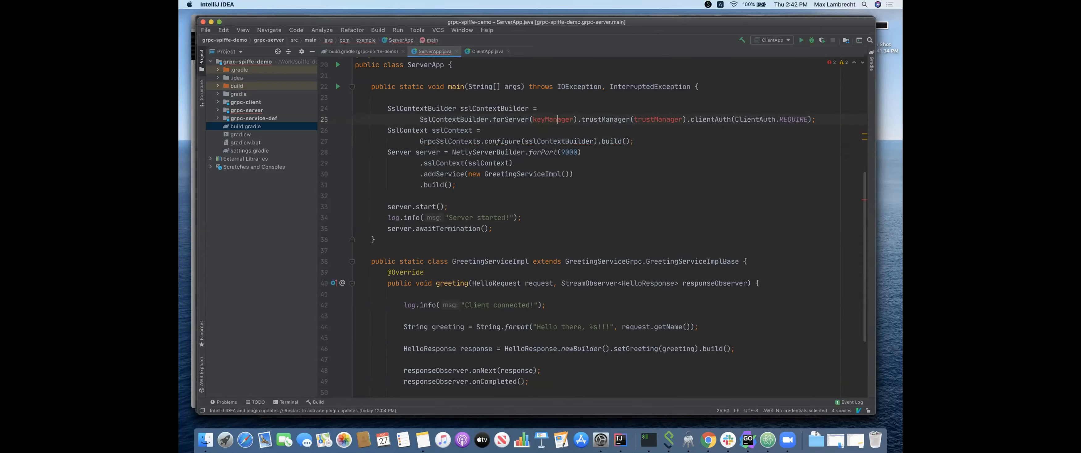
left_click(552, 118)
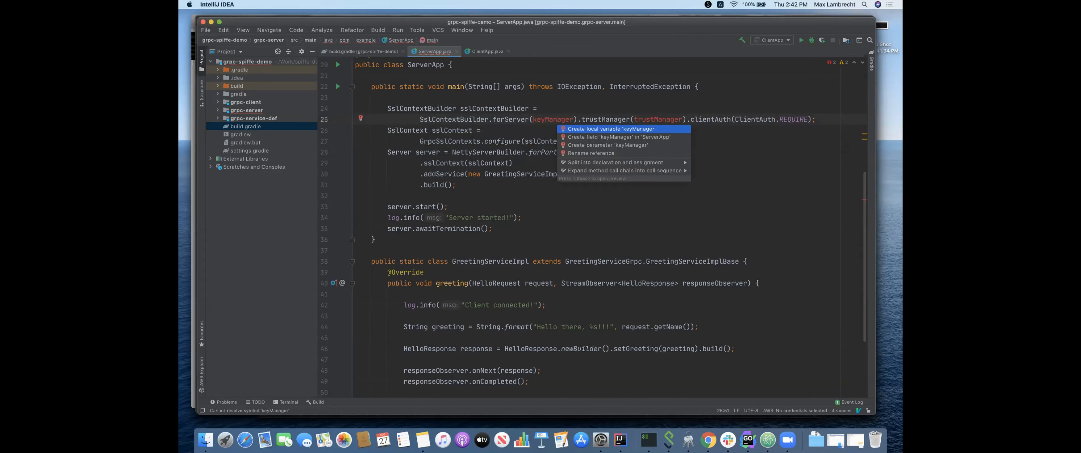
left_click(612, 129)
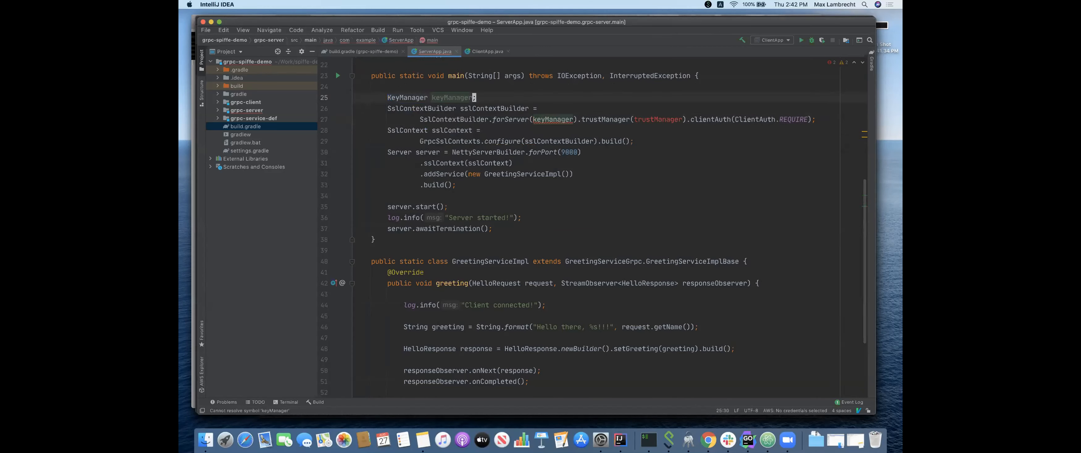
type("=")
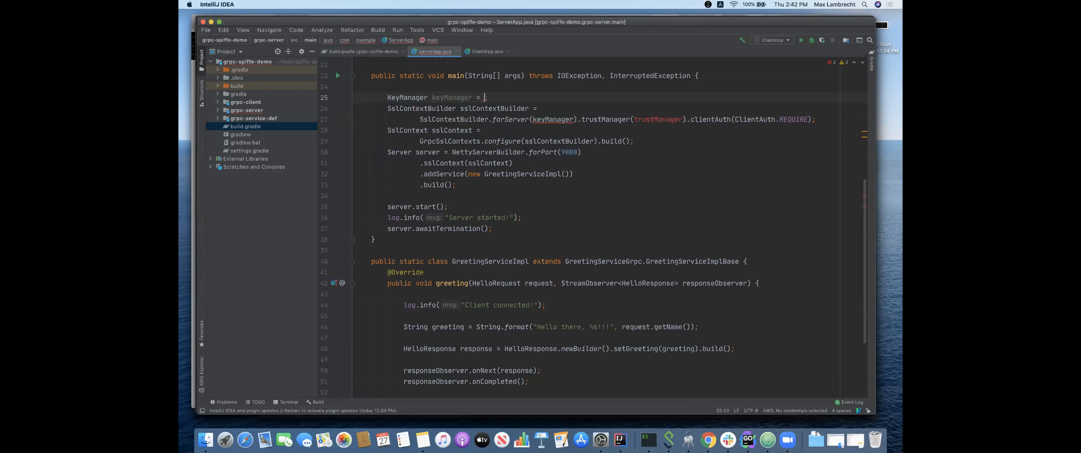
Initialise keyManager as new SpiffeKeyManager(), inspect its X509SvidSource constructor, and return to ServerApp
type("new S")
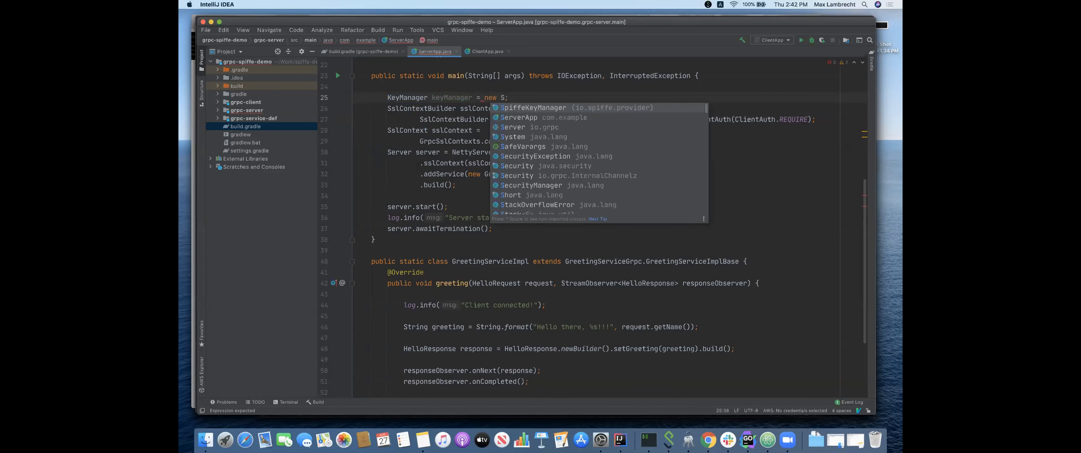
left_click(535, 107)
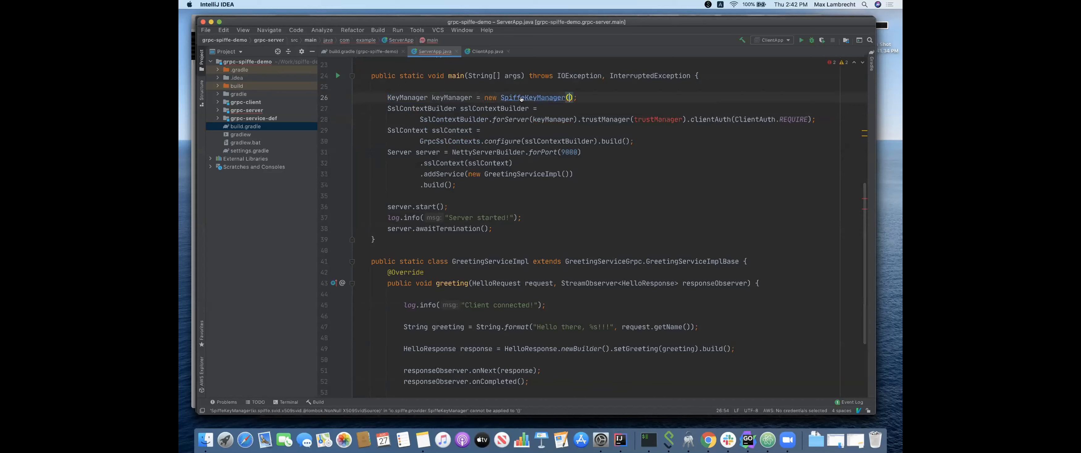
left_click(528, 96)
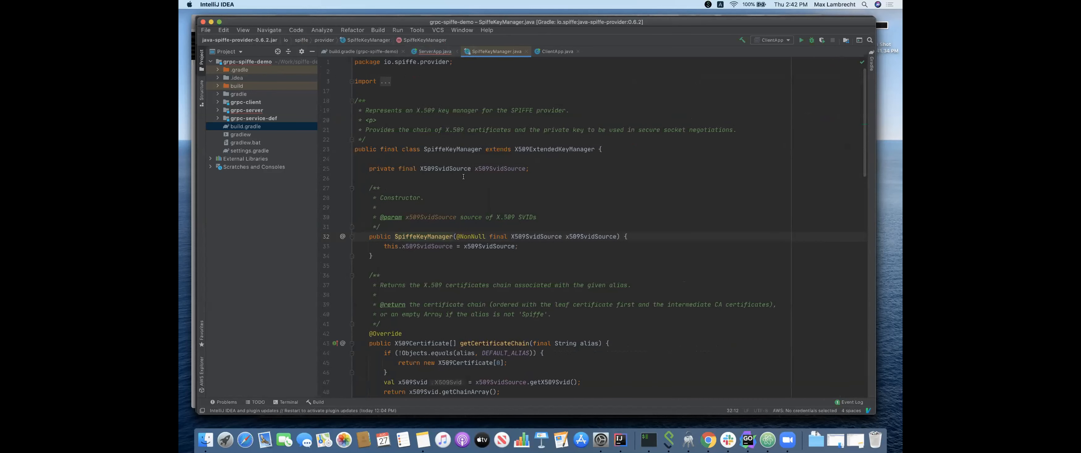
scroll("down", 3)
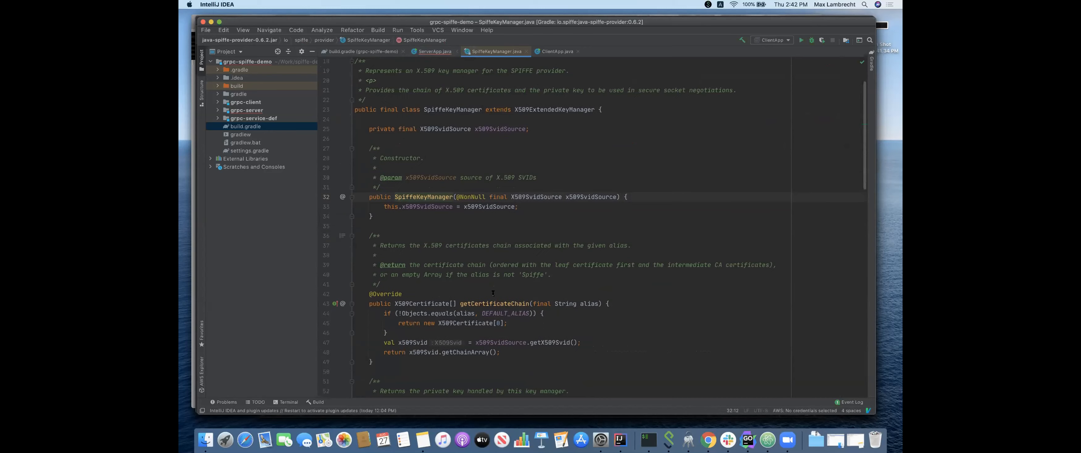
scroll("down", 3)
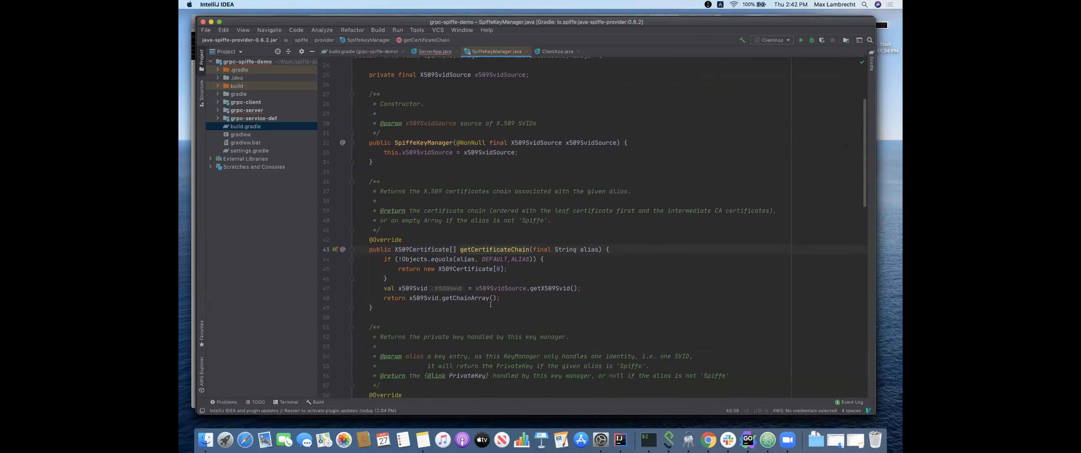
scroll("up", 3)
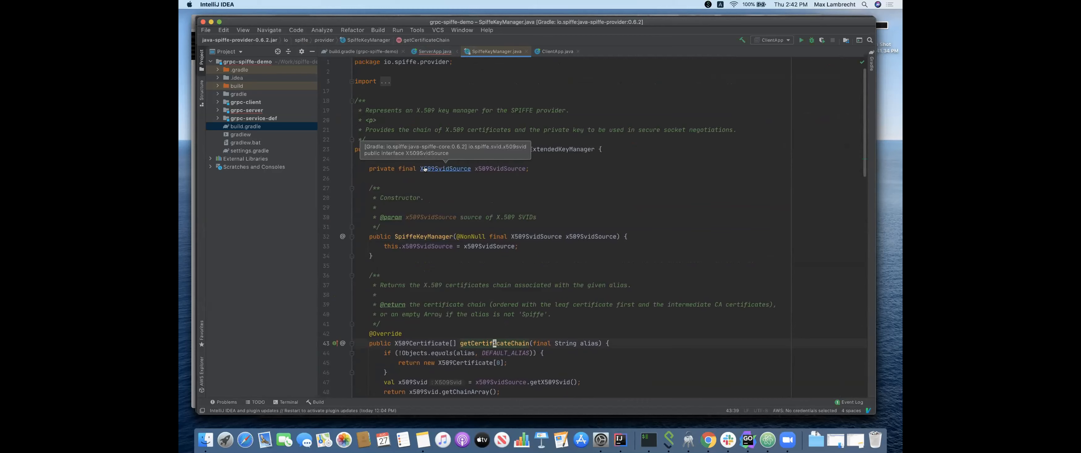
mouse_move(490, 104)
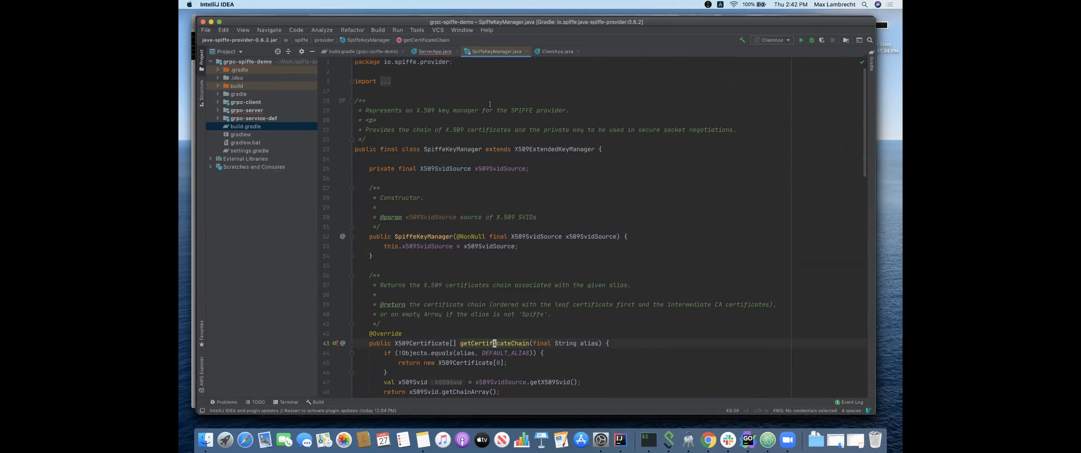
left_click(435, 51)
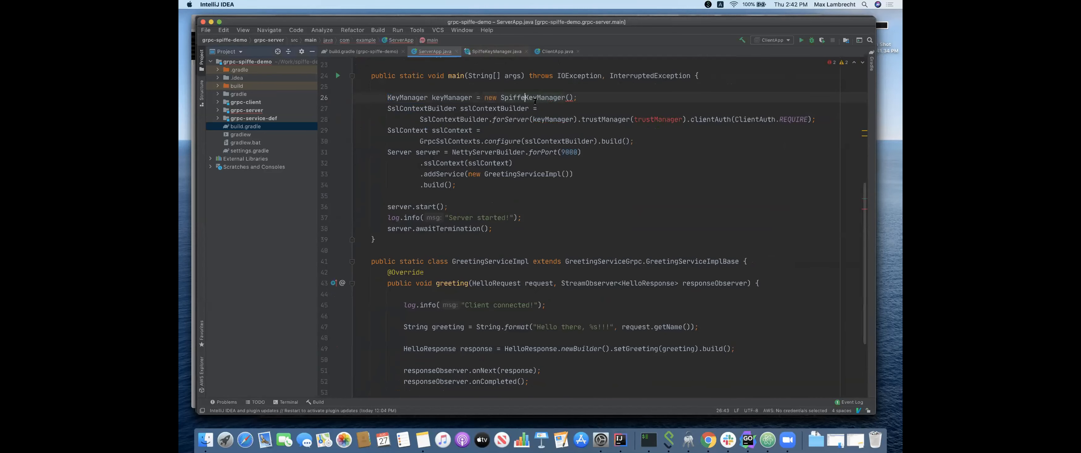
Pass x509Source into SpiffeKeyManager and start declaring it with '= new De'
type("x509Source")
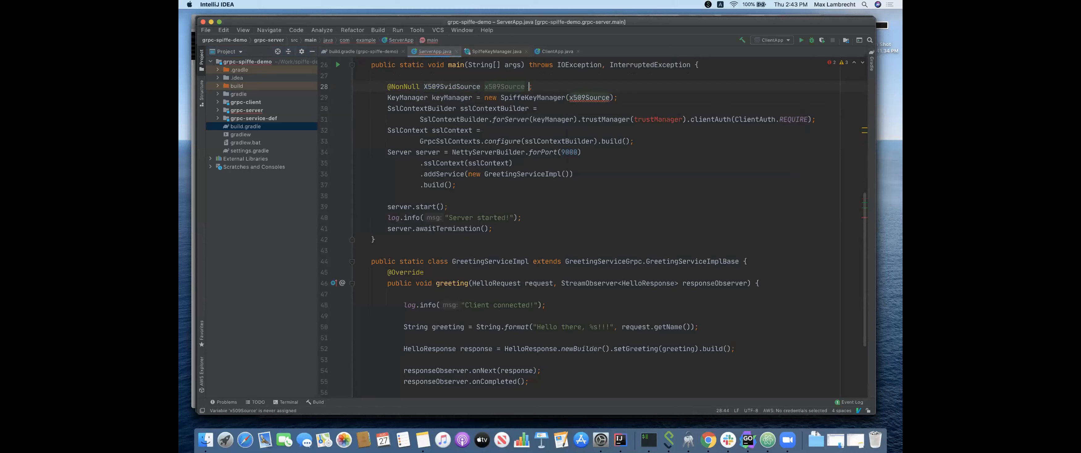
type("= new De")
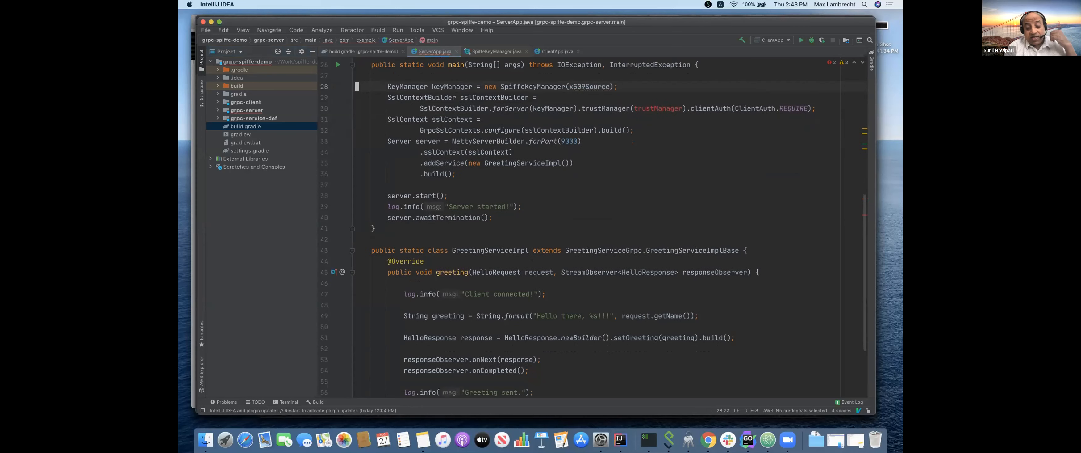
Place the caret on the unresolved trustManager reference to get quick fixes
left_click(467, 108)
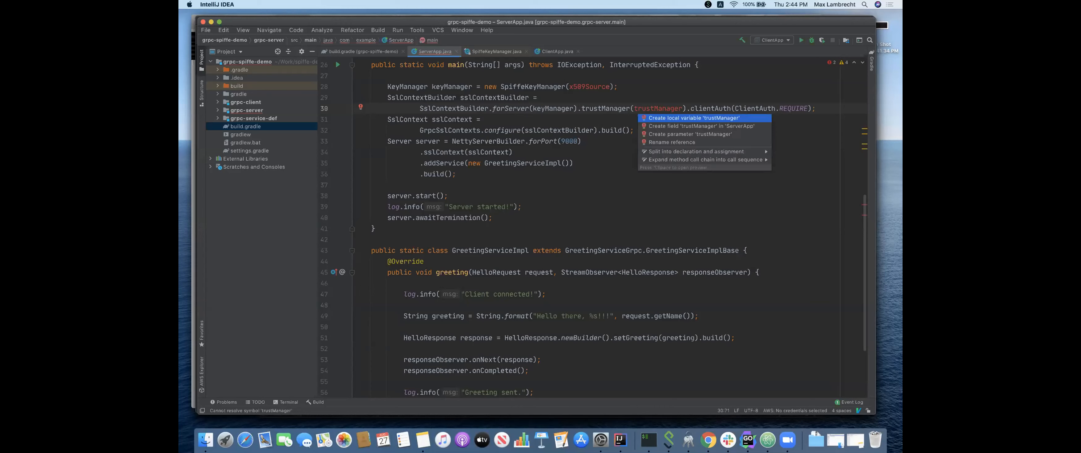
Declare TrustManager trustManager = new Sp... and open SpiffeTrustManager's source
left_click(692, 117)
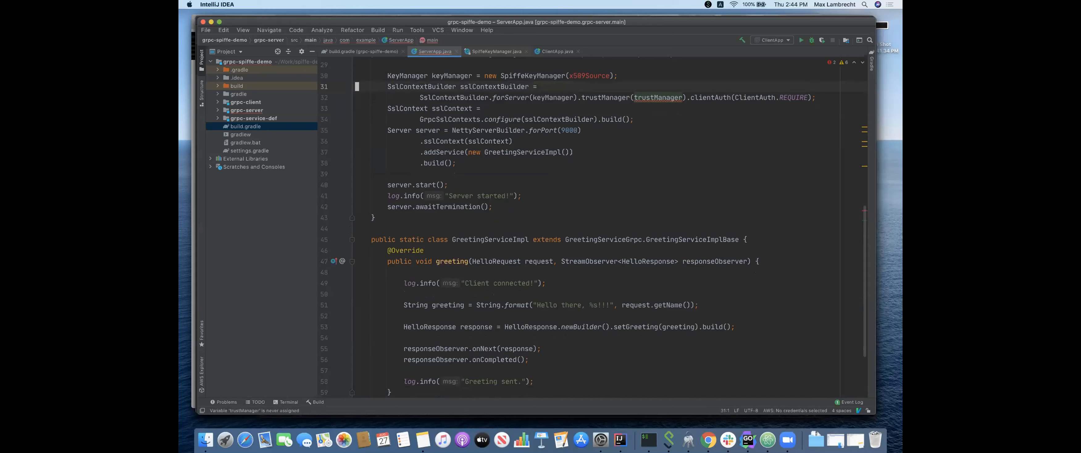
left_click(533, 96)
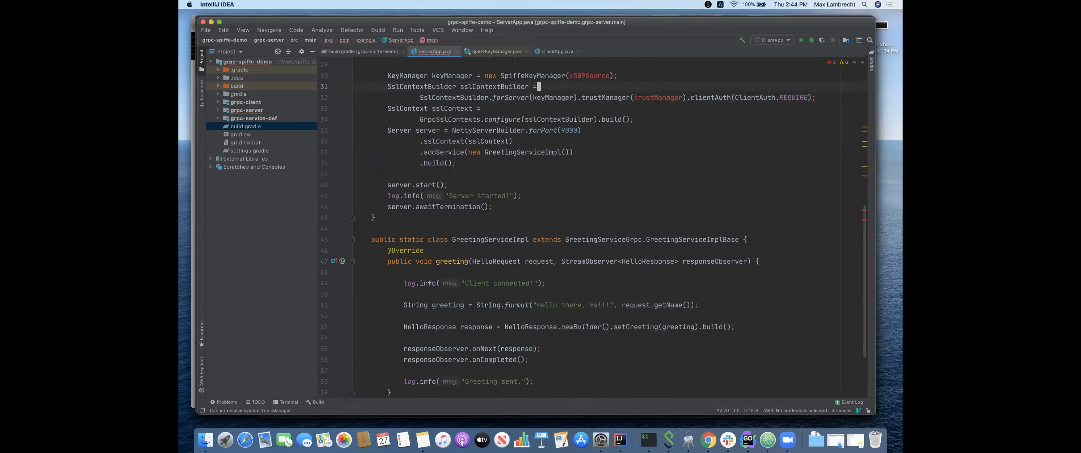
type("TrustManager trustManager")
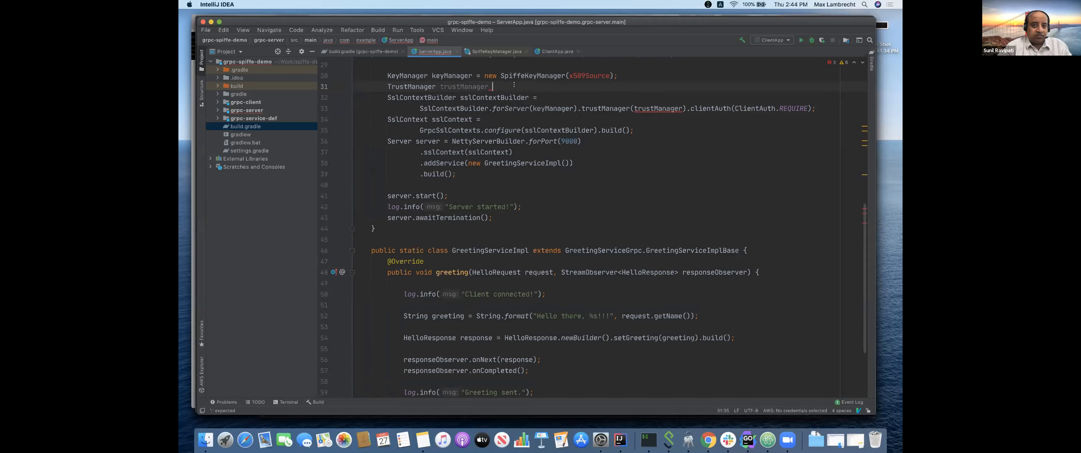
type("= new Sp")
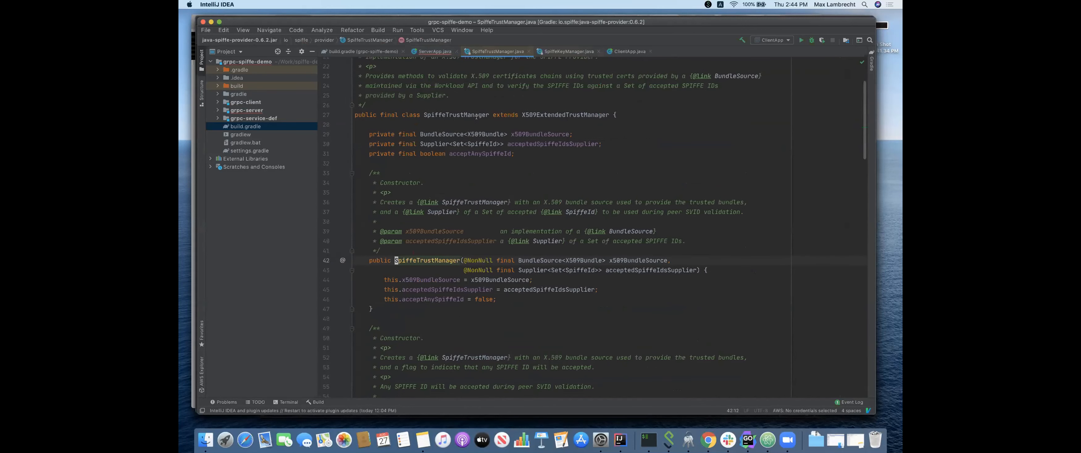
Examine SpiffeTrustManager's BundleSource, accepted-IDs supplier and acceptAnySpiffeId fields, then return to ServerApp
scroll("up", 3)
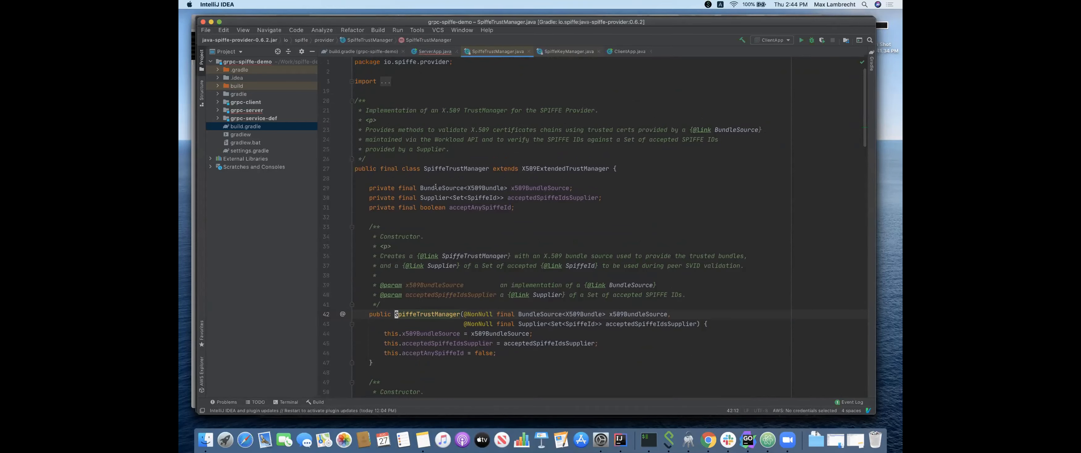
mouse_move(439, 188)
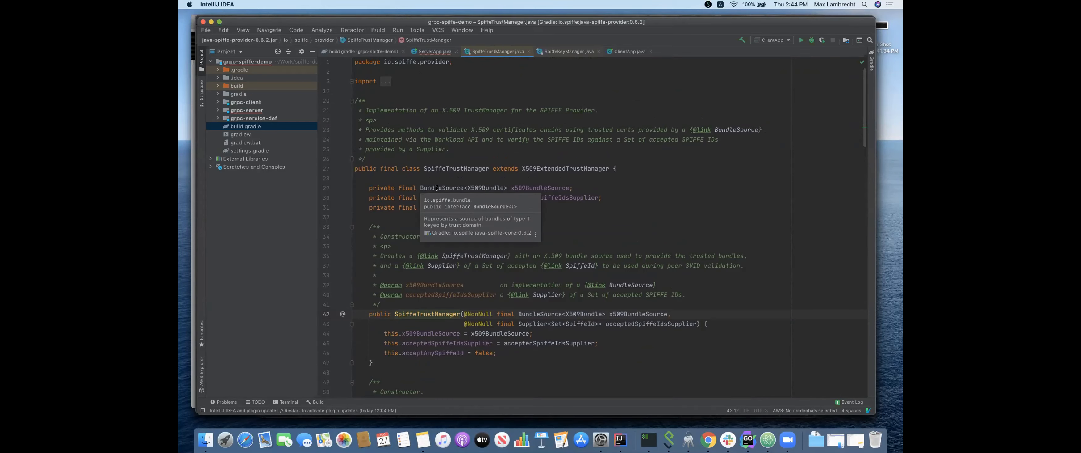
left_click(438, 188)
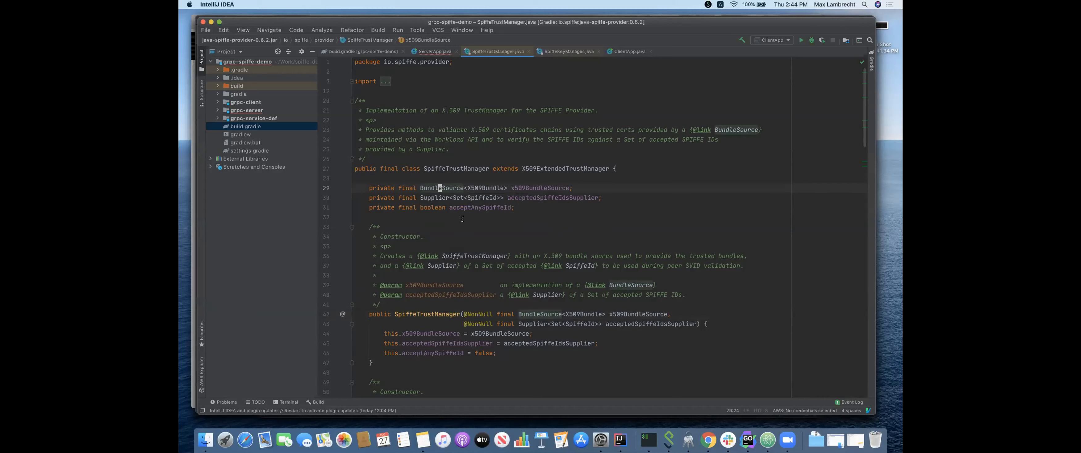
mouse_move(463, 218)
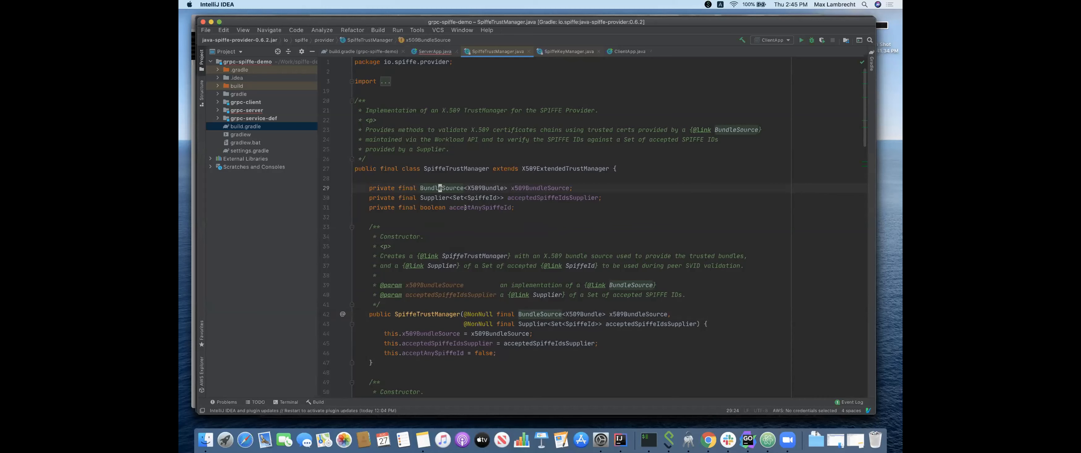
mouse_move(435, 187)
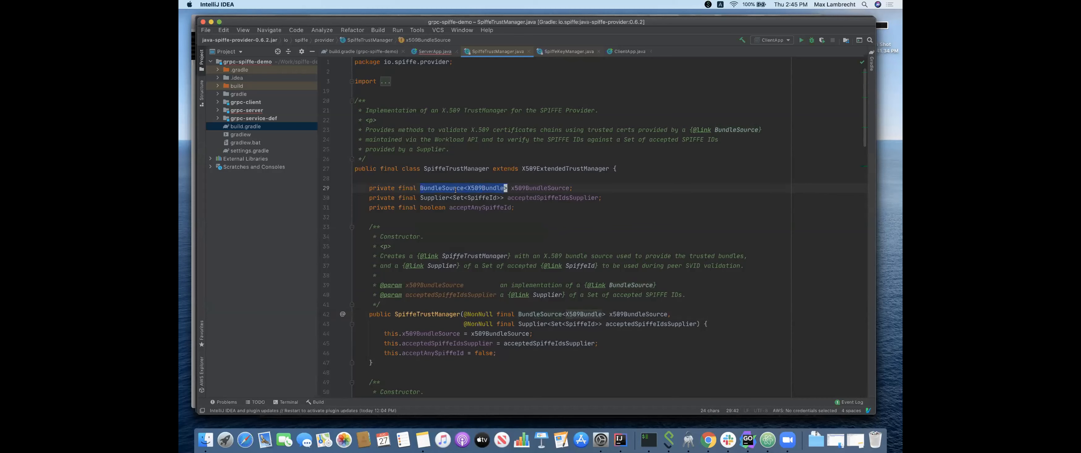
mouse_move(480, 188)
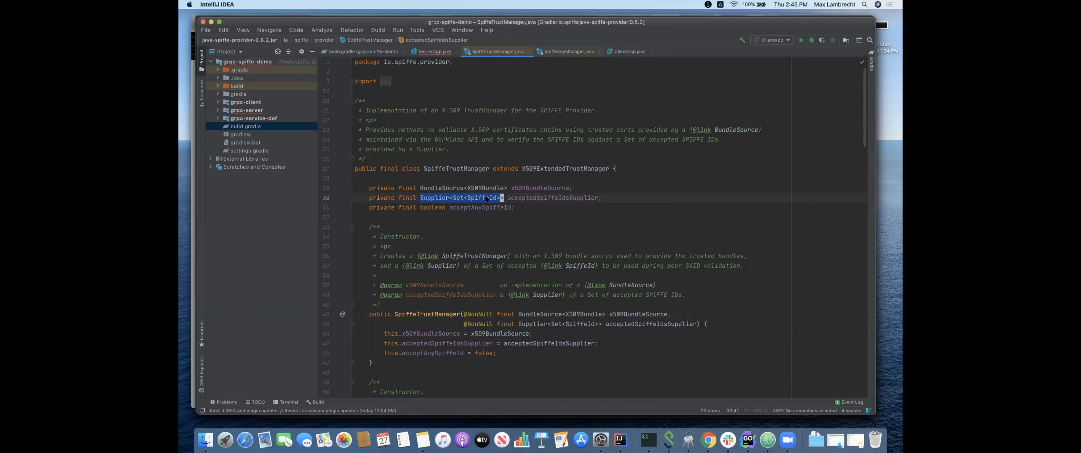
left_click(486, 198)
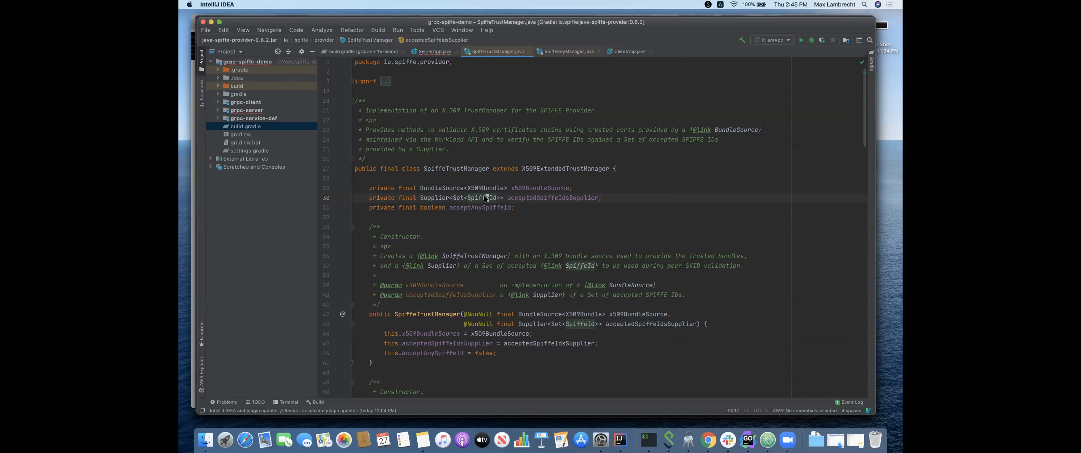
double_click(433, 197)
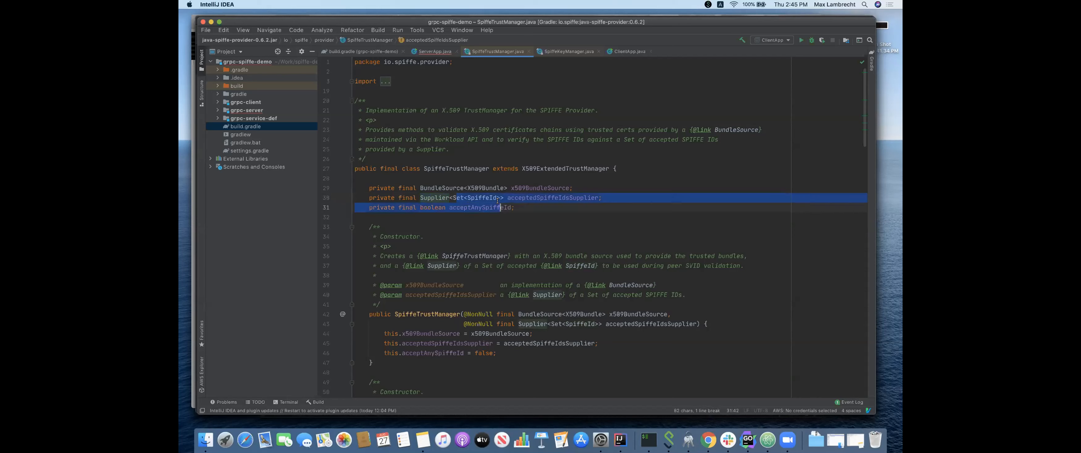
double_click(476, 197)
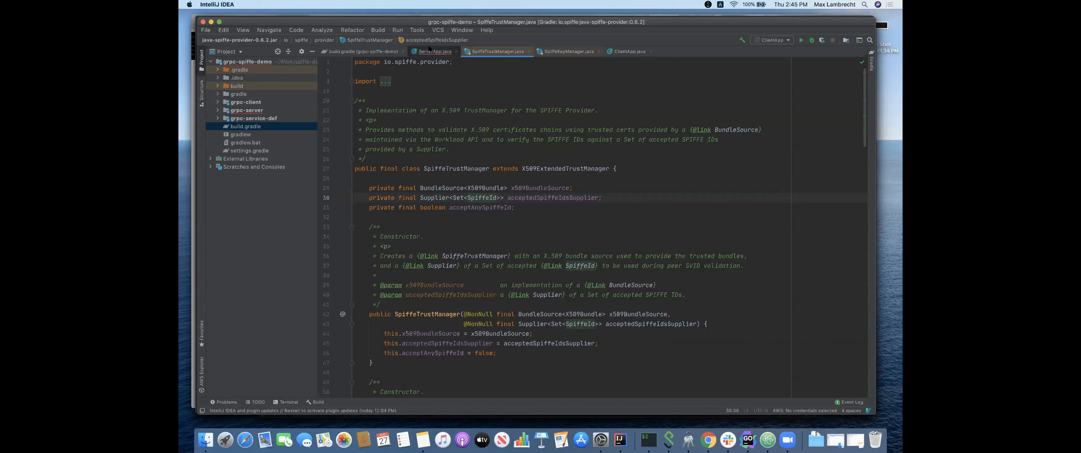
left_click(437, 51)
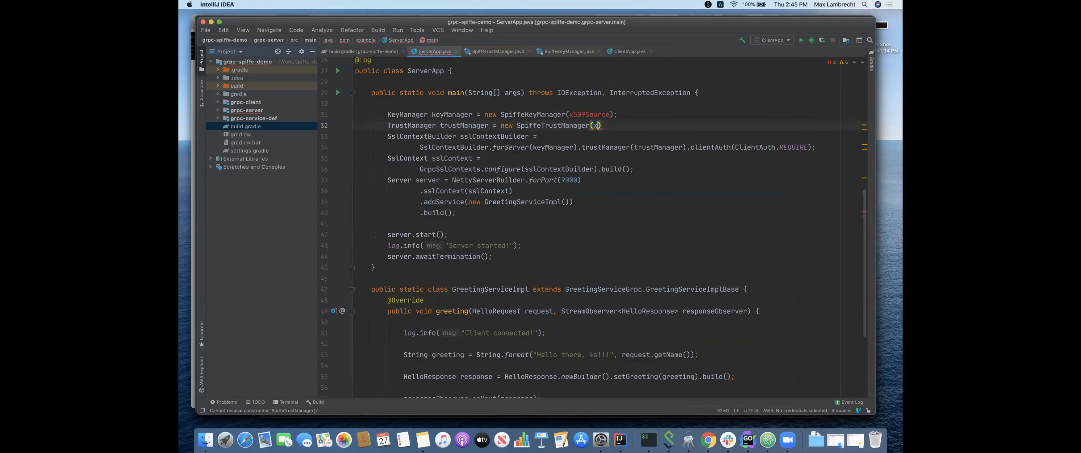
Discard the half-written X509SvidSource line and declare X509Source x509Source
type("509")
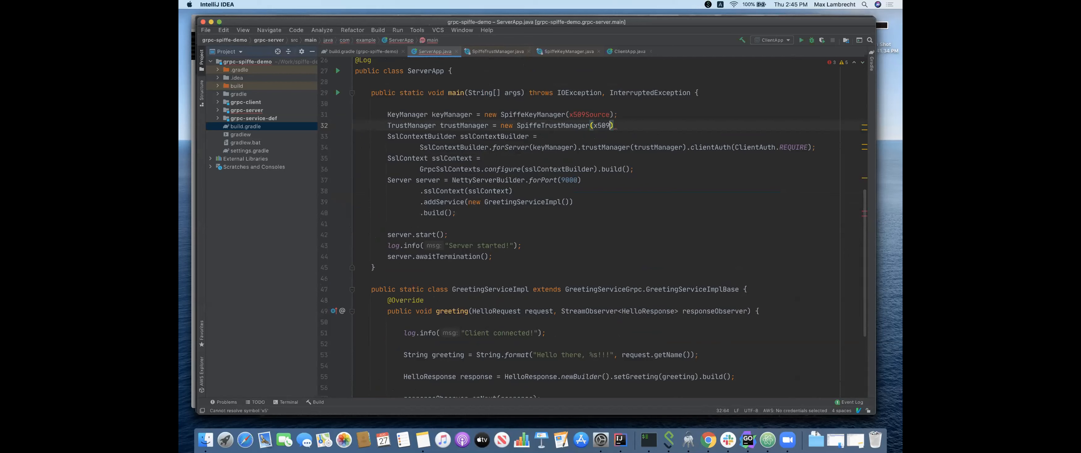
type("Source")
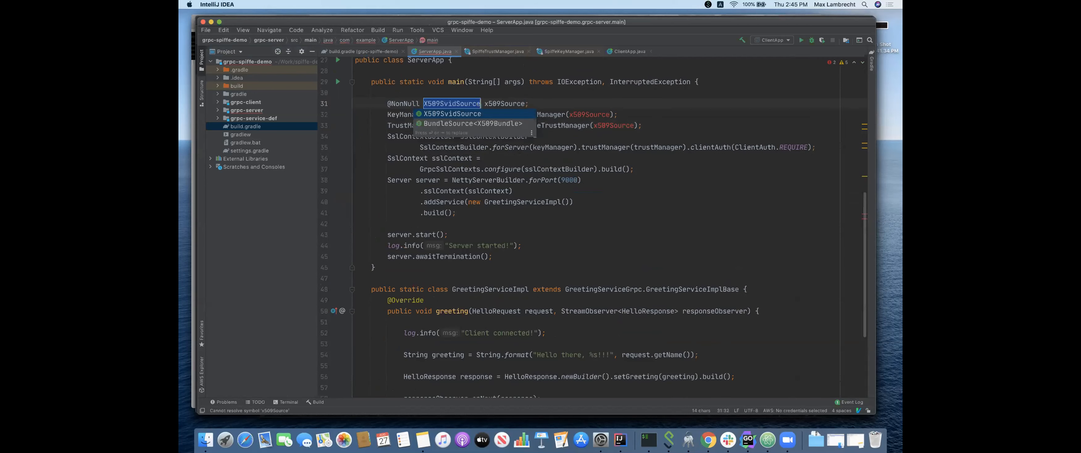
key("Escape")
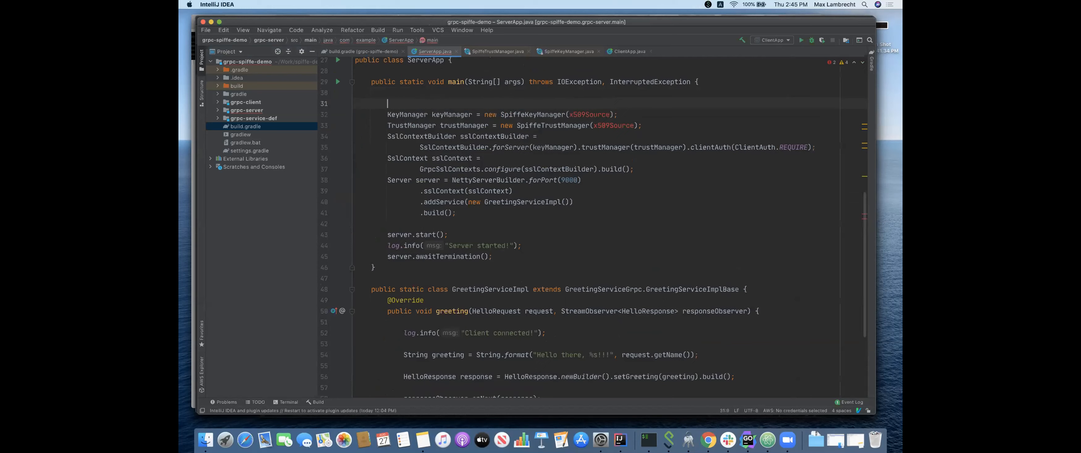
type("X509Source")
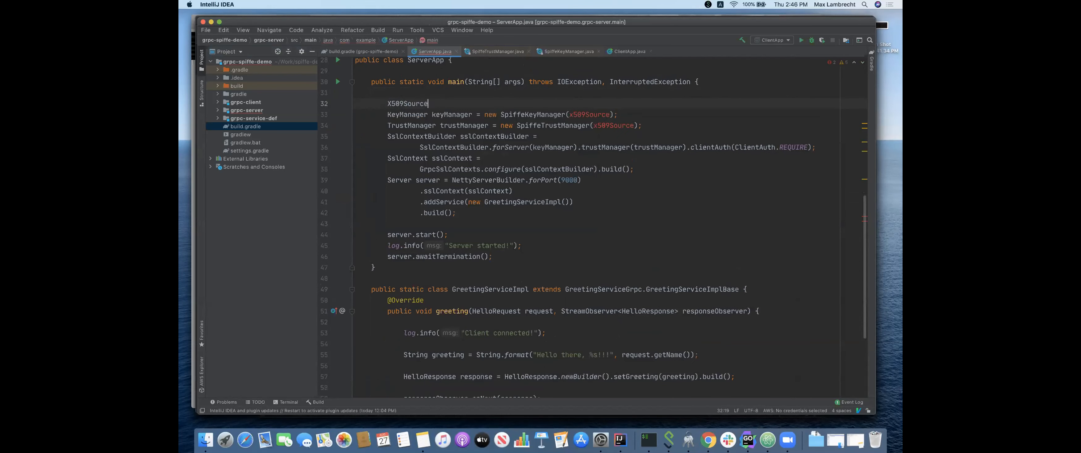
type("x509Source_ = Def")
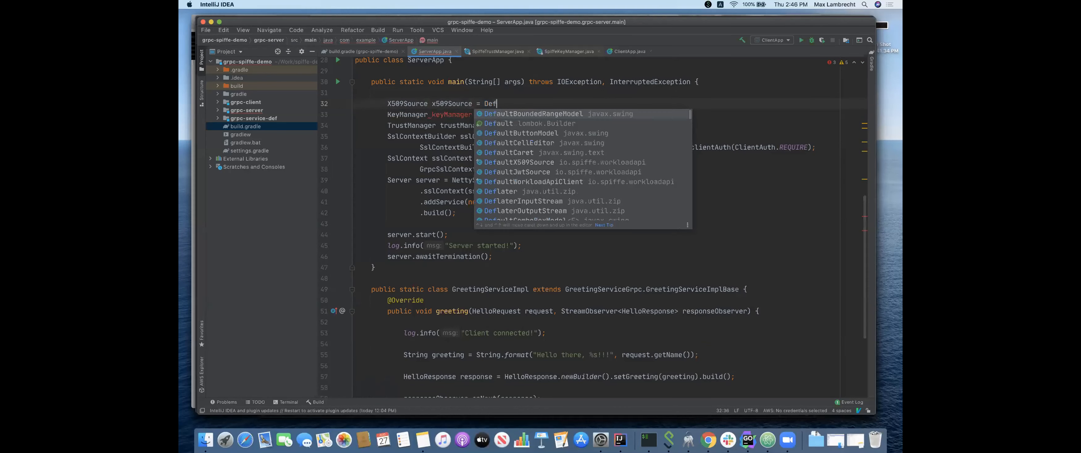
Initialise x509Source with DefaultX509Source.newSource() using the no-argument overload
type("aultX509Source(")
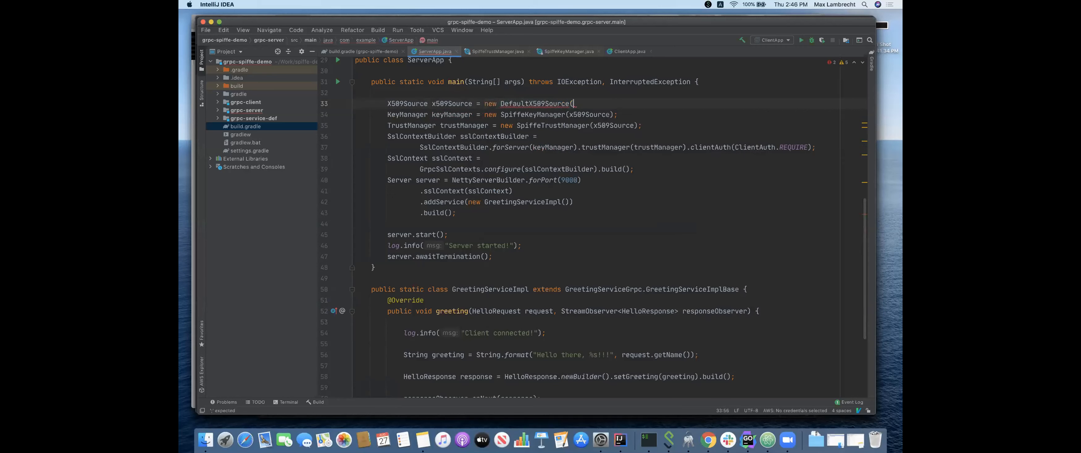
type("DE")
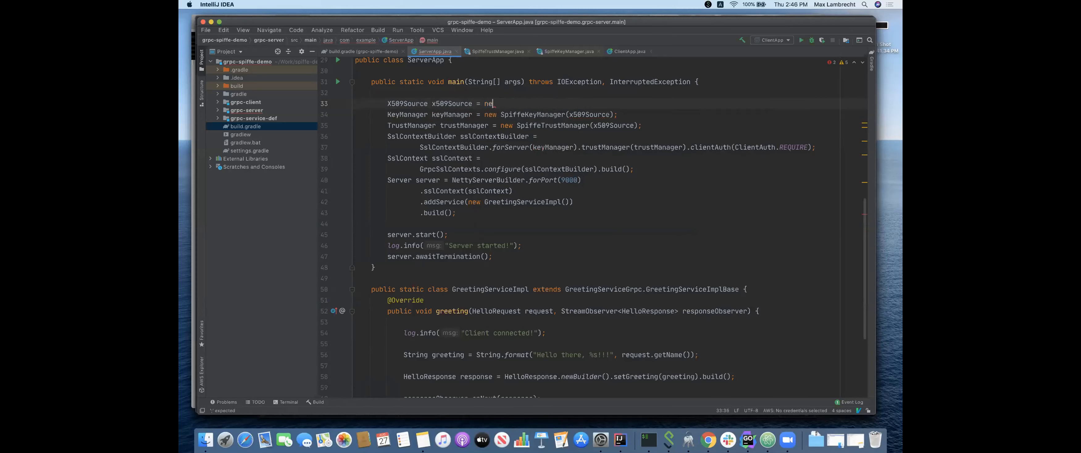
type("DefaultX509Source.")
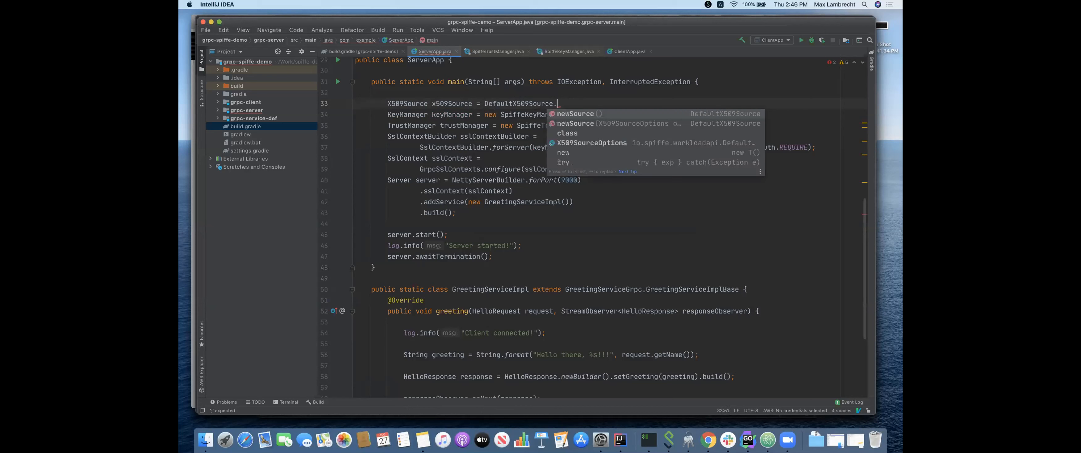
left_click(575, 113)
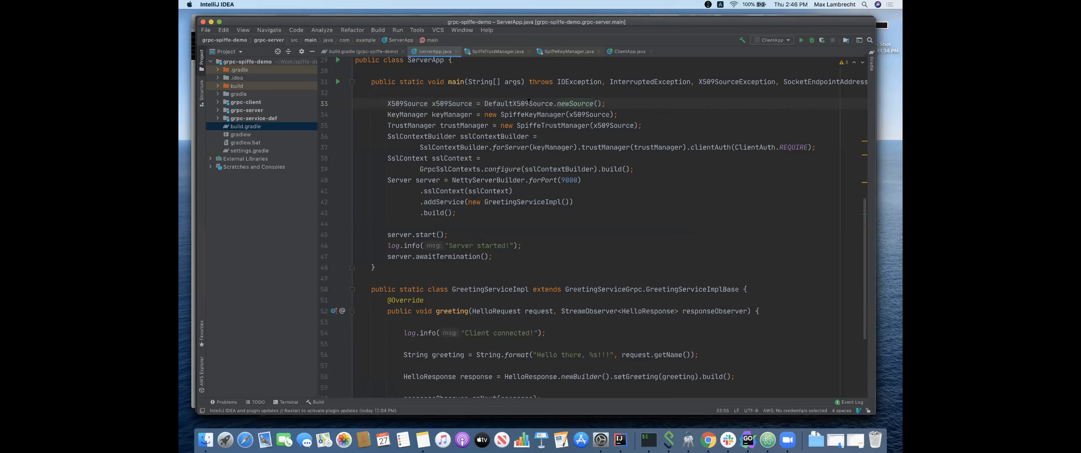
mouse_move(533, 103)
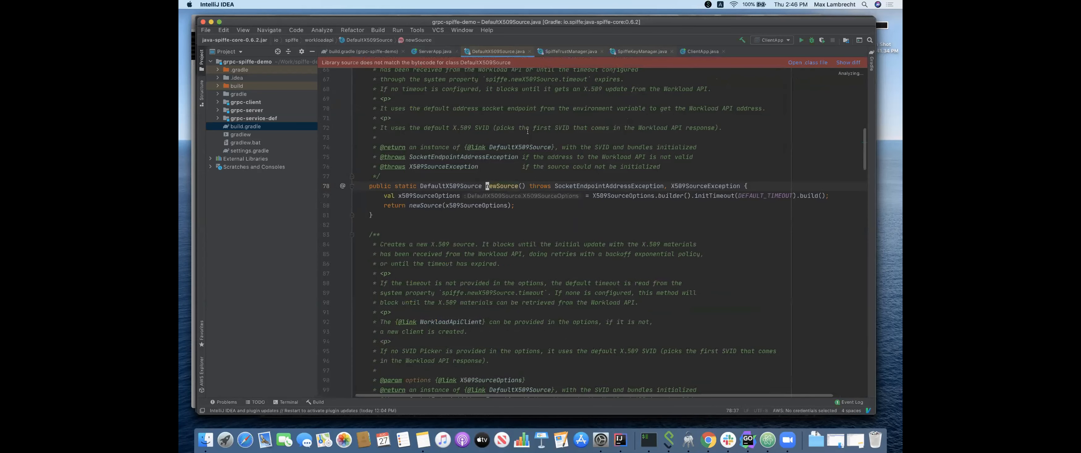
Look over DefaultX509Source's svid and bundles fields, then return to ServerApp
scroll("up", 3)
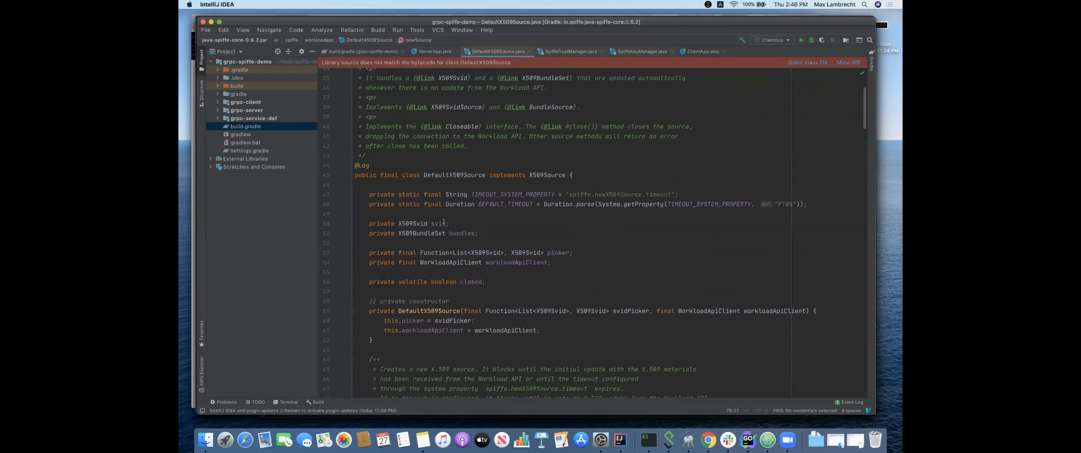
double_click(423, 223)
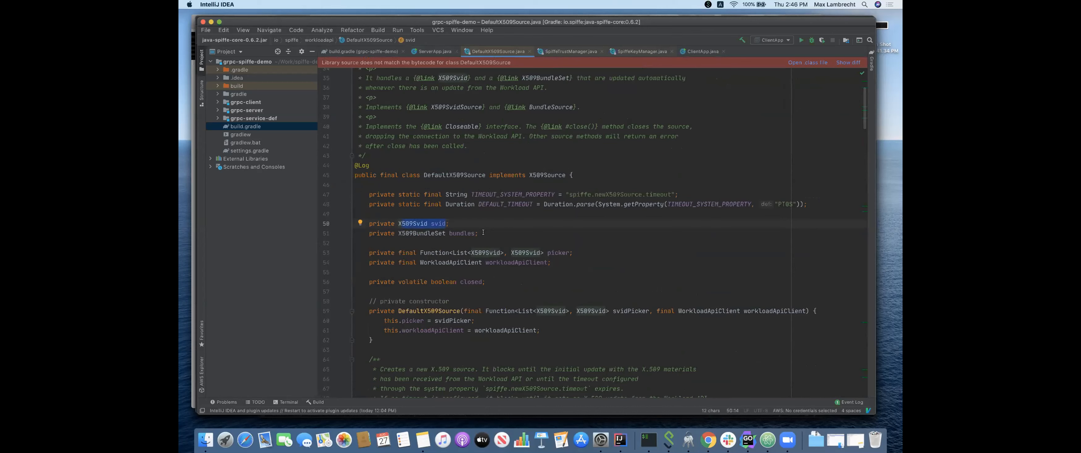
left_click(462, 233)
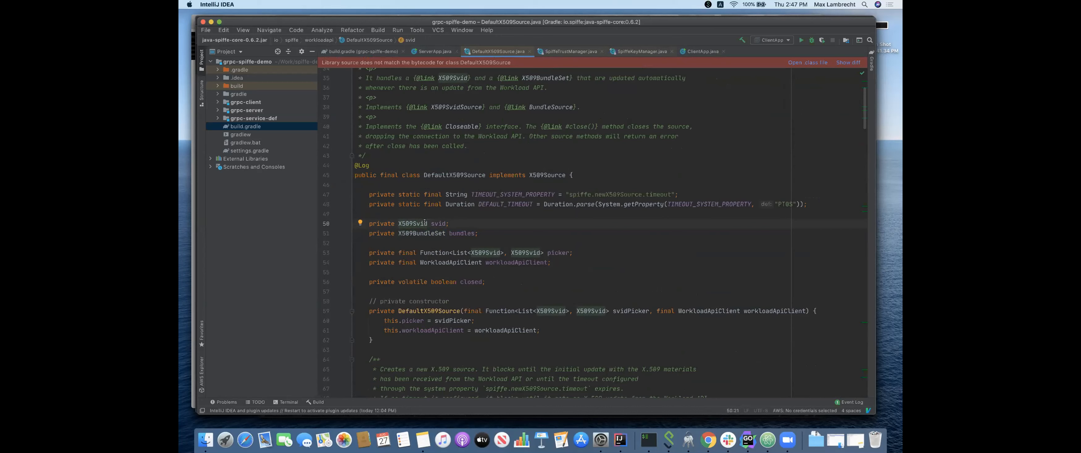
left_click(429, 223)
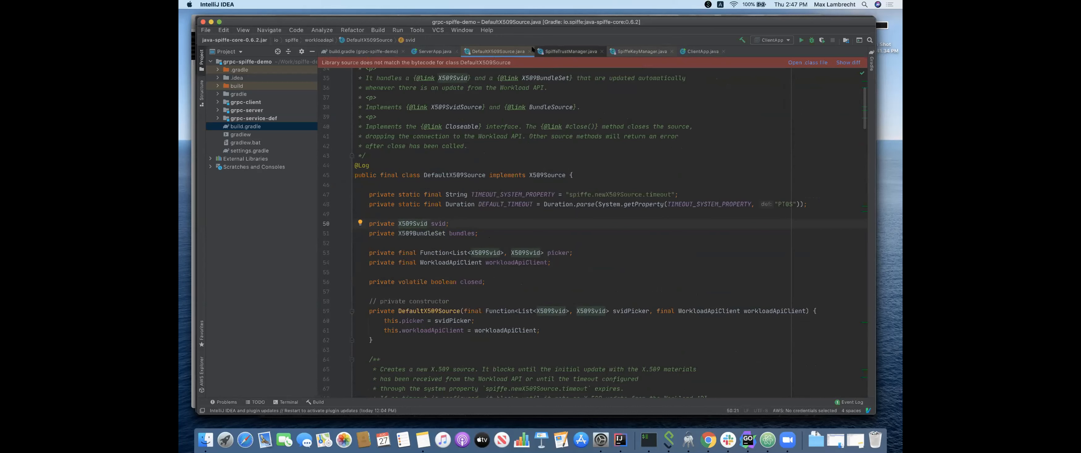
left_click(433, 51)
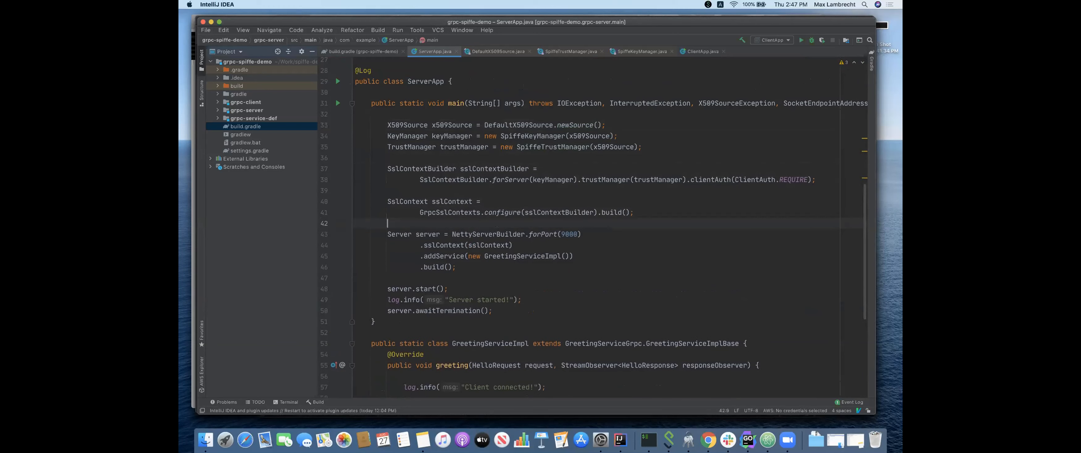
Run ServerApp so it logs the X509Context for spiffe://example.org/myservice and Server started, then bring iTerm forward
left_click(802, 40)
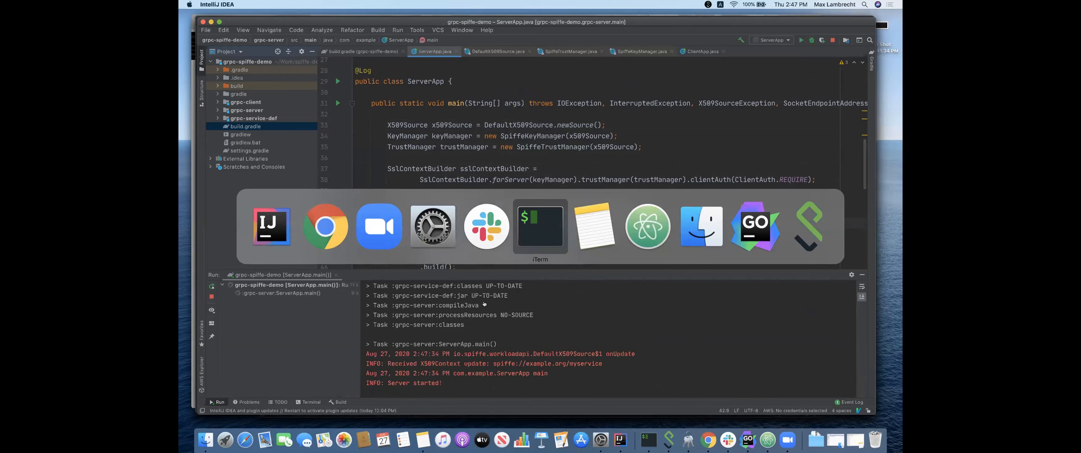
left_click(540, 225)
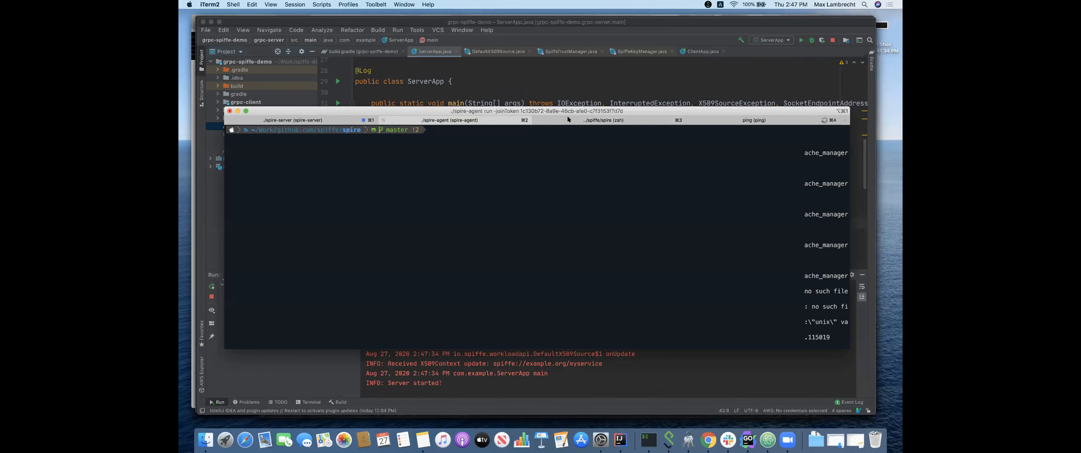
In the spire shell, run './spire-server entry show' listing myagent and myservice (unix:uid:501), then clear the screen
left_click(603, 120)
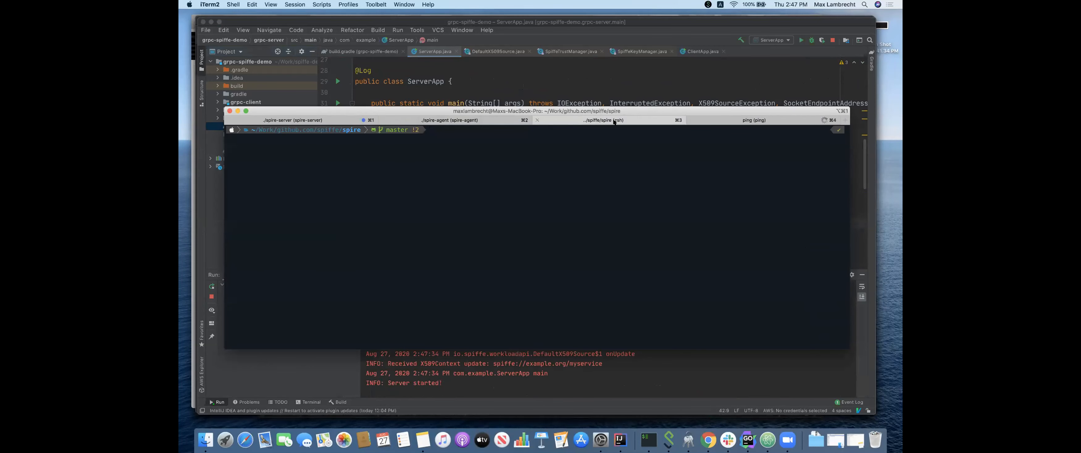
type("./spire-server entry show")
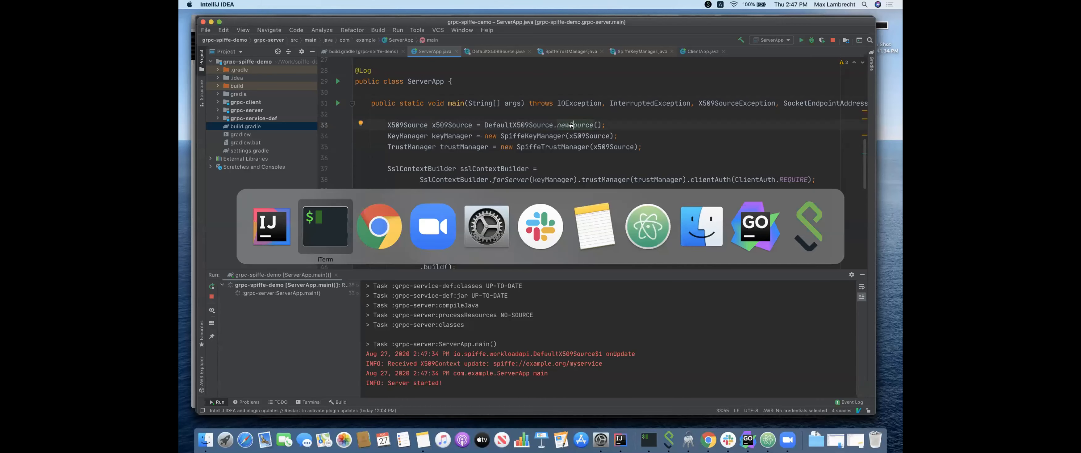
left_click(325, 225)
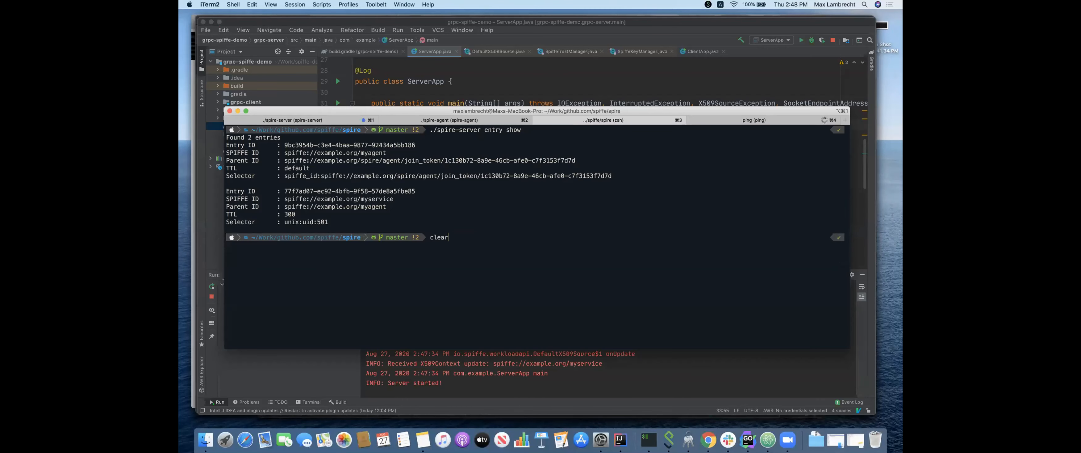
key("Return")
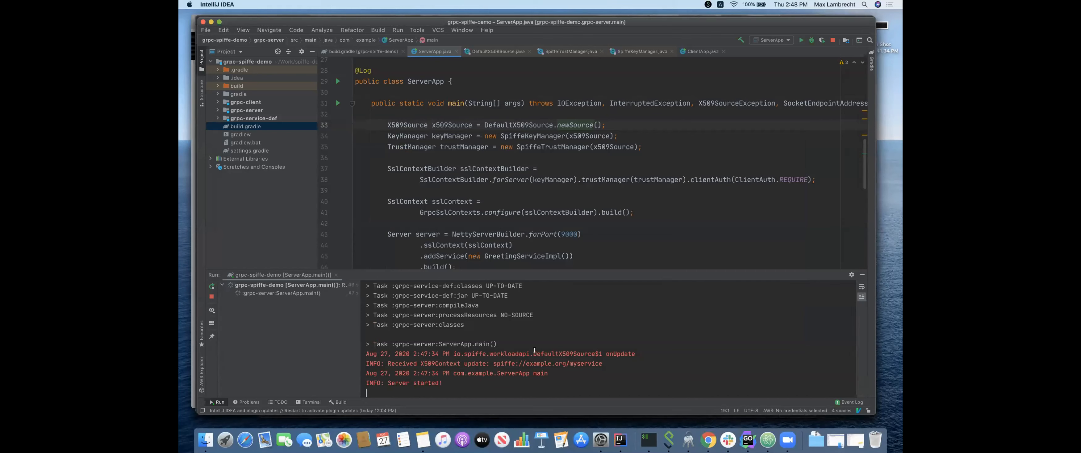
Highlight the Server started log line, then bring up ClientApp.java with its plaintext NettyChannelBuilder to localhost:9000
double_click(567, 352)
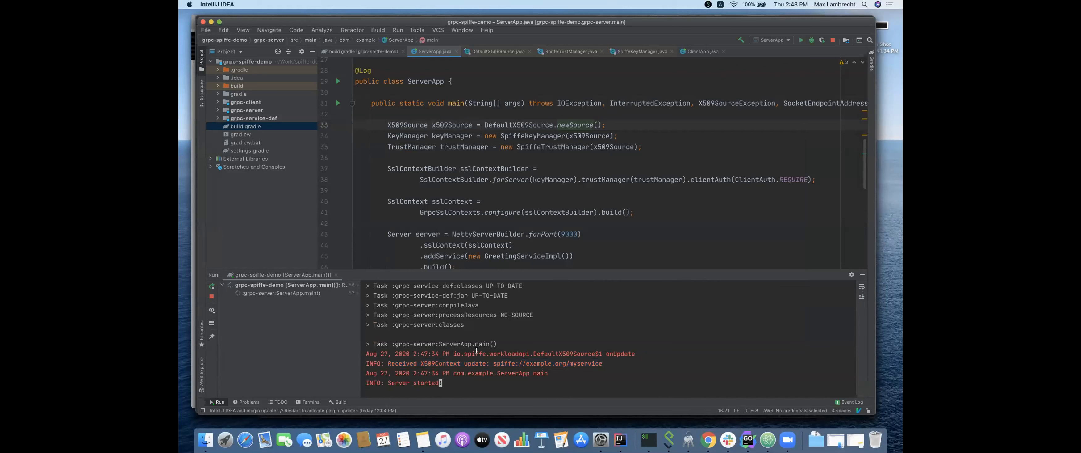
mouse_move(642, 43)
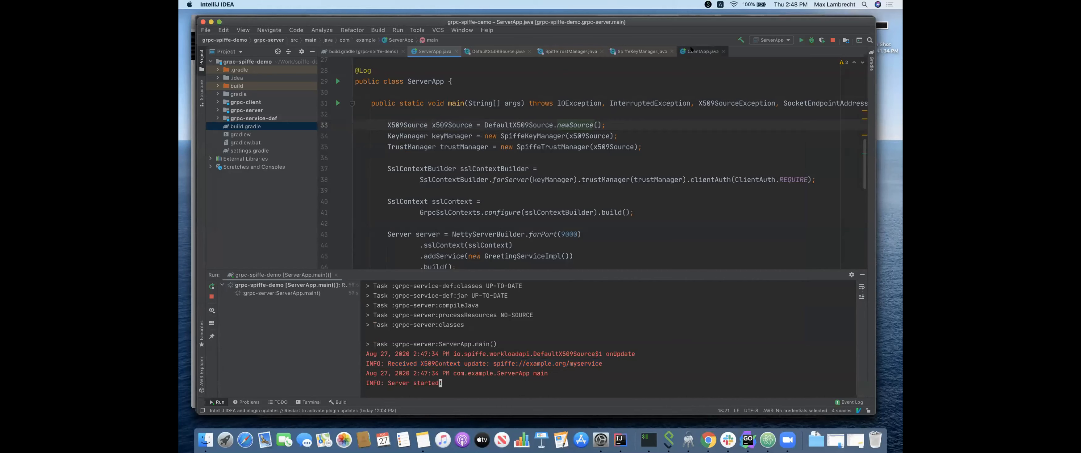
left_click(701, 51)
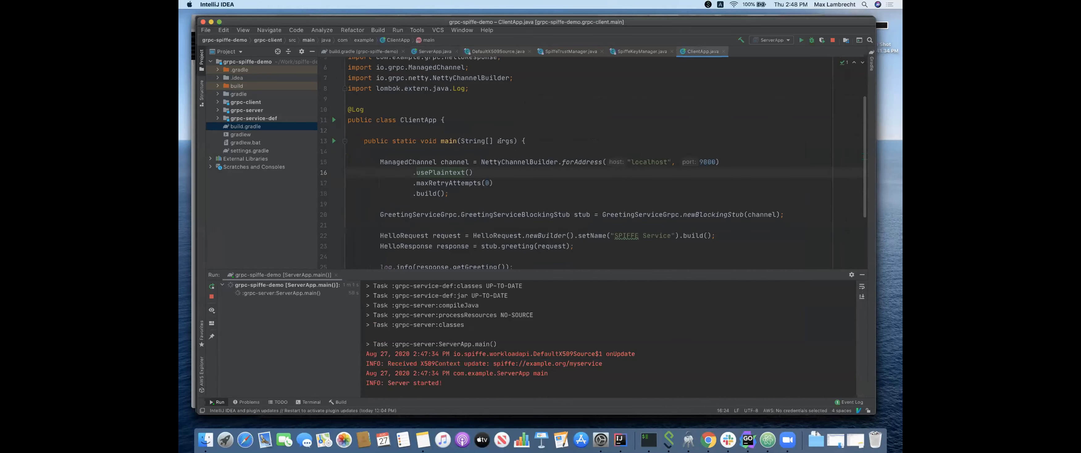
Replace .usePlaintext() with .sslContext(sslContext) built via GrpcSslContexts.forClient().trustManager(trustManager).keyManager(keyManager).build()
left_click(442, 172)
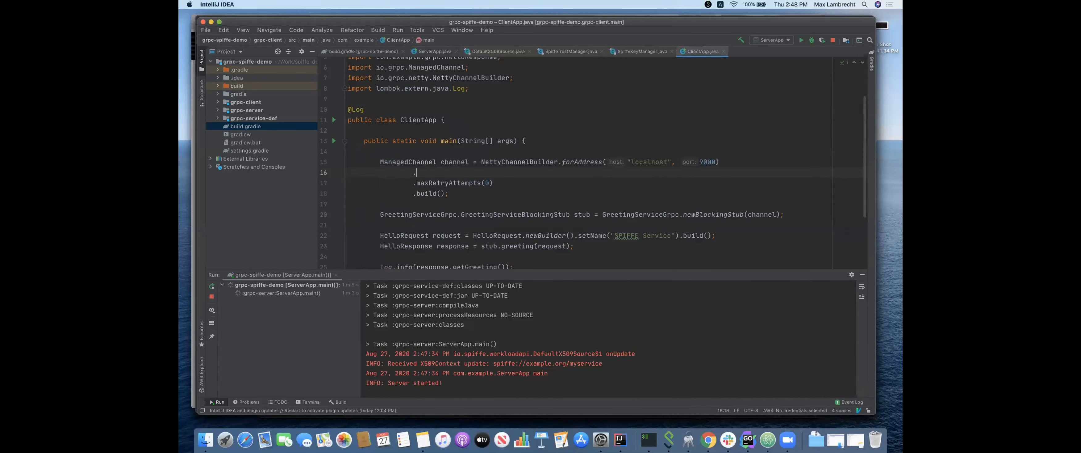
type(".sslContext(sslContext")
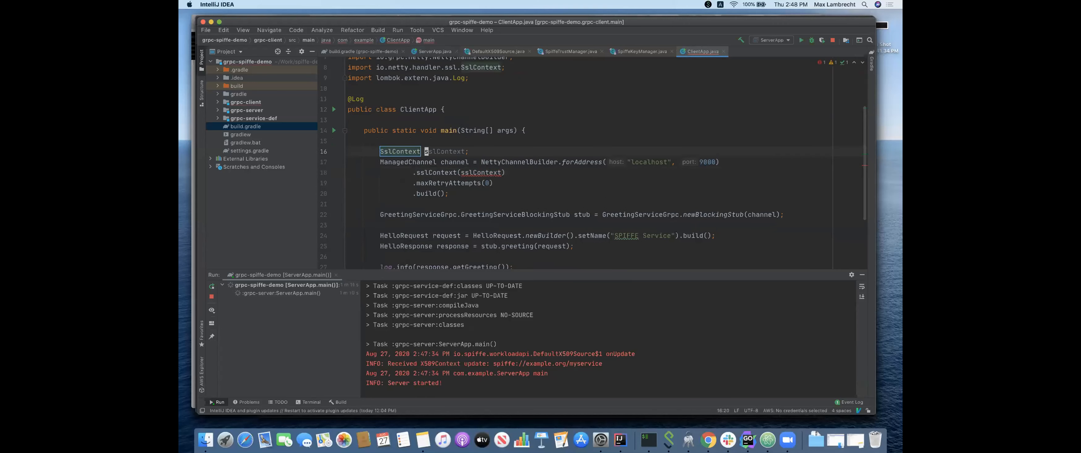
left_click(466, 151)
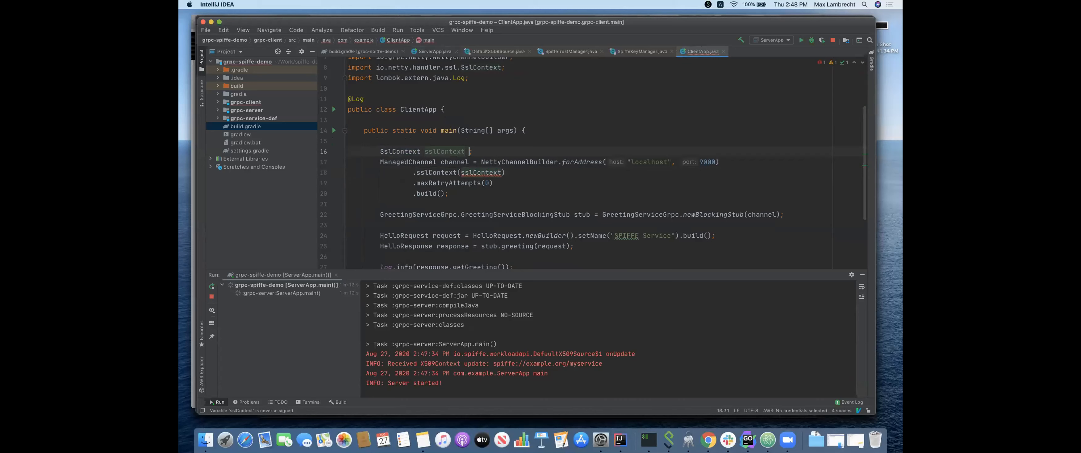
type("= GrpcSslContexts.forClient(")
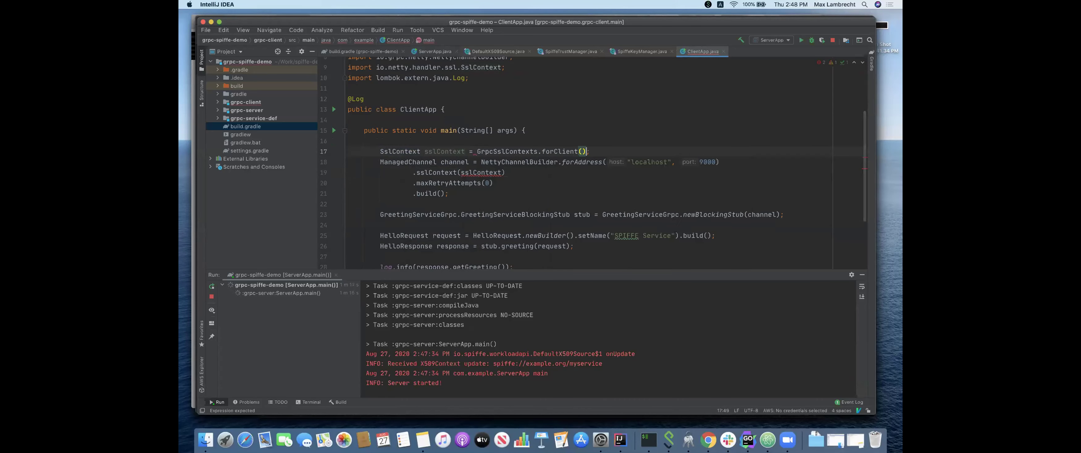
type(".trustManager(trustManager")
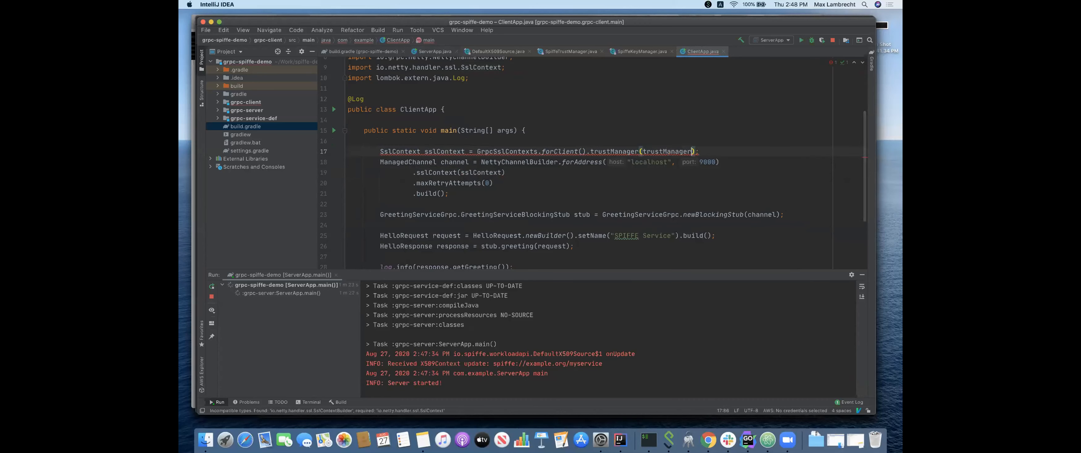
type(".l")
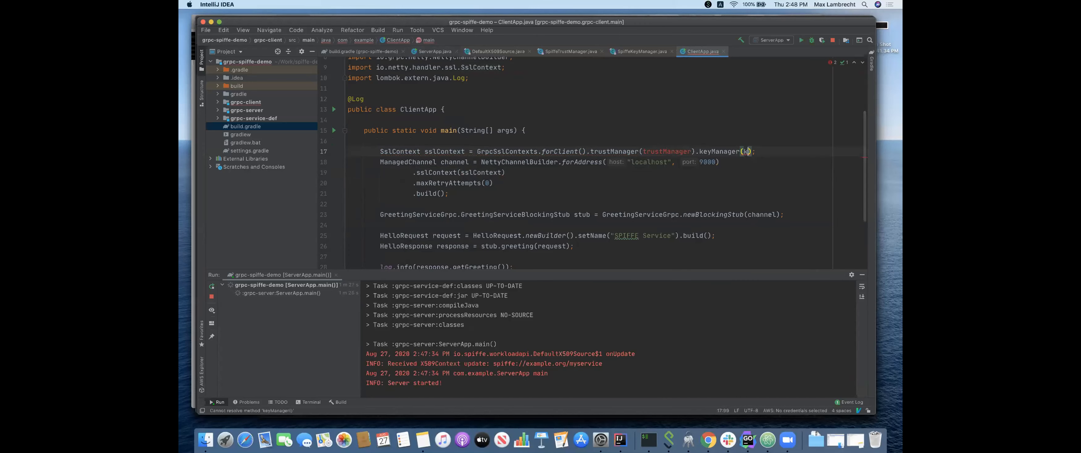
type("eyManager).build(")
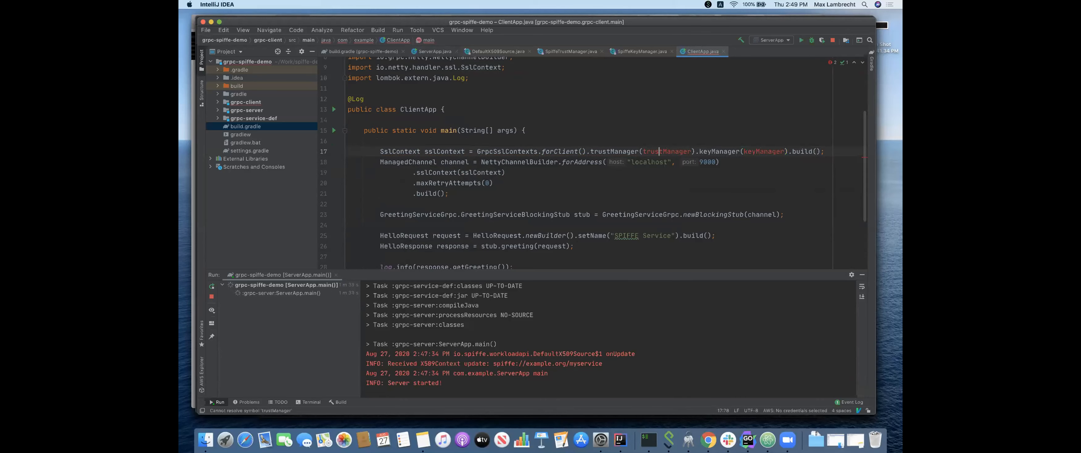
Review SpiffeTrustManager's accepted SPIFFE IDs supplier field, then return to ClientApp
left_click(573, 52)
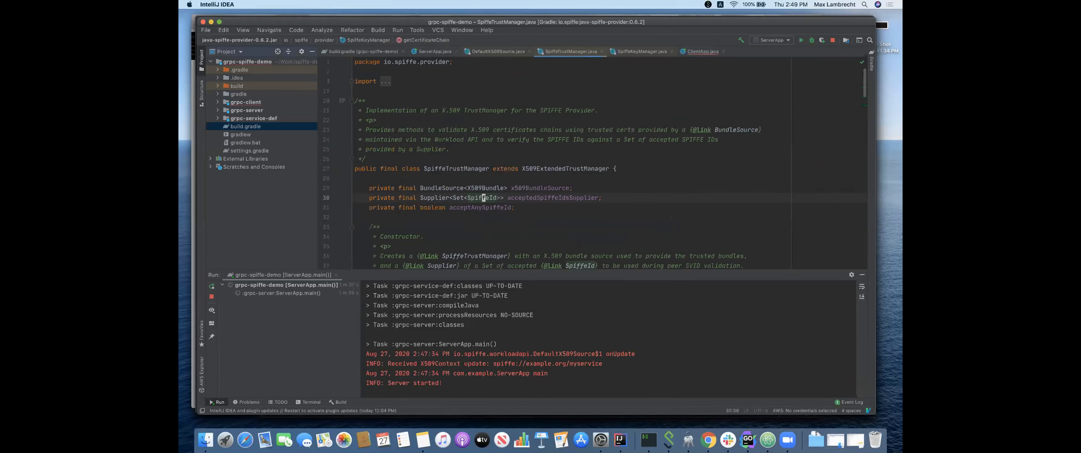
left_click(435, 52)
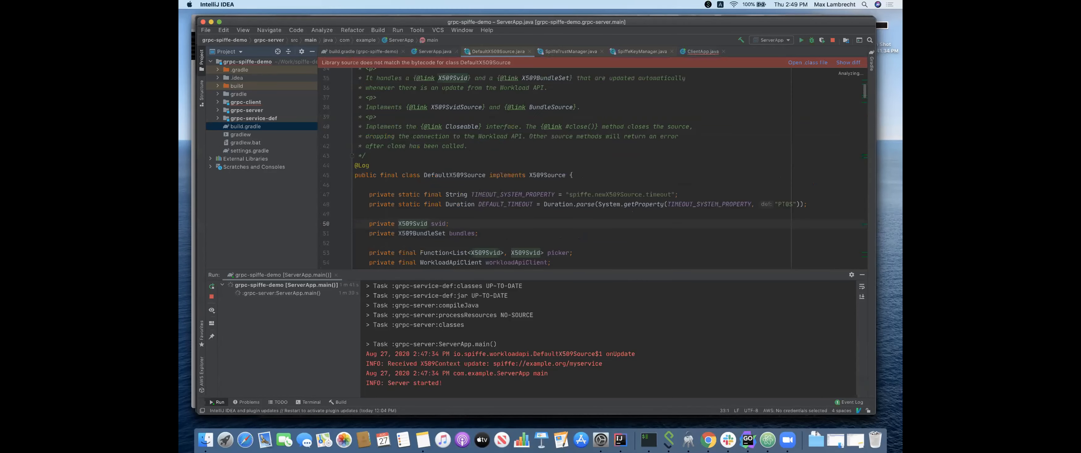
left_click(703, 51)
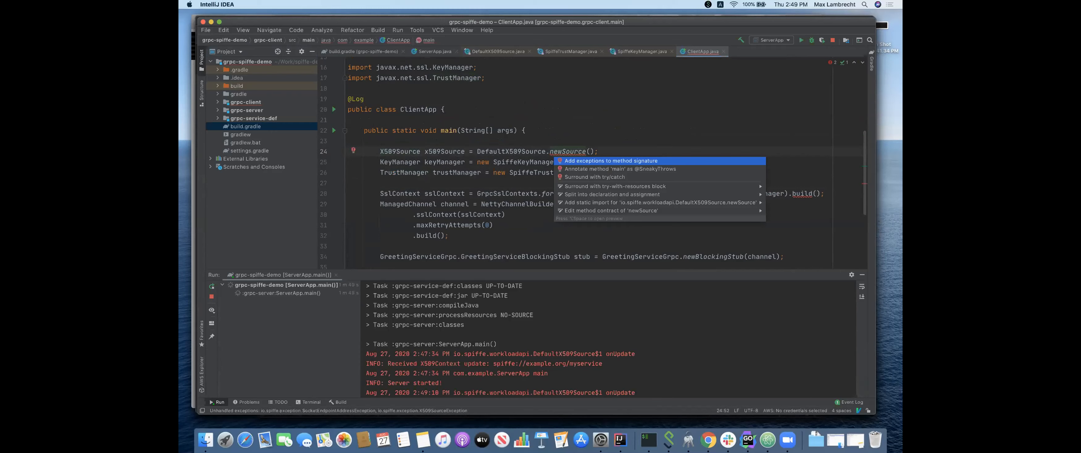
Add X509SourceException, SocketEndpointAddressException and SSLException to main's throws clause
left_click(609, 160)
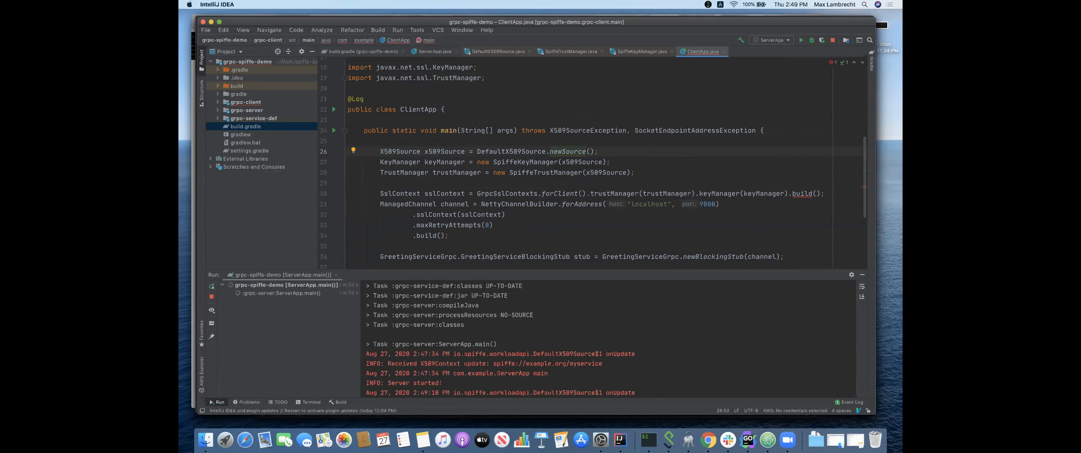
left_click(556, 193)
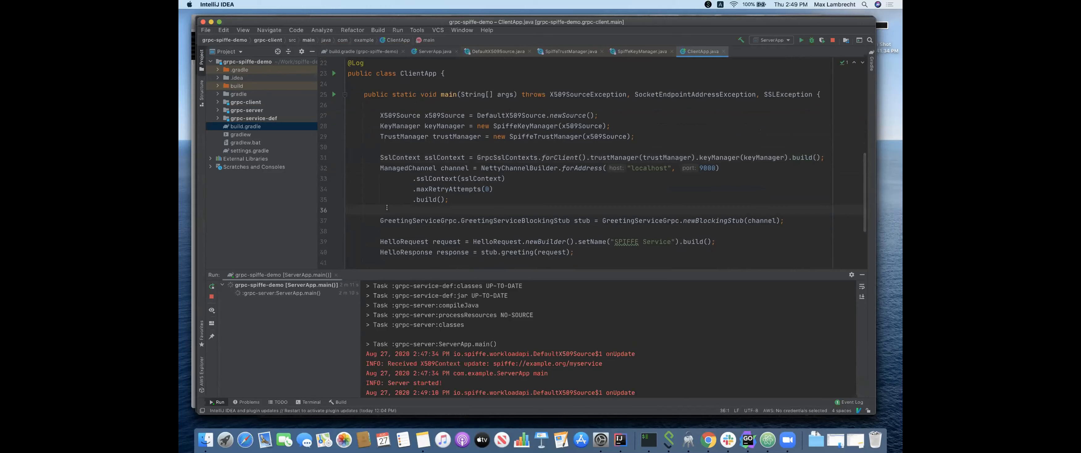
Run ClientApp to get 'Hello there, SPIFFE Service!!', then view ServerApp's Client connected log
scroll("down", 3)
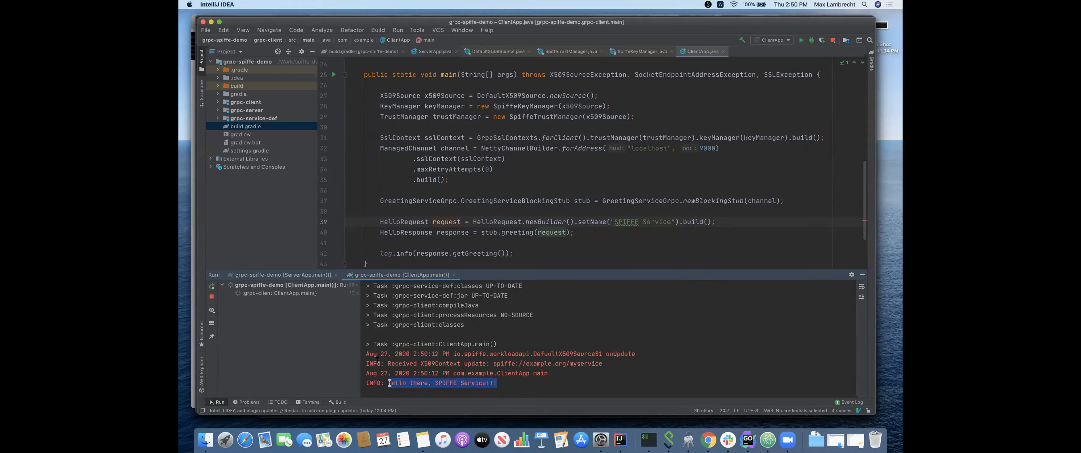
mouse_move(305, 275)
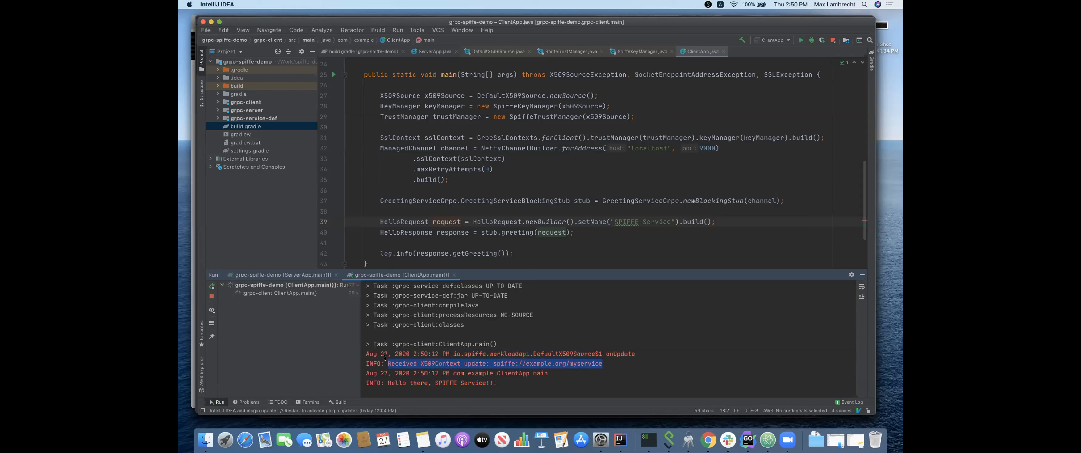
left_click(280, 275)
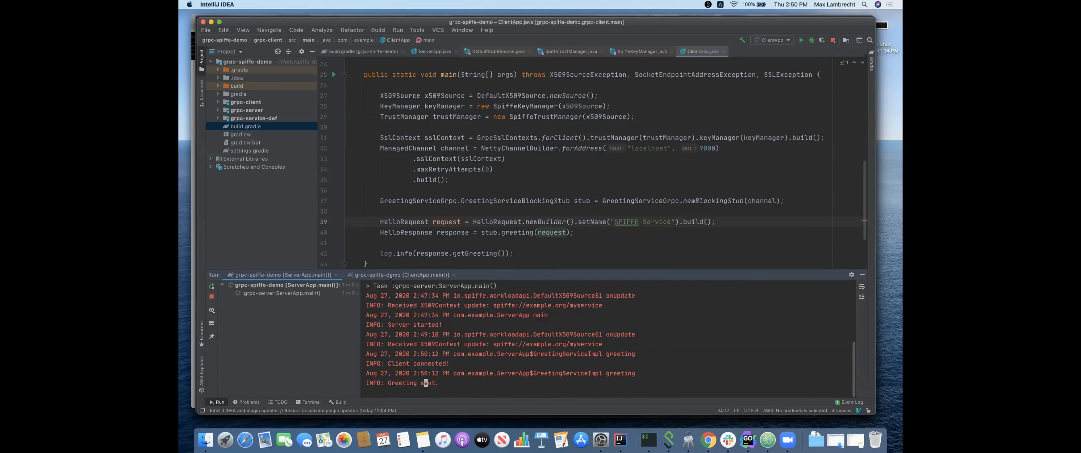
Give SpiffeTrustManager a supplier () -> Collections.singleton(SpiffeId.parse("spiffe://example.org/otherservice"))
left_click(398, 275)
type(", ")
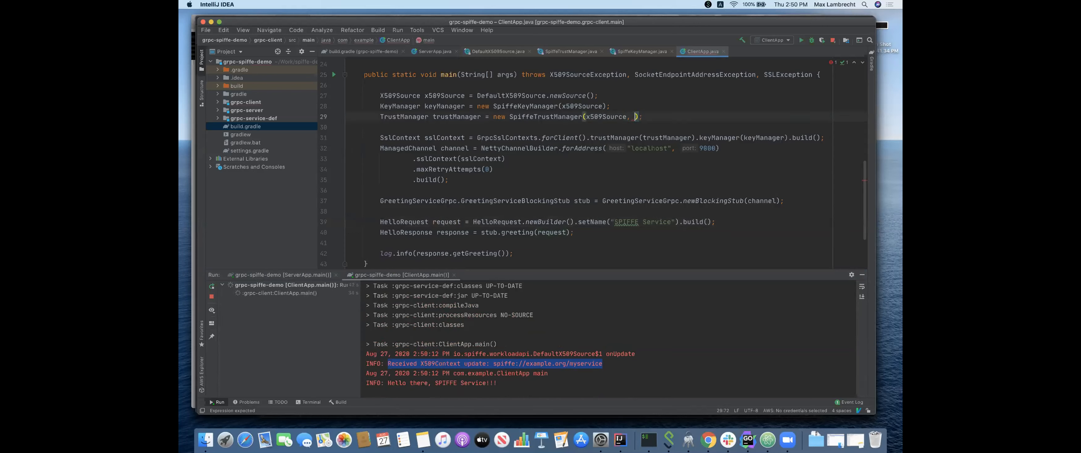
type("() ->")
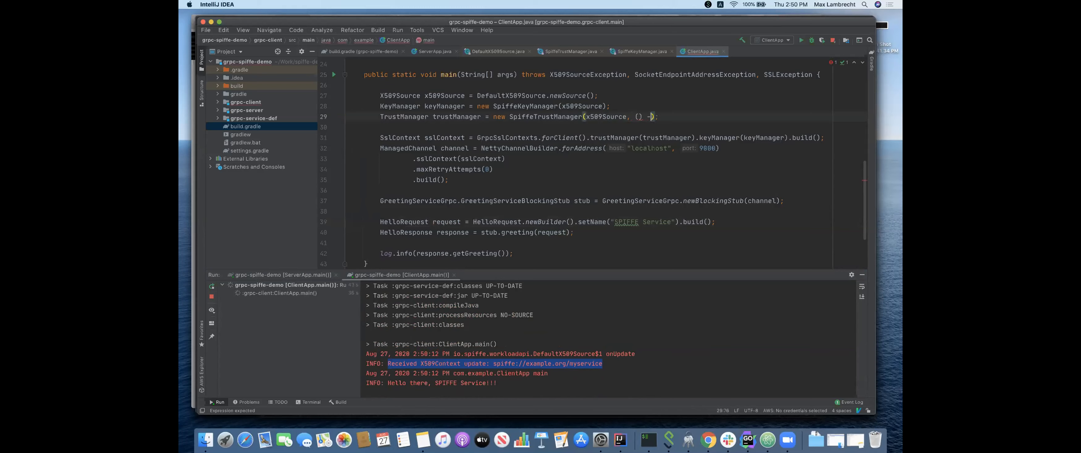
type("Collections.singleton(")
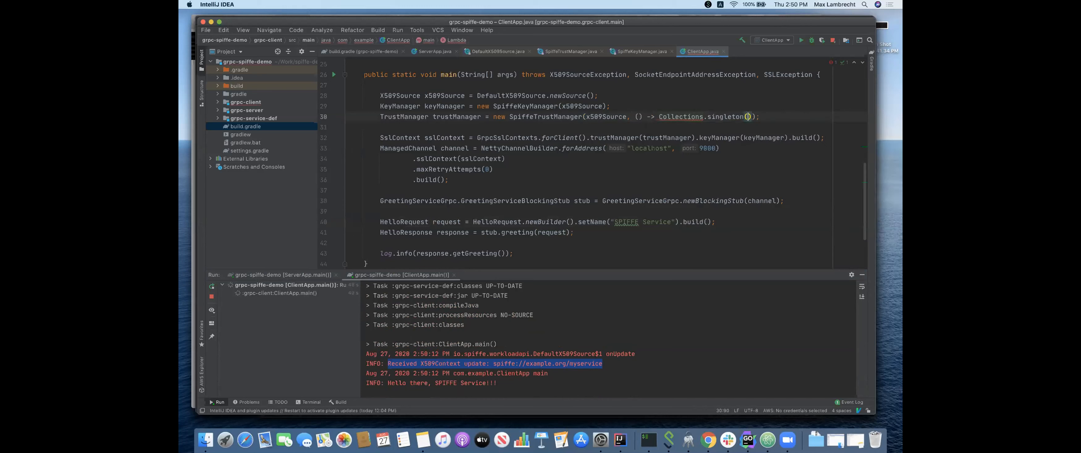
type("SpiffeId.parse()));")
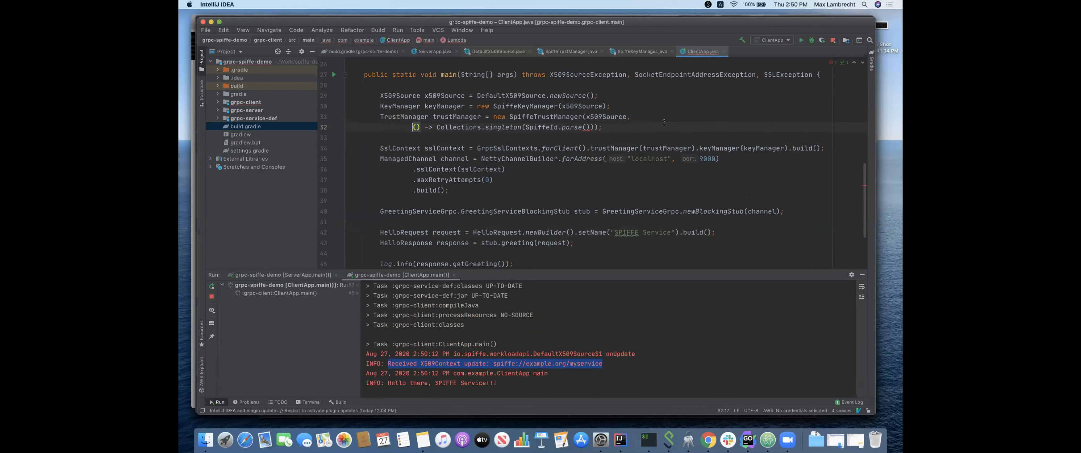
left_click(584, 127)
type("\"spiffe:/")
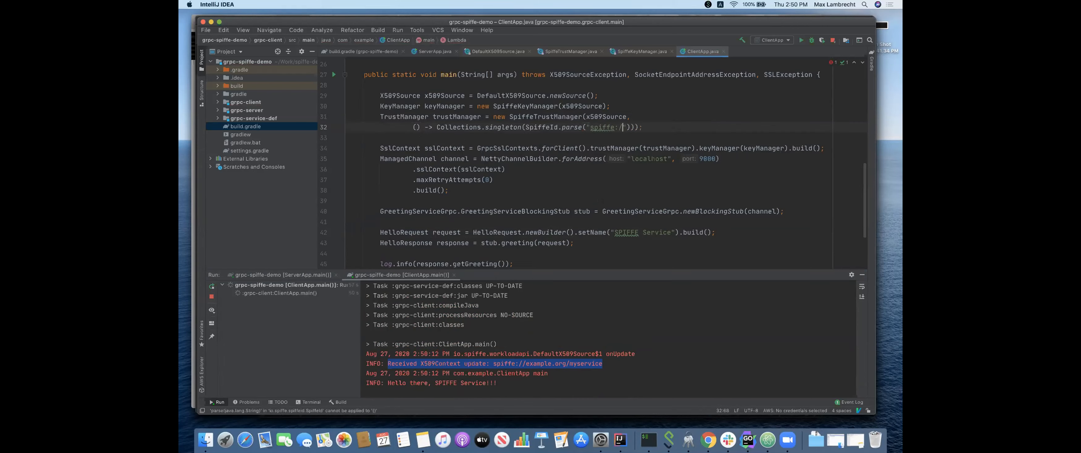
type("//example.org/otherservice")
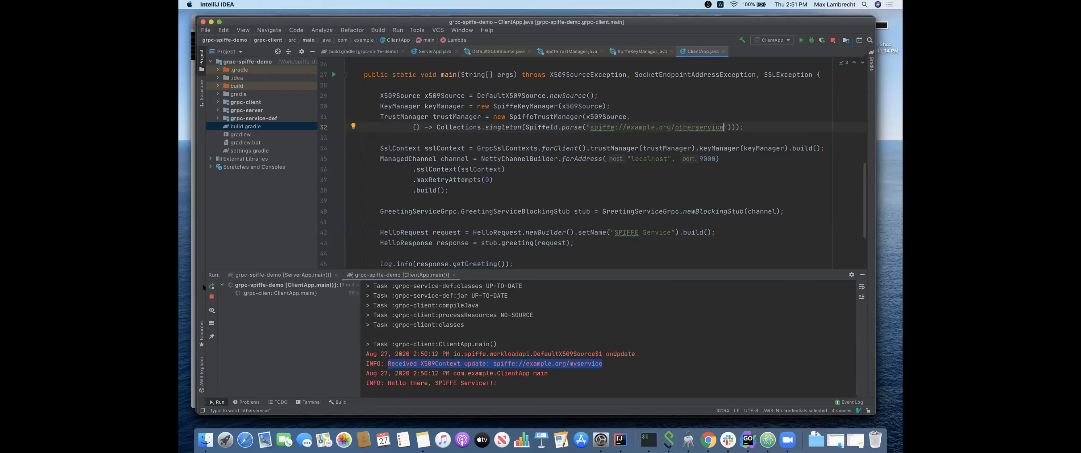
Rerun ClientApp so the TLS handshake fails against the server's myservice SPIFFE ID
left_click(801, 40)
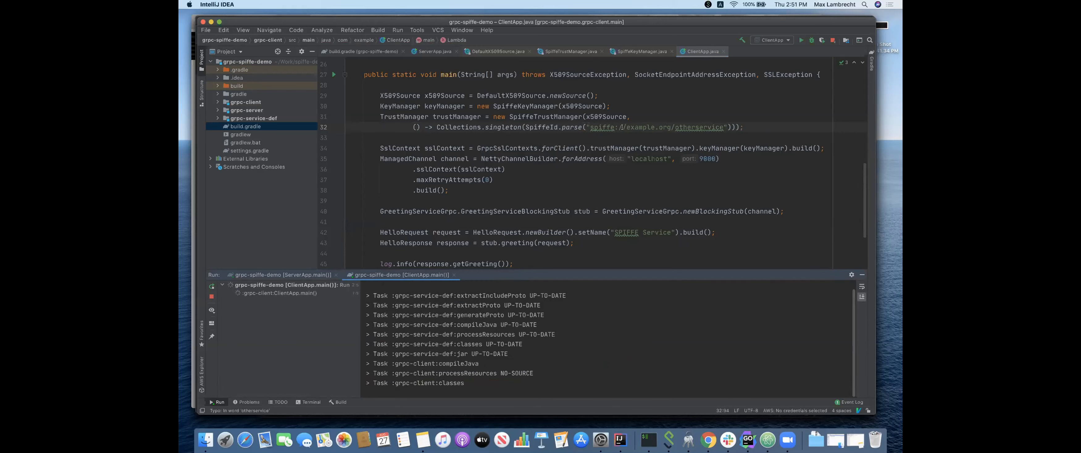
mouse_move(602, 127)
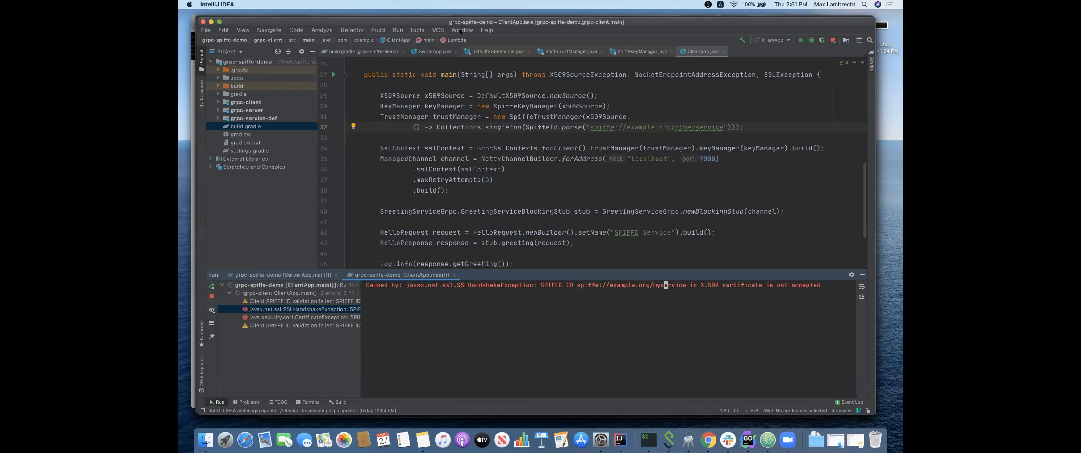
Switch to the spring-boot-x509-demo project and open the backend's application.yml
left_click(462, 30)
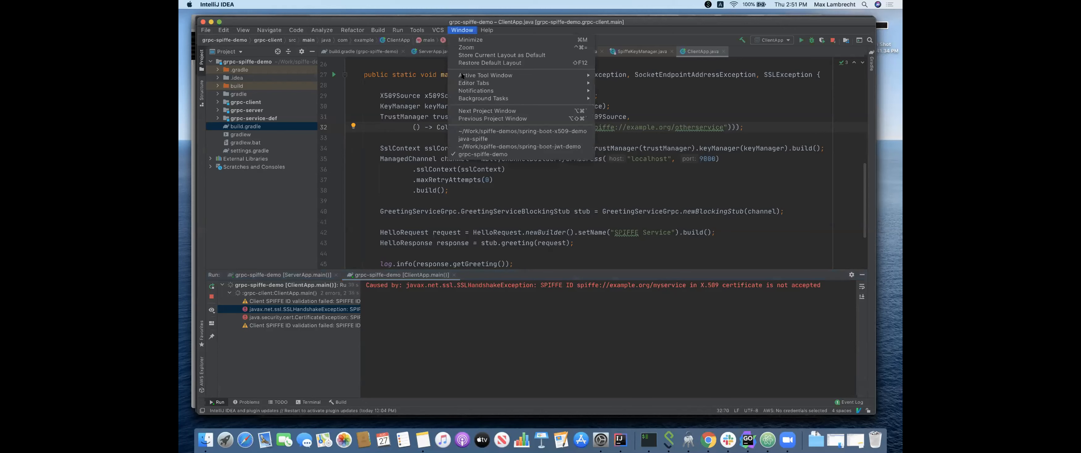
mouse_move(522, 131)
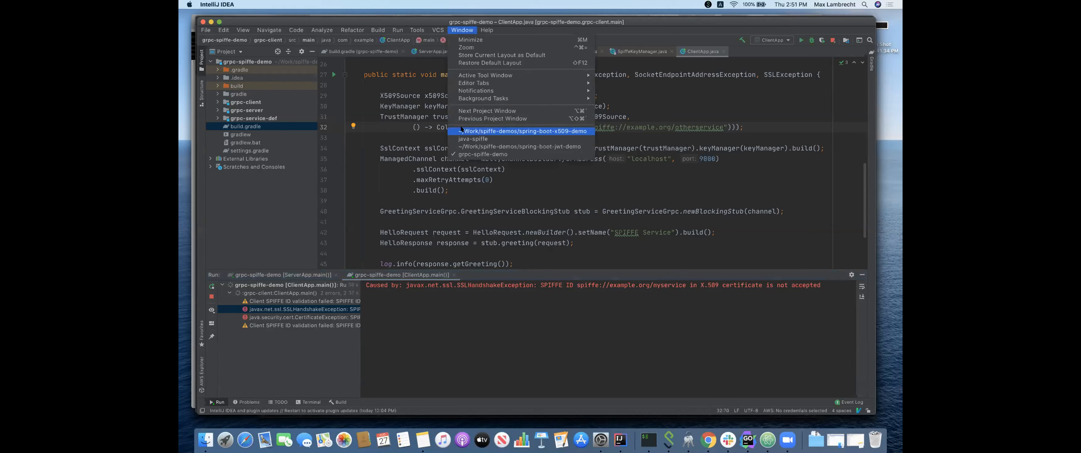
left_click(524, 130)
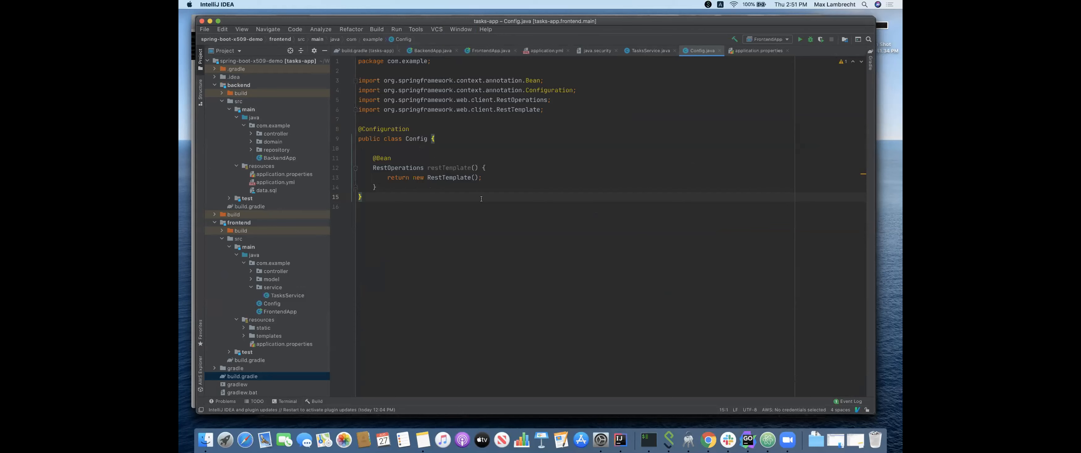
mouse_move(342, 157)
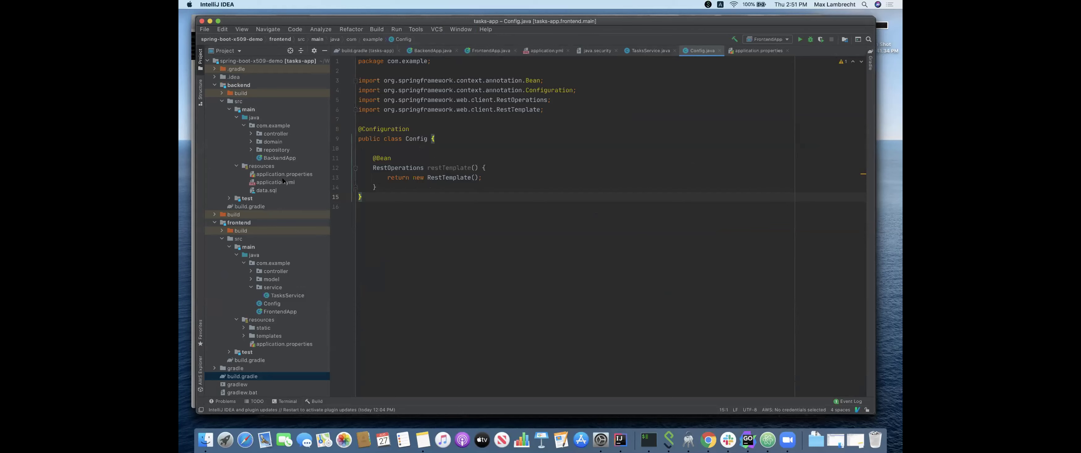
left_click(276, 182)
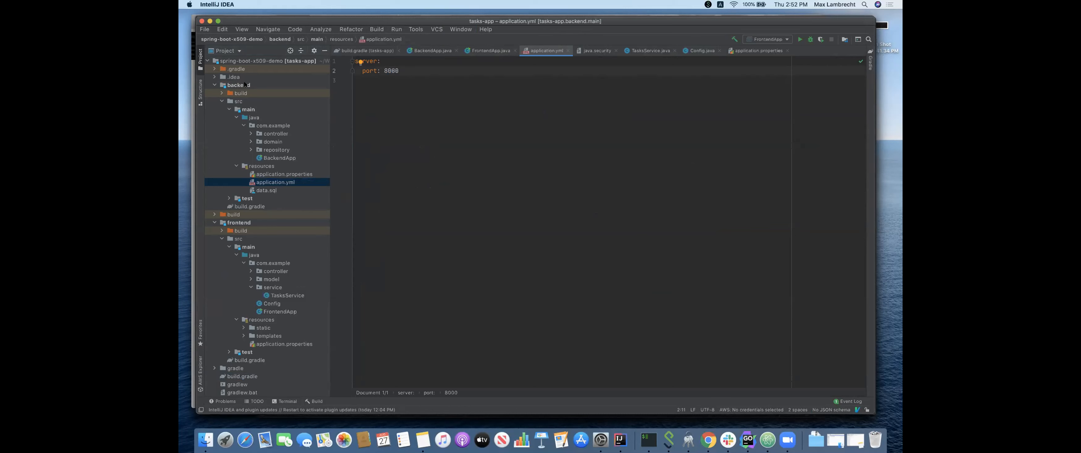
Glance at the frontend Config.java RestTemplate creation, then return to application.yml under server port 8000
left_click(239, 84)
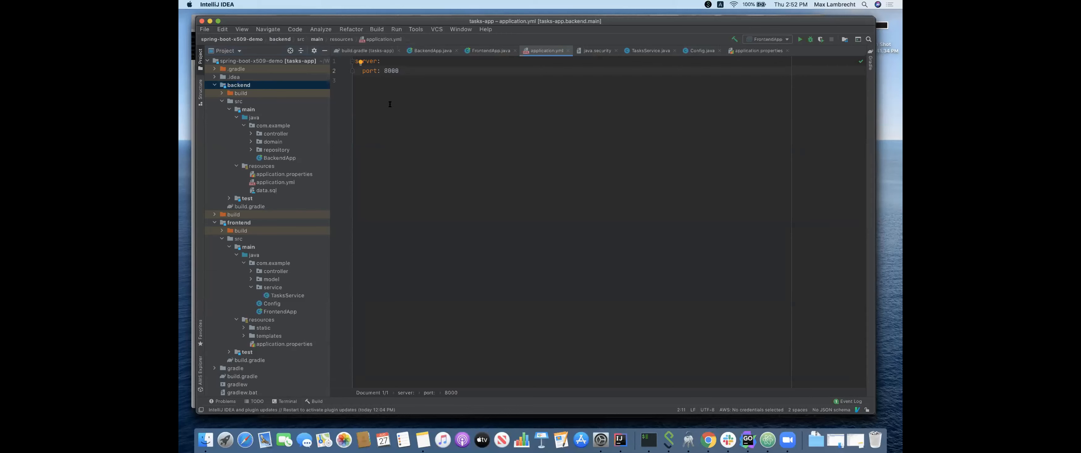
left_click(241, 231)
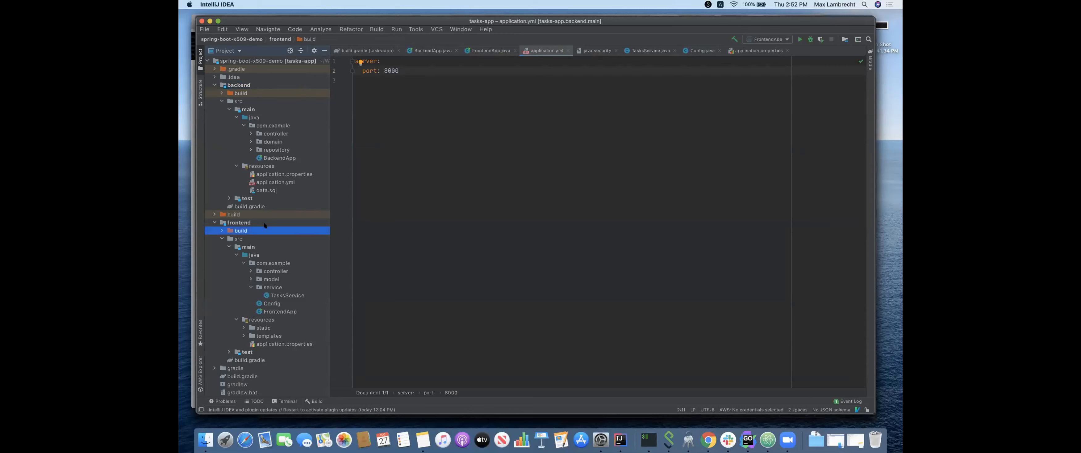
mouse_move(299, 303)
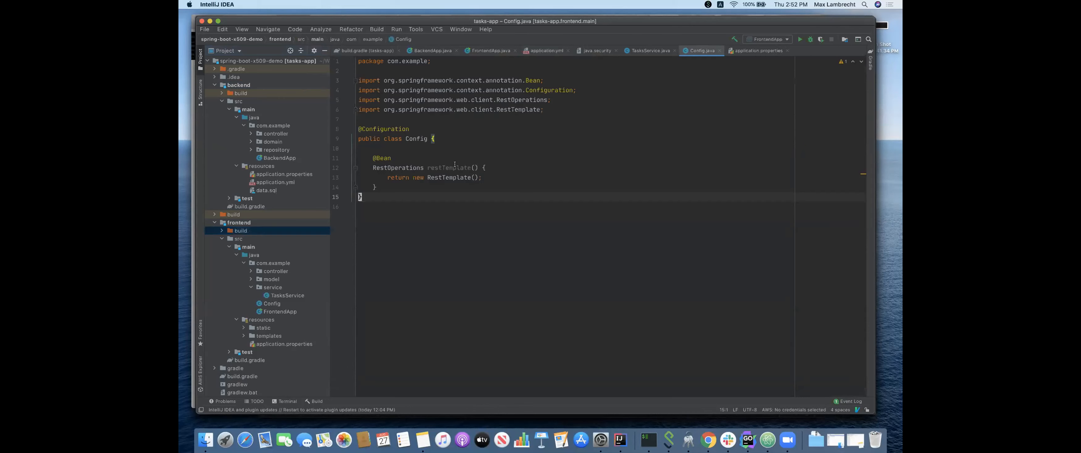
left_click(438, 177)
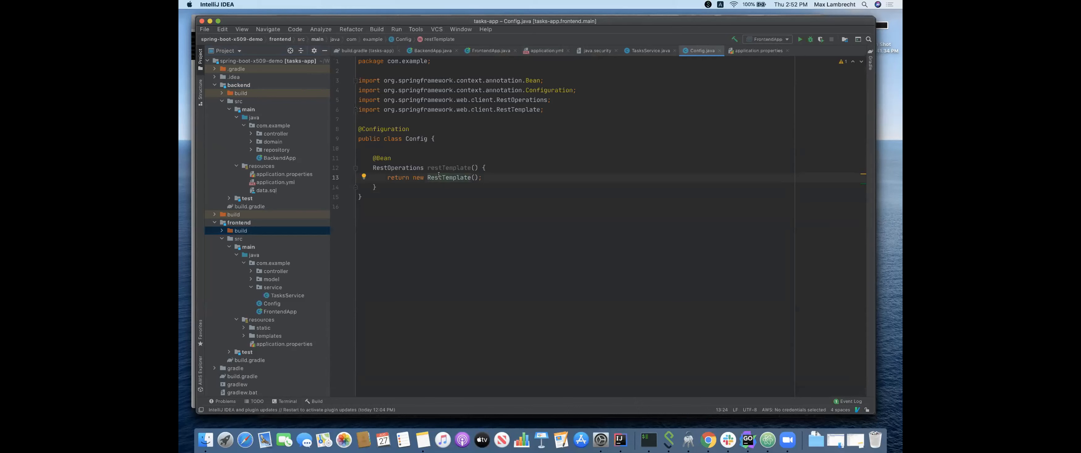
left_click(276, 182)
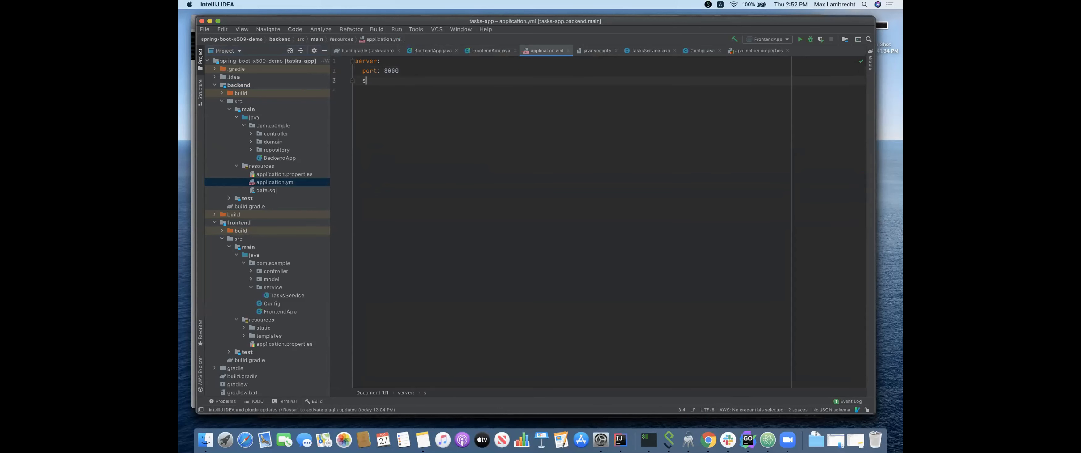
Add an ssl block with key-store-type: Spiffe and an empty key-store: entry
type("sl:")
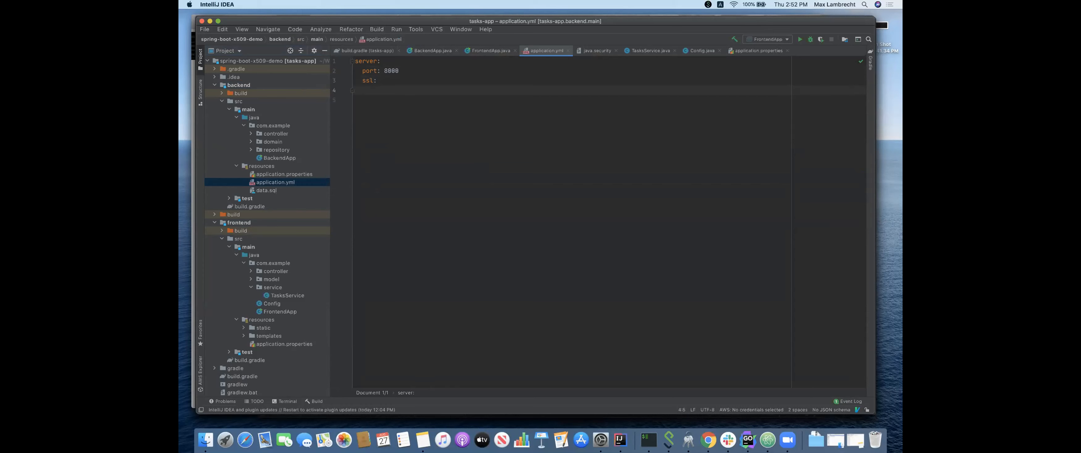
type("key-store-")
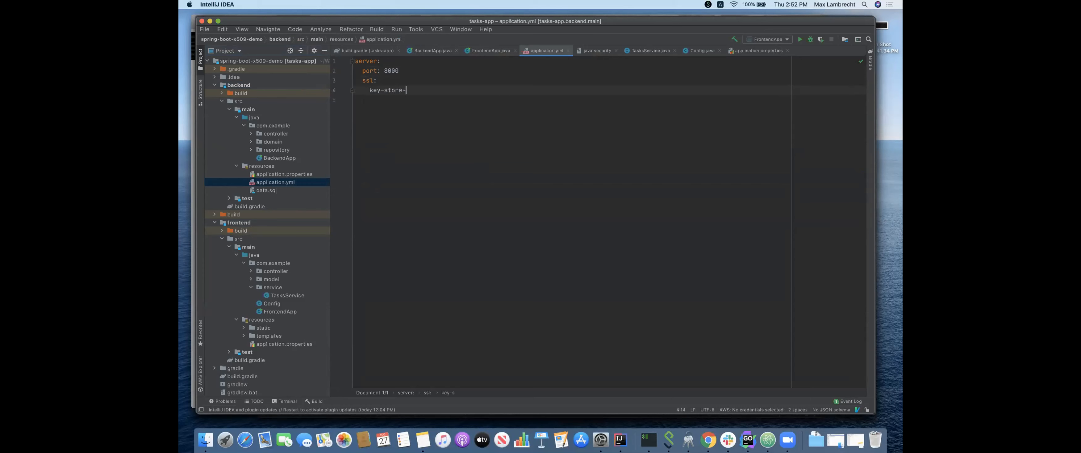
type("type: S")
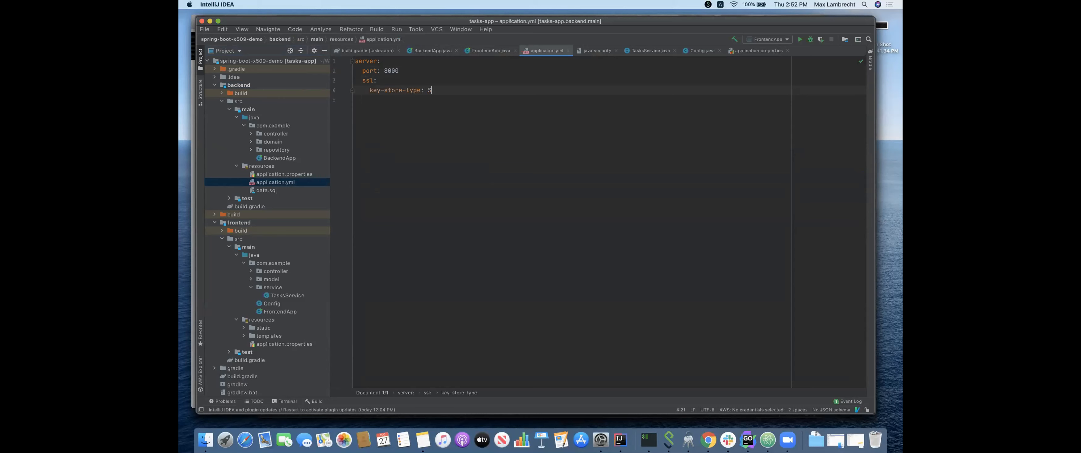
type("piffe")
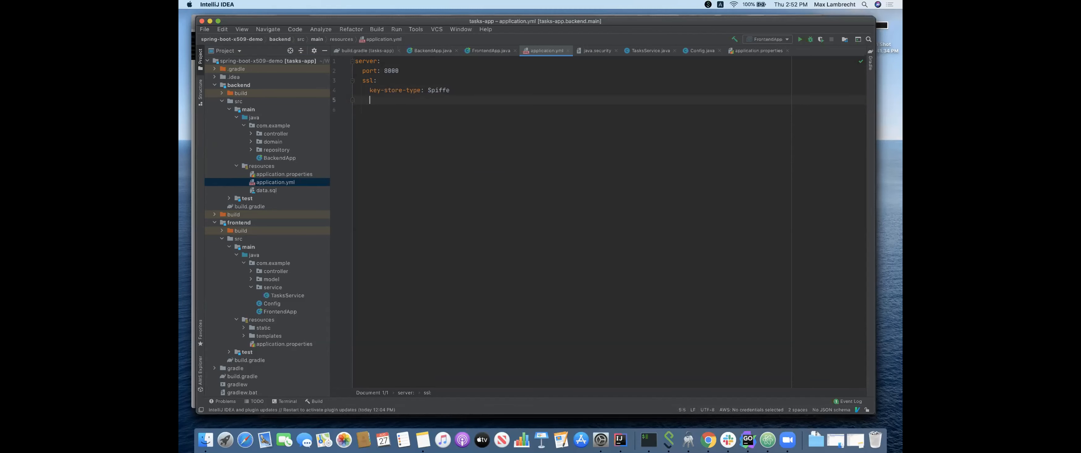
type("key-store:")
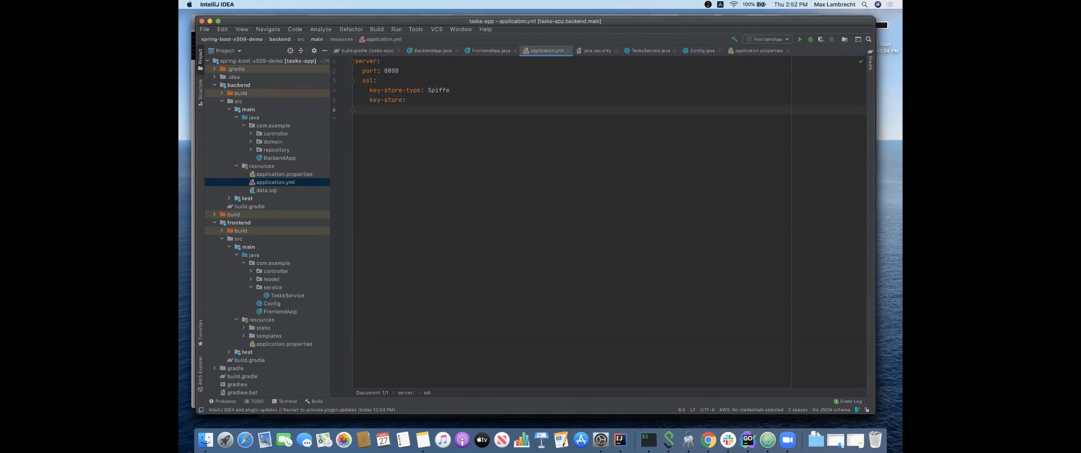
Add an empty key-store-password: entry and auth-client: need to the ssl settings
left_click(370, 110)
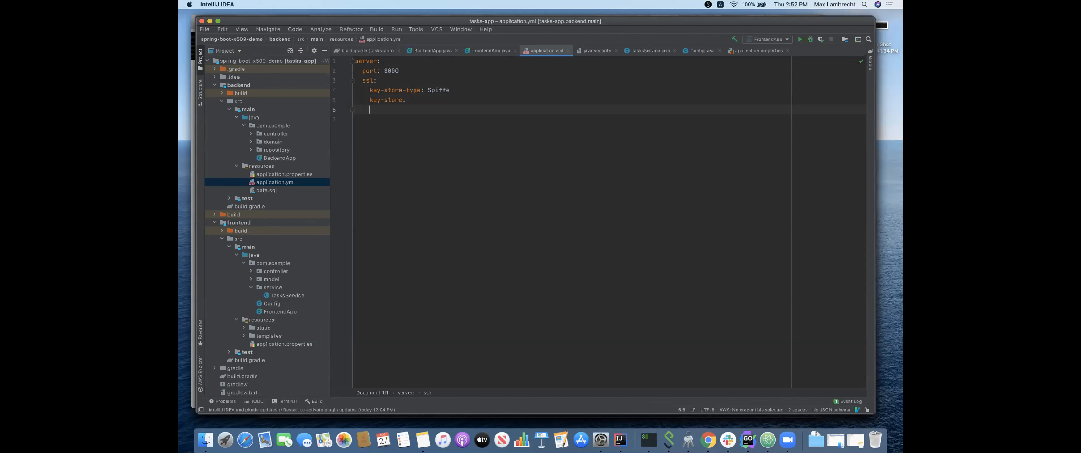
type("key-s")
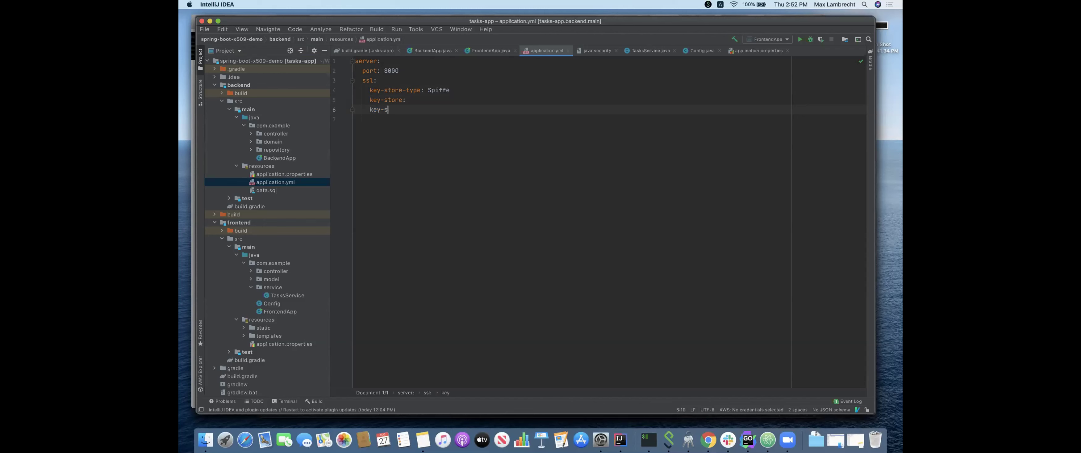
type("tore-pass")
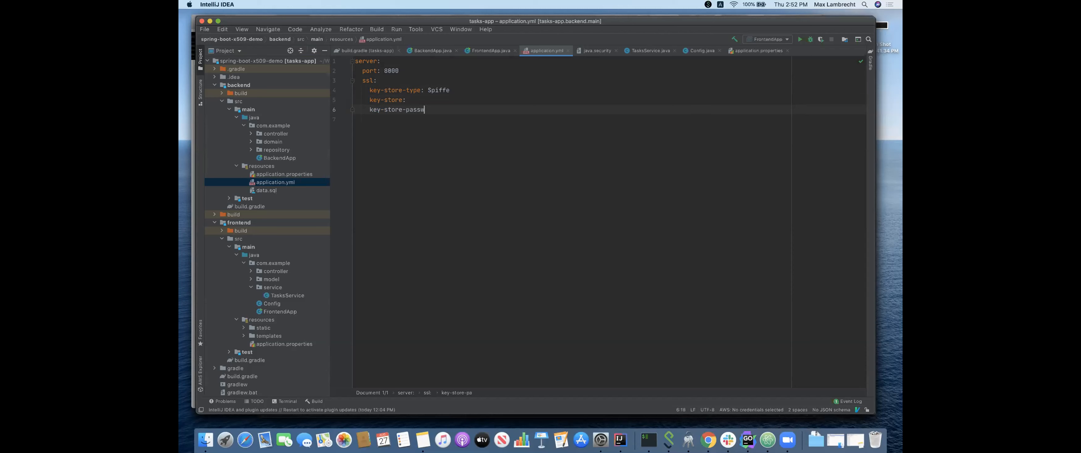
type("word:")
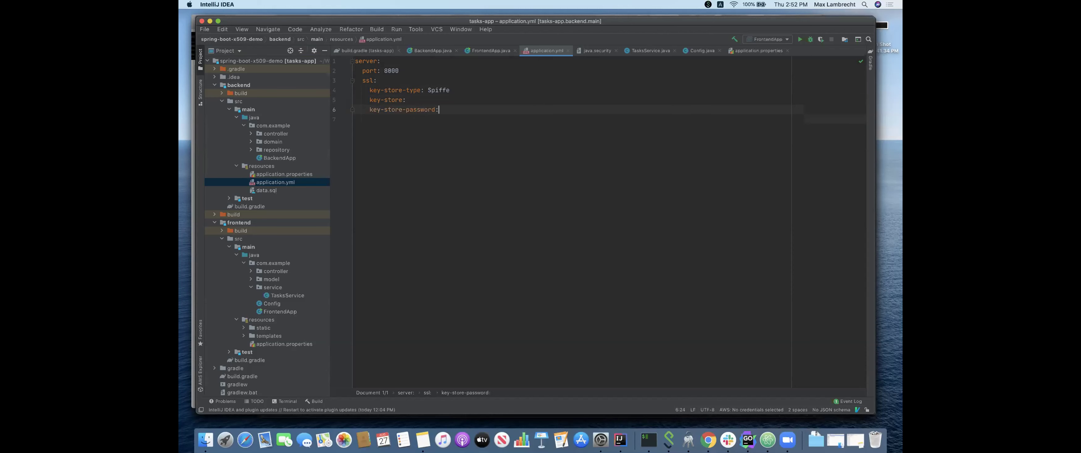
key("Return")
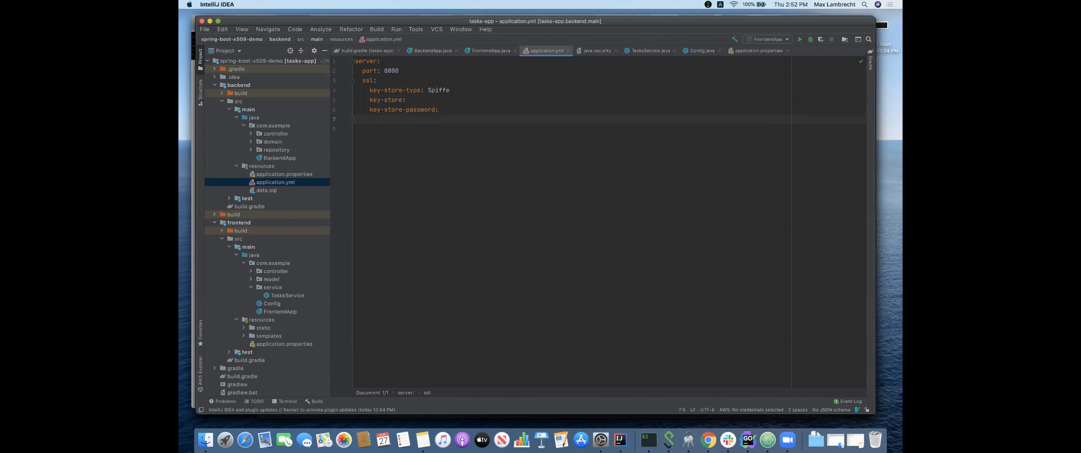
type("auth-c")
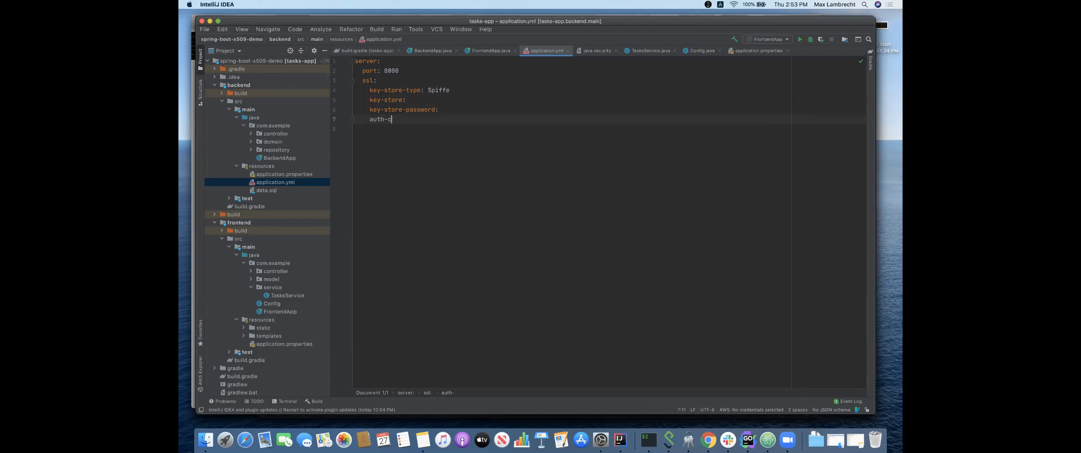
type("lient: ne")
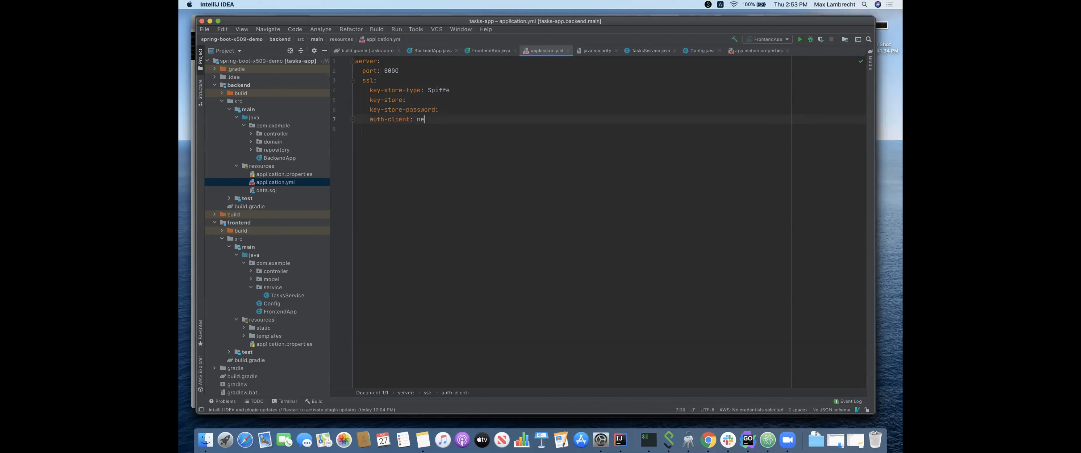
type("ed")
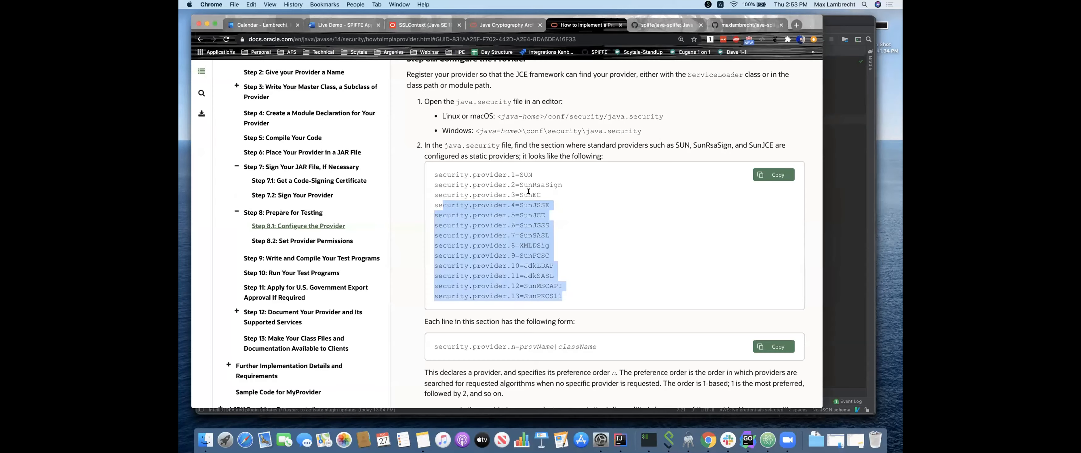
left_click(569, 298)
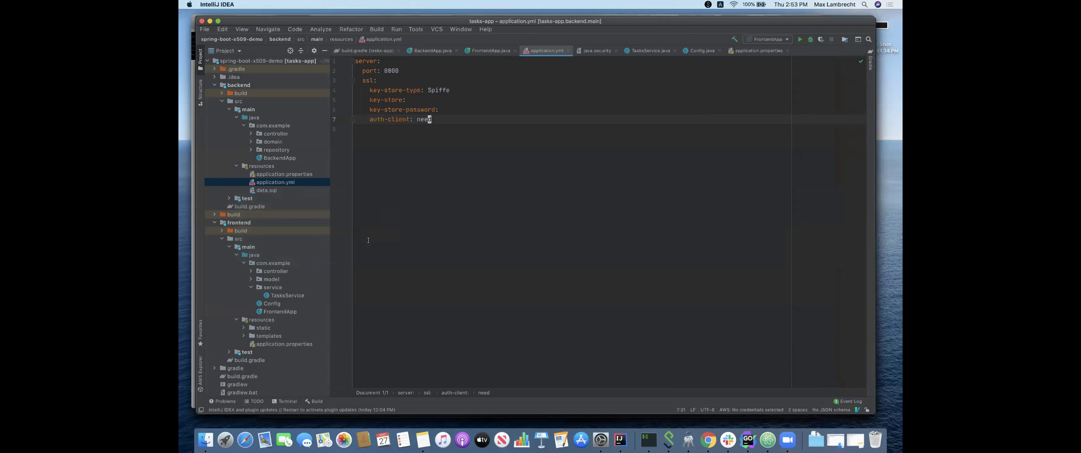
scroll("down", 3)
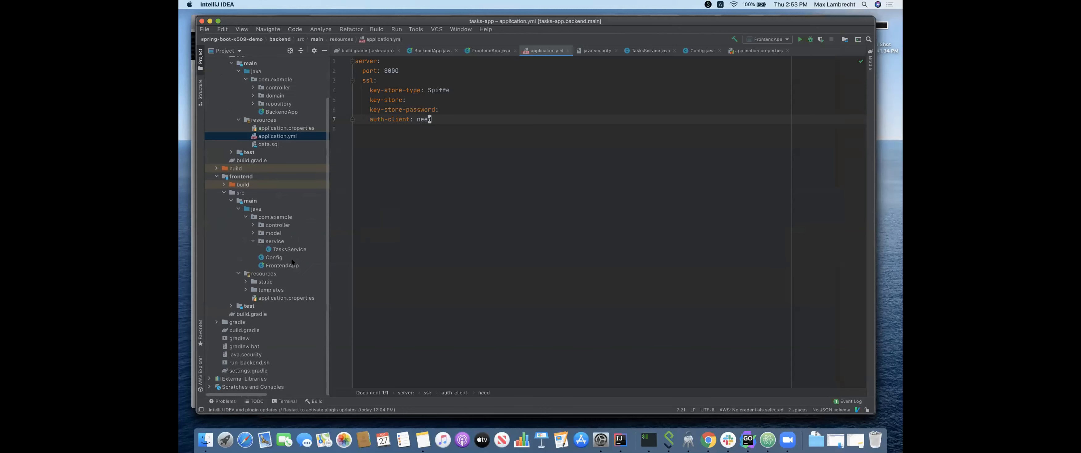
Review java.security's SpiffeProvider KeyManagerFactory and TrustManagerFactory algorithm entries, then return to backend application.yml
left_click(246, 354)
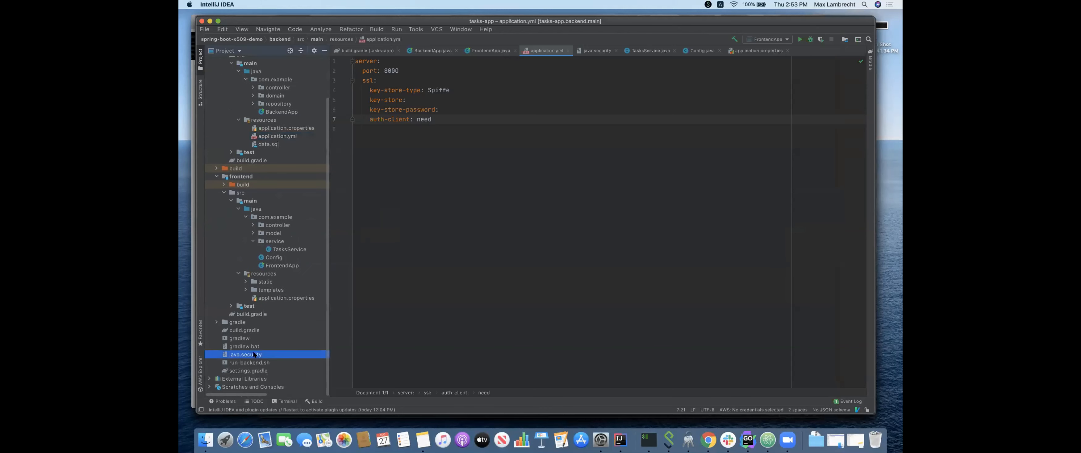
double_click(245, 353)
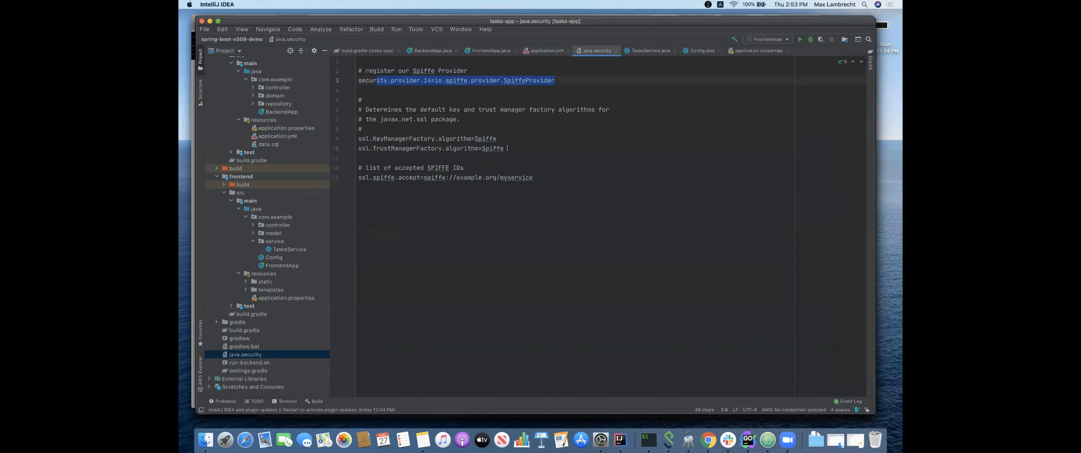
left_click(503, 148)
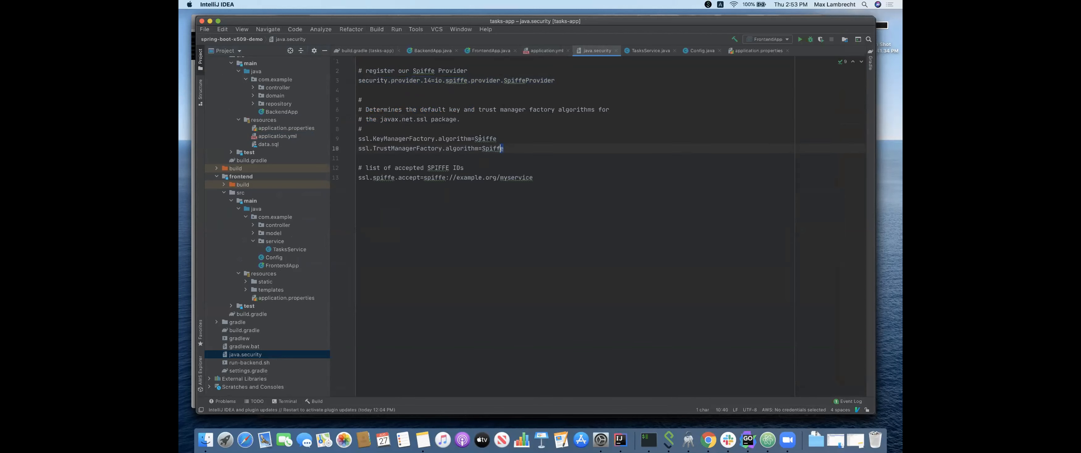
left_click_drag(477, 138, 504, 148)
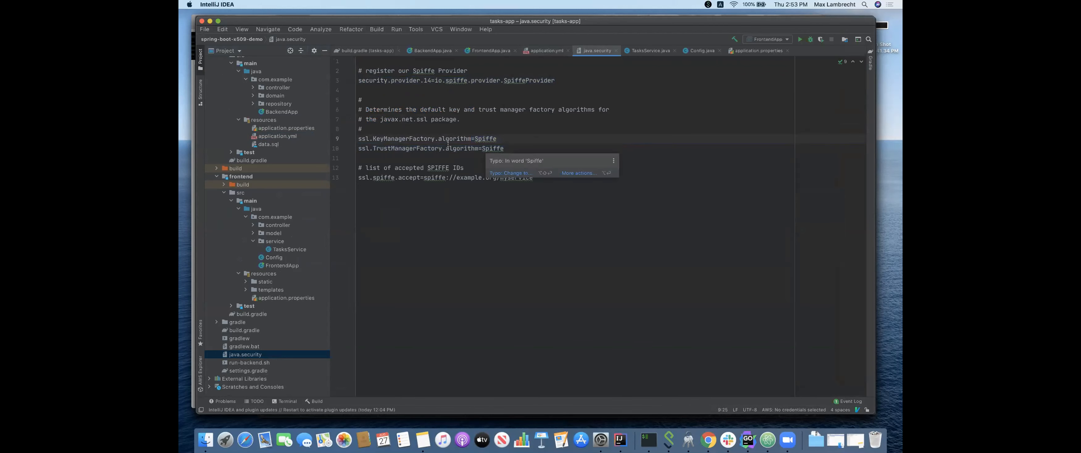
double_click(402, 138)
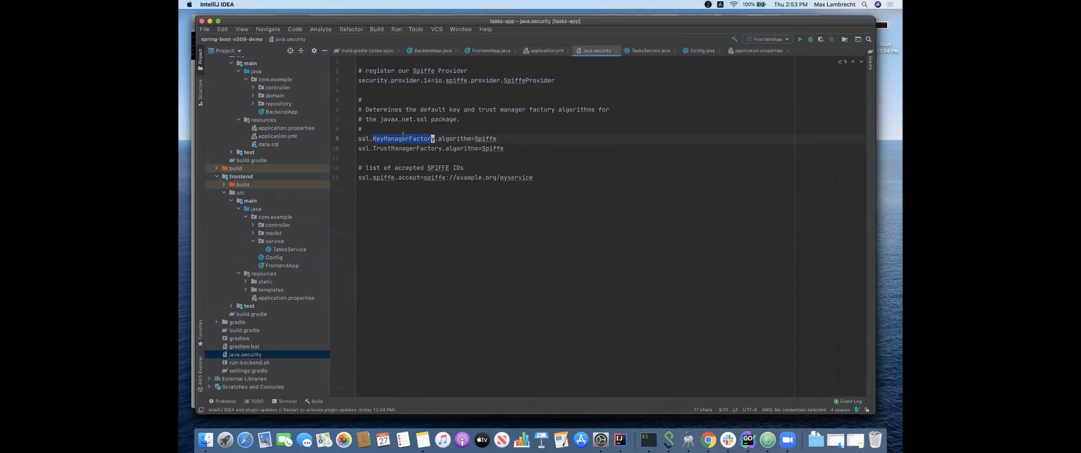
left_click(402, 148)
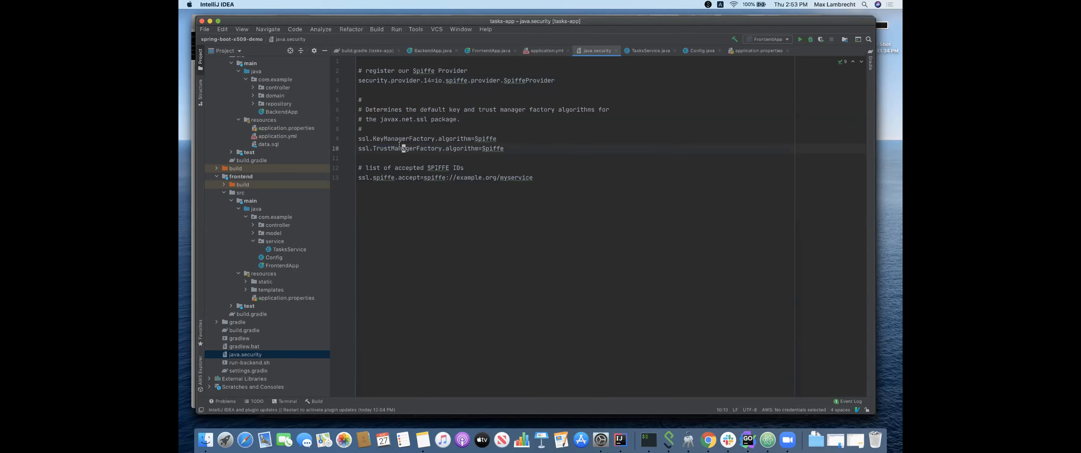
double_click(407, 147)
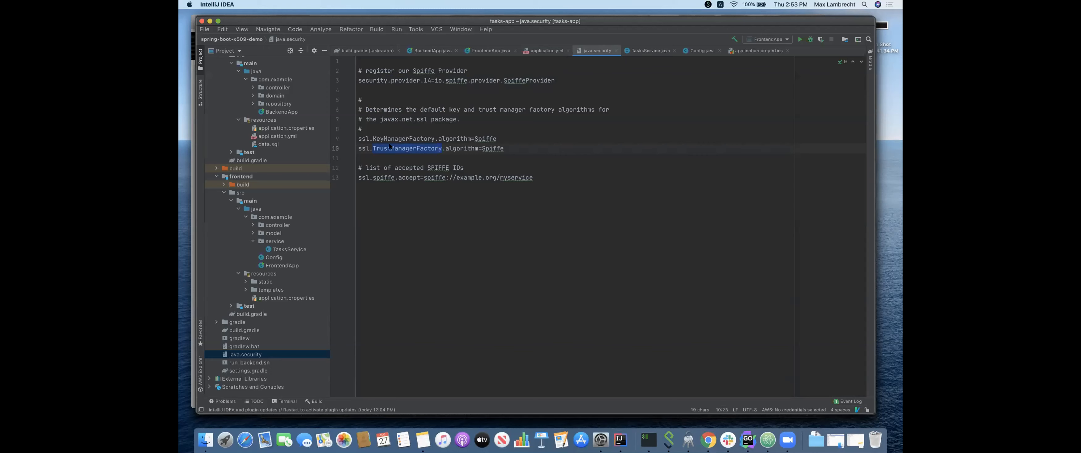
left_click(395, 137)
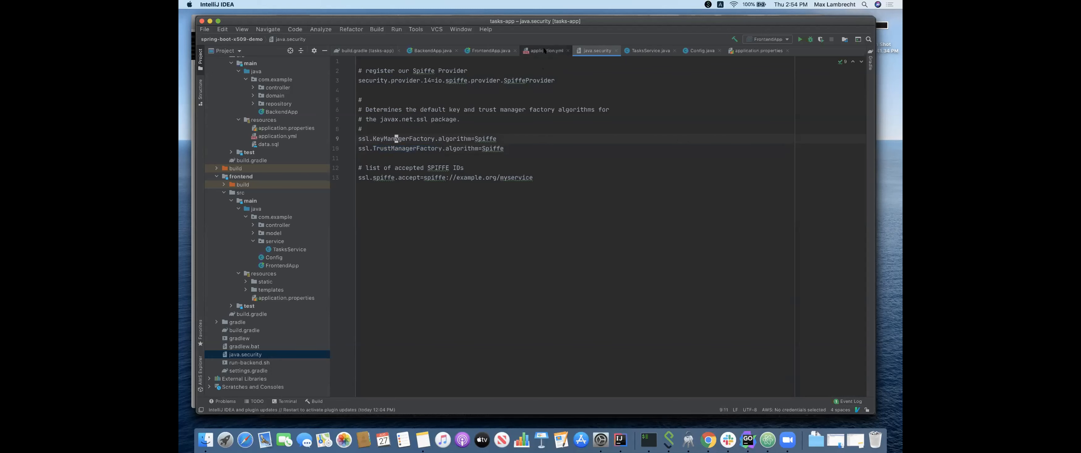
mouse_move(546, 51)
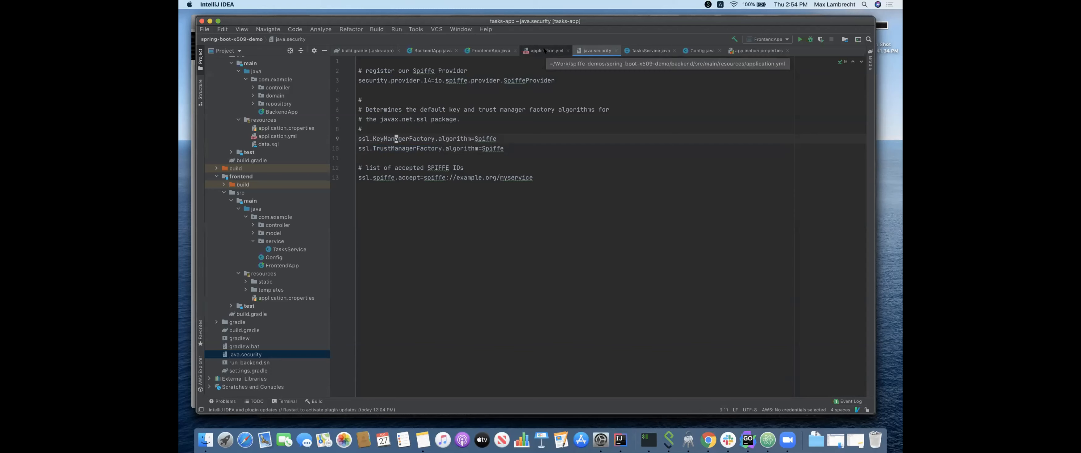
left_click(431, 50)
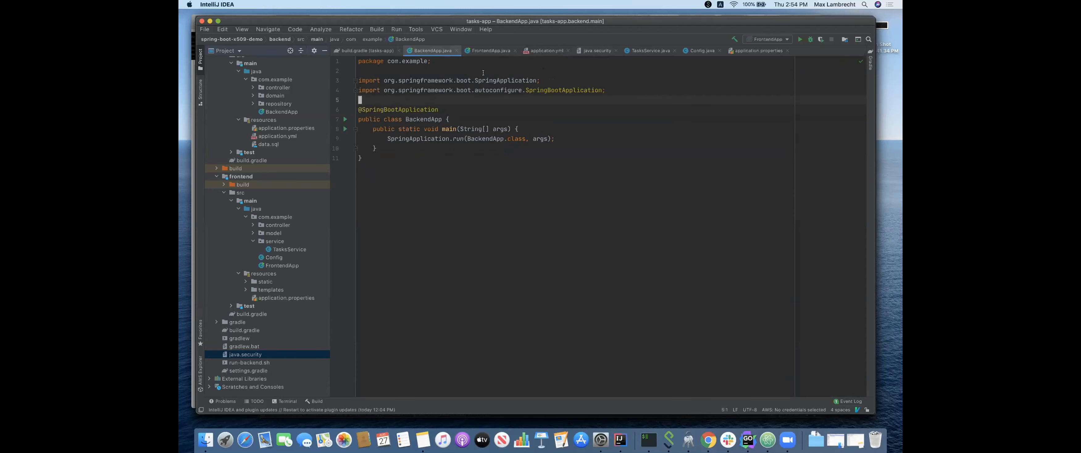
left_click(545, 51)
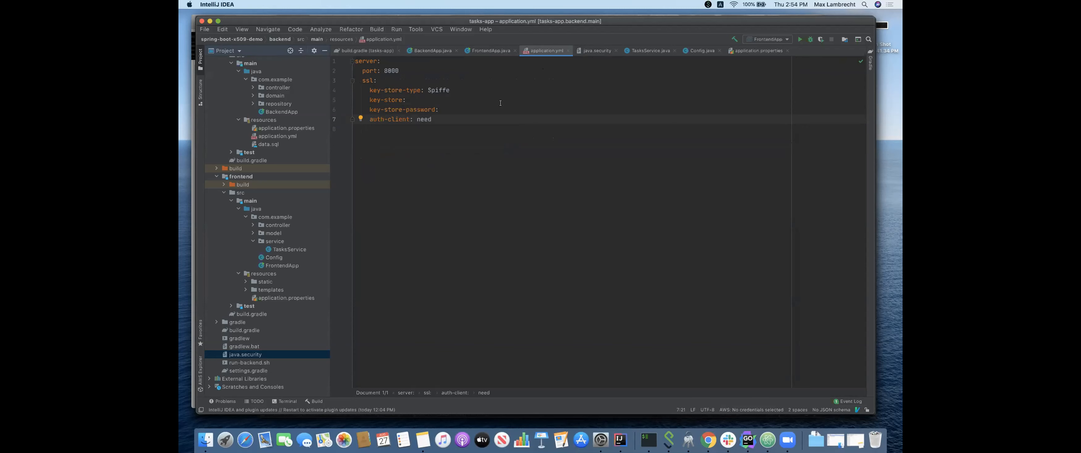
mouse_move(541, 94)
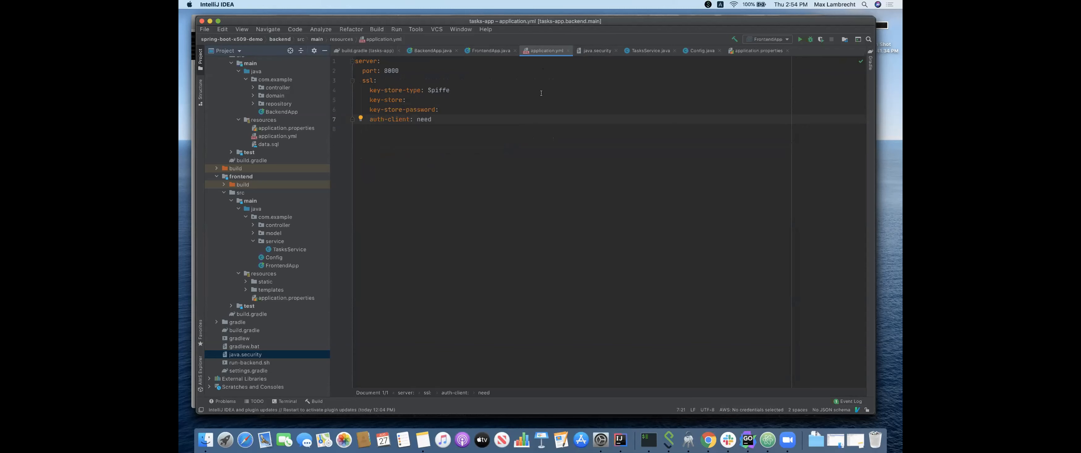
mouse_move(596, 50)
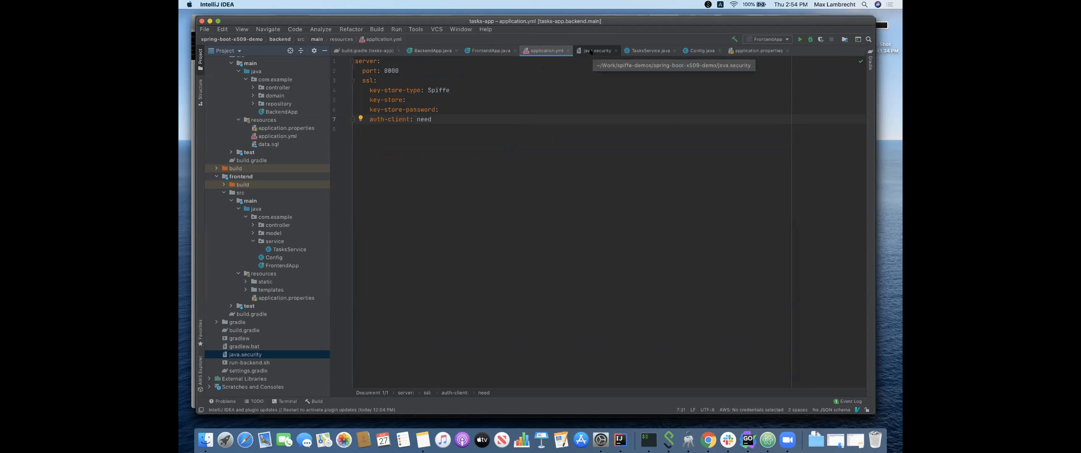
mouse_move(512, 94)
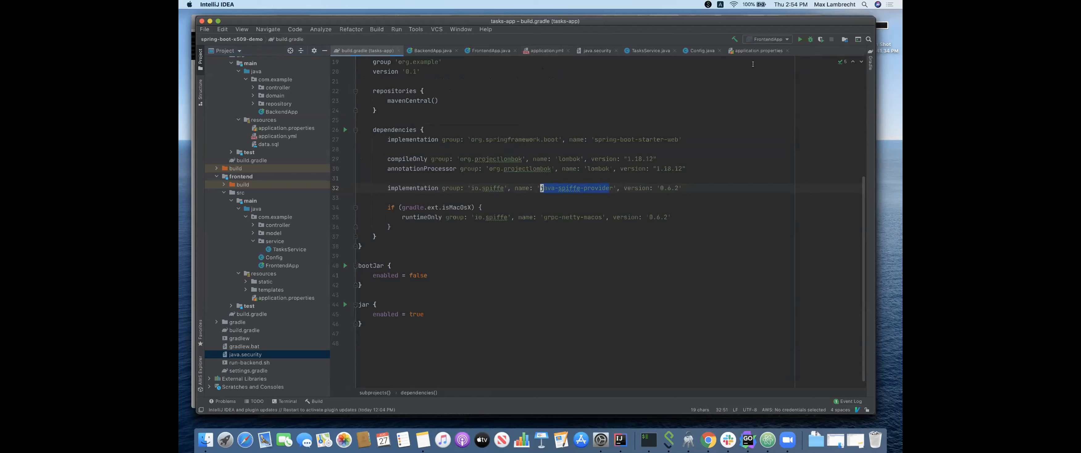
Confirm BackendApp's java.security VM option, run it, and bring up the frontend TasksService class
left_click(767, 39)
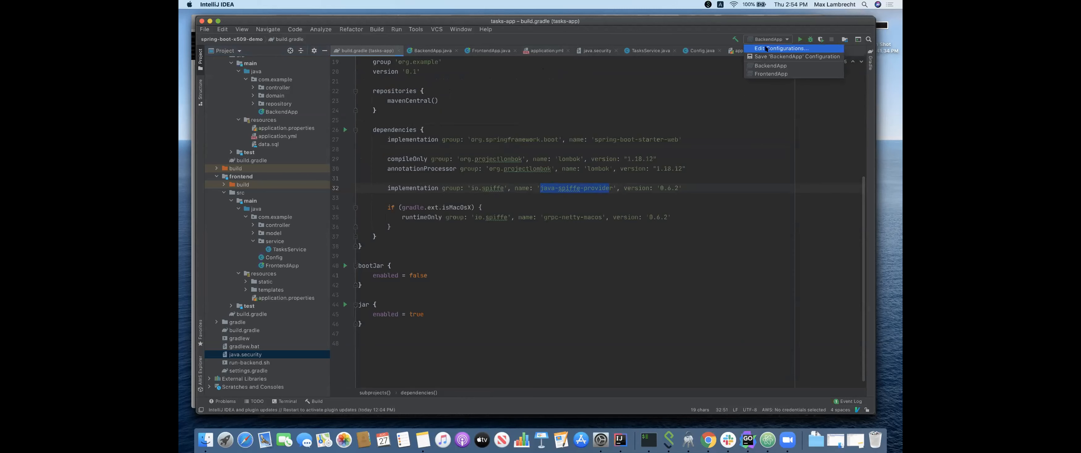
left_click(781, 48)
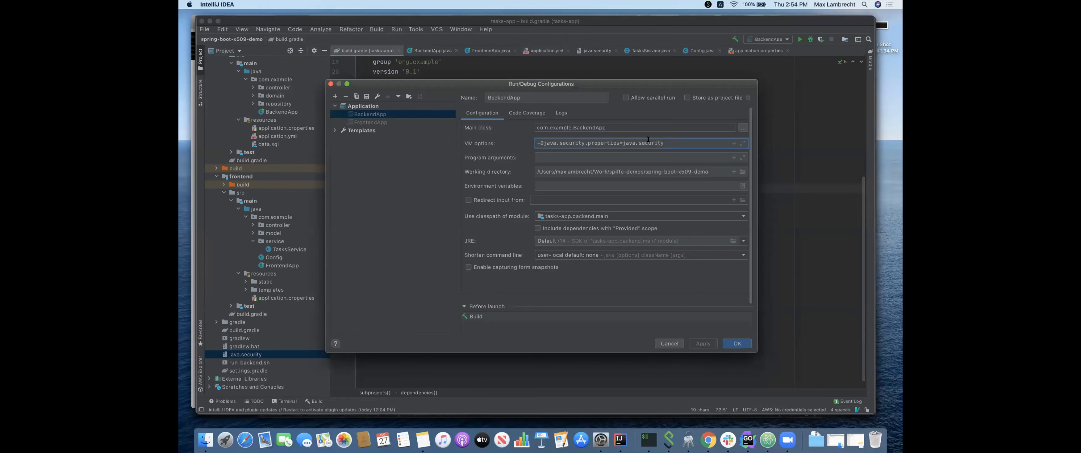
double_click(643, 143)
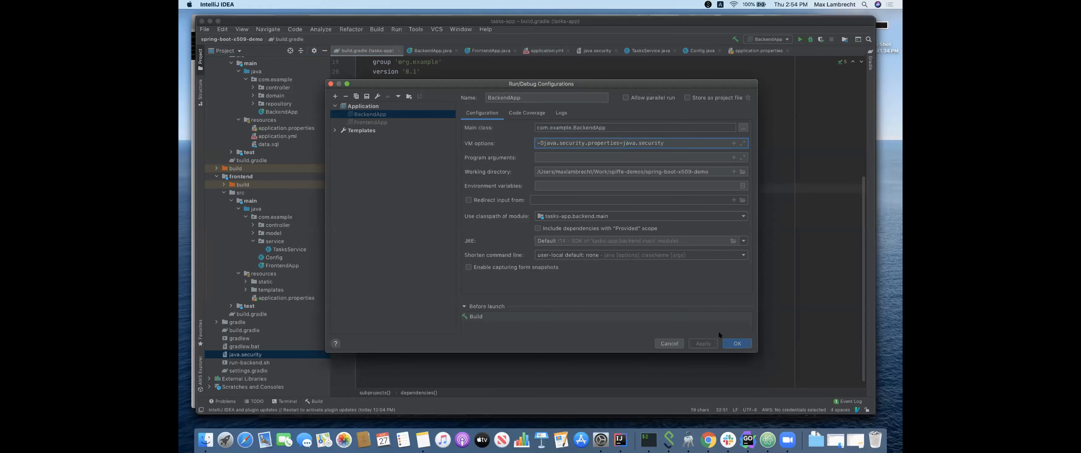
left_click(737, 343)
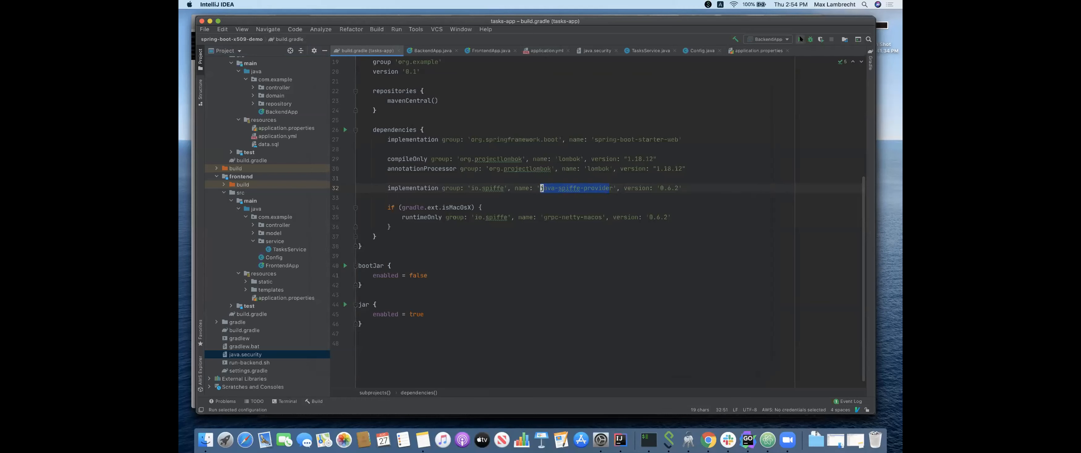
left_click(800, 39)
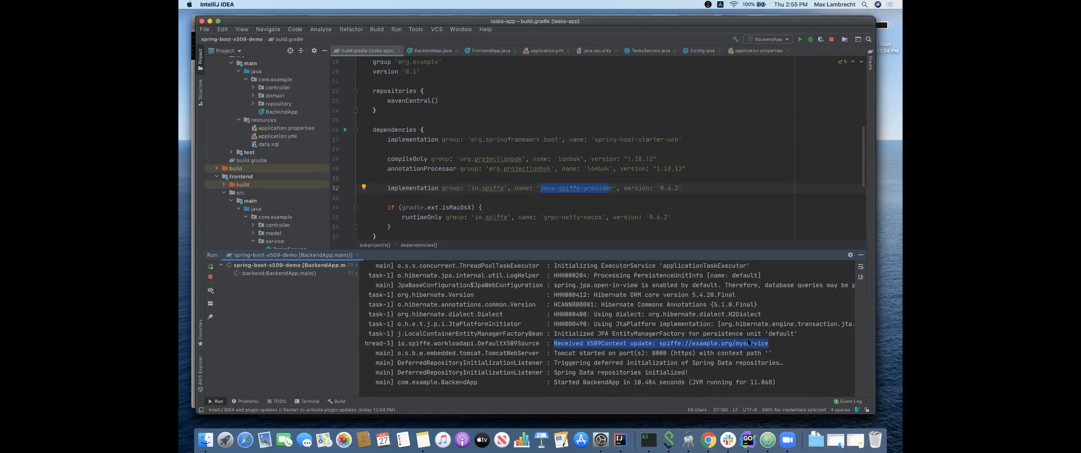
left_click(391, 234)
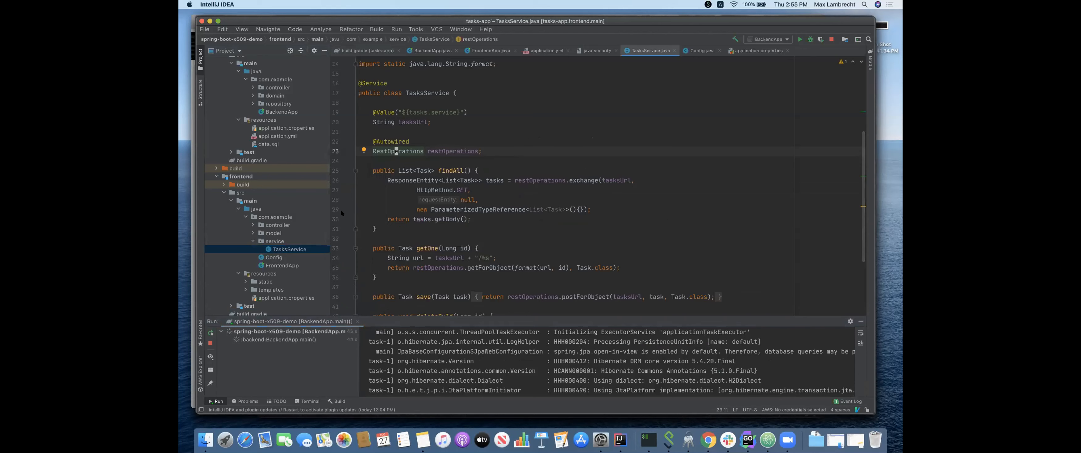
In frontend Config, declare an HttpComponentsClientHttpRequestFactory built on a new HttpClient
left_click(274, 257)
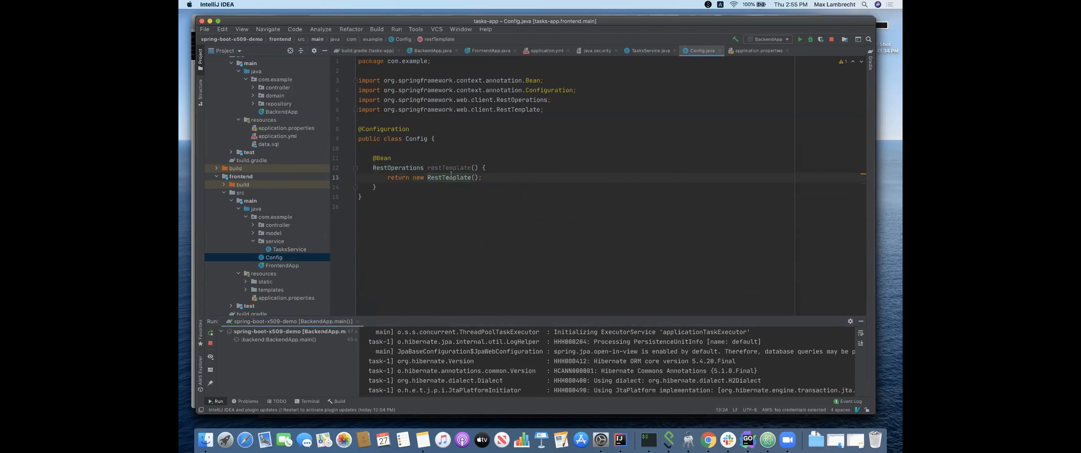
double_click(448, 177)
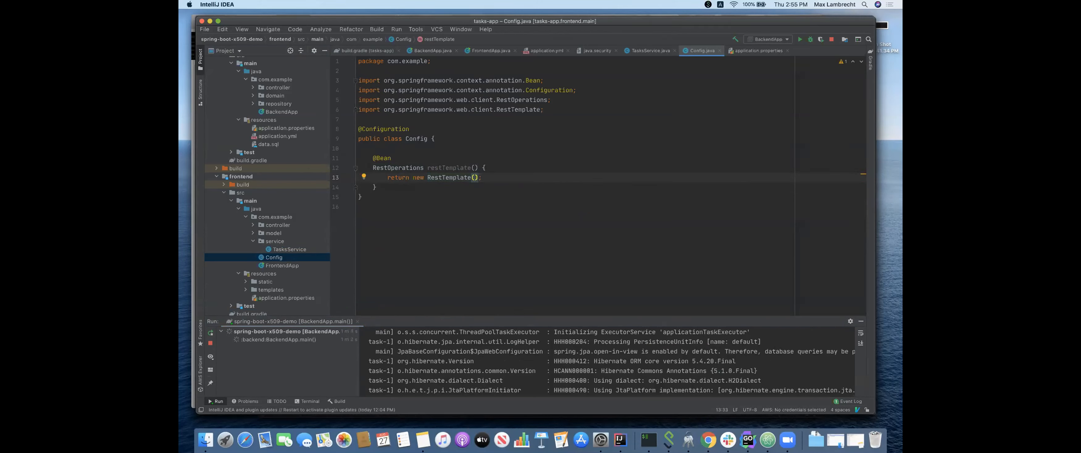
left_click(469, 167)
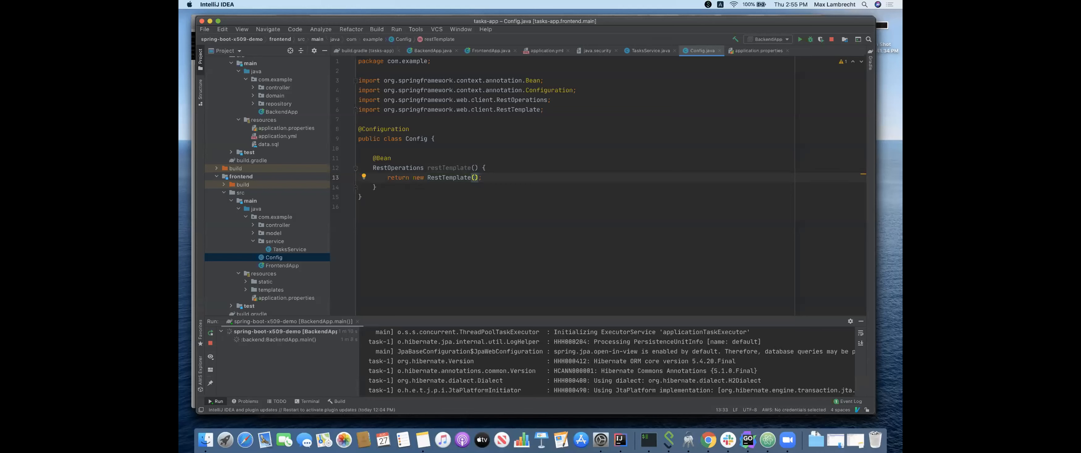
type("httpRe")
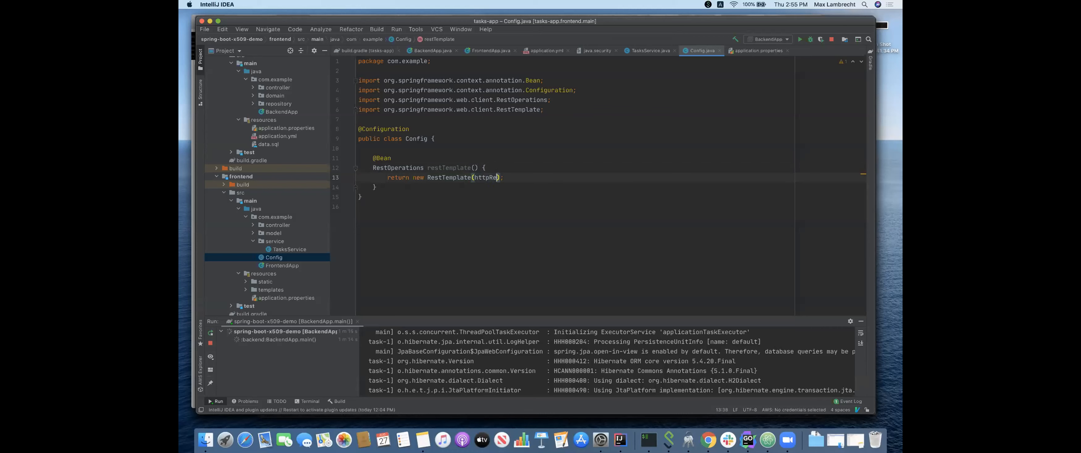
type("quest")
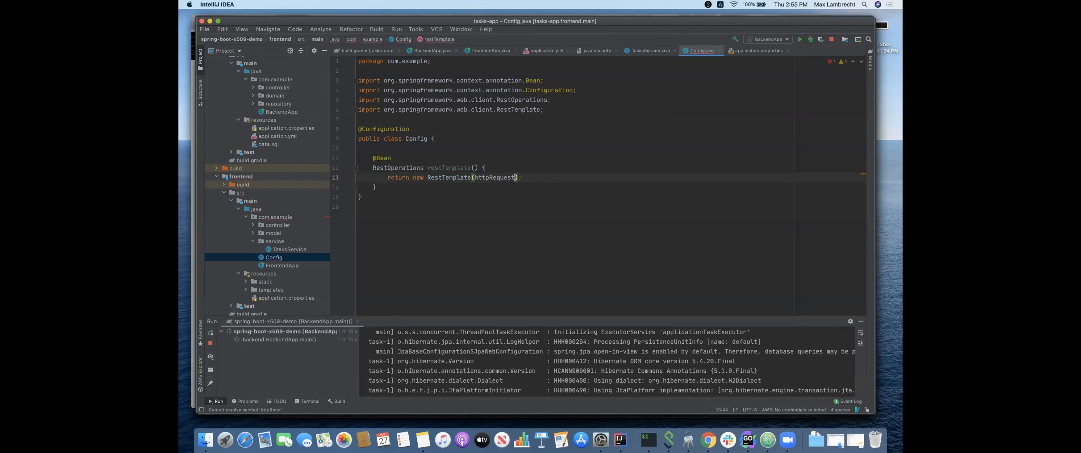
type("Factory")
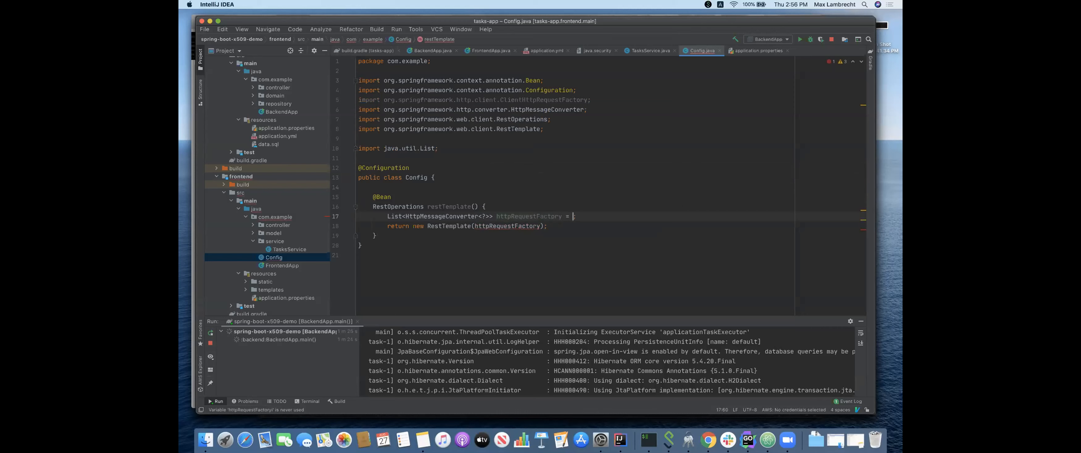
type("new Ht")
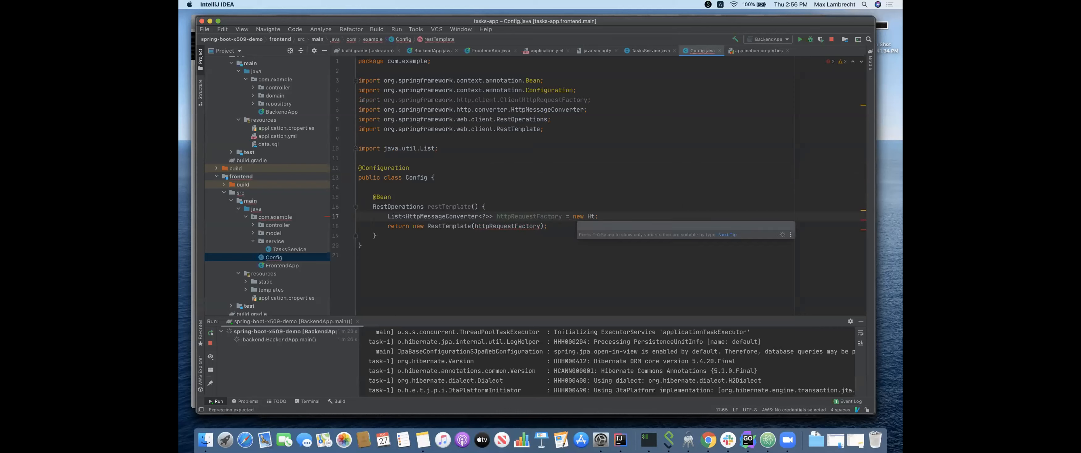
type("Ht")
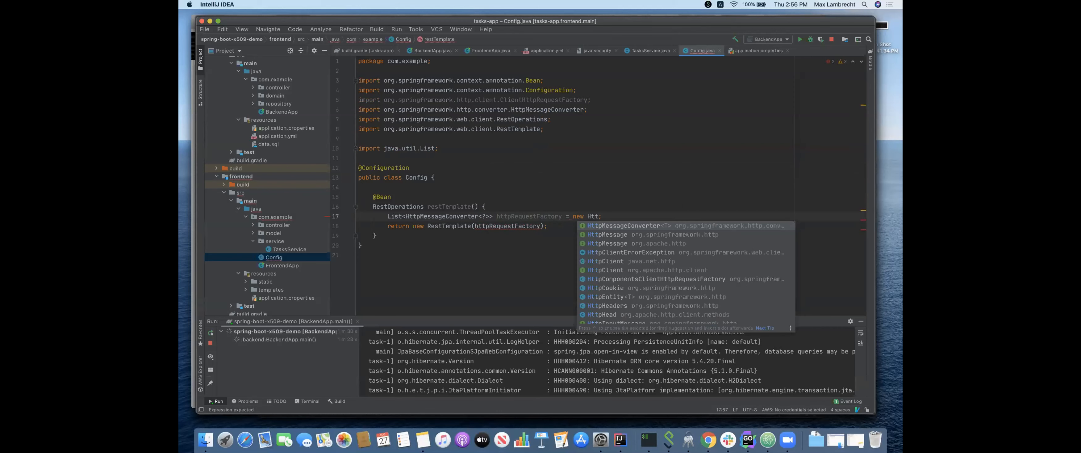
left_click(662, 278)
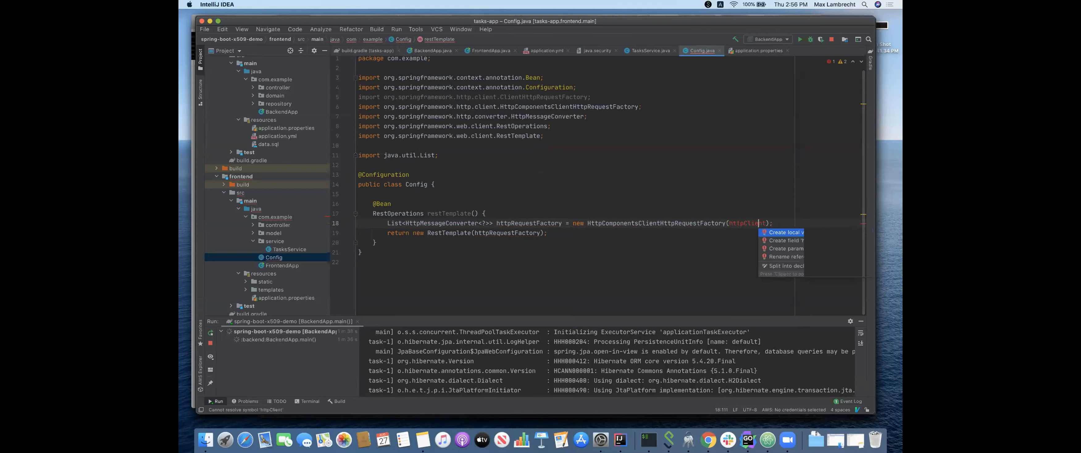
Create the httpClient local via HttpClients with NoopHostnameVerifier.INSTANCE as hostname verifier
left_click(782, 231)
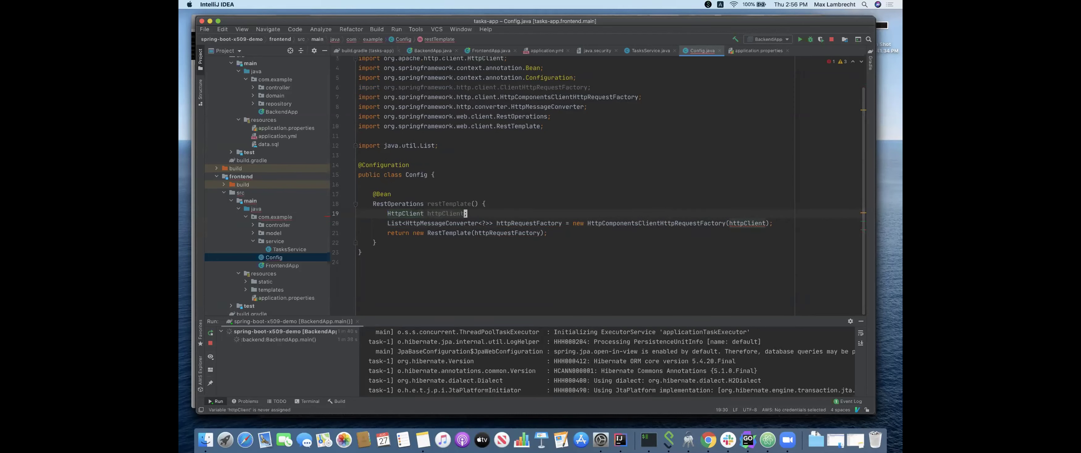
type("=")
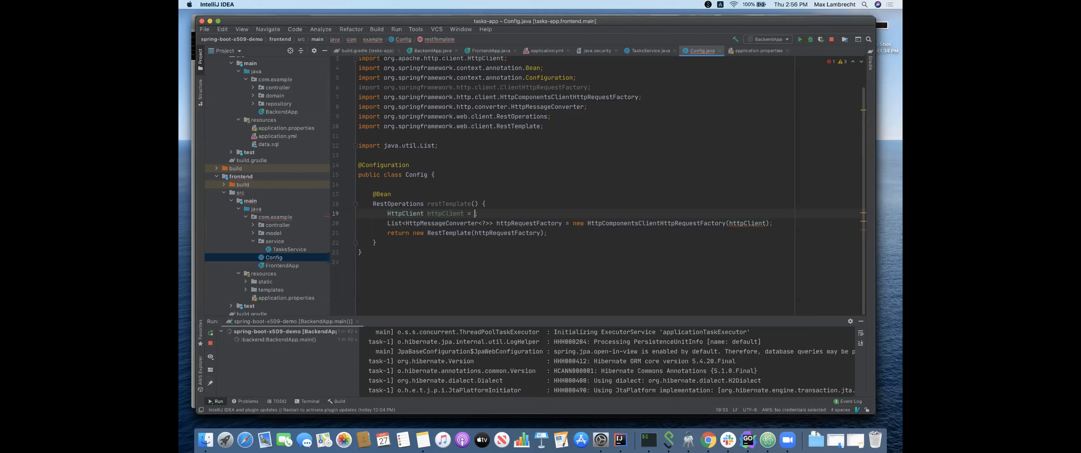
type("HttpClients.custom(")
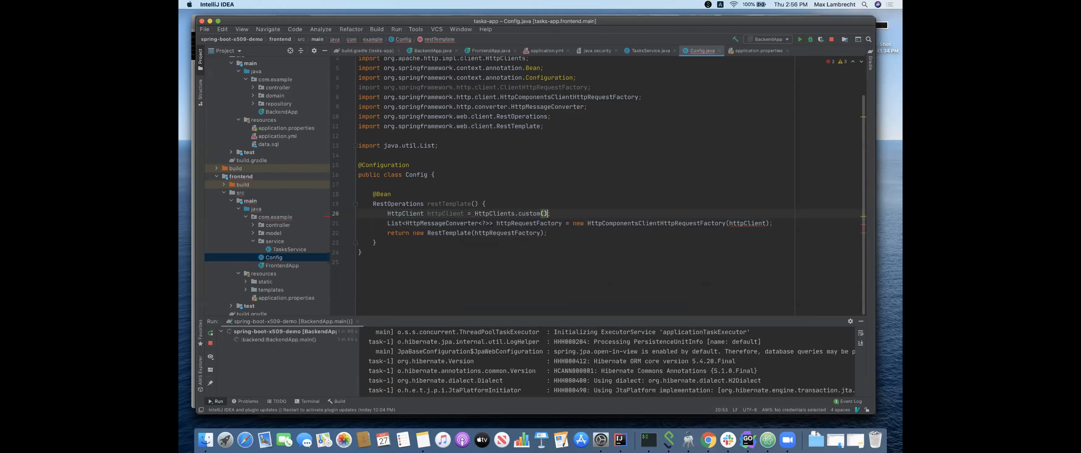
type(".setSSLHostnameVerifier(")
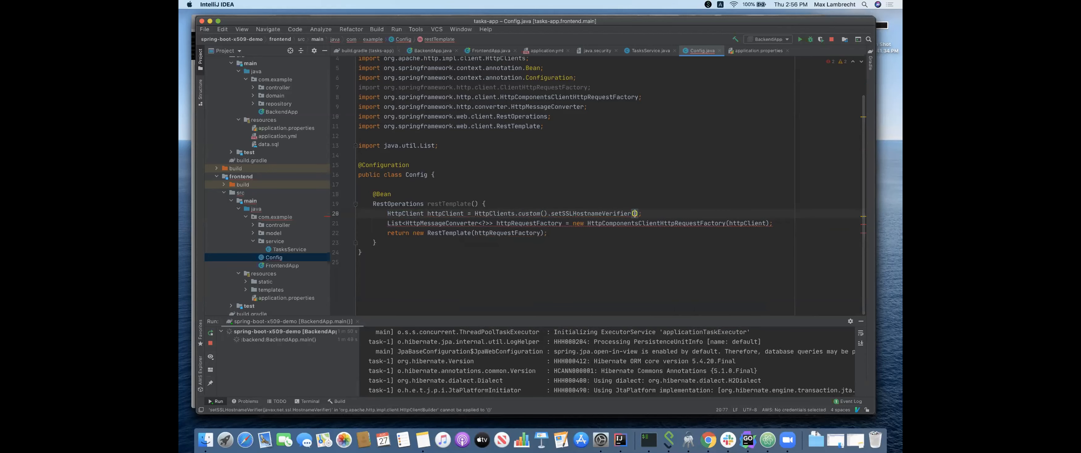
type("Noop")
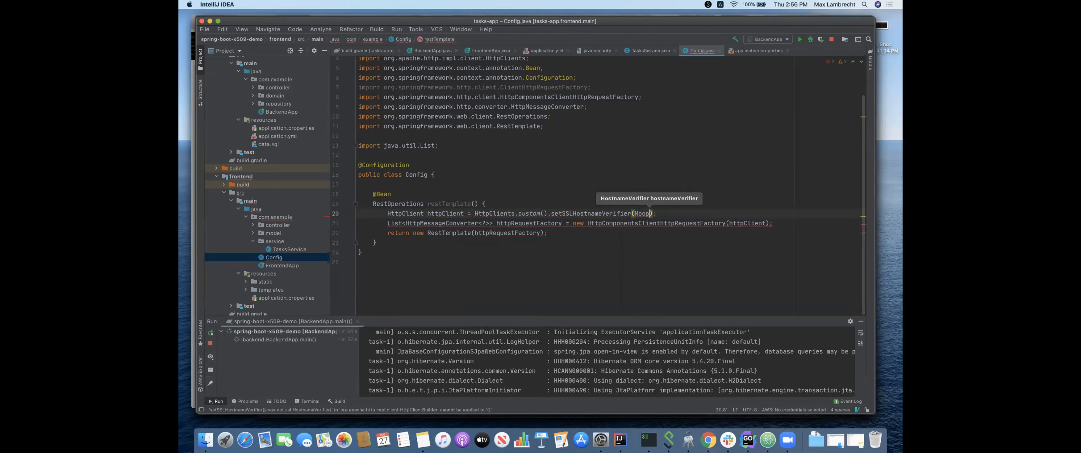
type("NoopHostnameVerifier.INSTANCE")
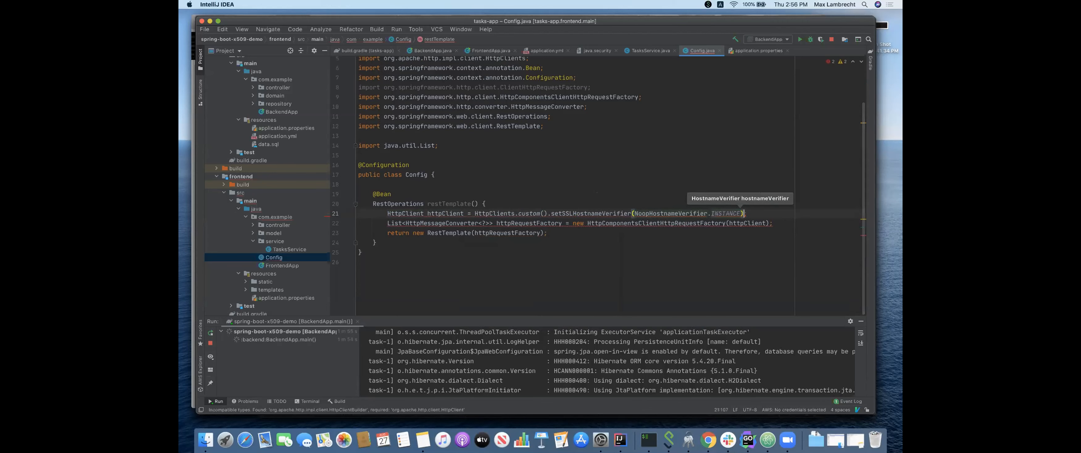
type(".setSSLContext(sslContext")
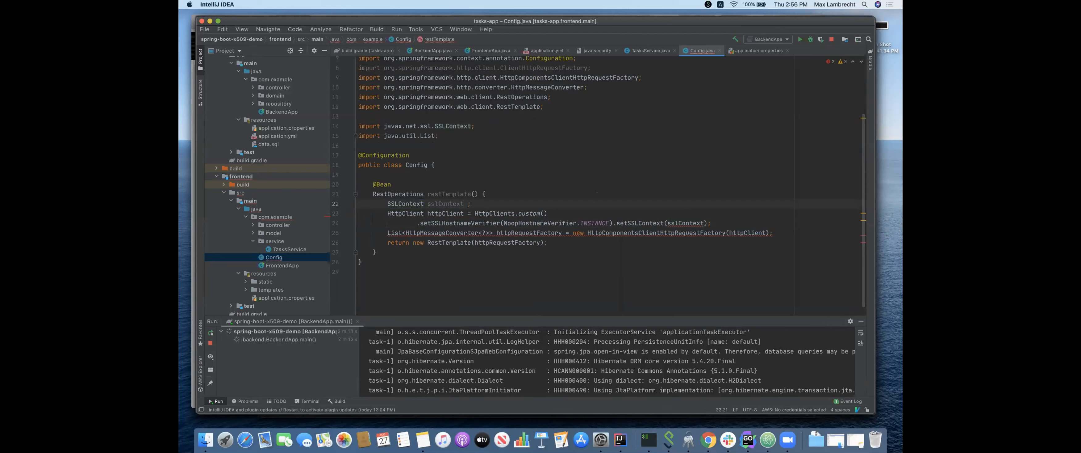
Build sslContext from SpiffeSslContextFactory.getSslContext(options) using SslContextOptions
left_click(474, 204)
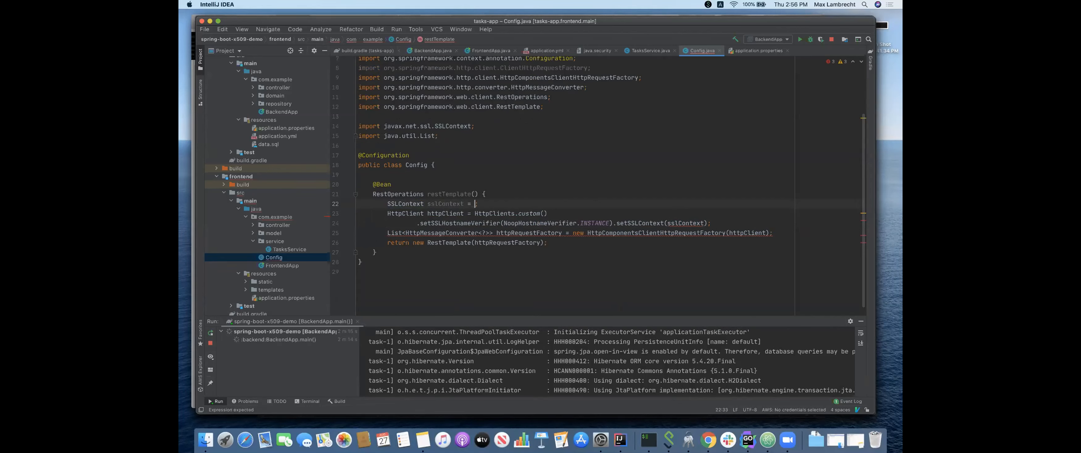
type("Spi")
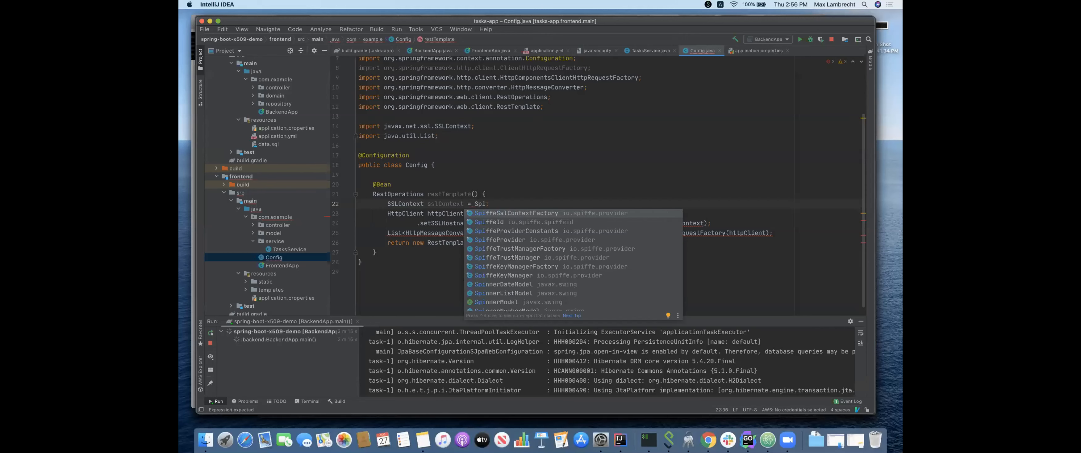
type("ffeSslContextFactory")
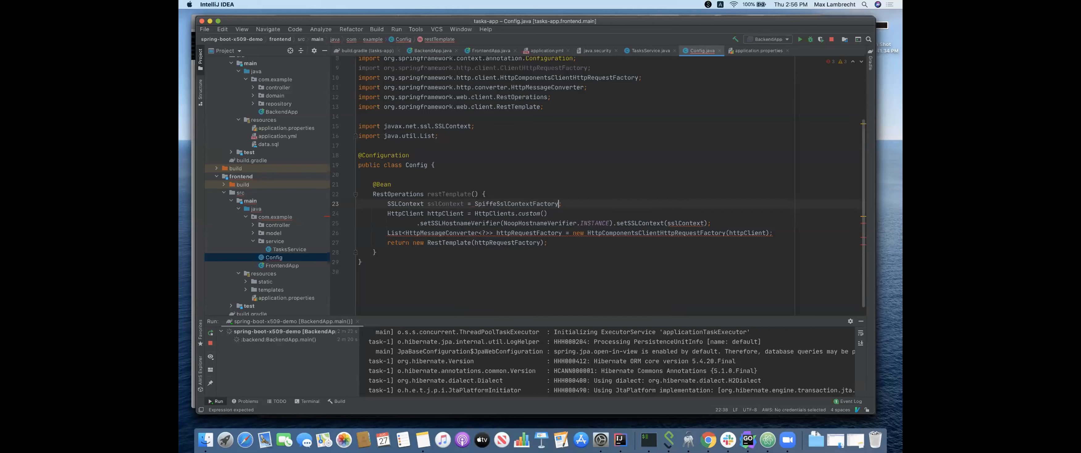
type(".getSslContext()")
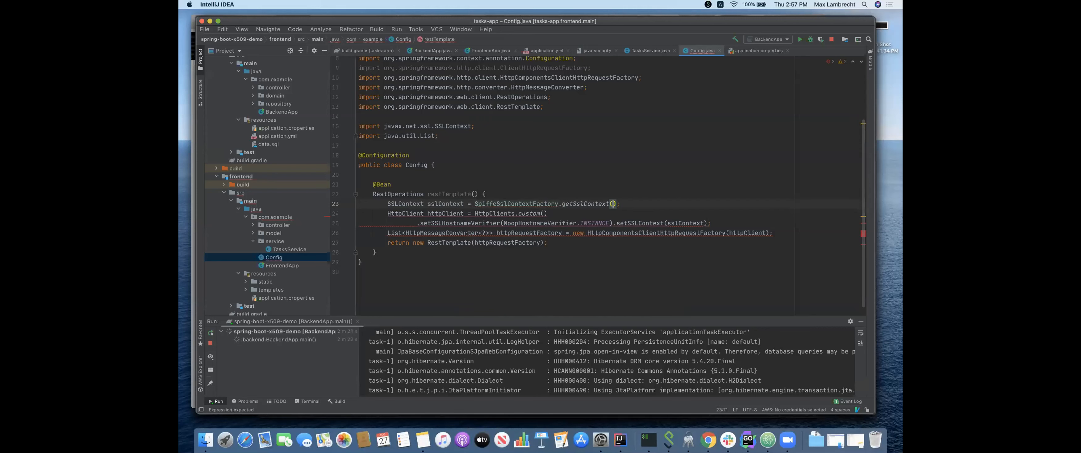
type("options")
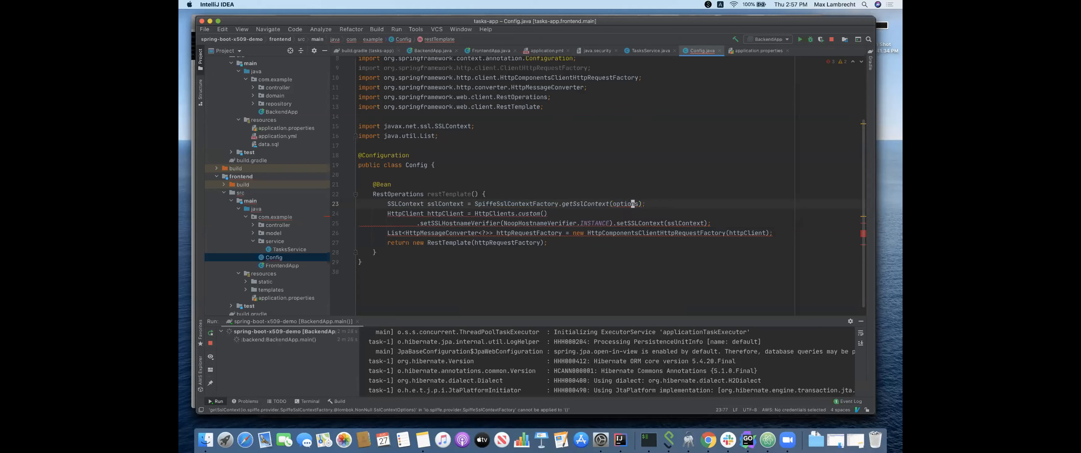
type("SS")
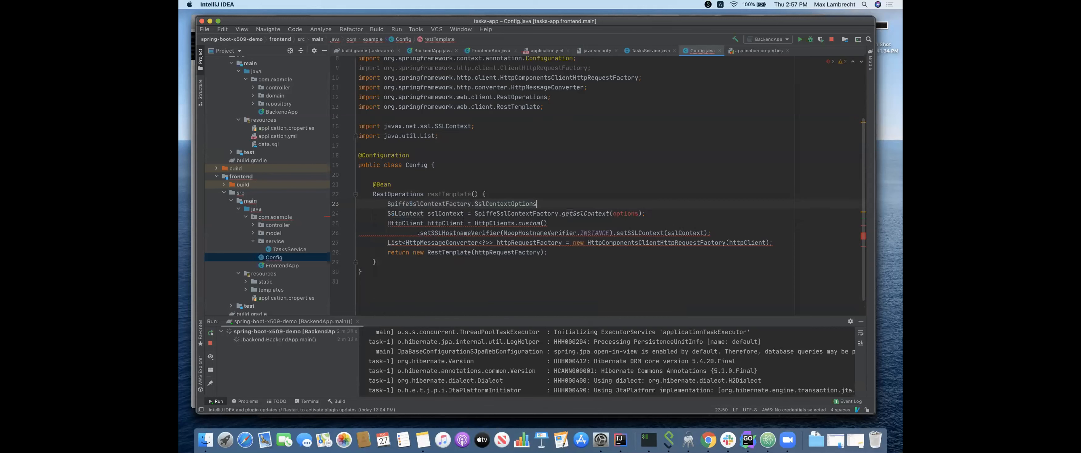
type("options =")
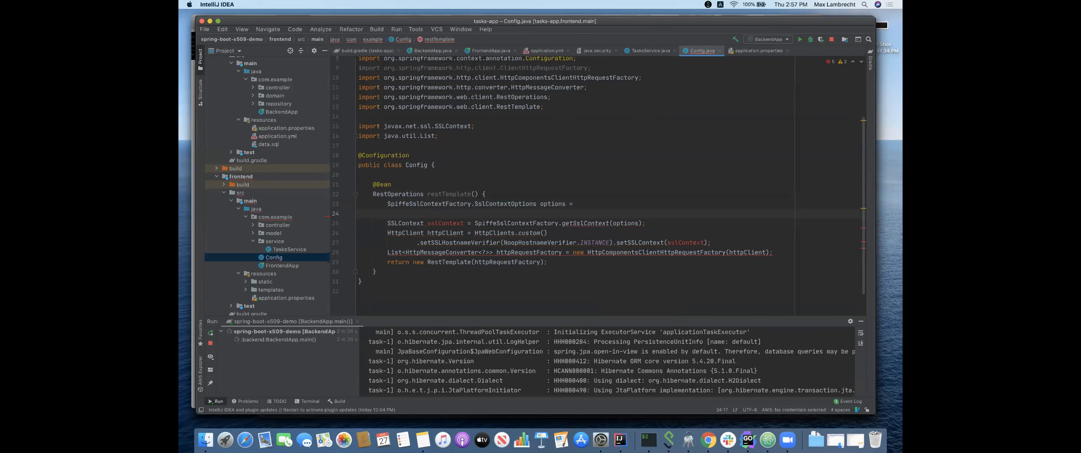
type("S")
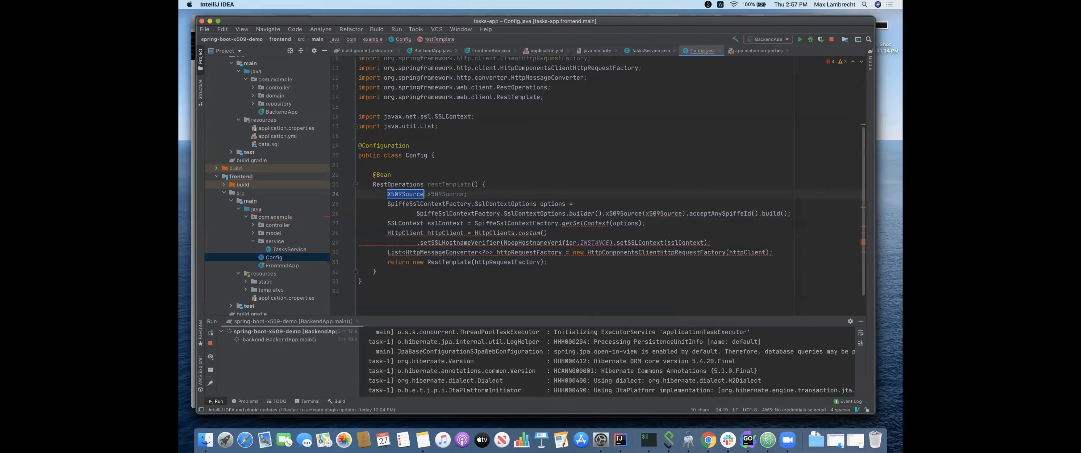
Initialise x509Source with DefaultX509Source.newSource()
left_click(465, 193)
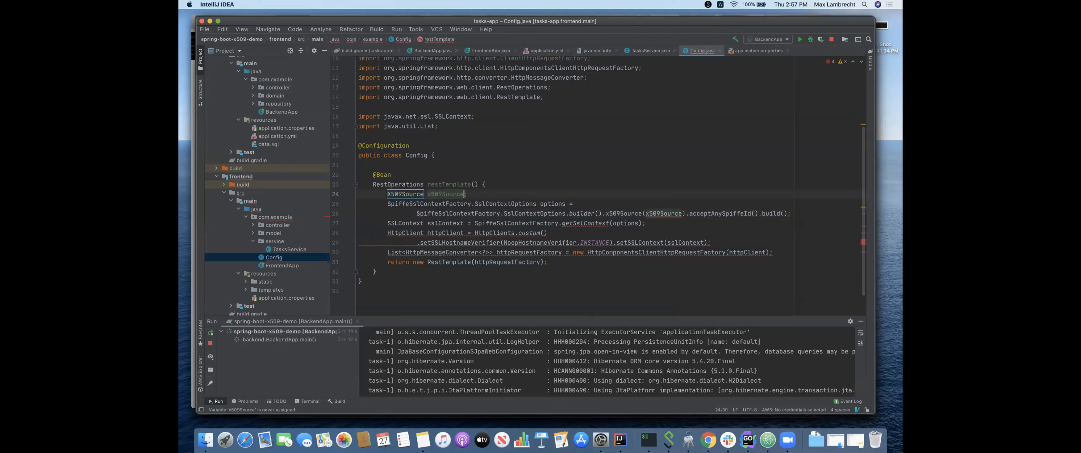
type("= b")
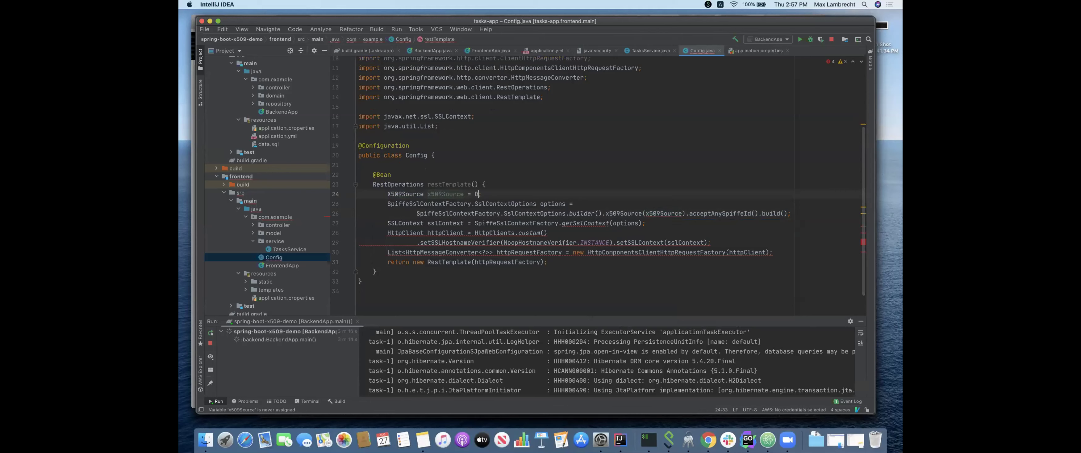
type("efaultX509Source.")
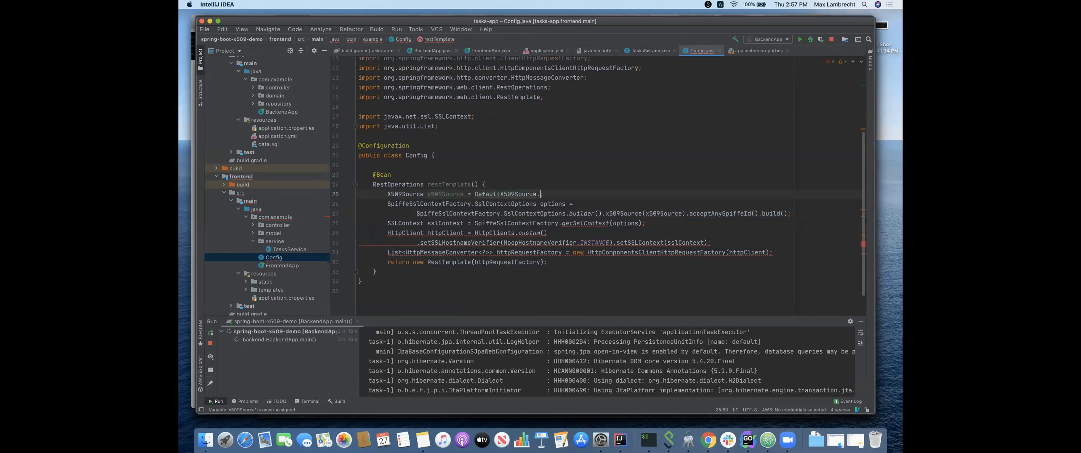
type("newSource();")
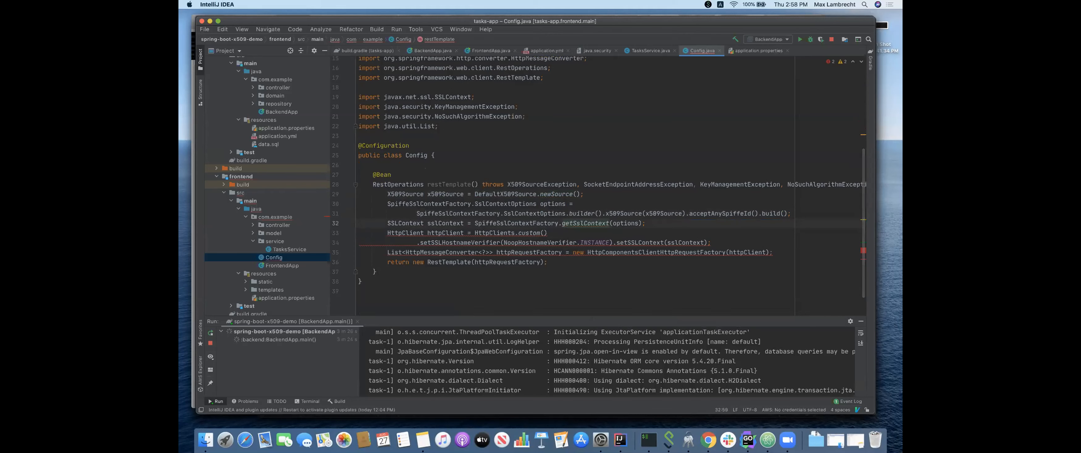
Finish the httpClient with setSSLContext(sslContext).build() and pass the request factory into RestTemplate
left_click(560, 242)
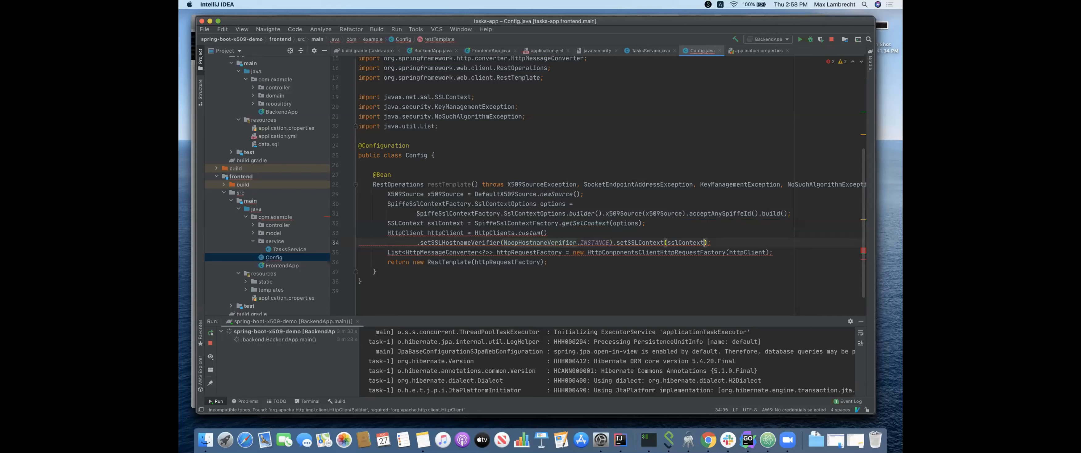
type(".build()")
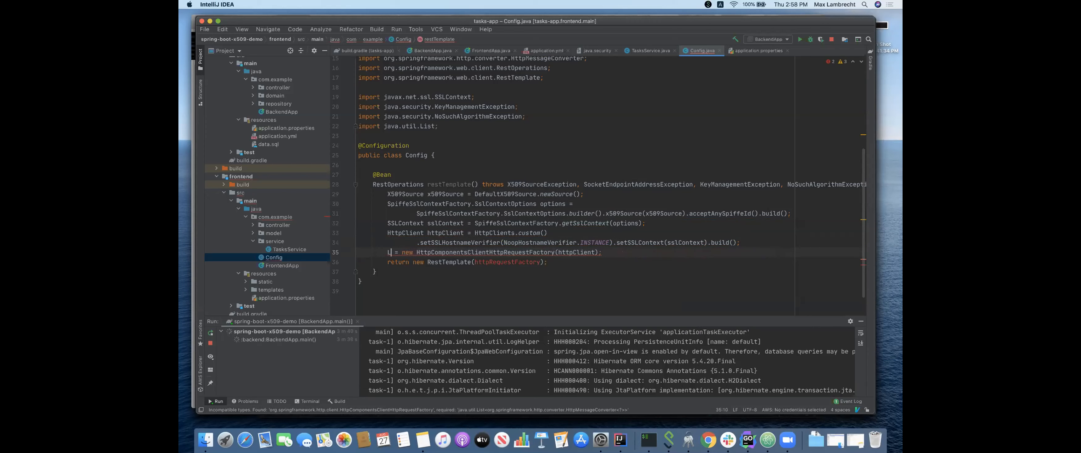
type("ClientHttpRequestFactory httpComponentsClientHttpRequestFactory")
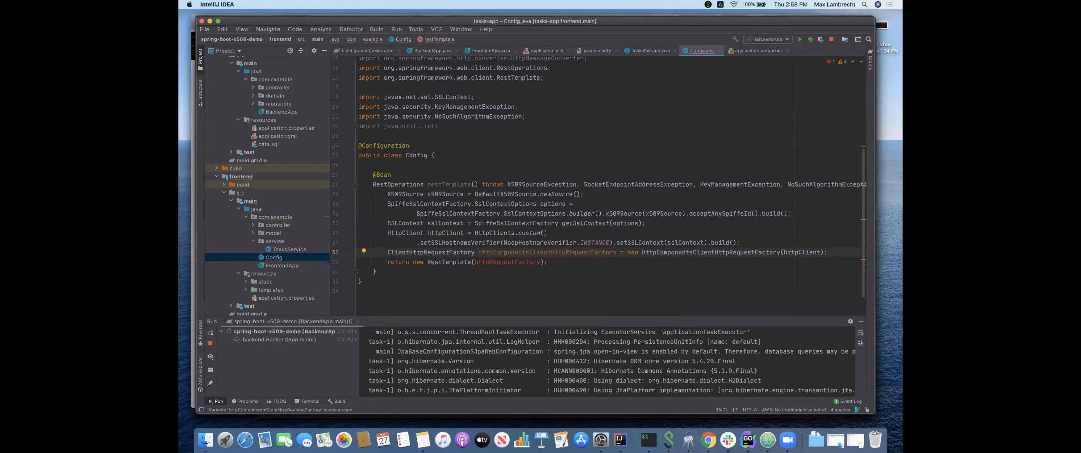
left_click(537, 261)
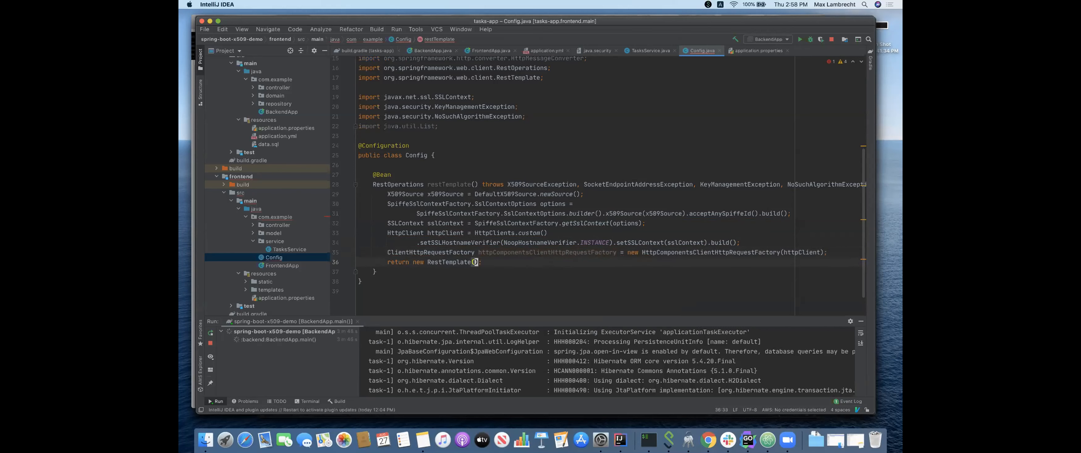
type("httpComponentsClientHttpRequestFactory")
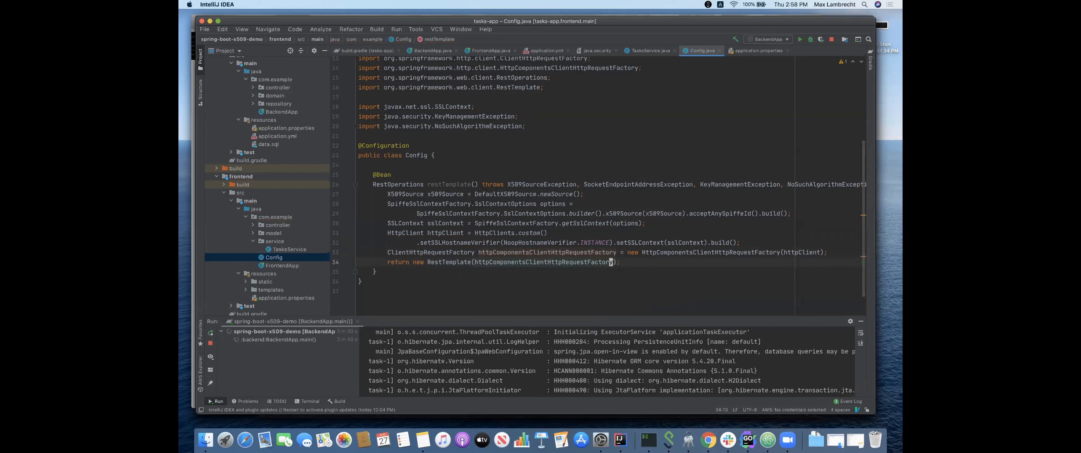
left_click(541, 233)
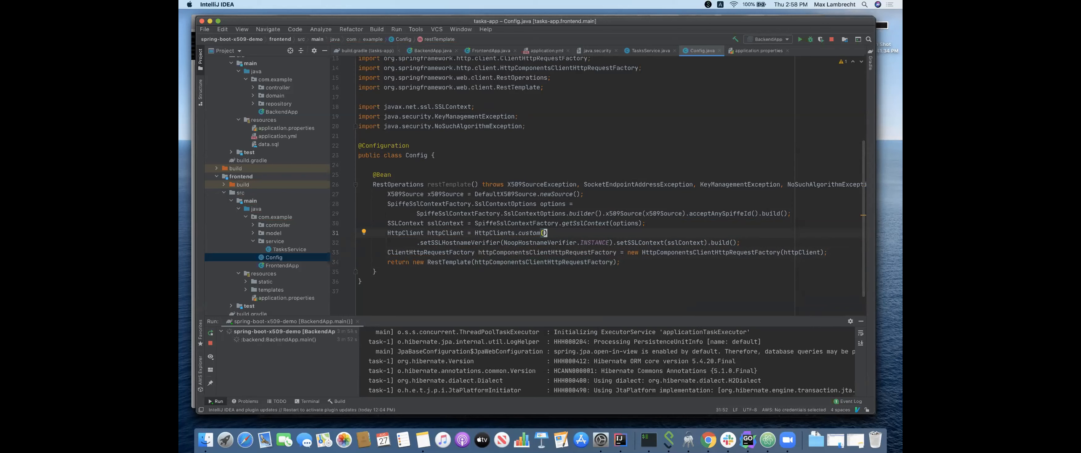
left_click(755, 50)
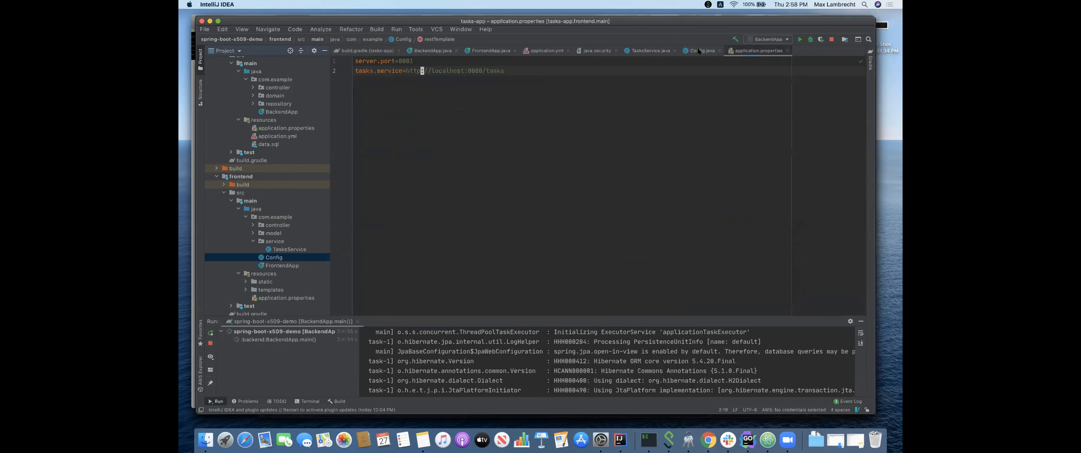
left_click(756, 51)
type("s")
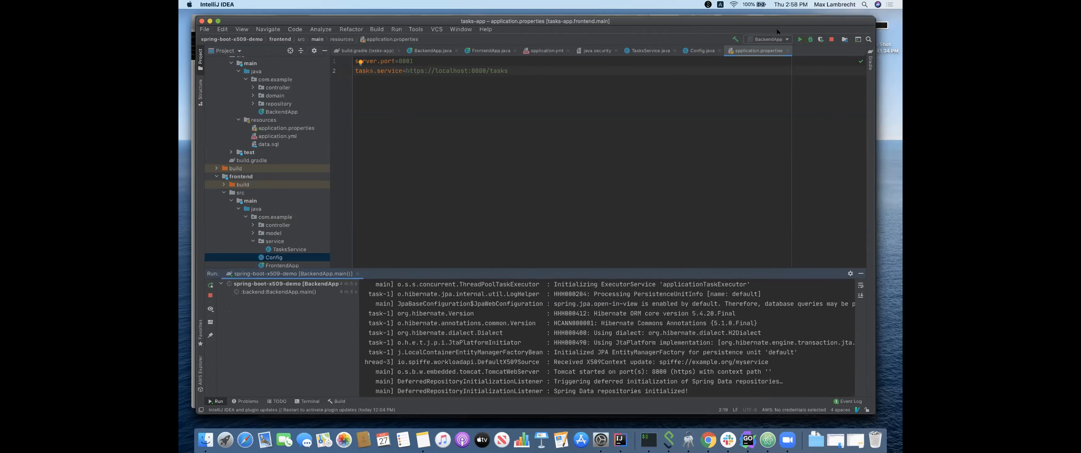
left_click(768, 39)
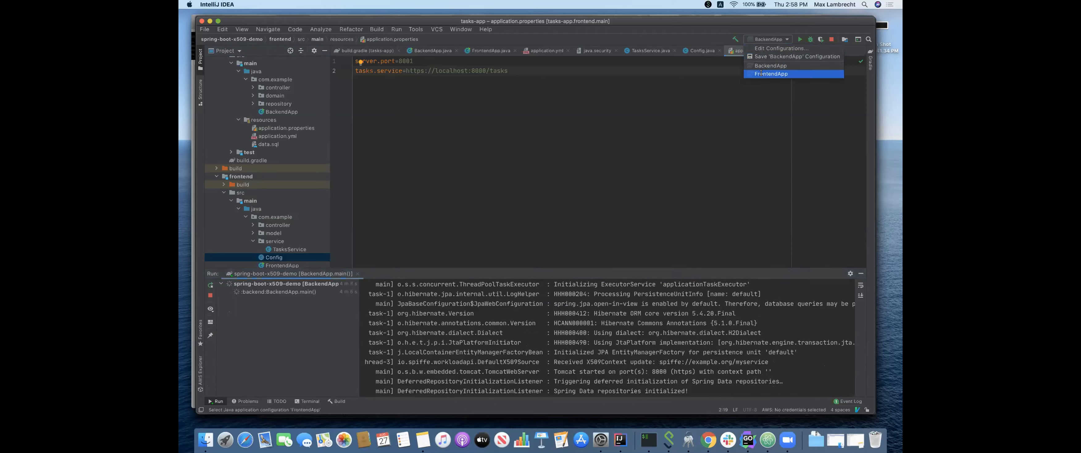
left_click(770, 74)
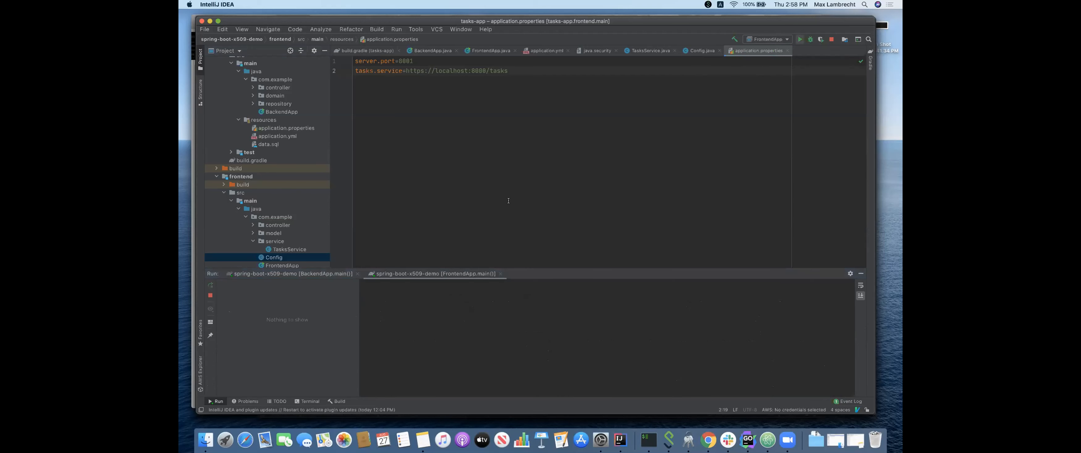
left_click(799, 39)
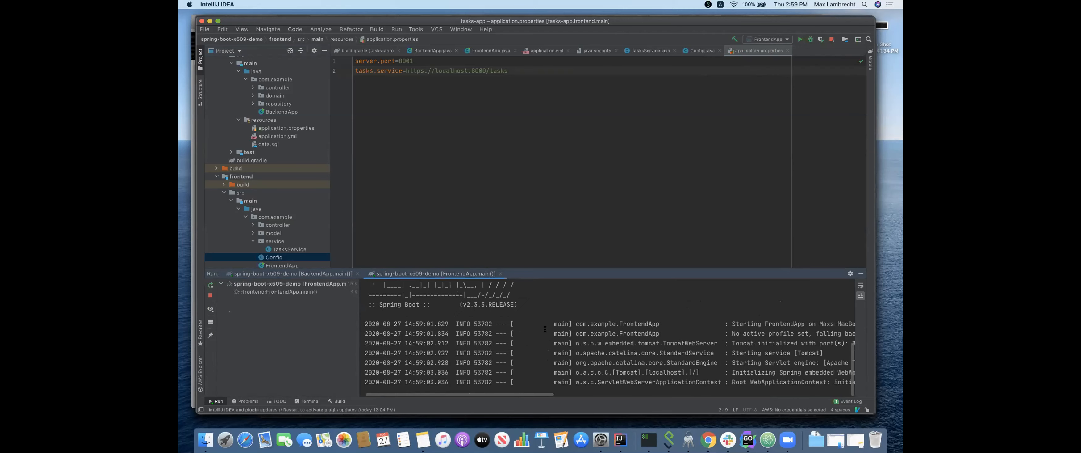
scroll("down", 3)
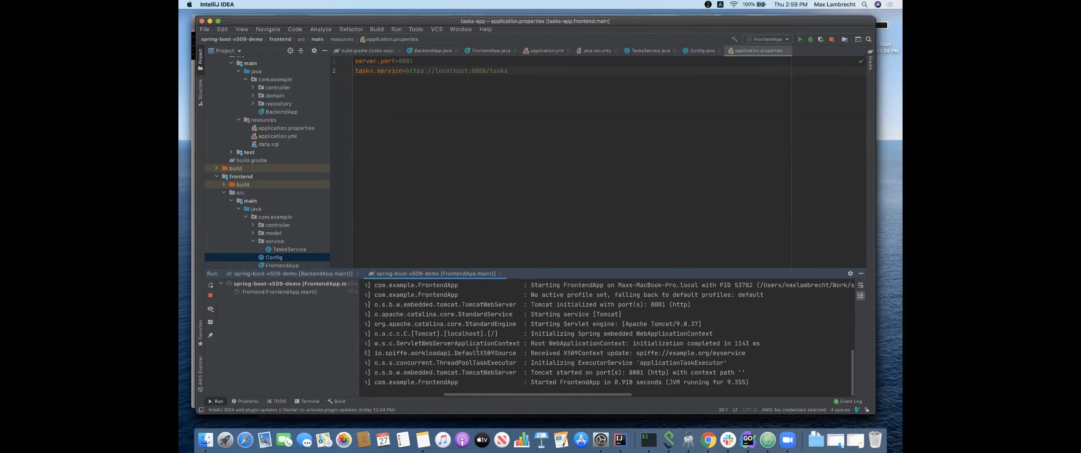
double_click(485, 352)
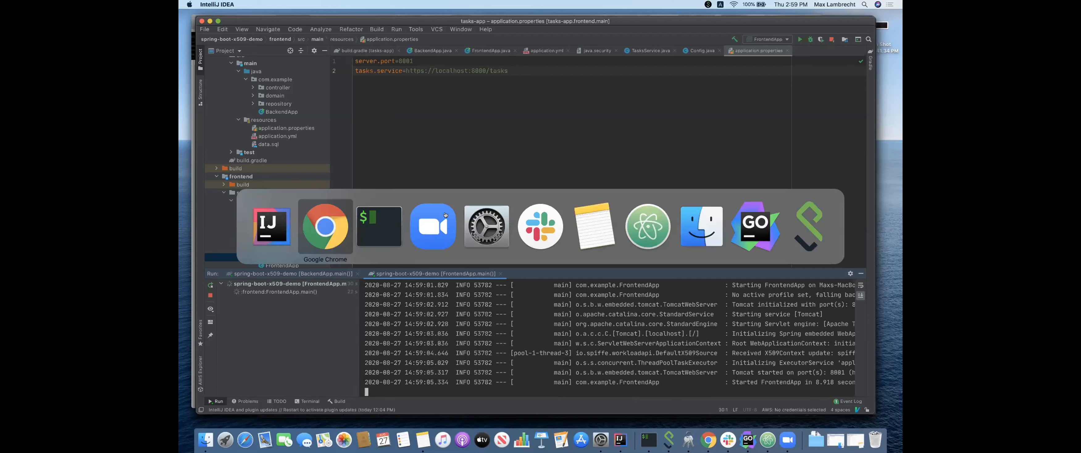
Load localhost:8001/tasks in Chrome showing three backend tasks, then return to the IDE
left_click(324, 226)
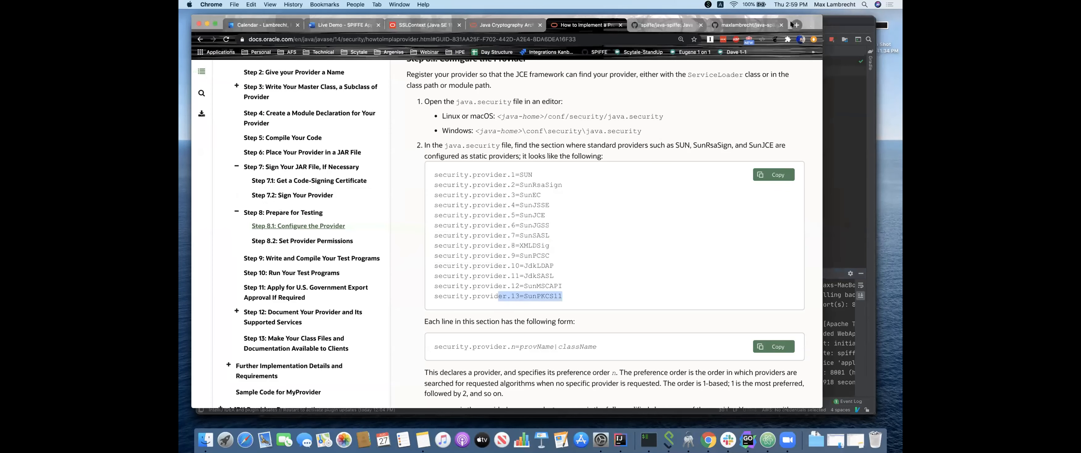
left_click(797, 25)
type("localhost:8001/tasks")
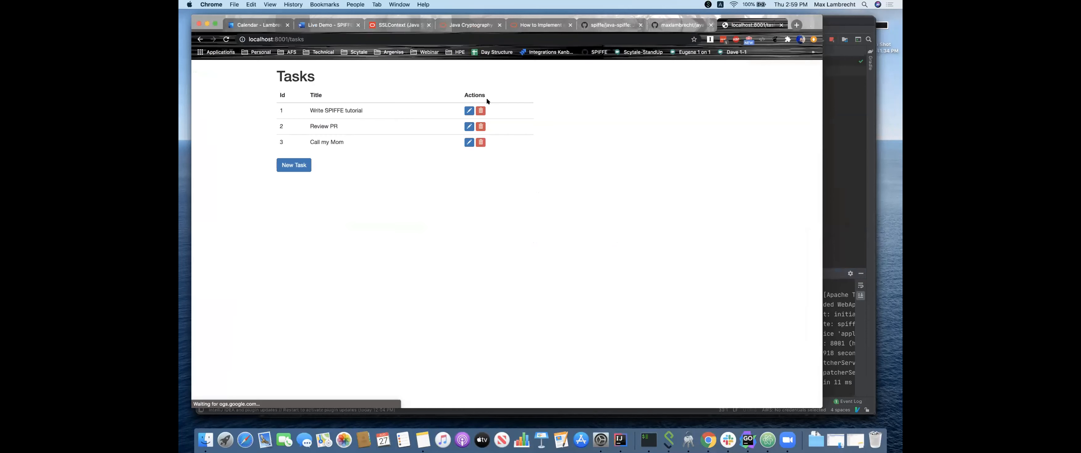
mouse_move(465, 210)
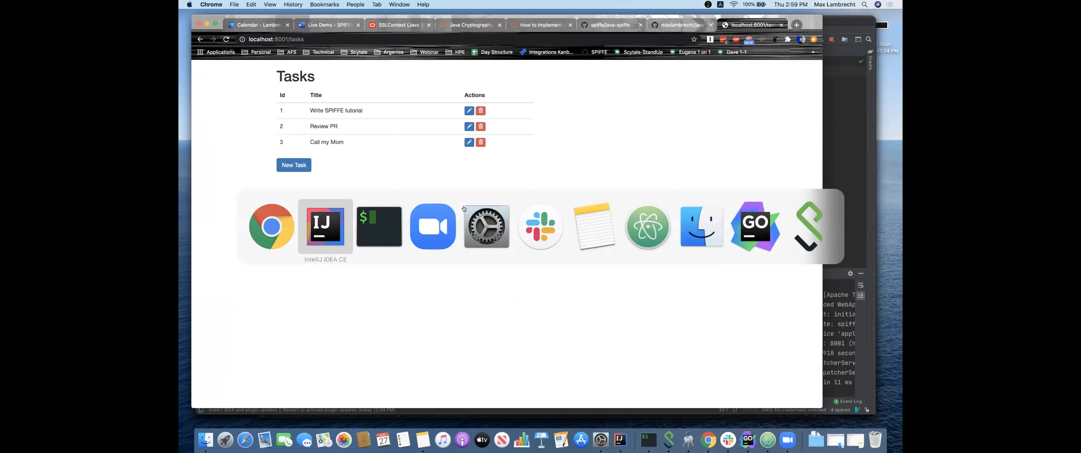
left_click(324, 226)
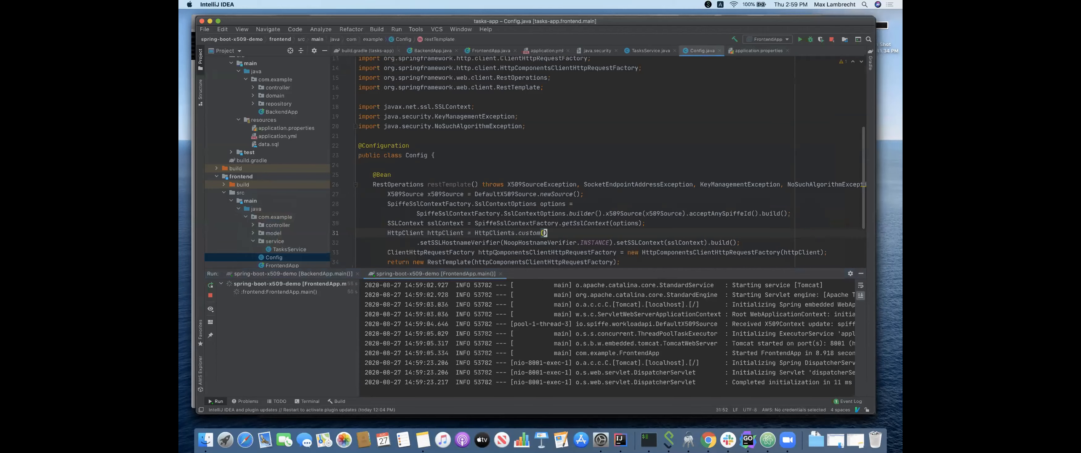
Restrict accepted IDs to Collections.singleton spiffe://example.org/other, rerun FrontendApp, and retry the page to see validation fail
scroll("down", 3)
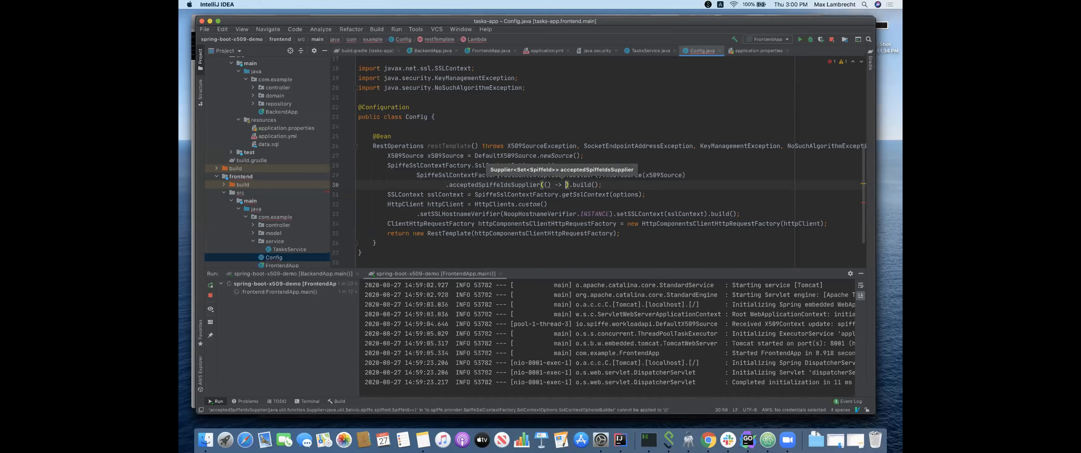
type("Col")
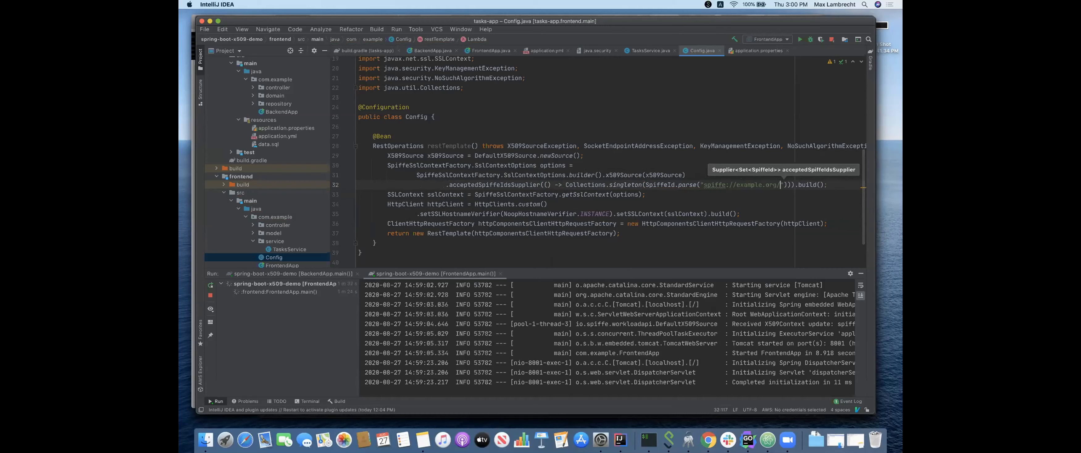
type("other")
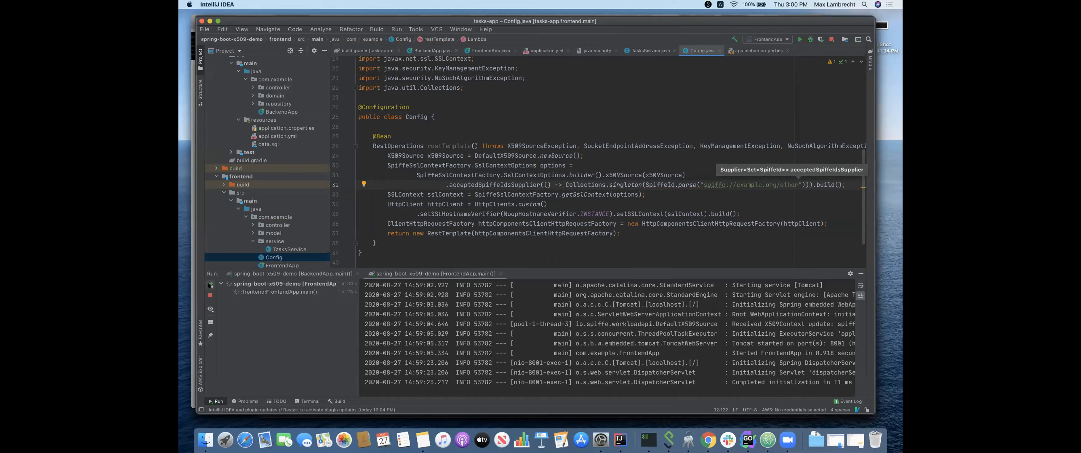
left_click(810, 40)
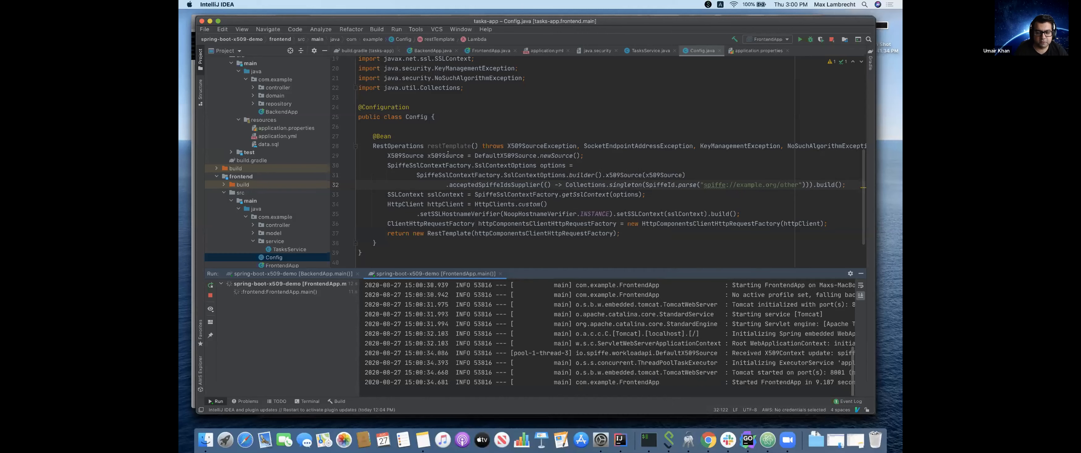
mouse_move(455, 168)
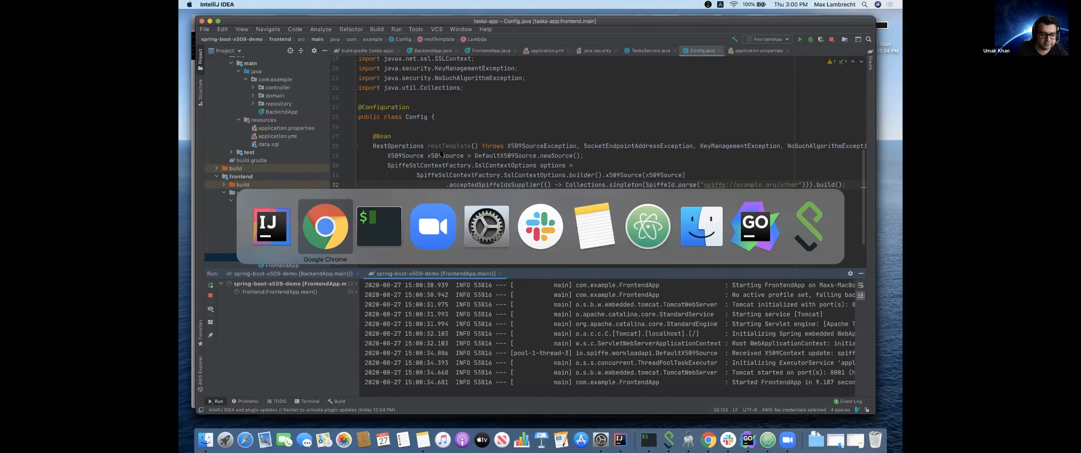
left_click(324, 225)
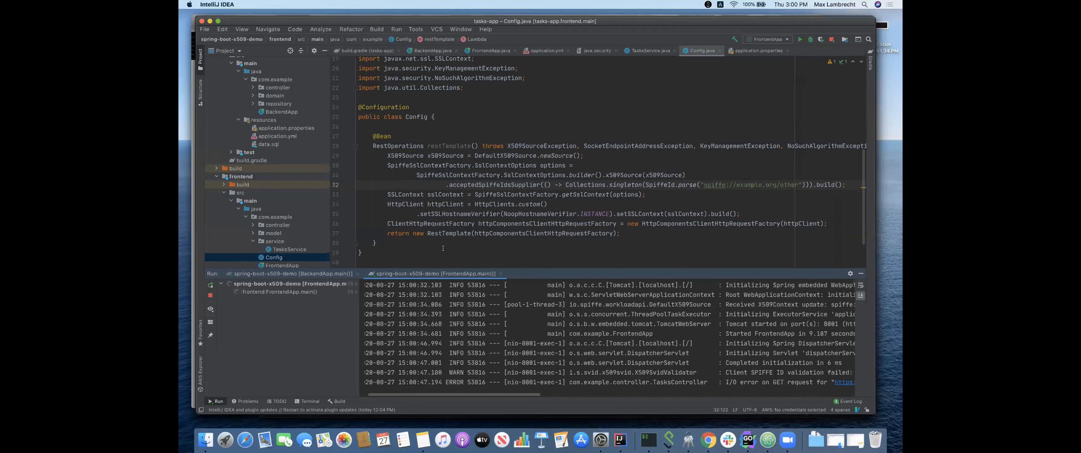
scroll("right", 3)
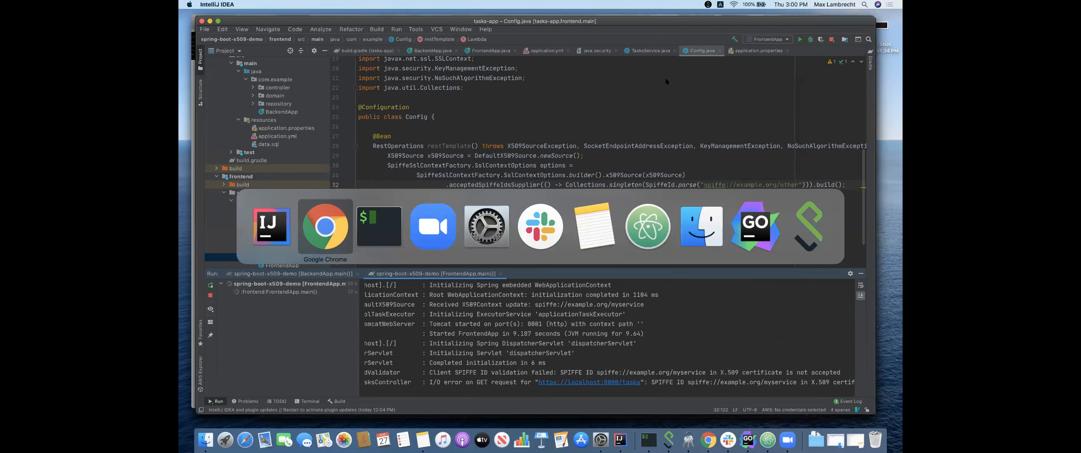
Show the maxlambrecht/java-spiffe-examples GitHub repo and select its URL for sharing
left_click(324, 225)
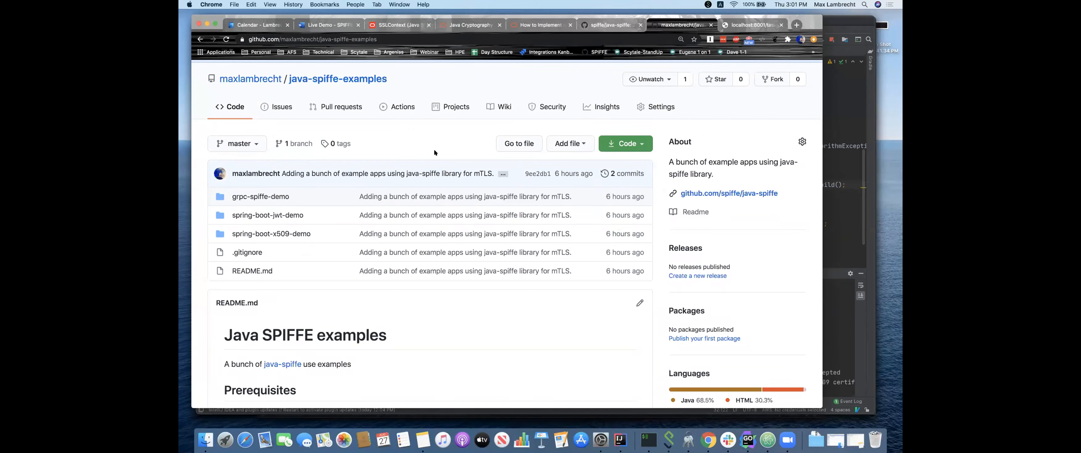
mouse_move(401, 148)
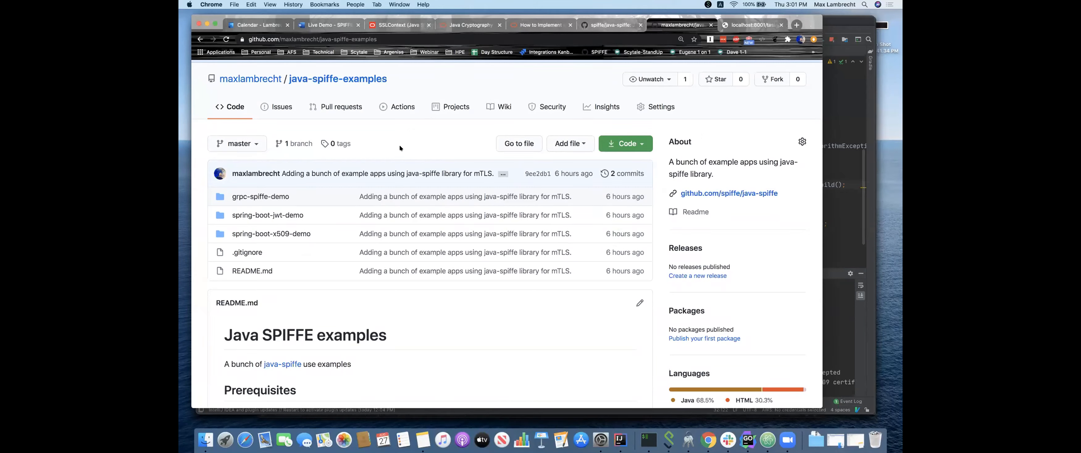
mouse_move(250, 79)
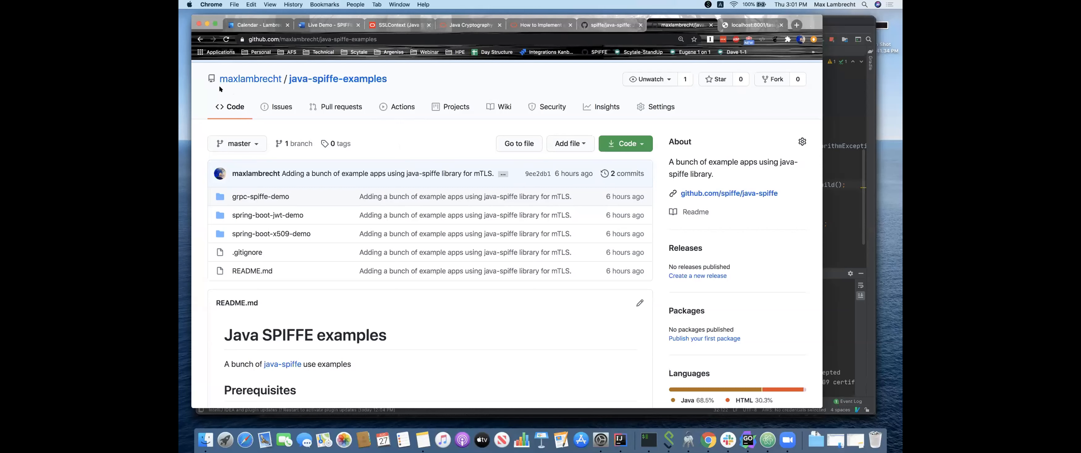
mouse_move(410, 77)
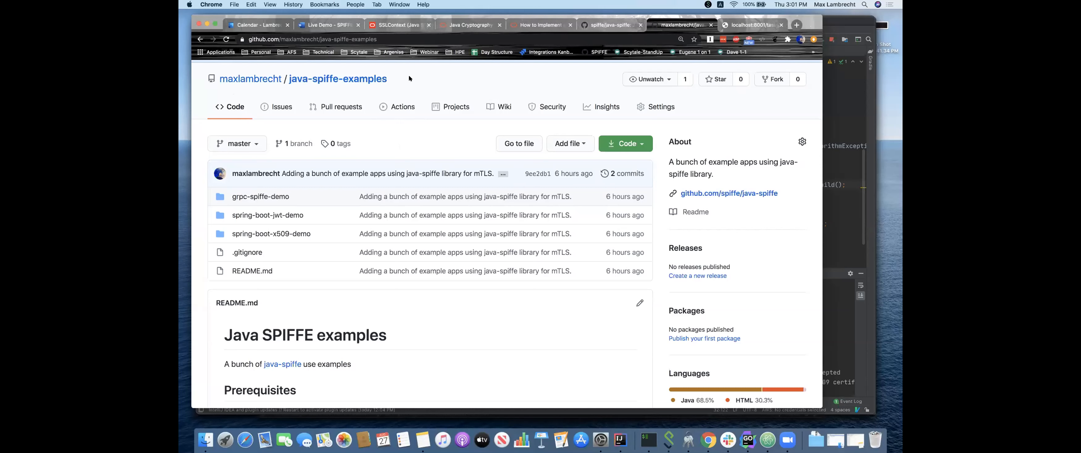
mouse_move(266, 215)
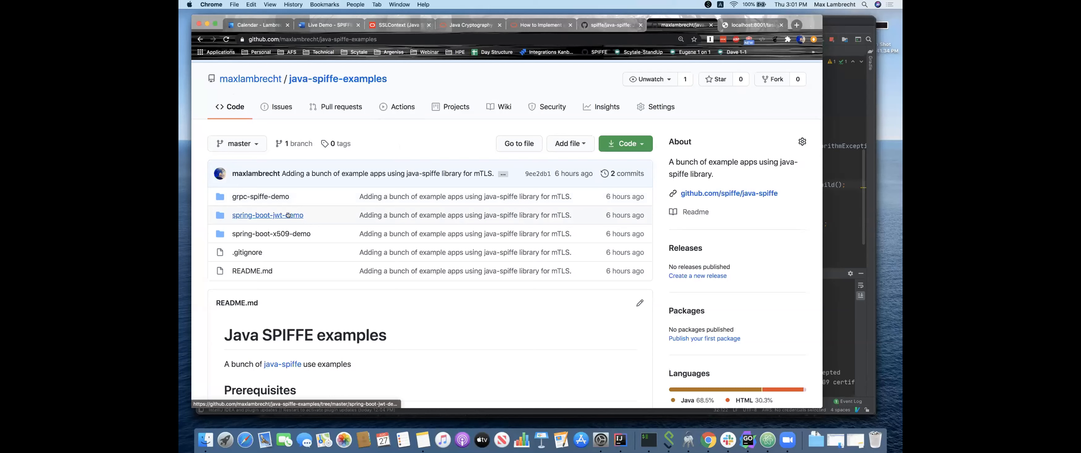
mouse_move(266, 215)
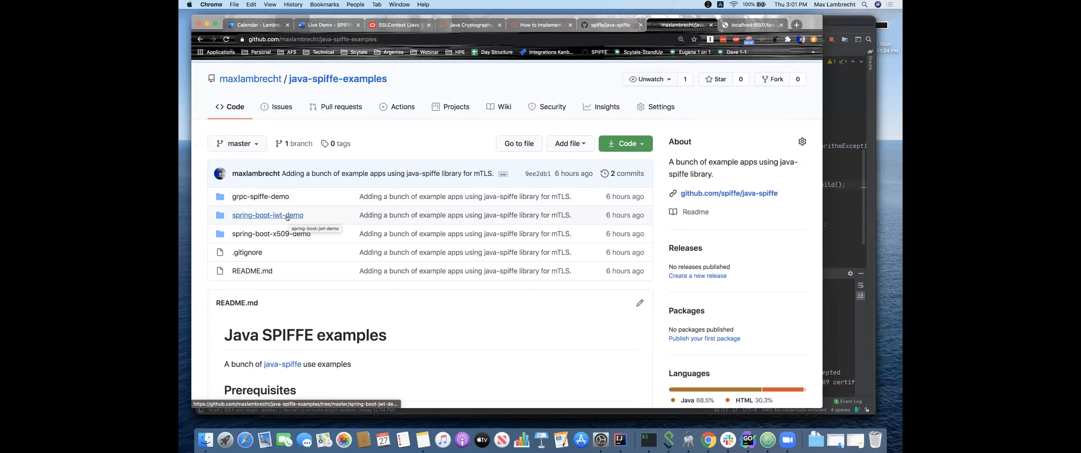
mouse_move(282, 215)
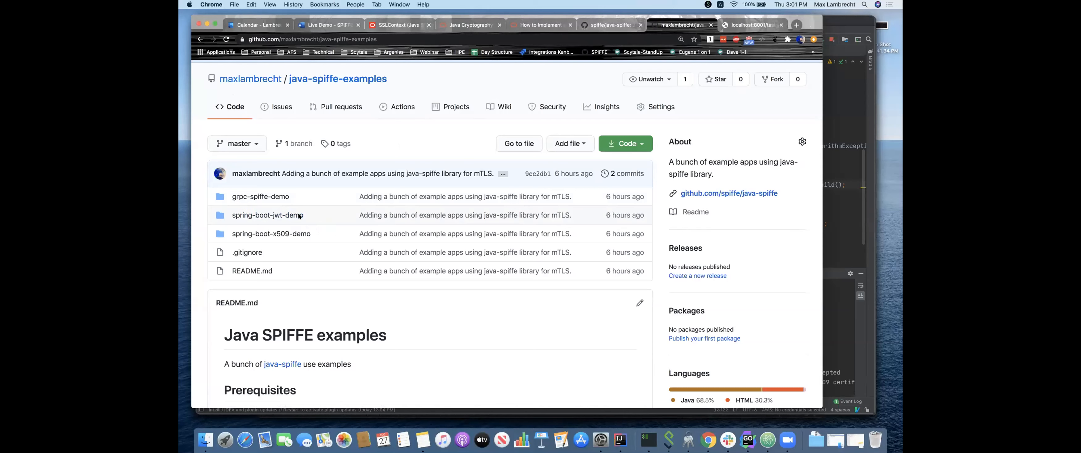
mouse_move(309, 213)
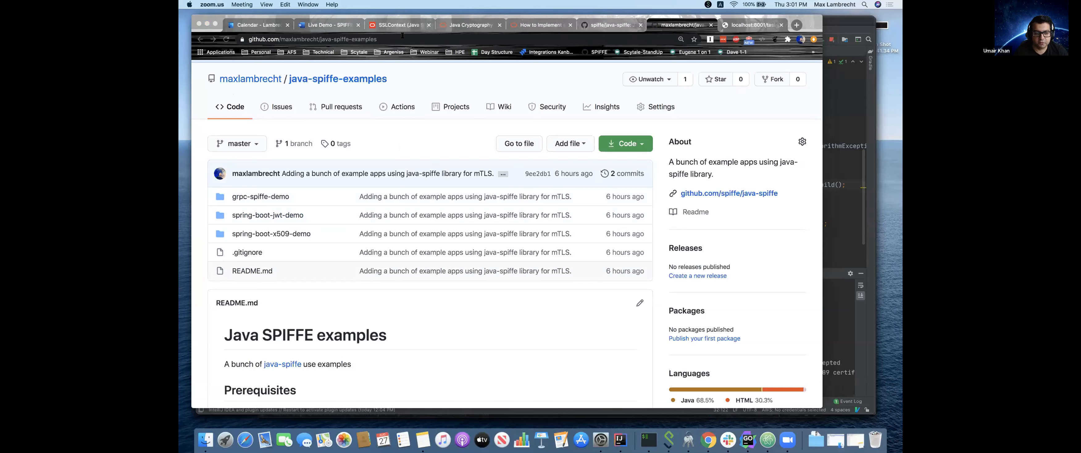
left_click(311, 39)
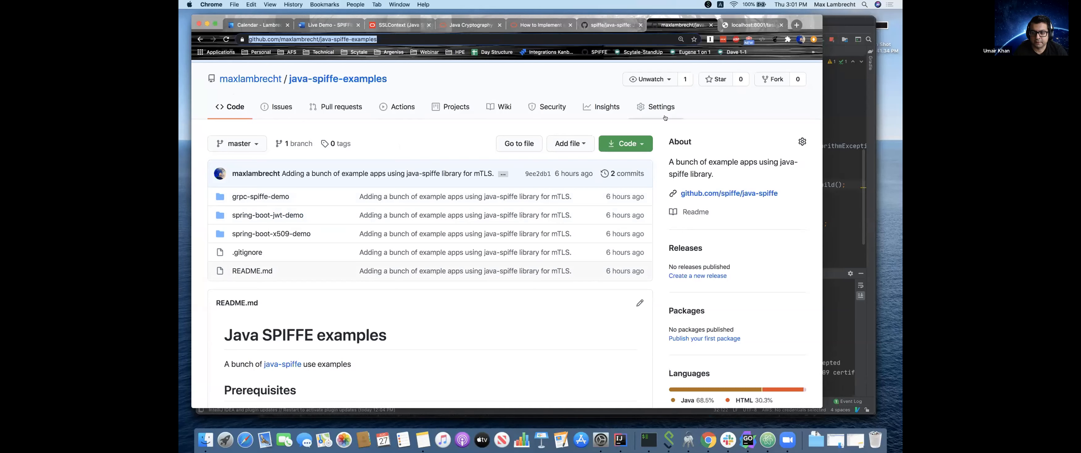